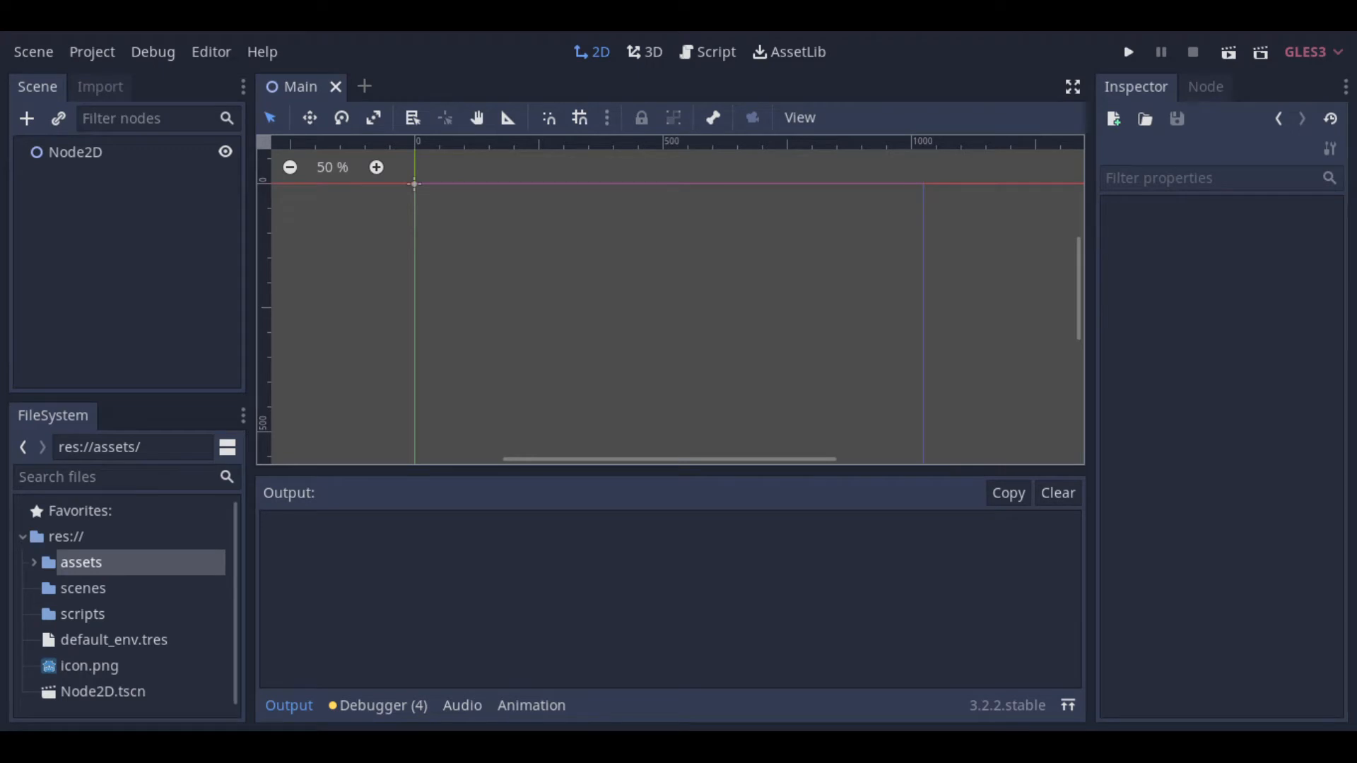
Step: Create a new empty 2D scene and rename its Node2D root to 'Wall'
left_click(33, 50)
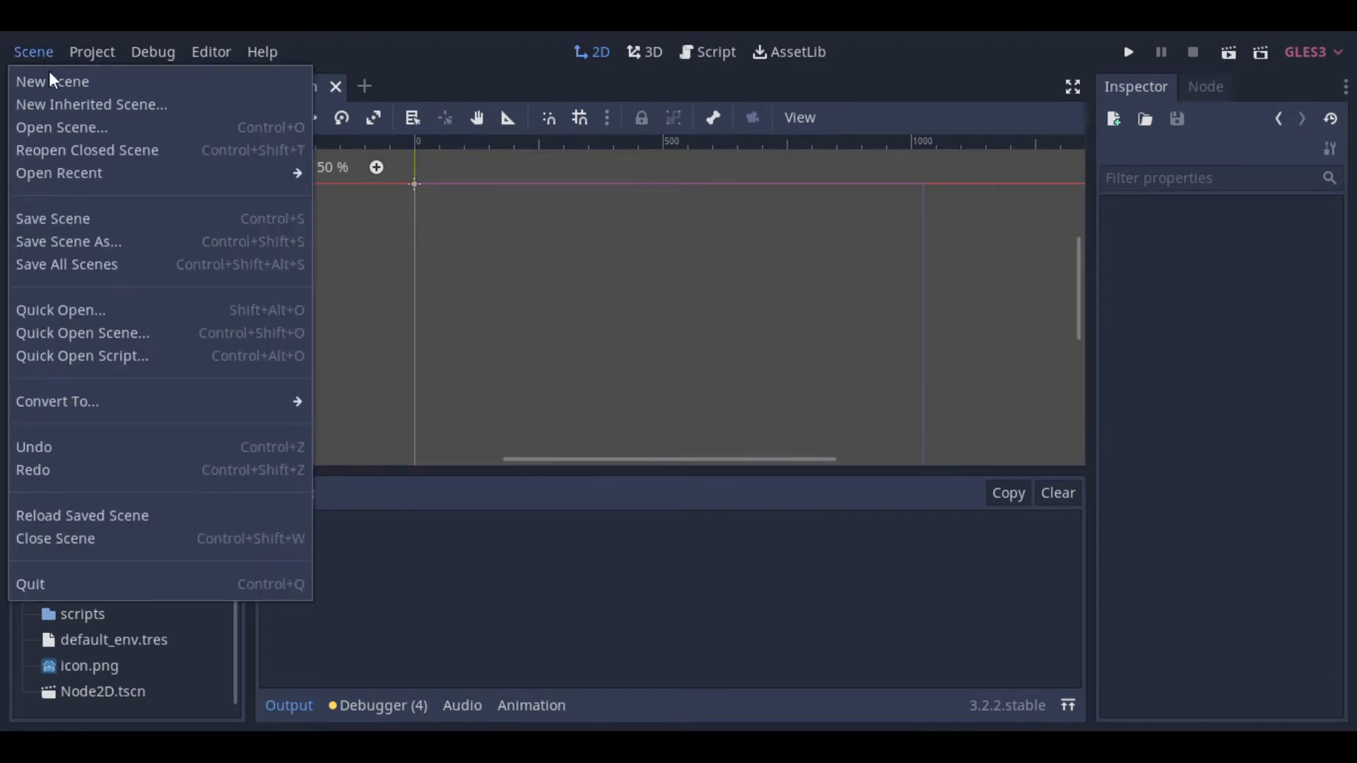
left_click(52, 81)
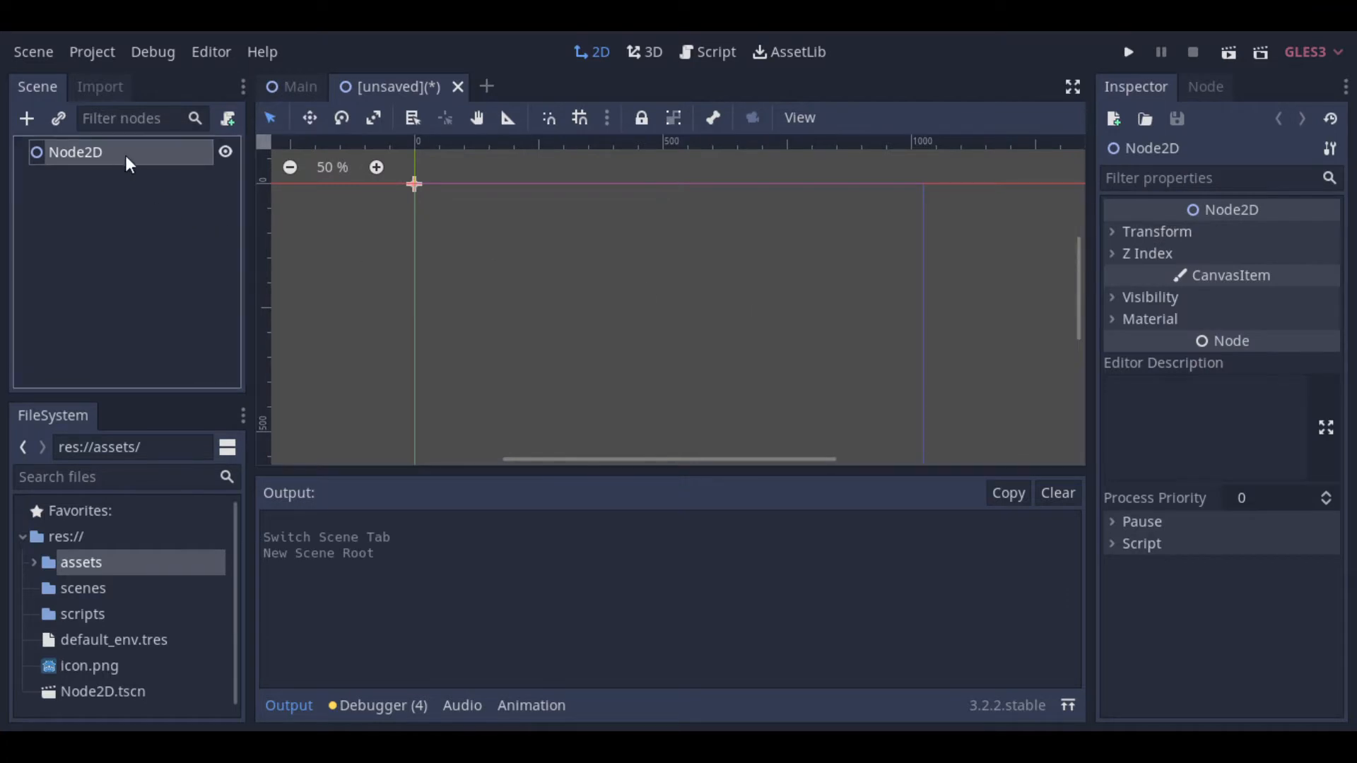
type("Wall")
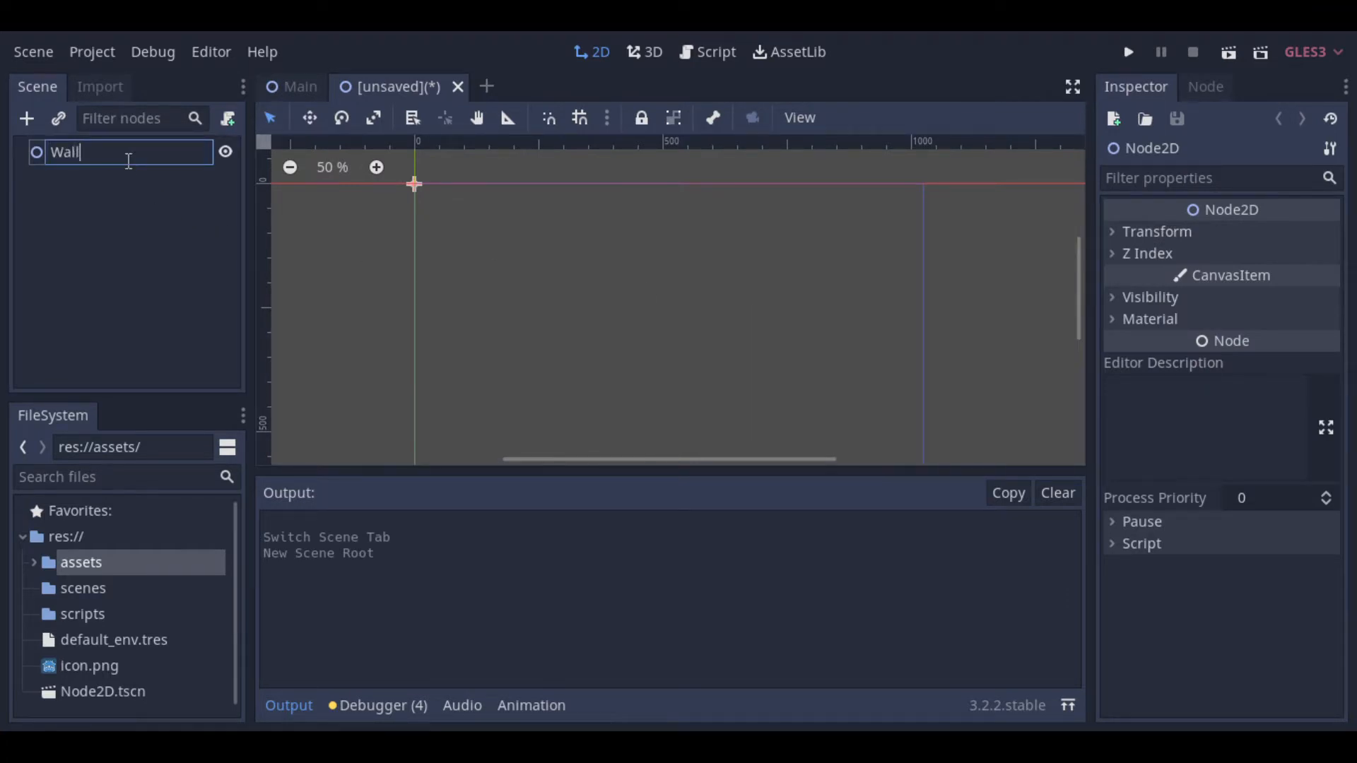
Step: Add a StaticBody2D under Wall, holding a Sprite and a CollisionShape2D
right_click(62, 151)
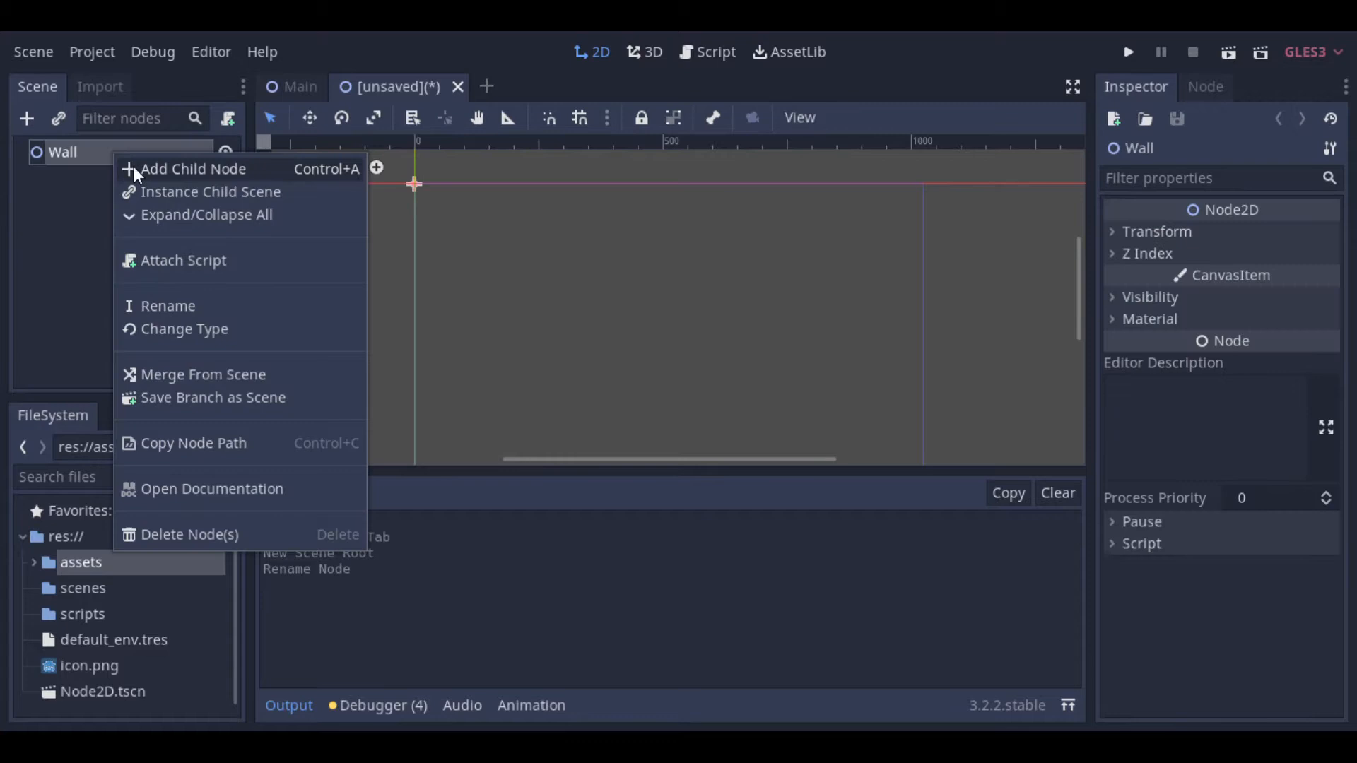
left_click(193, 169)
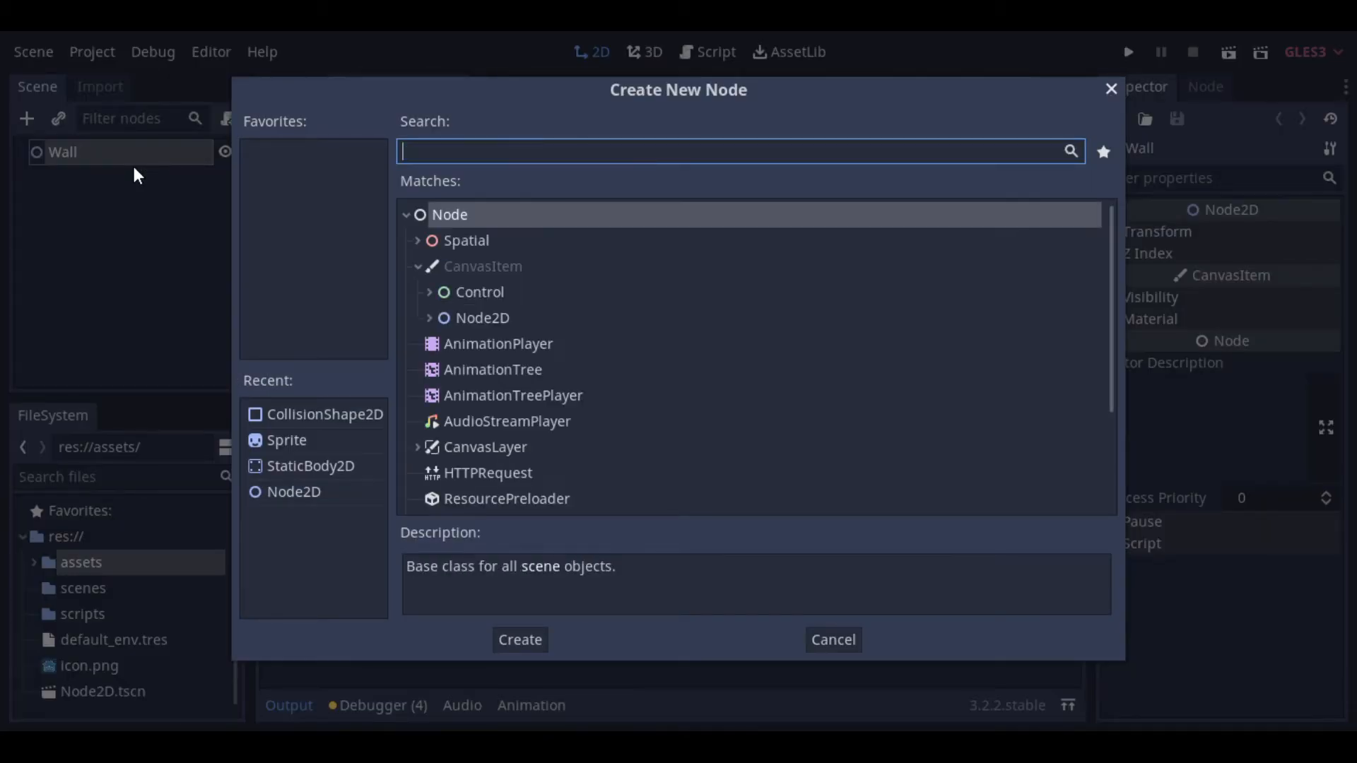
mouse_move(338, 491)
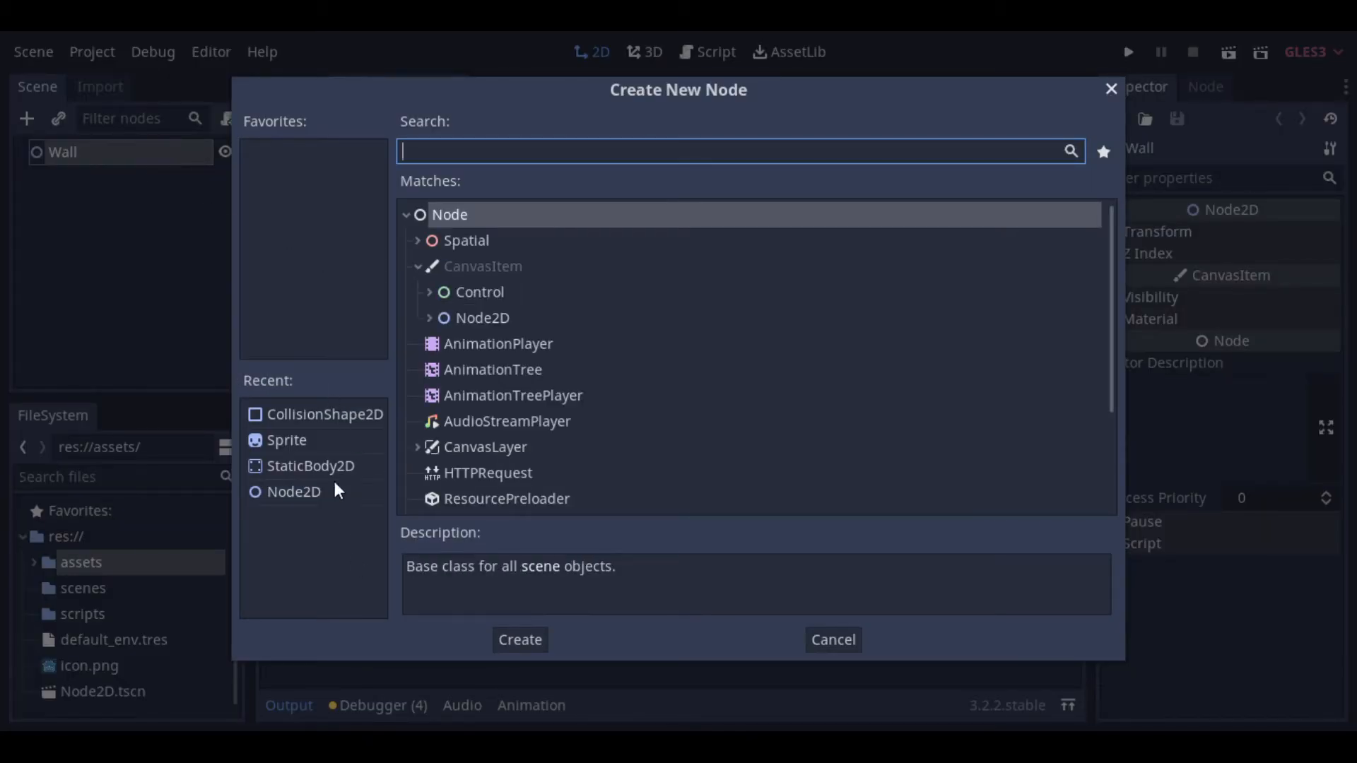
type("StaticBody2D")
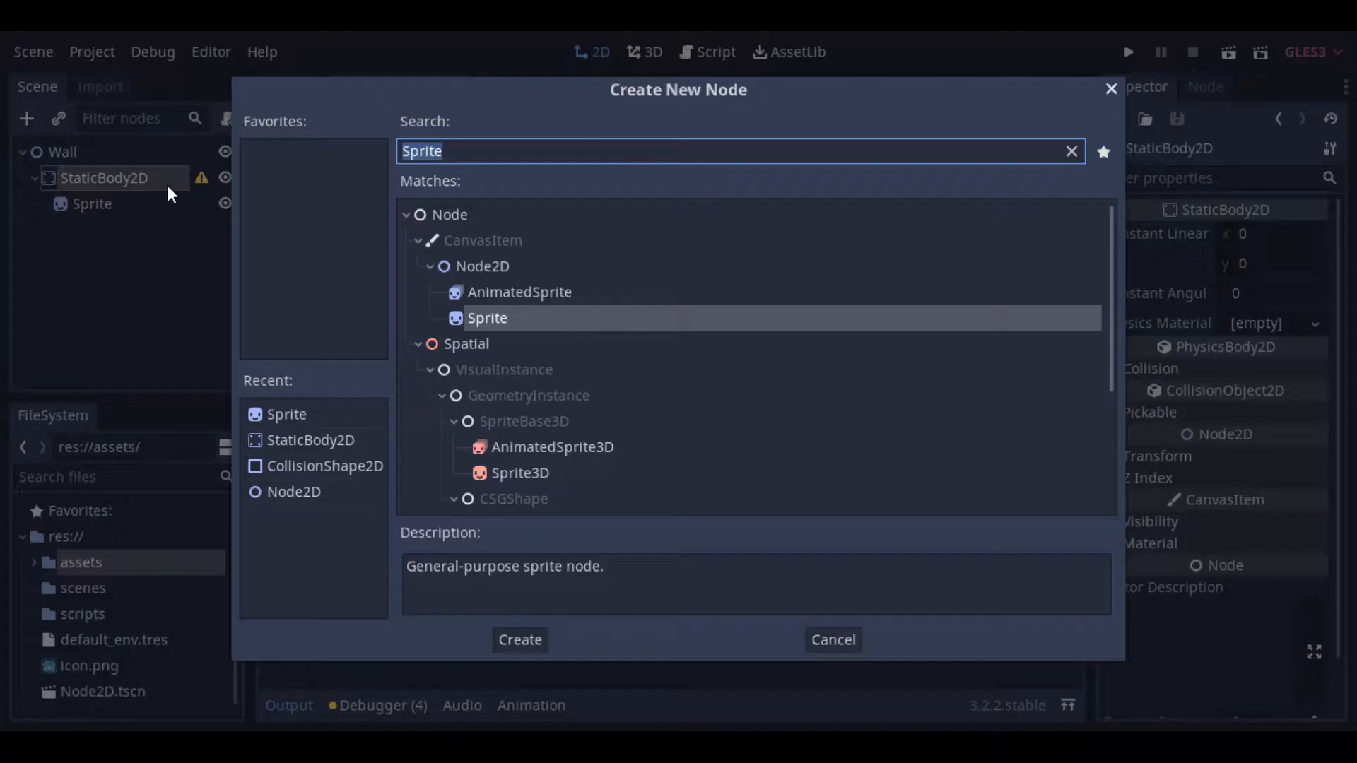
left_click(519, 640)
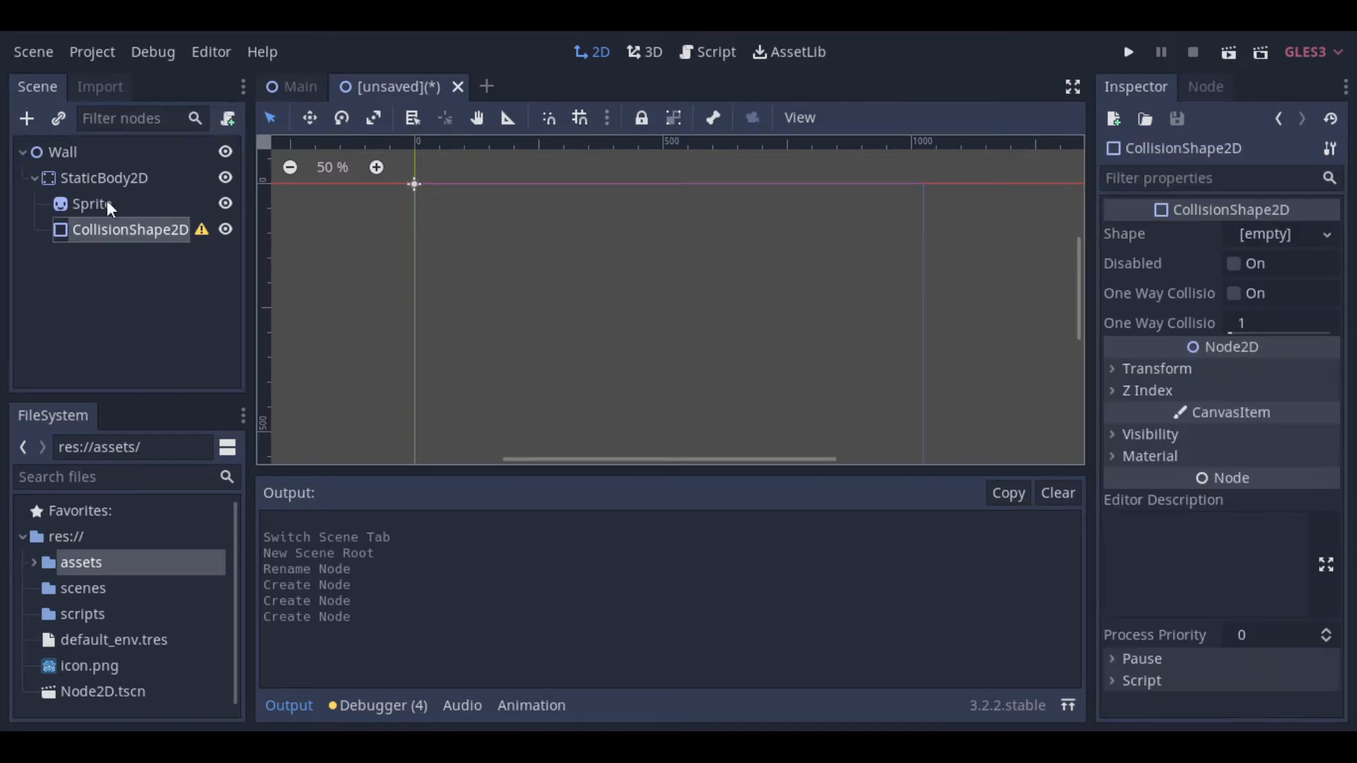
Step: Apply wall_side.png to the Sprite and resize it into a tall thin wall at the origin
left_click(91, 204)
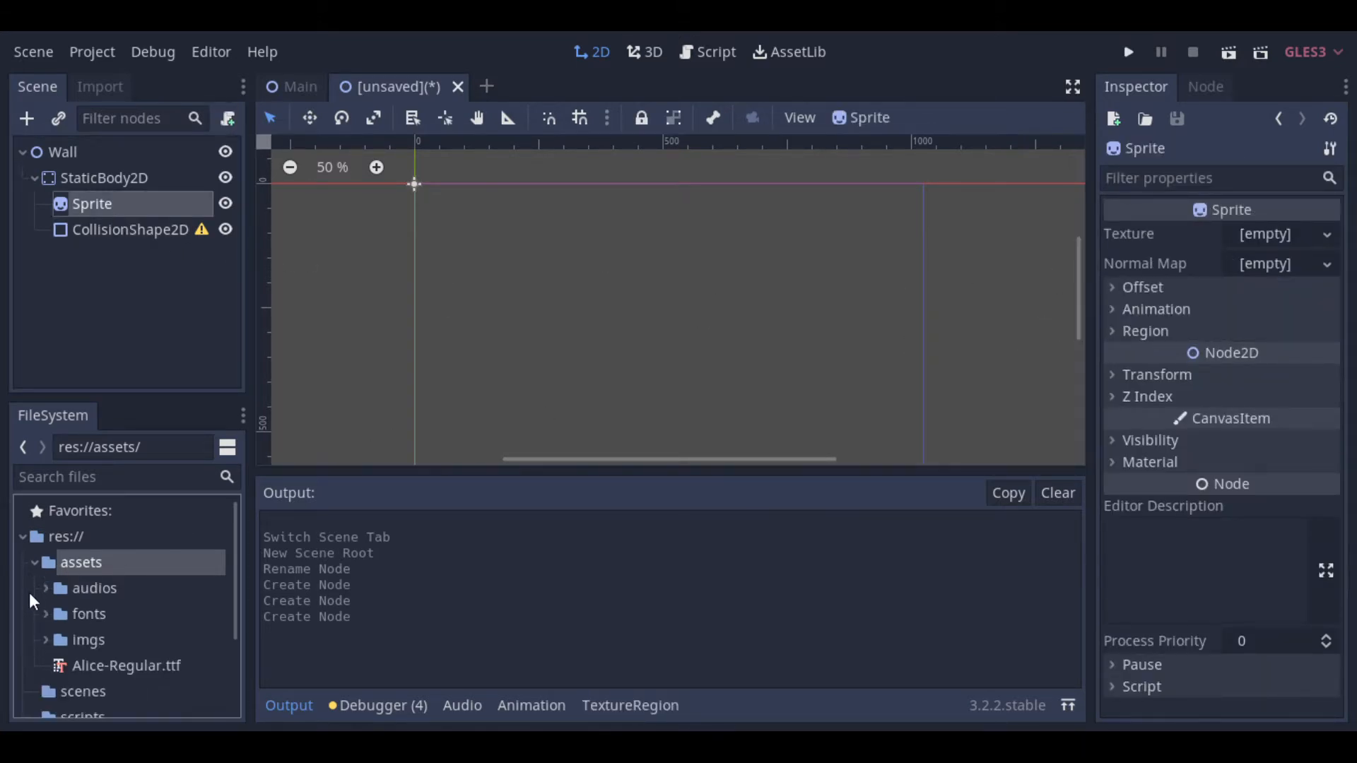
scroll("down", 3)
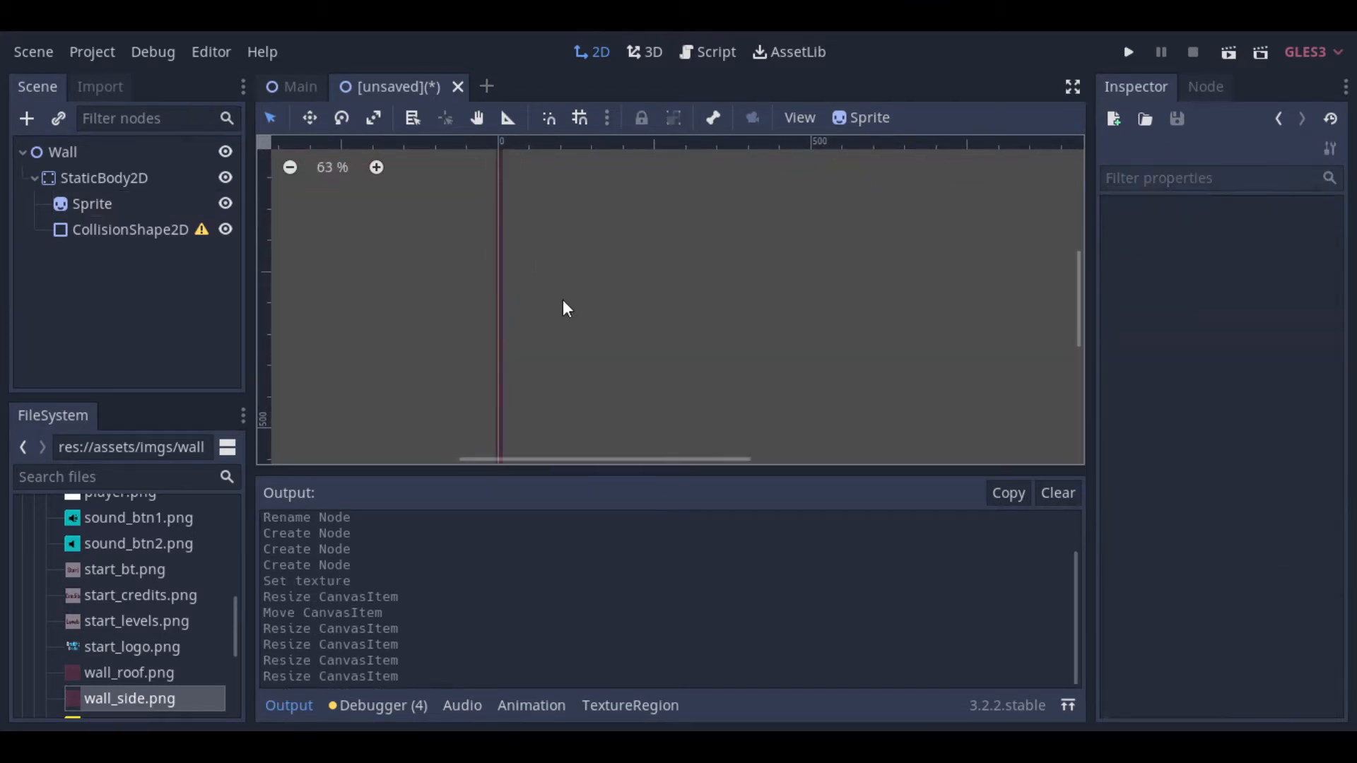
left_click(93, 203)
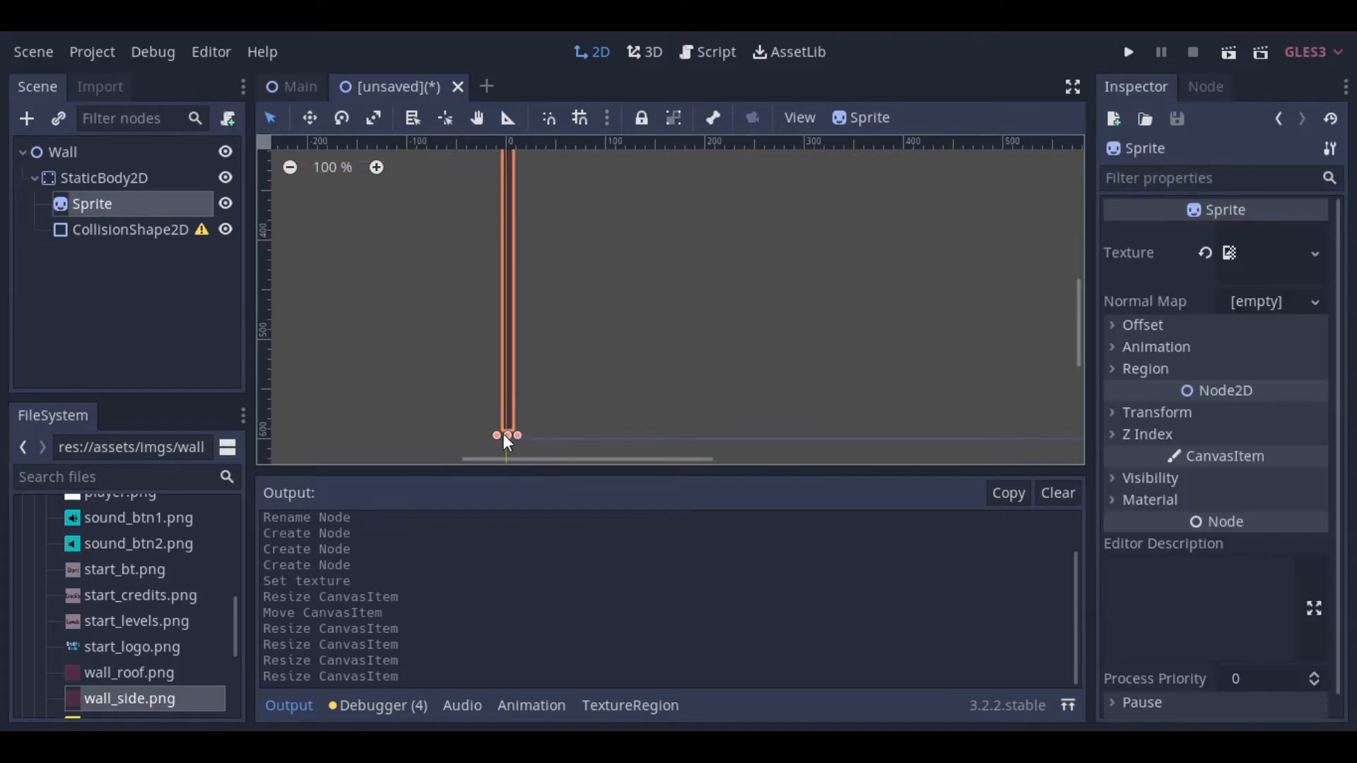
scroll("down", 3)
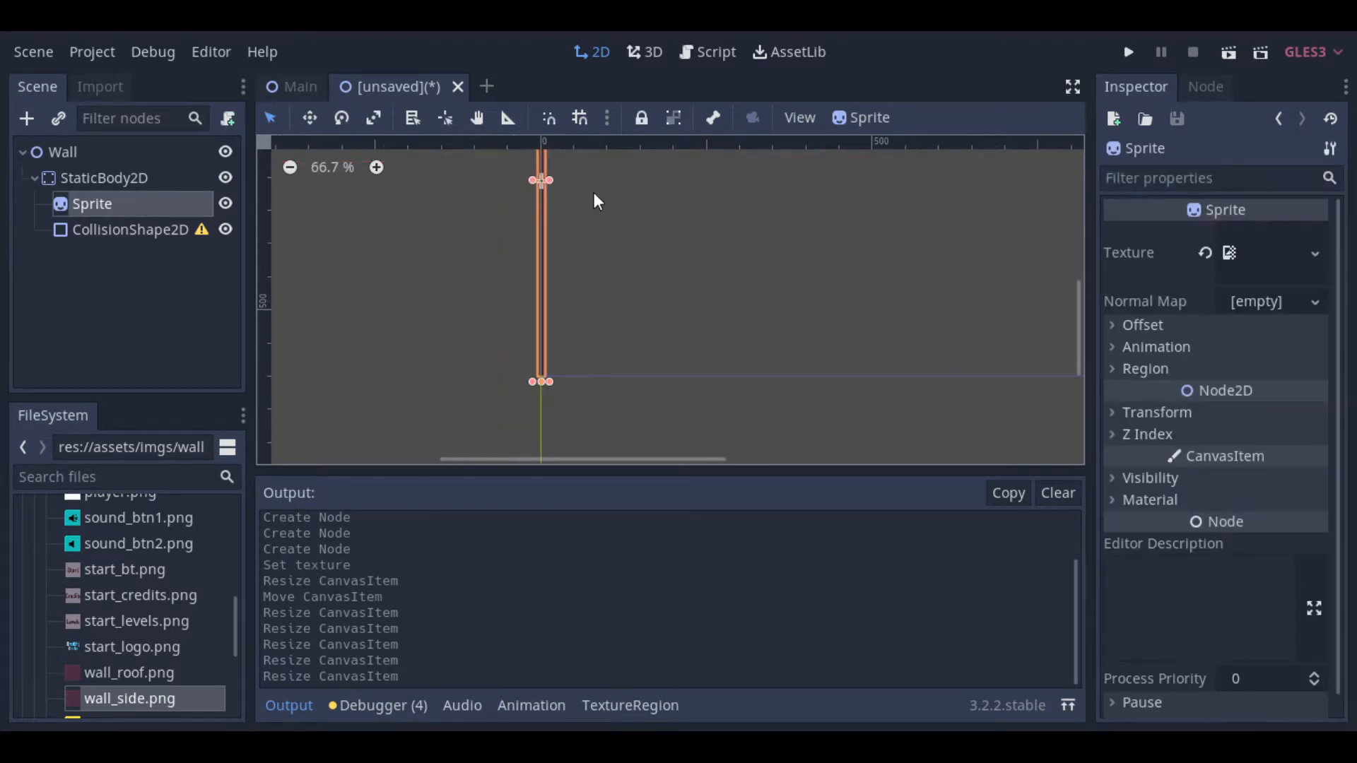
left_click(375, 167)
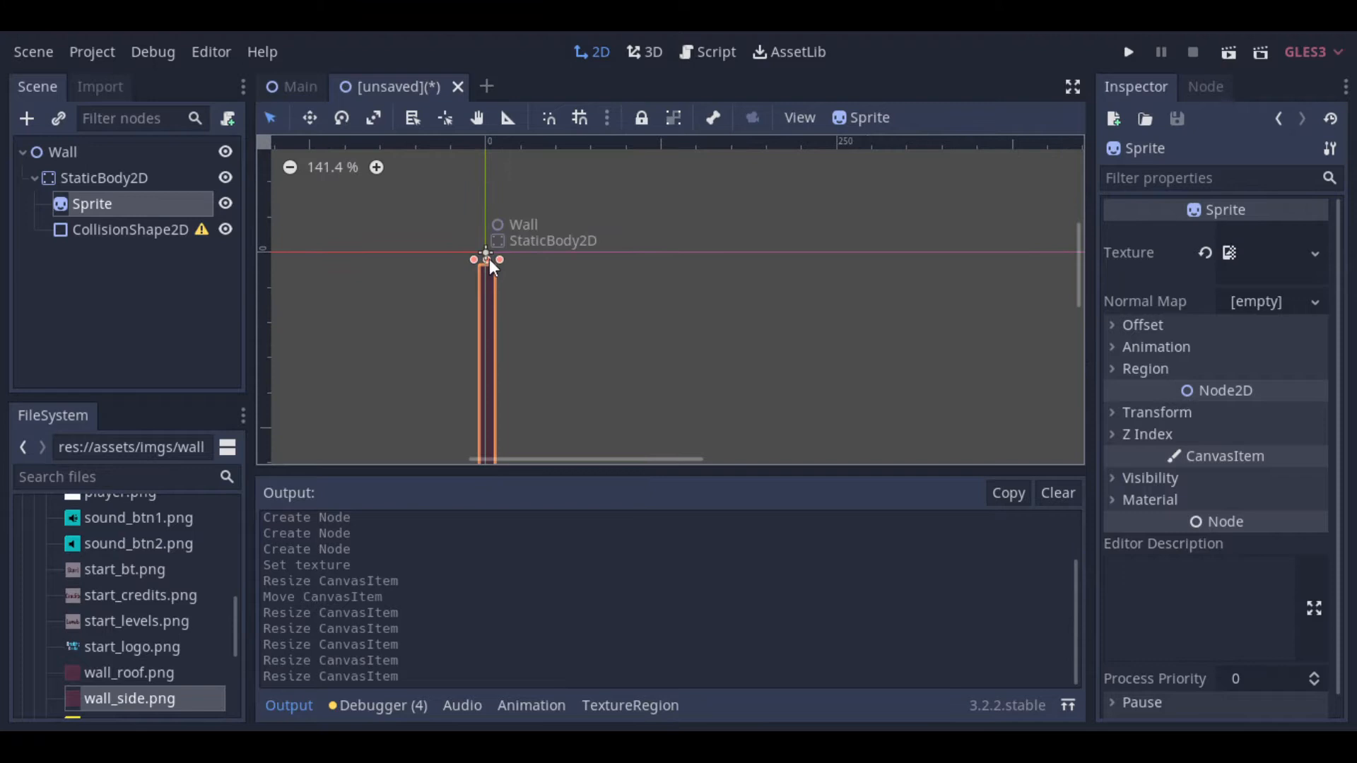
Step: Assign a New RectangleShape2D to the CollisionShape2D and stretch it over the wall sprite
left_click(130, 229)
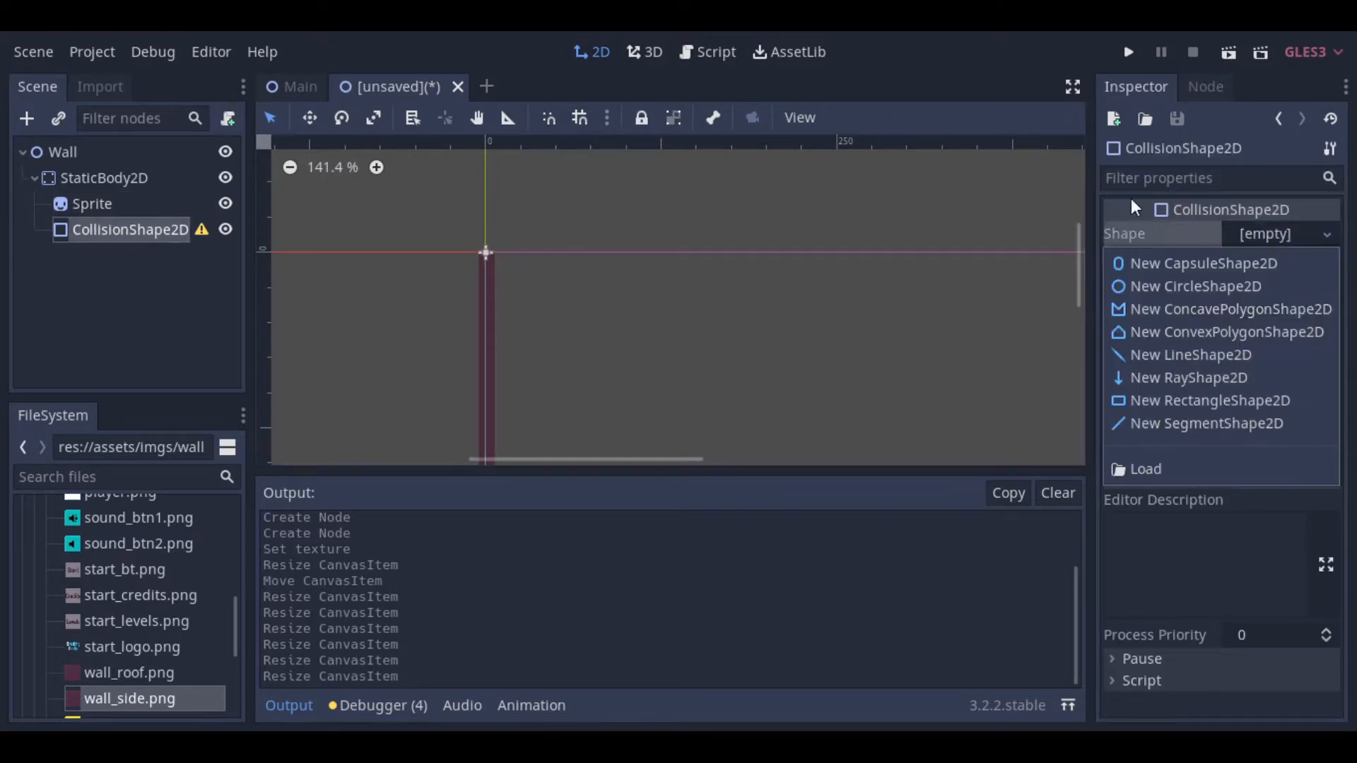
left_click(1210, 400)
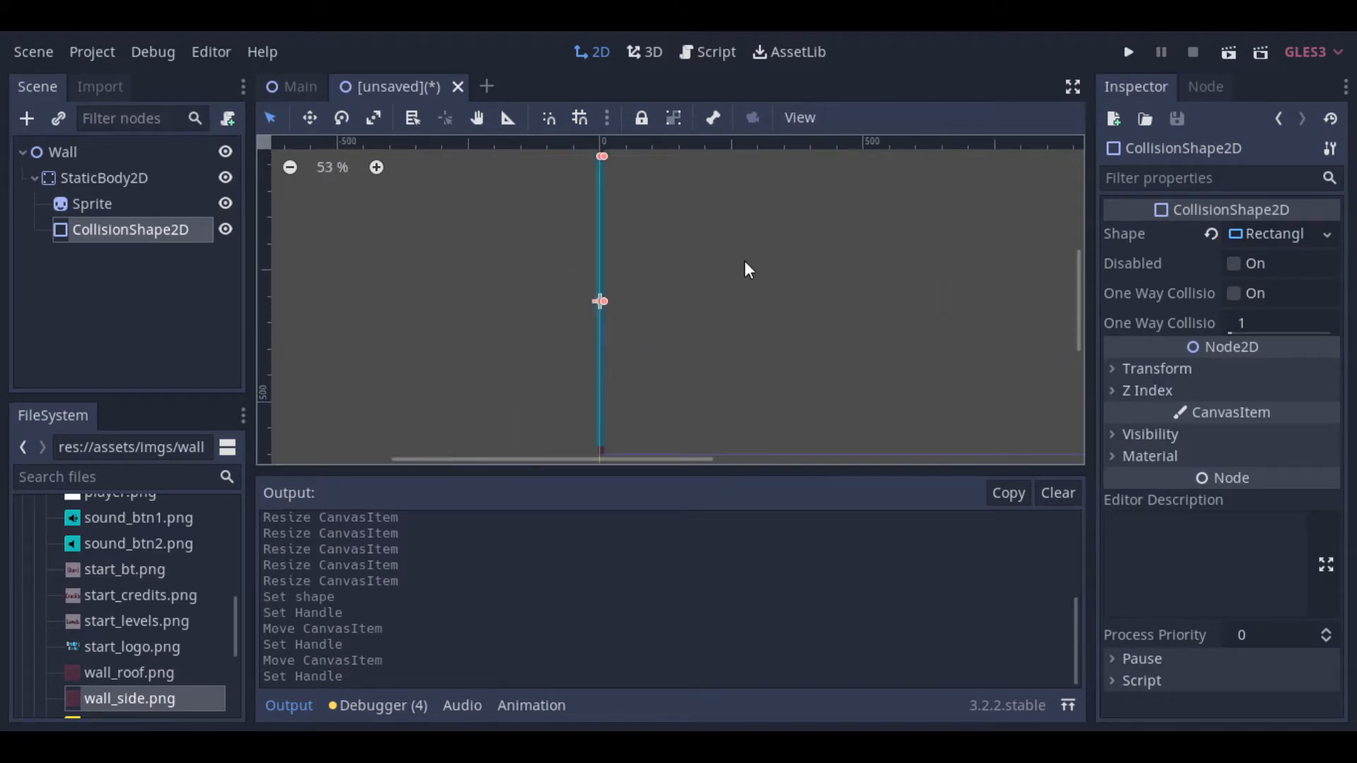
scroll("down", 3)
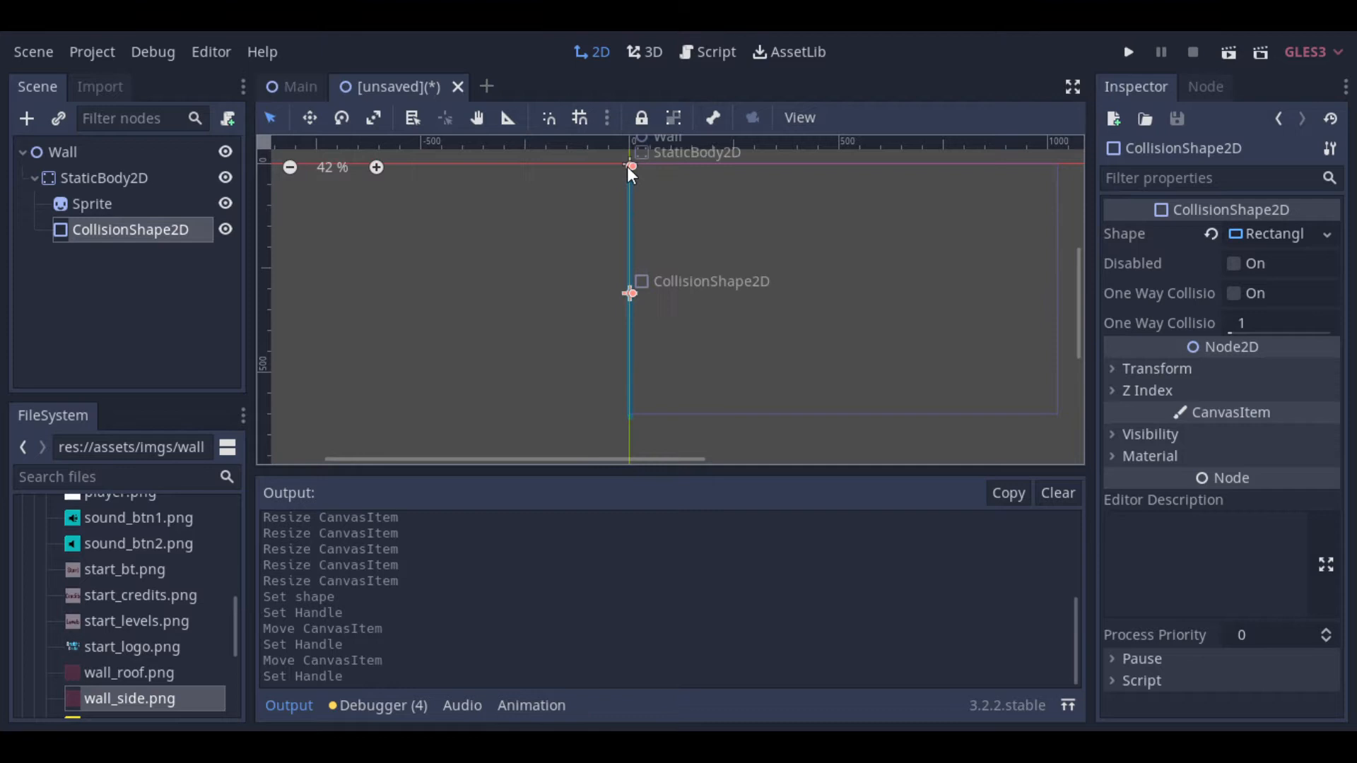
left_click(584, 325)
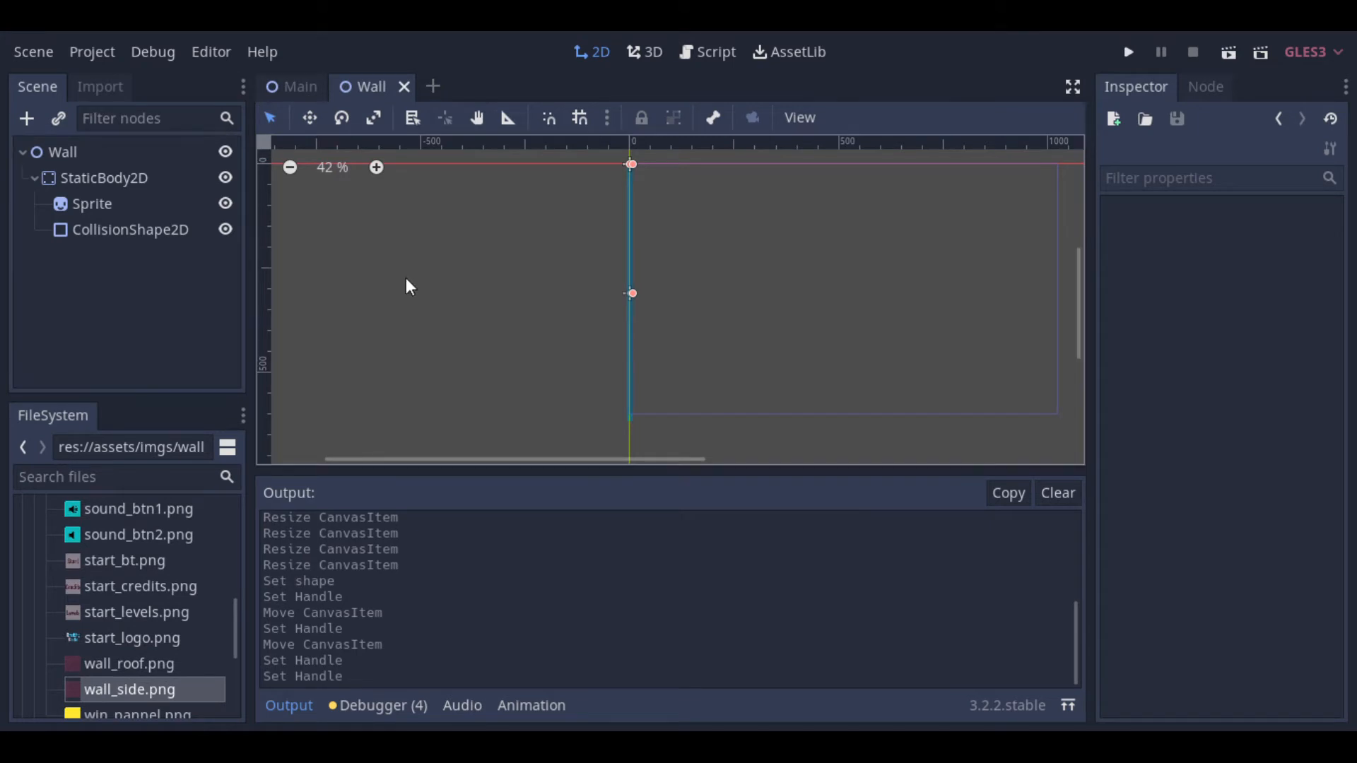
mouse_move(169, 280)
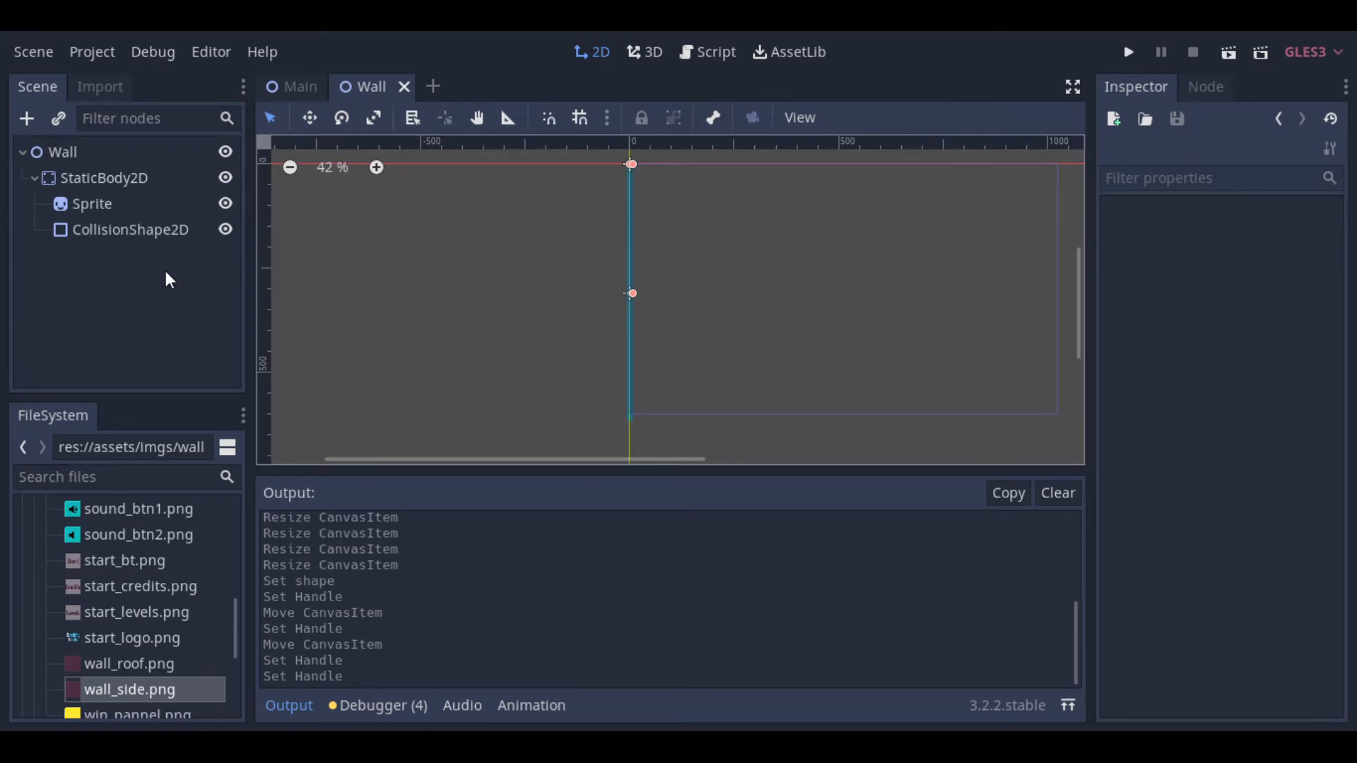
Step: Save the scene as Wall.tscn in the scenes folder
scroll("up", 3)
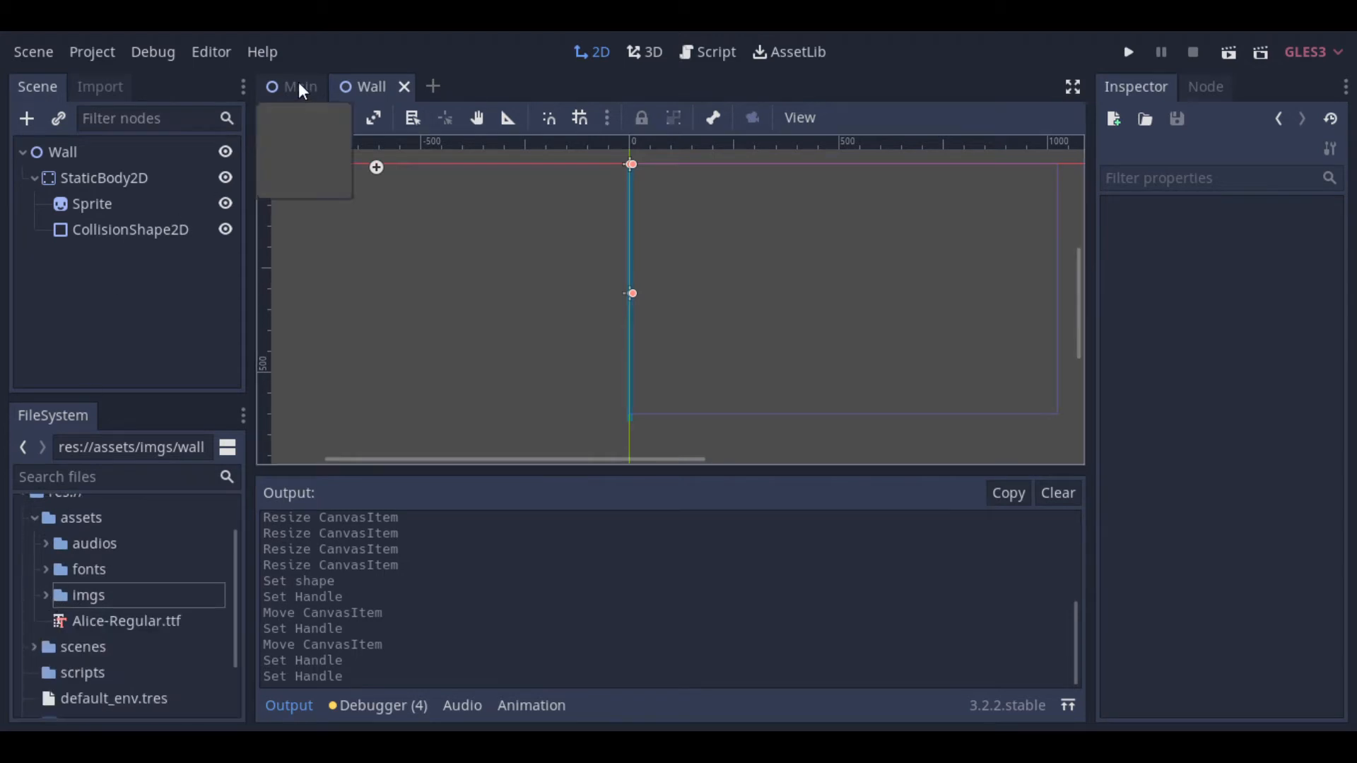
Step: In Main, drag Wall.tscn from the scenes folder in twice as left and right walls
left_click(299, 86)
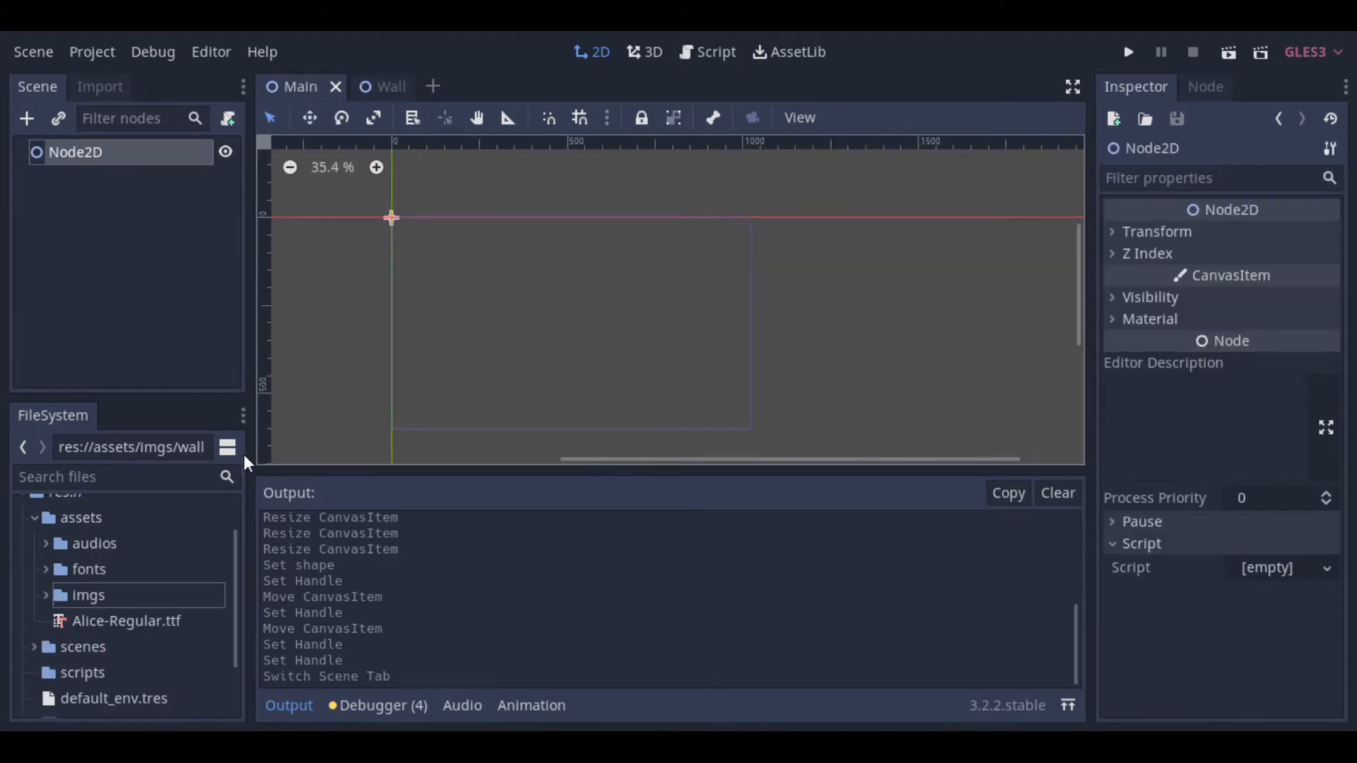
left_click(81, 647)
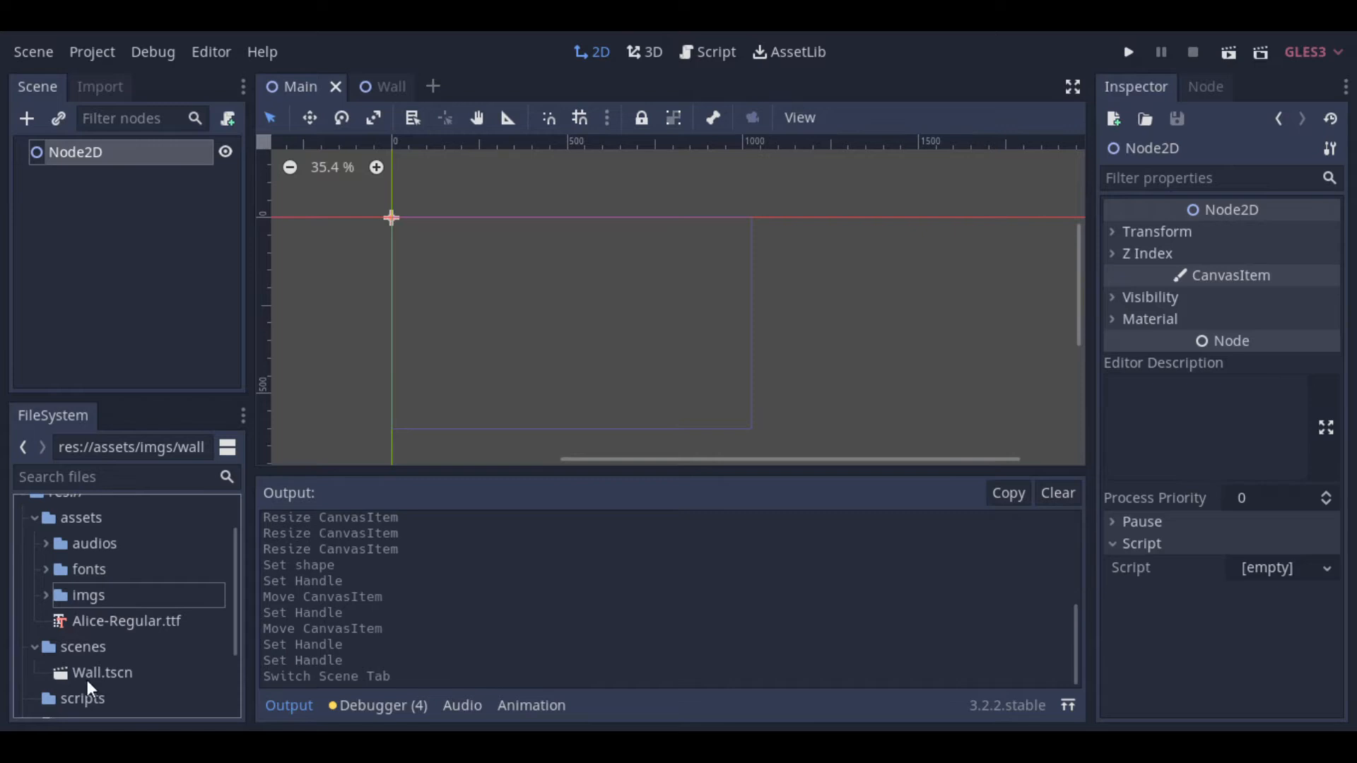
left_click(101, 672)
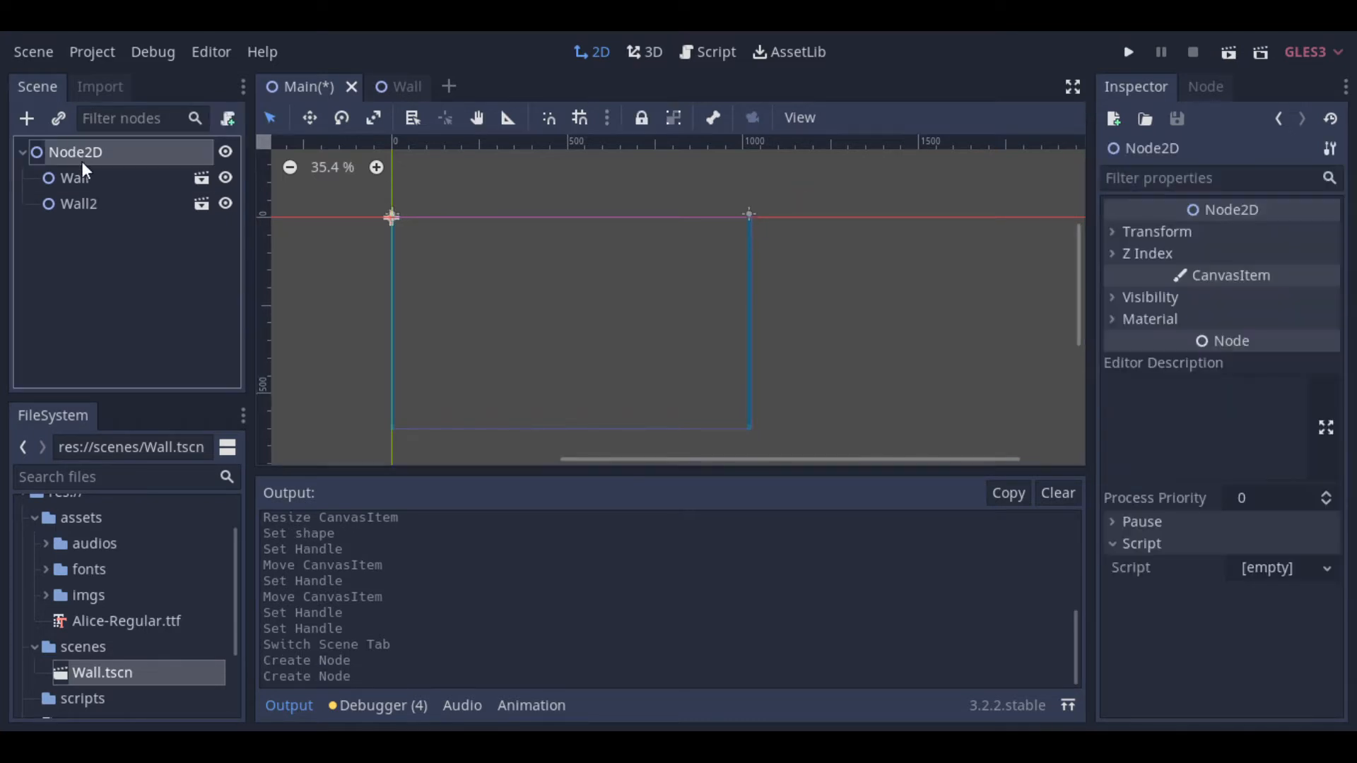
Step: Add a plain Node2D child to Main's root and rename it 'Roof'
right_click(75, 153)
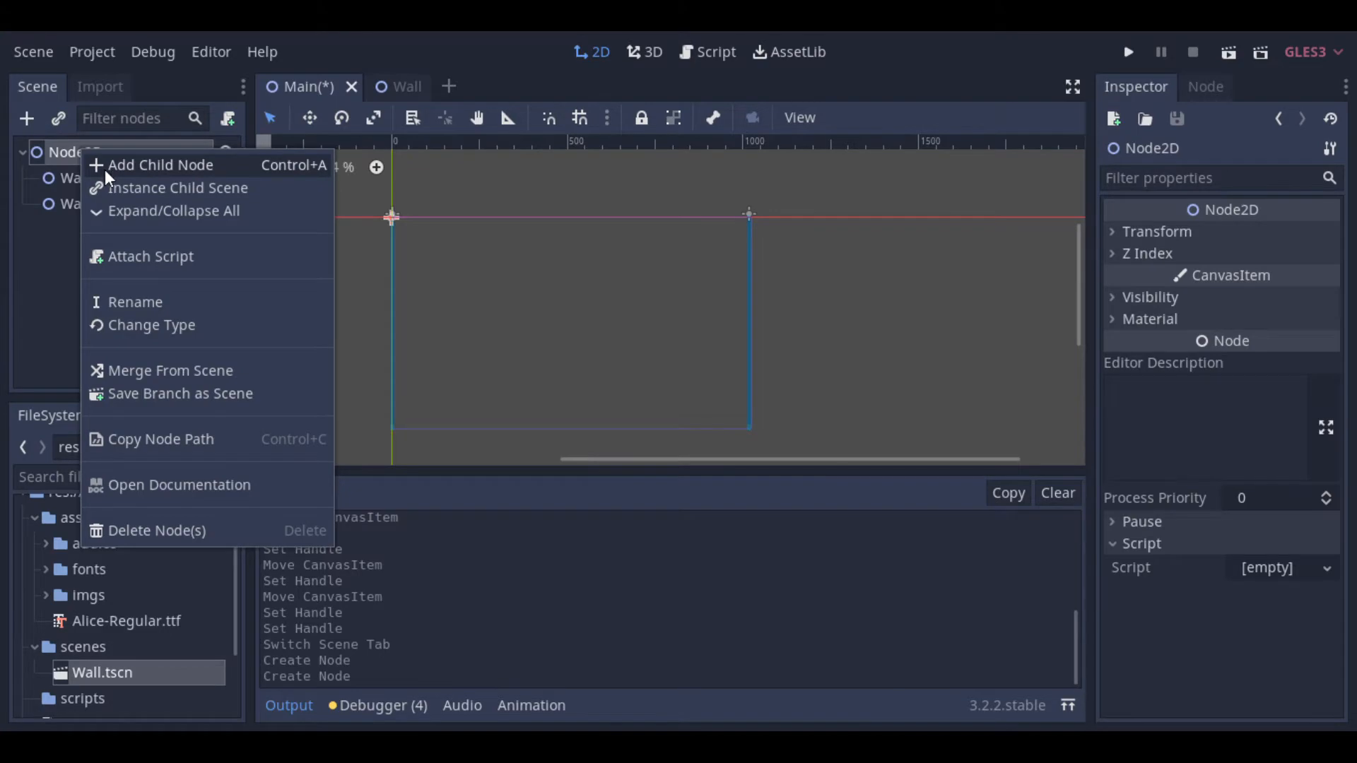
left_click(160, 165)
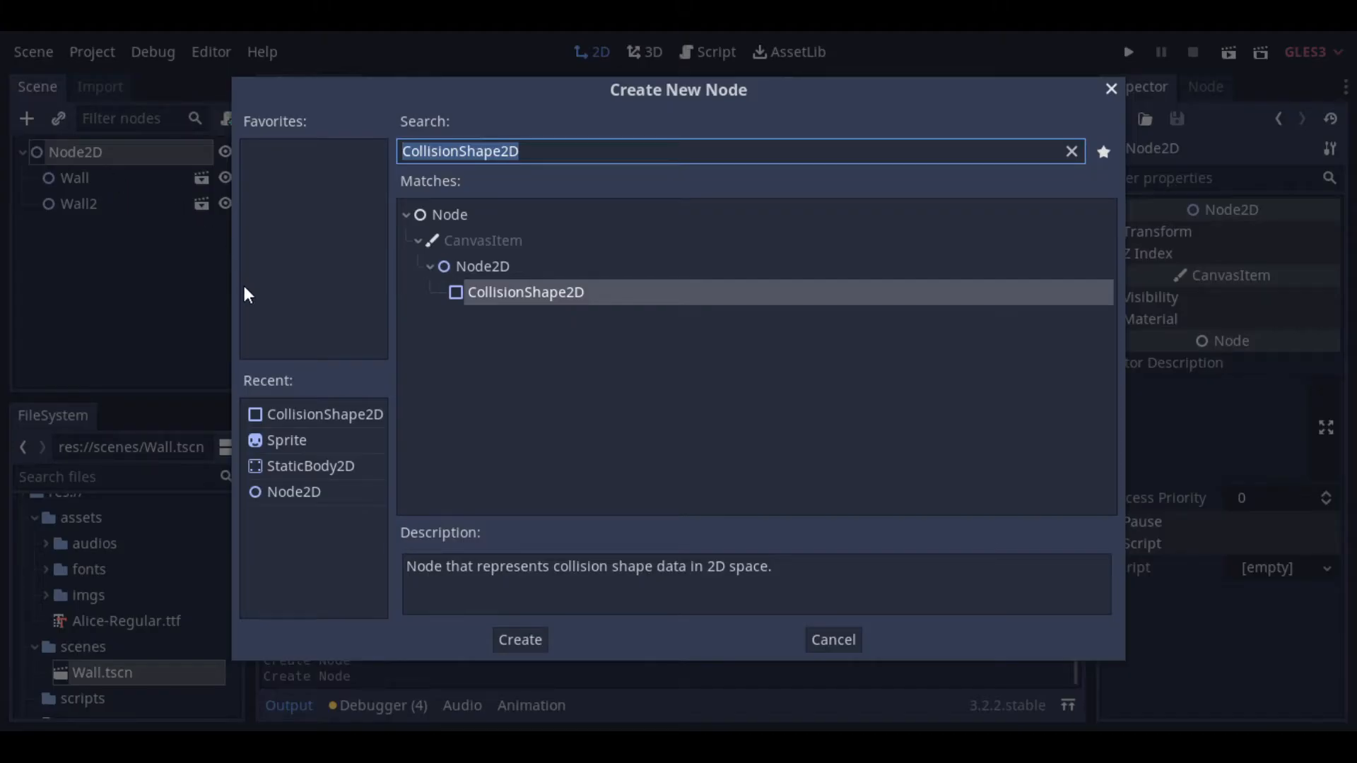
left_click(1070, 151)
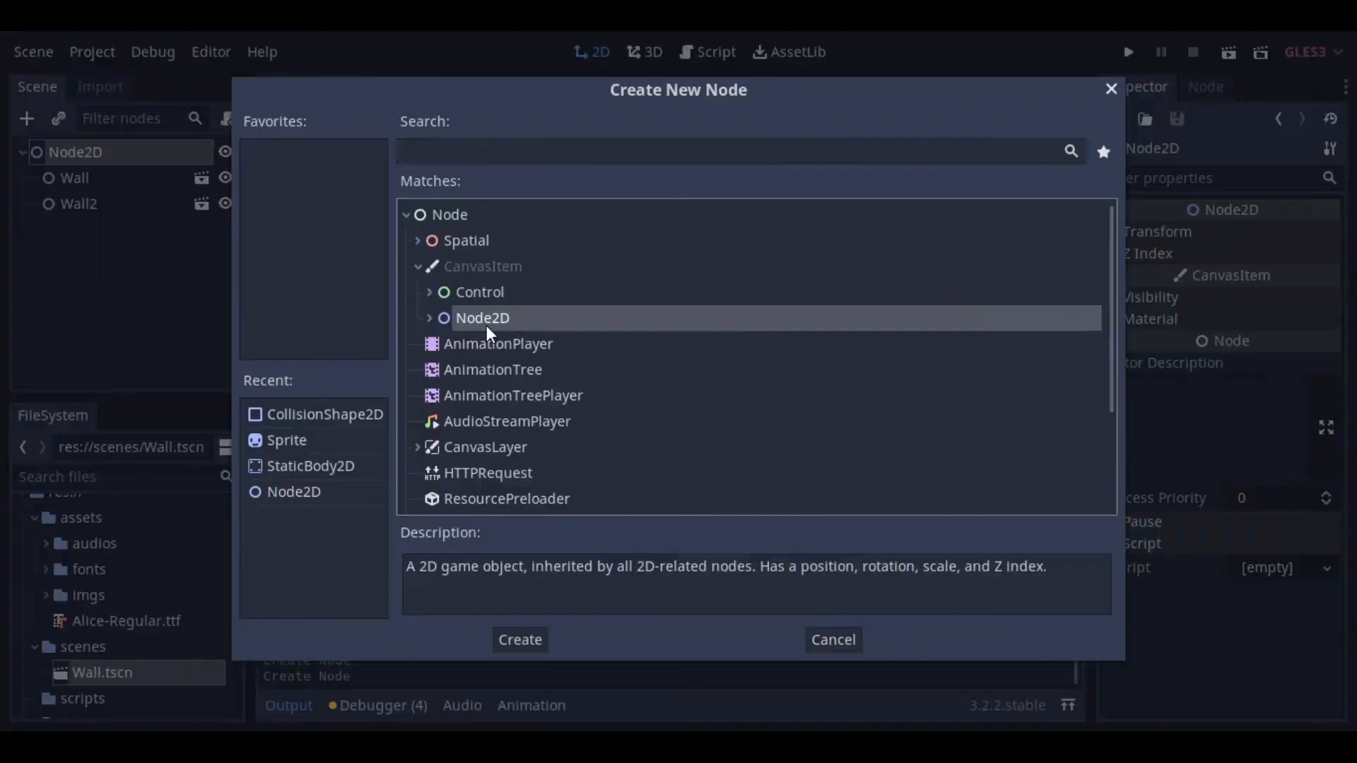
left_click(519, 640)
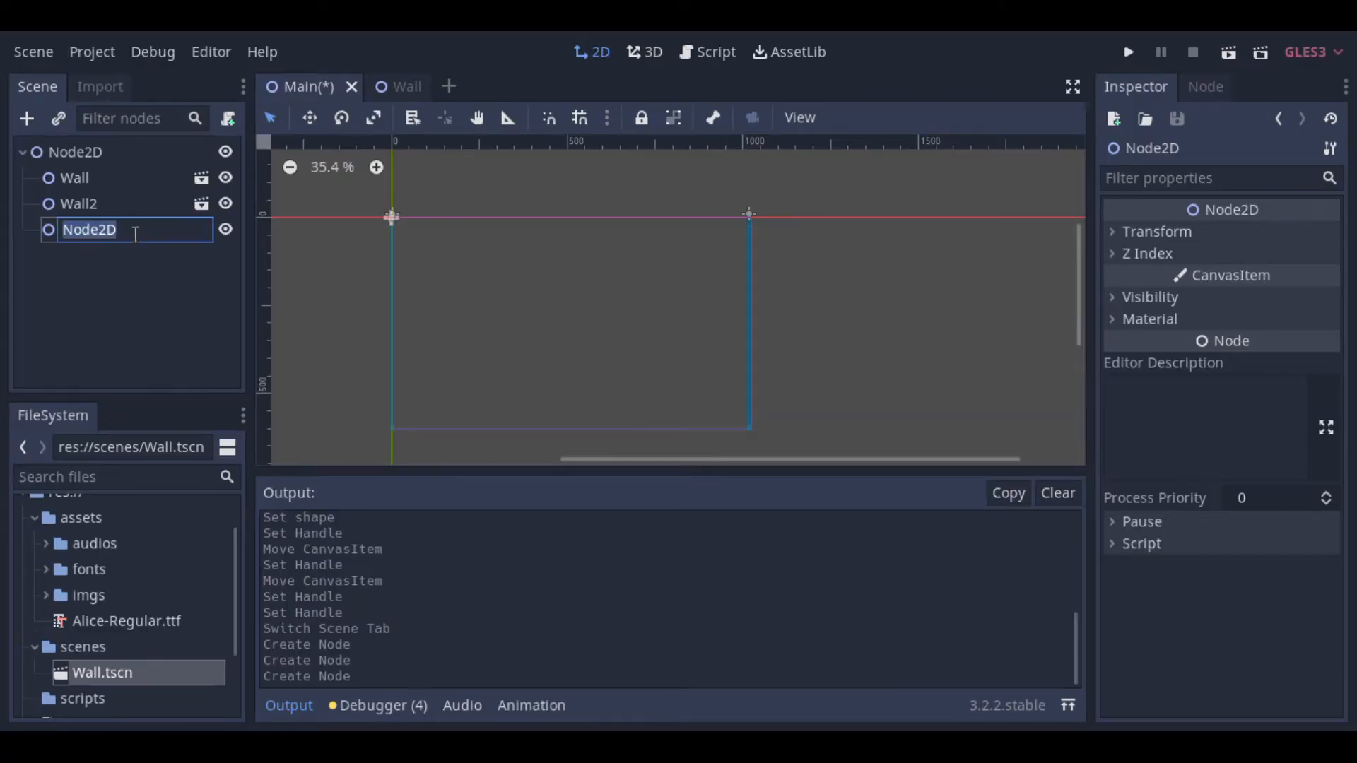
type("Roof")
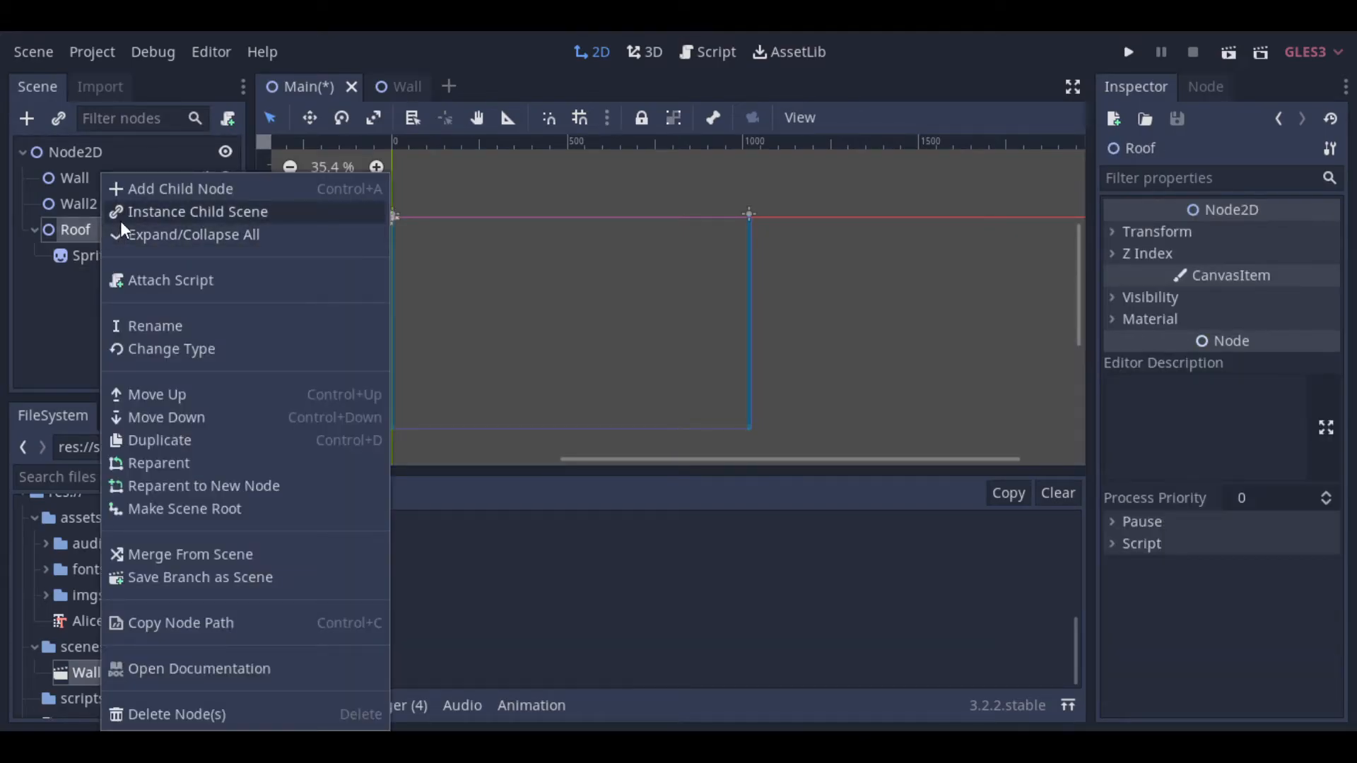
Step: Give Roof a StaticBody2D holding a Sprite and a CollisionShape2D
left_click(181, 189)
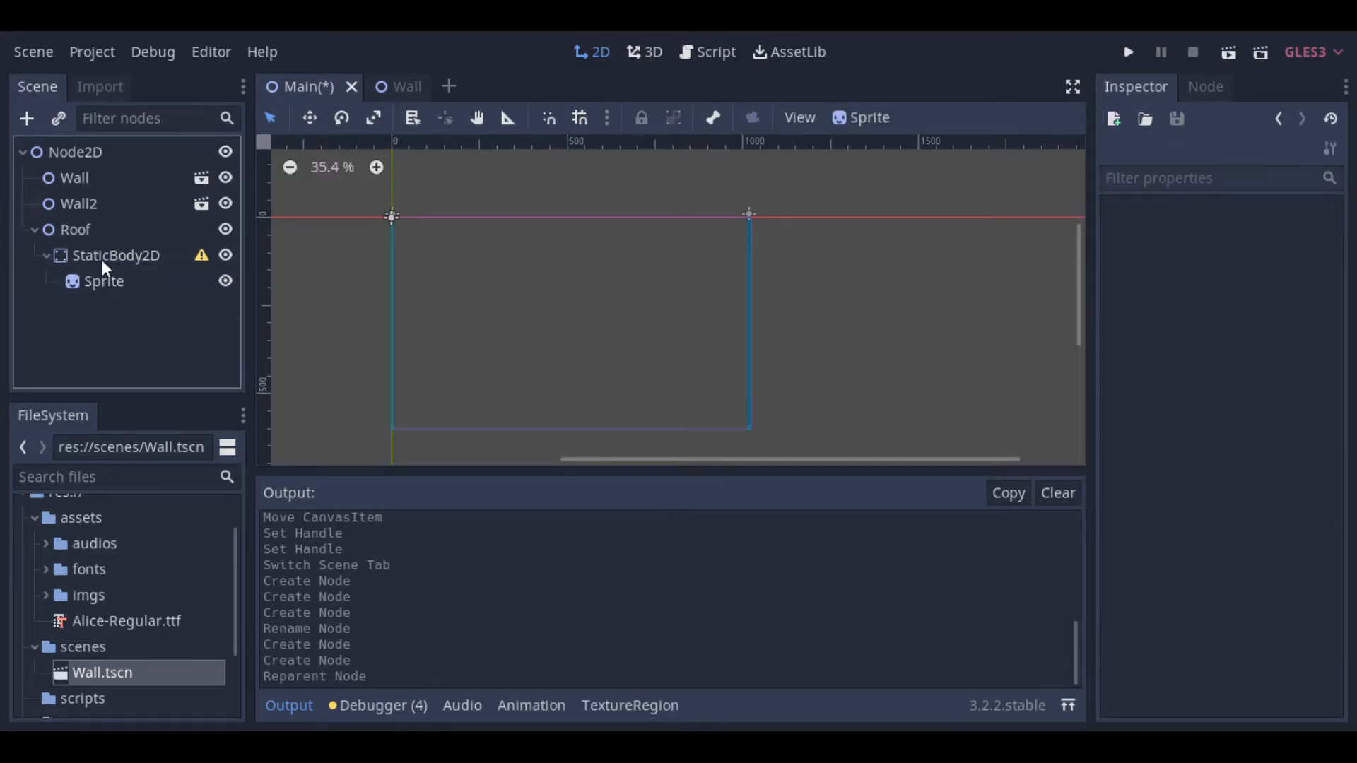
left_click(26, 118)
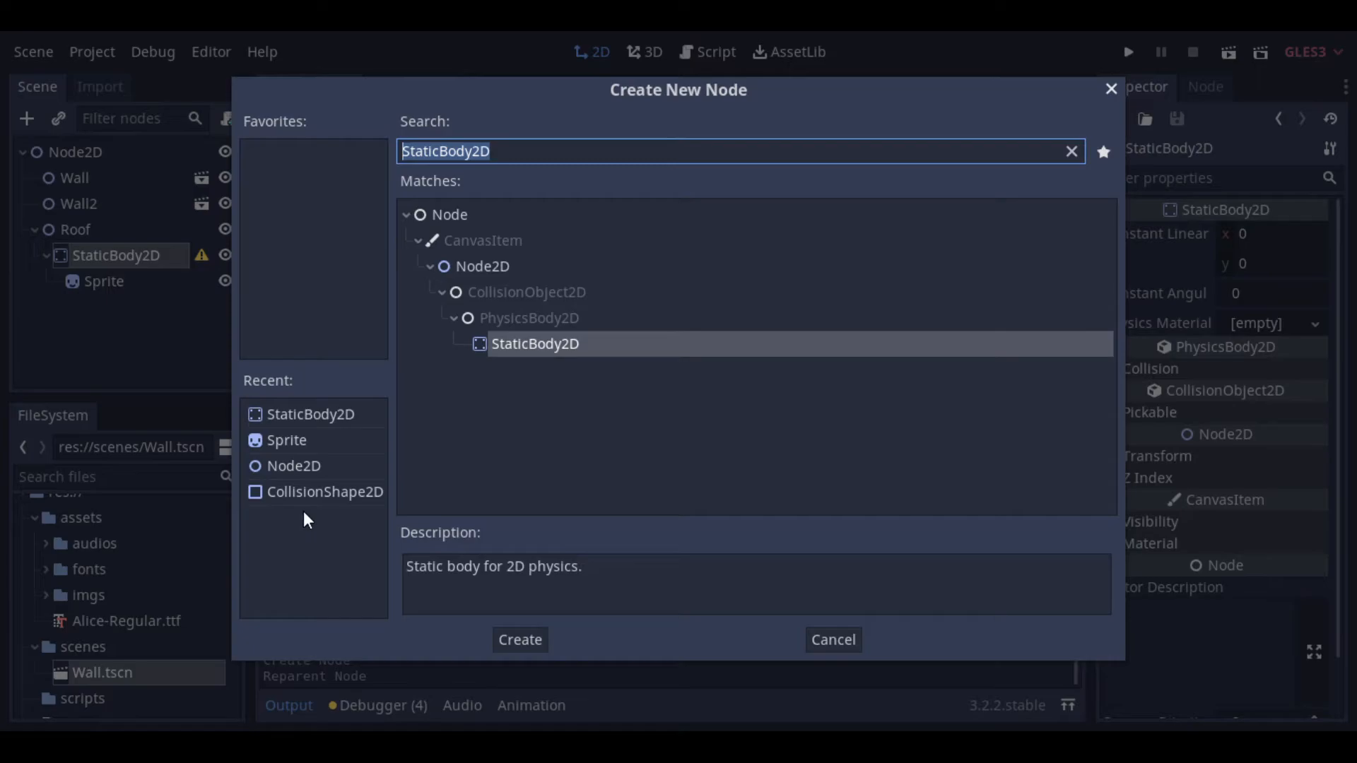
left_click(520, 640)
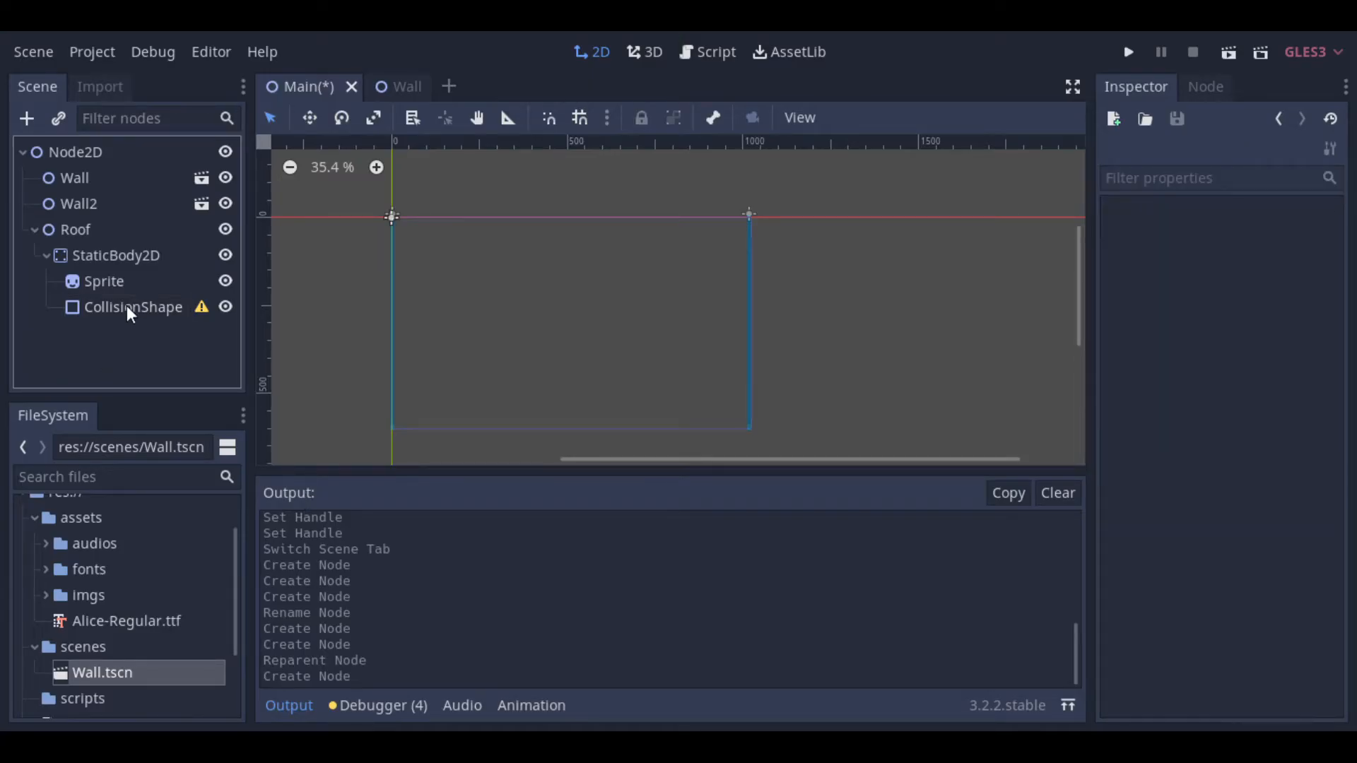
left_click(104, 281)
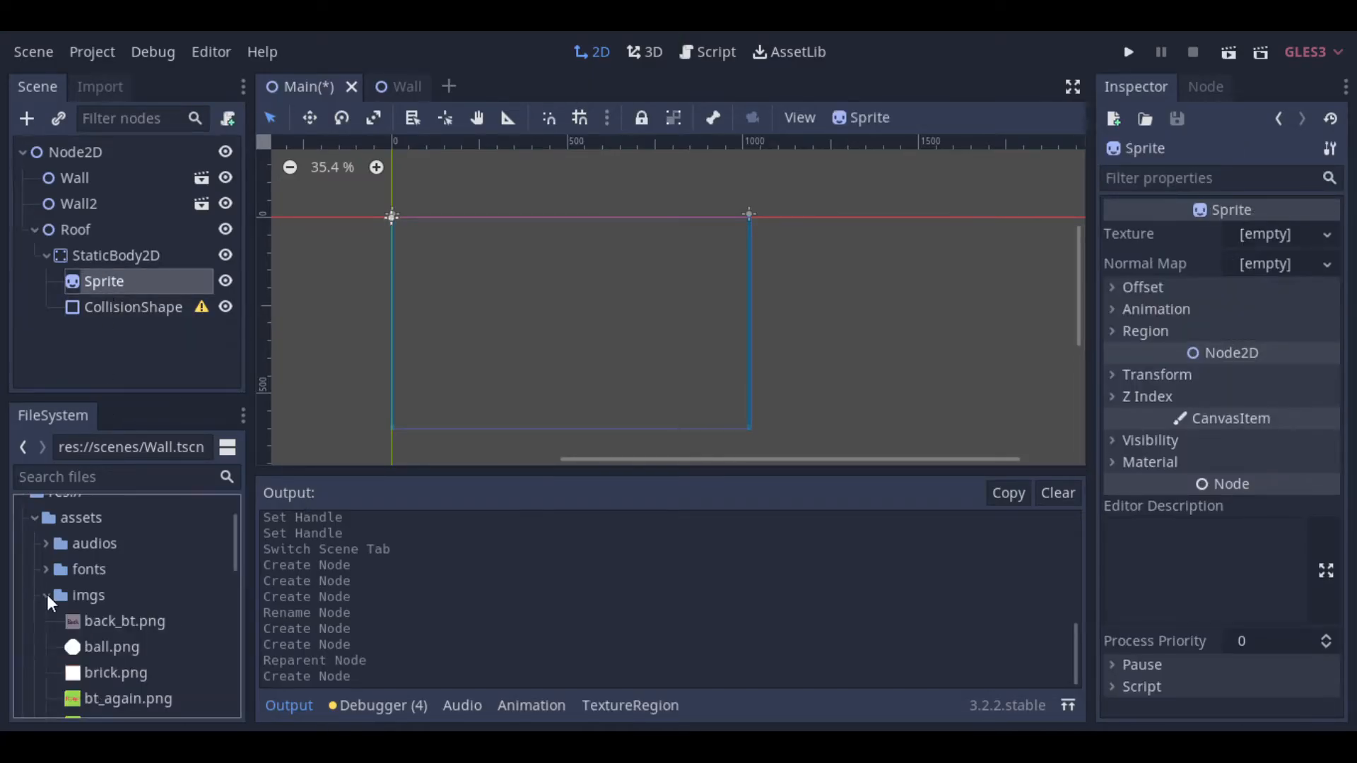
Step: Texture the Roof sprite with wall_roof, span it and its collision across the top, save Main
scroll("down", 3)
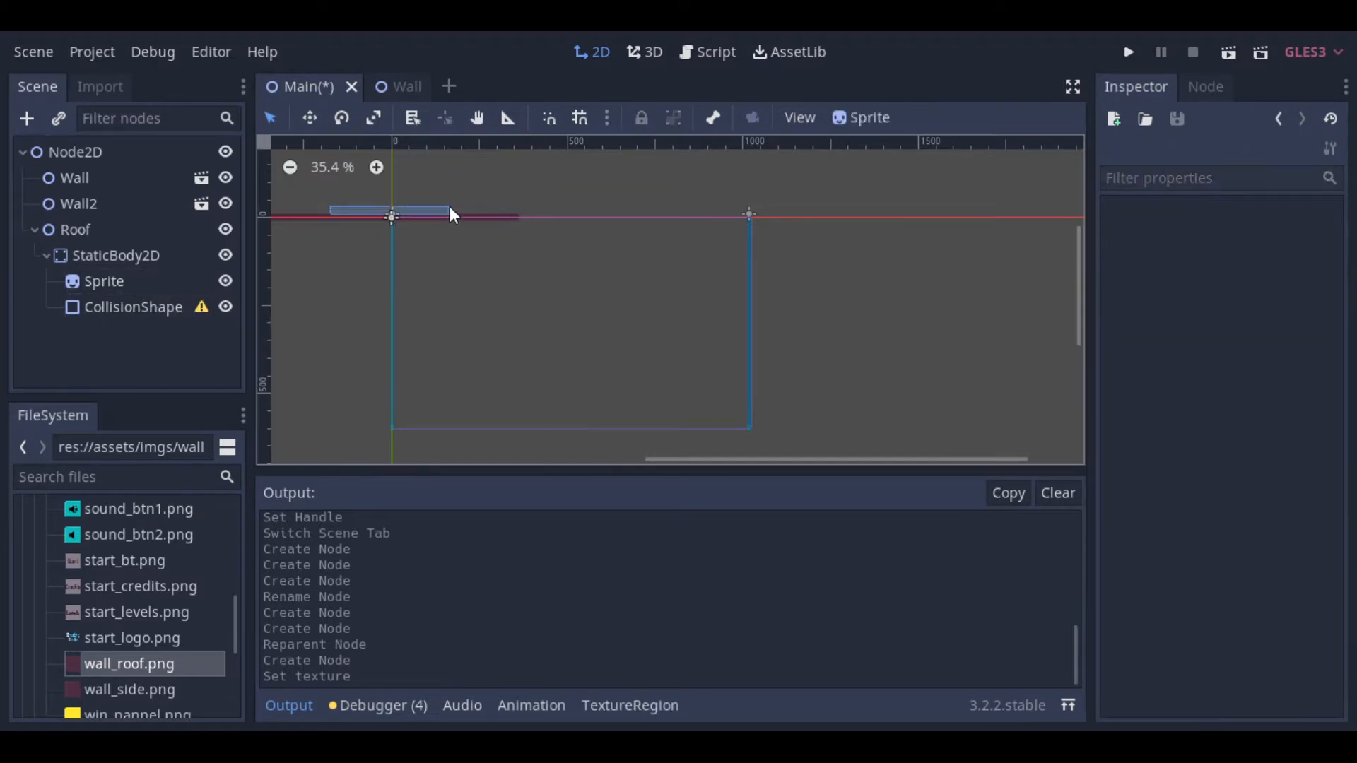
left_click(104, 280)
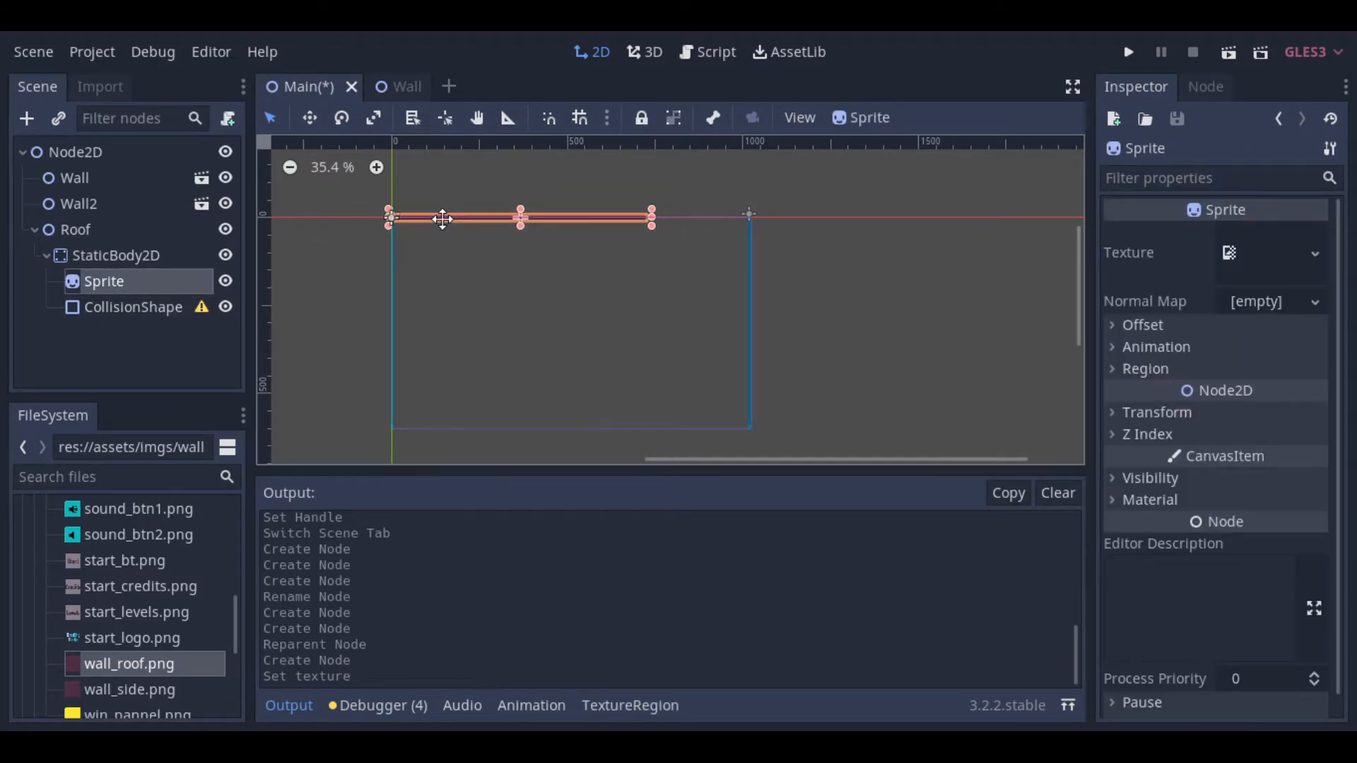
left_click(132, 306)
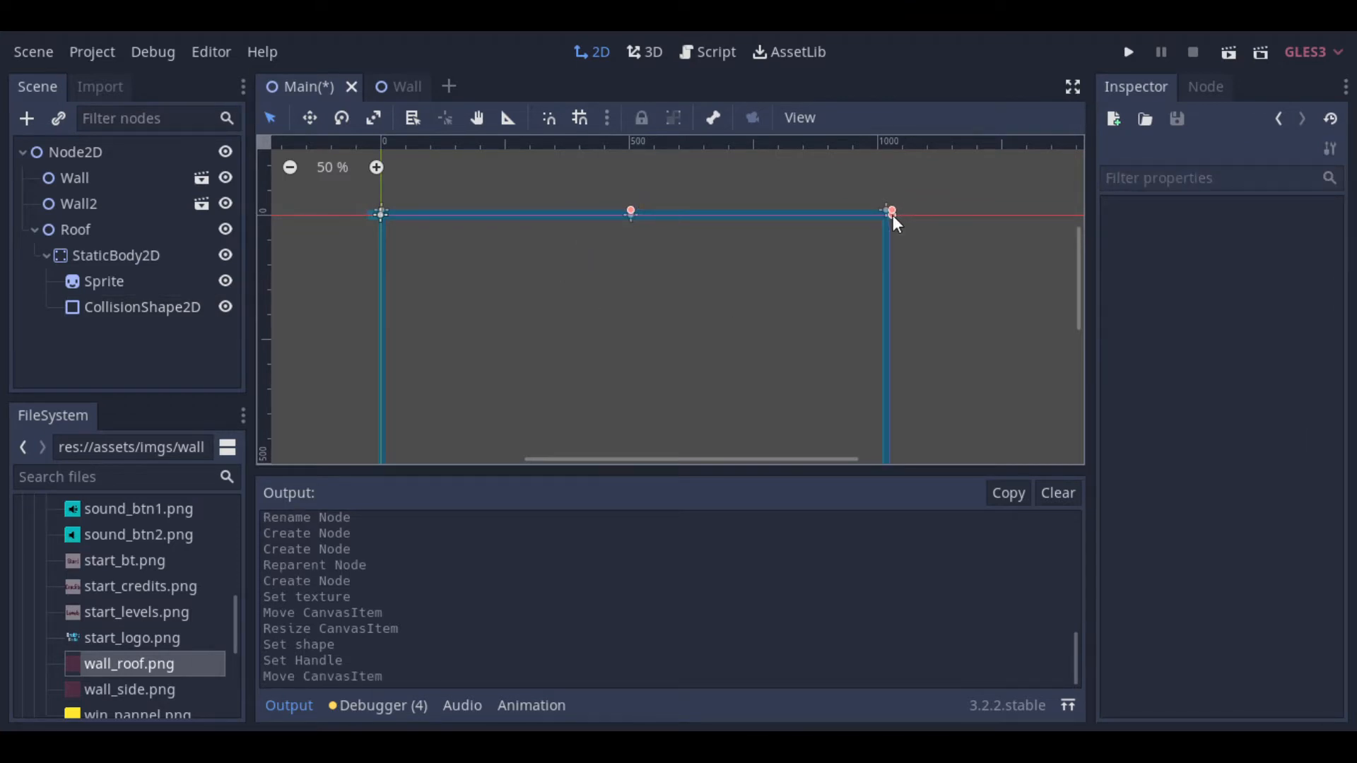
left_click(47, 256)
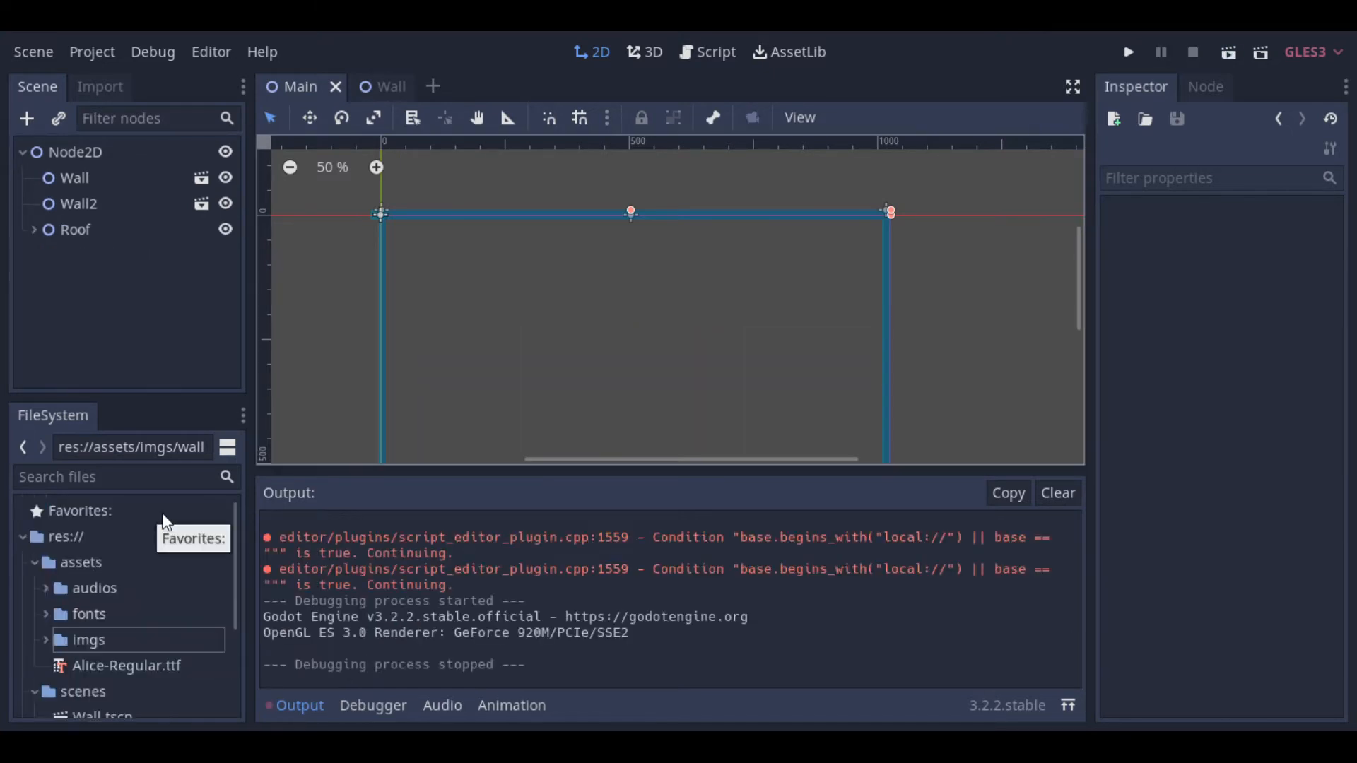
Step: Start a new 2D scene with its root named 'Player'
left_click(33, 50)
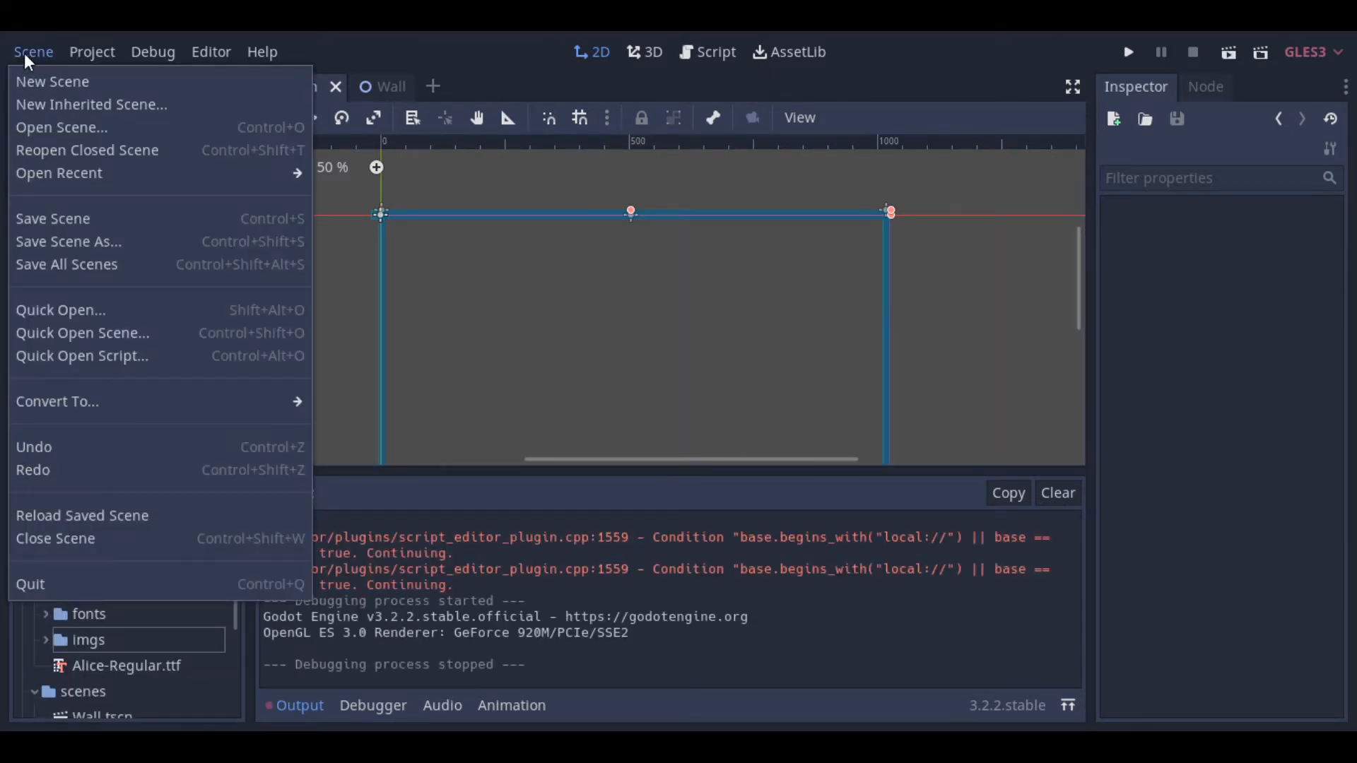
left_click(51, 81)
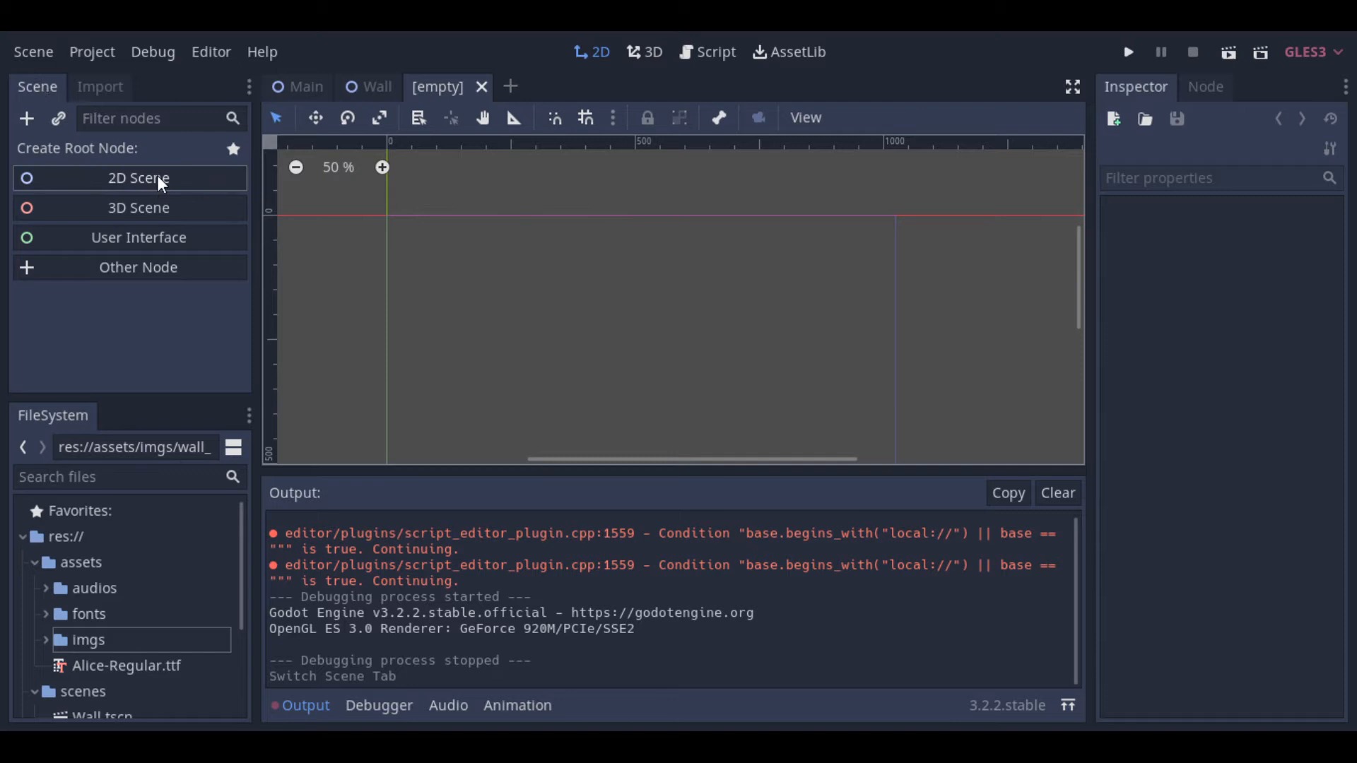
left_click(138, 178)
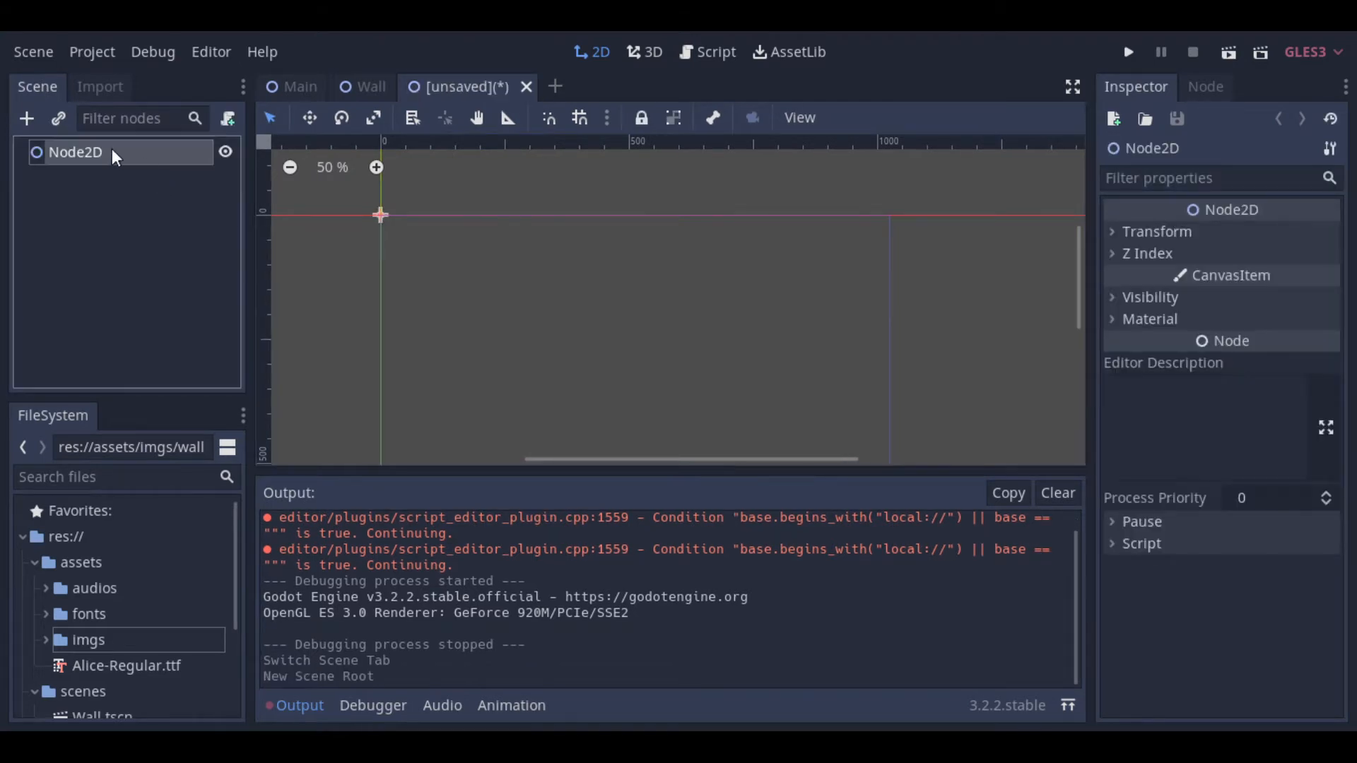
type("Player")
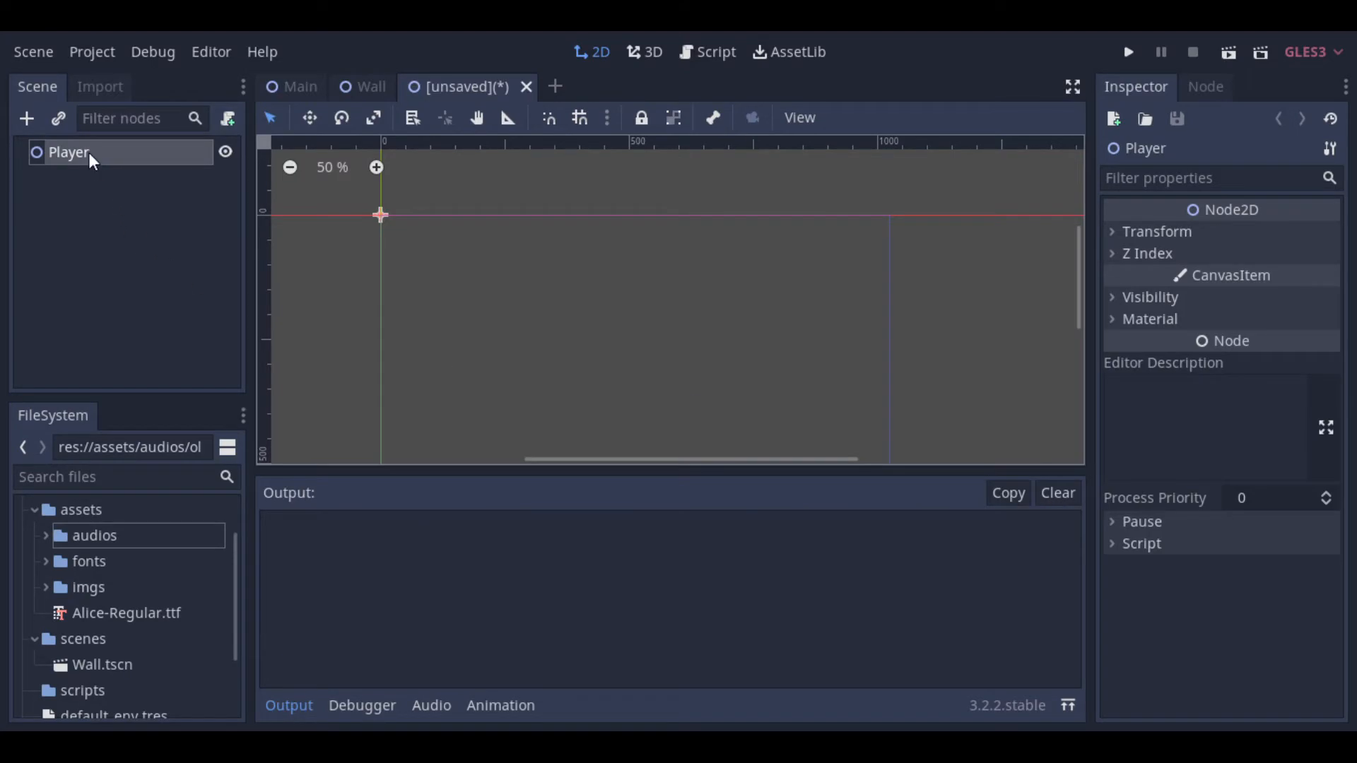
Step: Add a KinematicBody2D under Player with CollisionShape2D and Sprite children
left_click(26, 118)
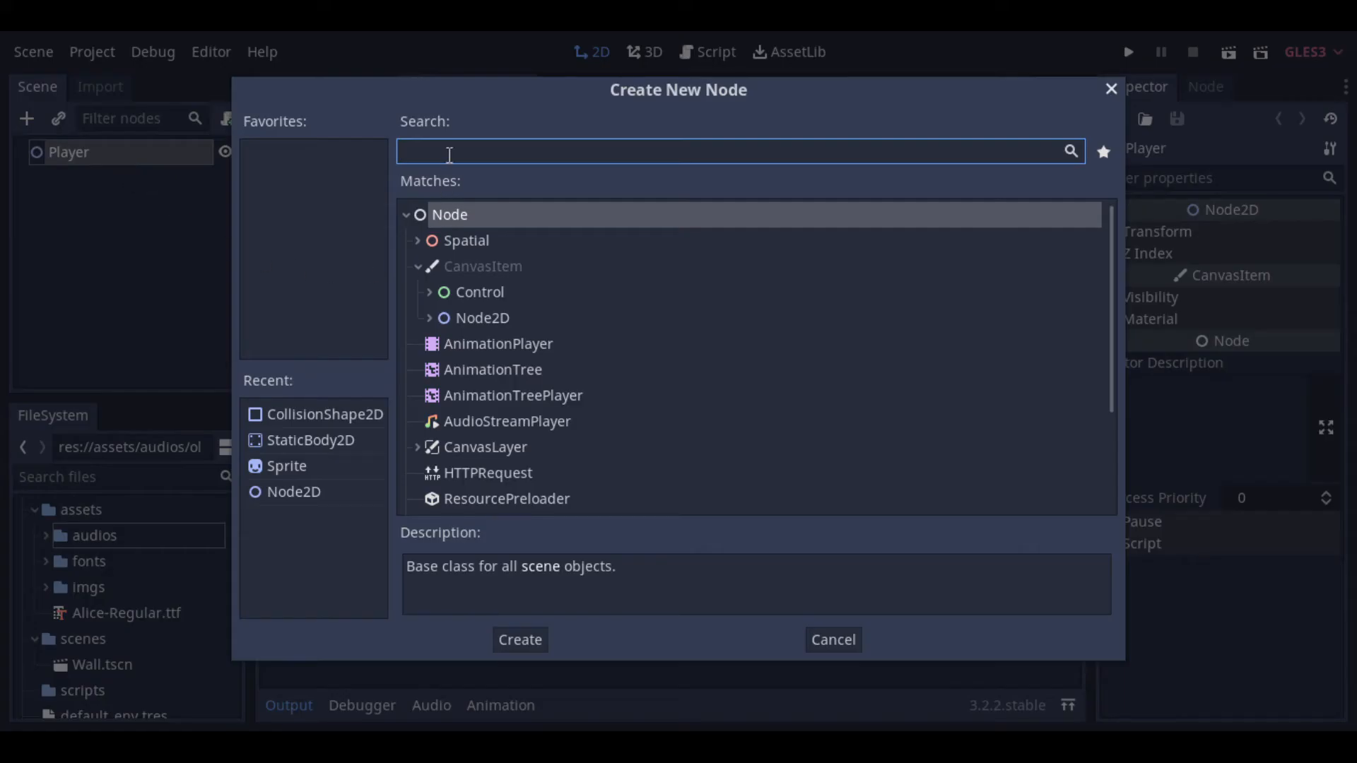
type("kin")
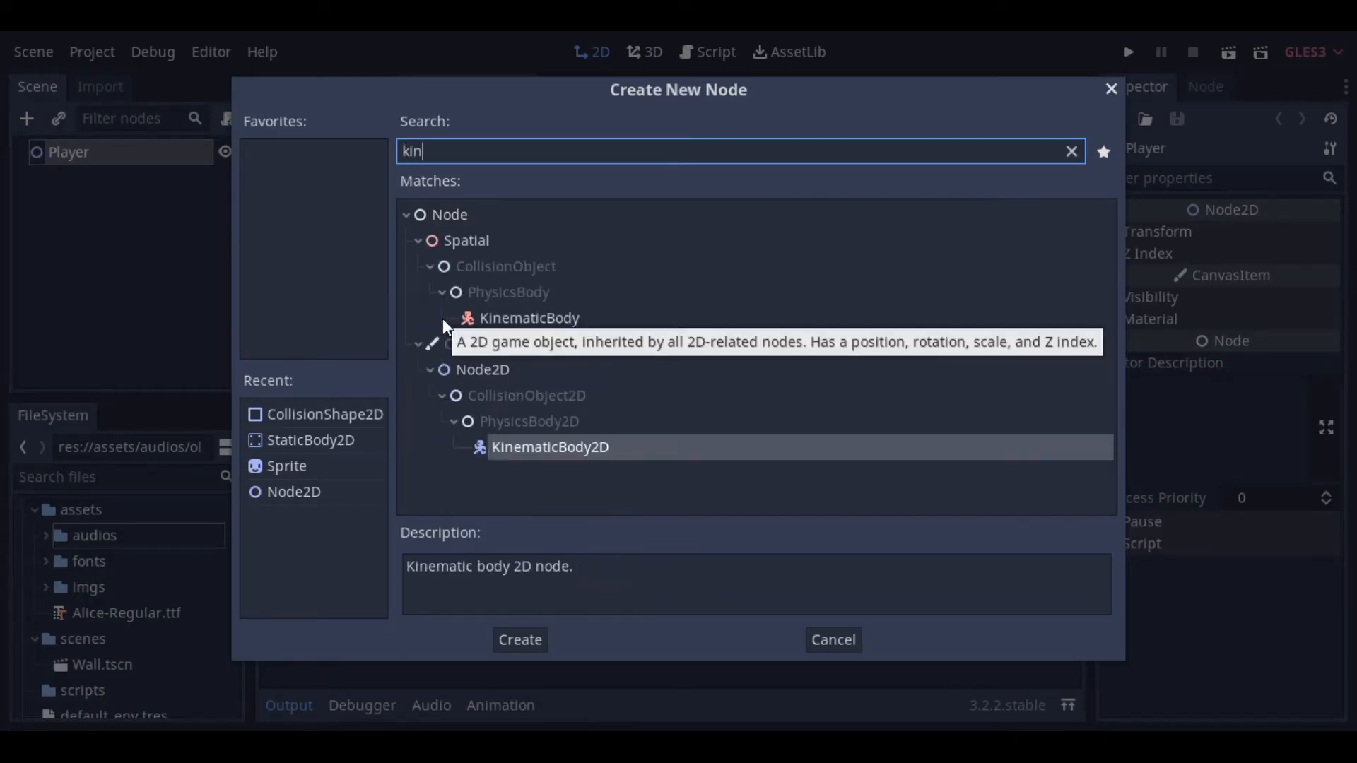
type("e")
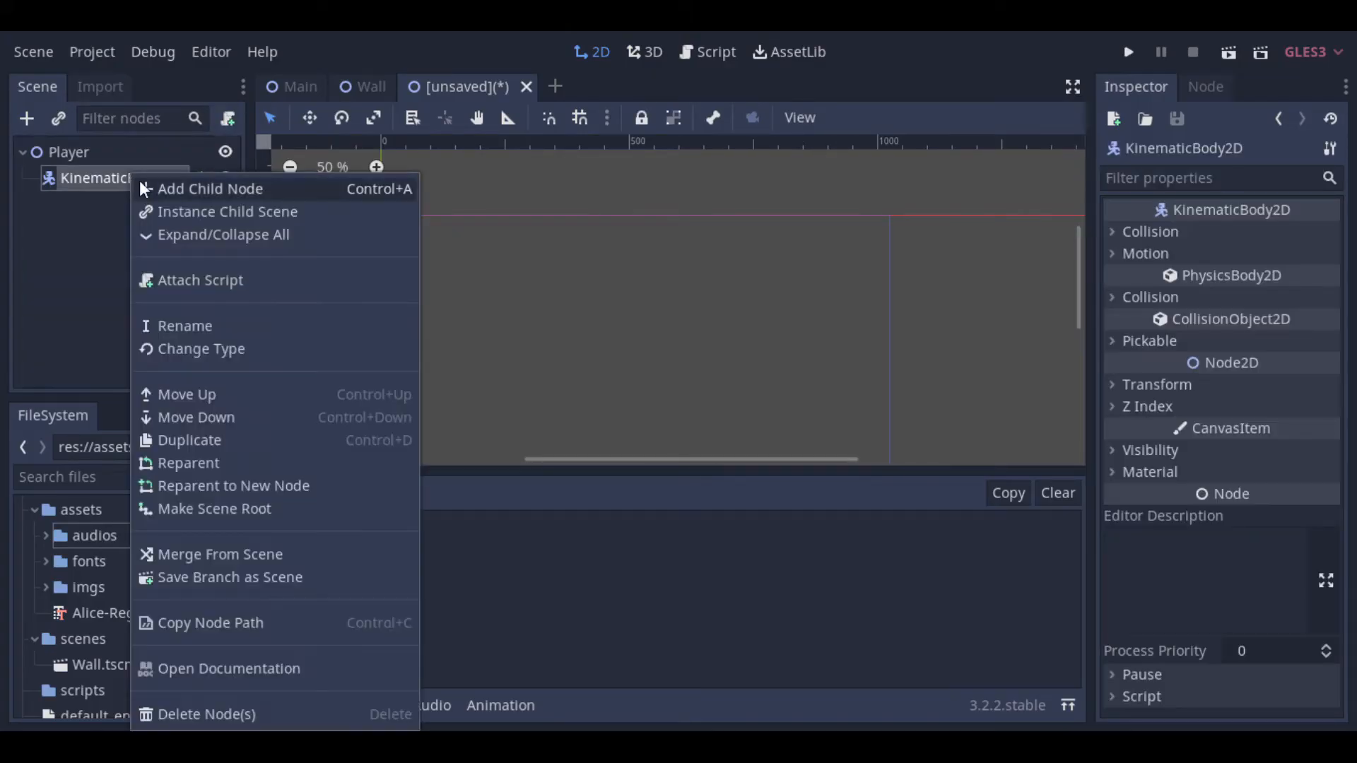
left_click(210, 189)
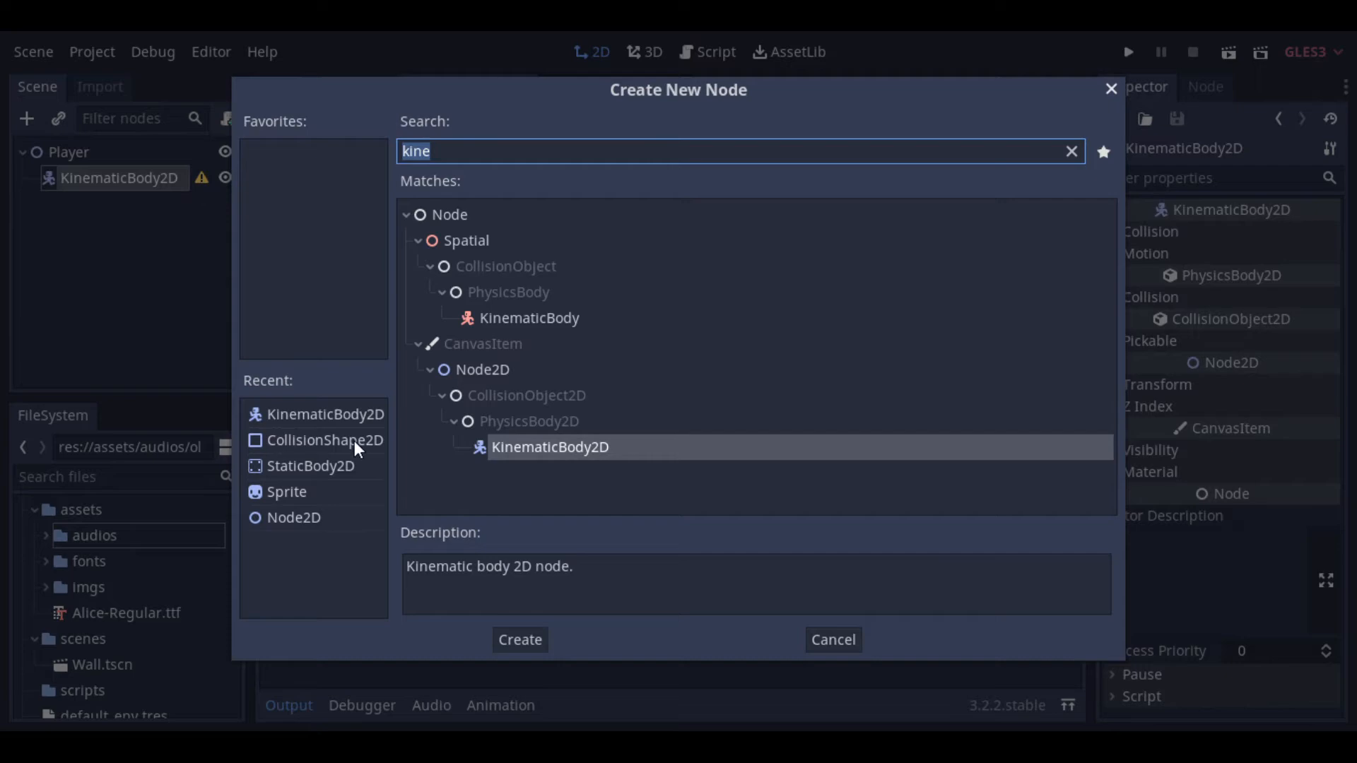
mouse_move(325, 440)
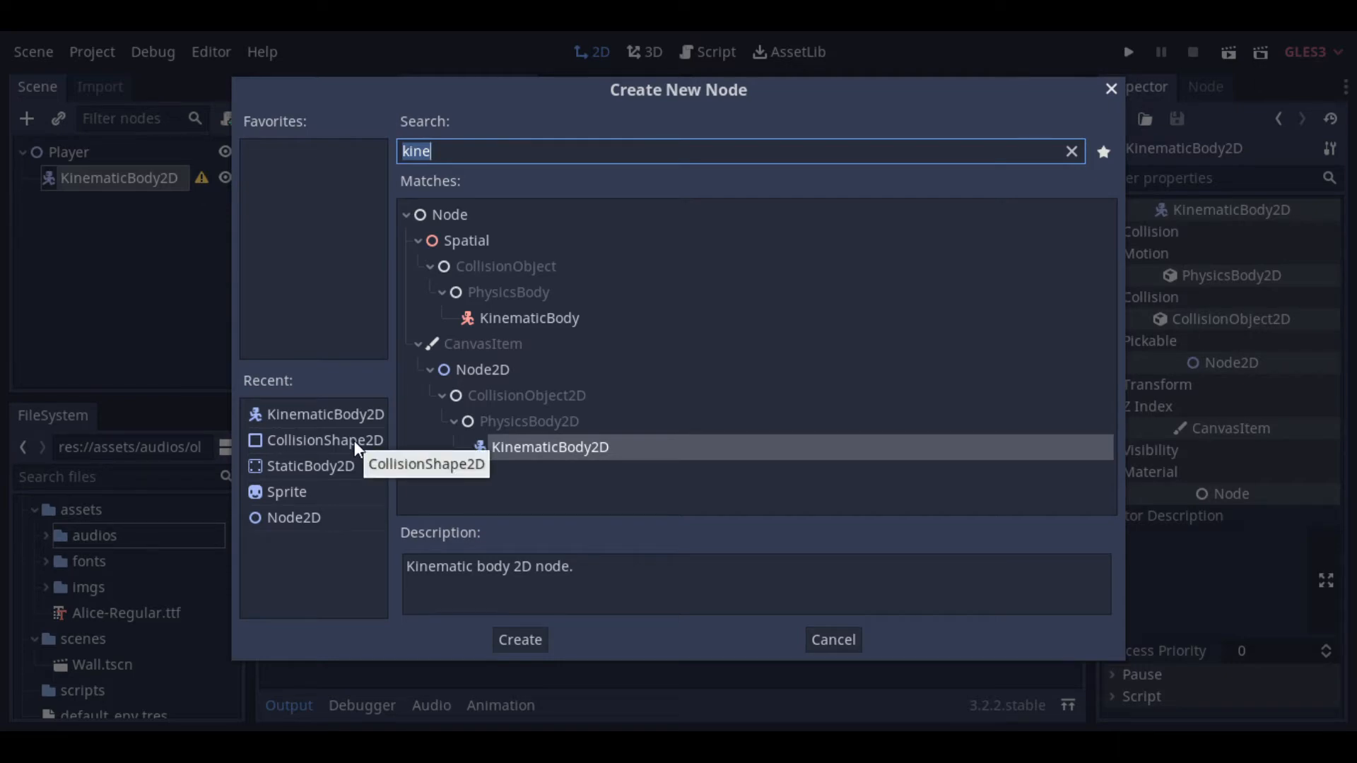
left_click(325, 440)
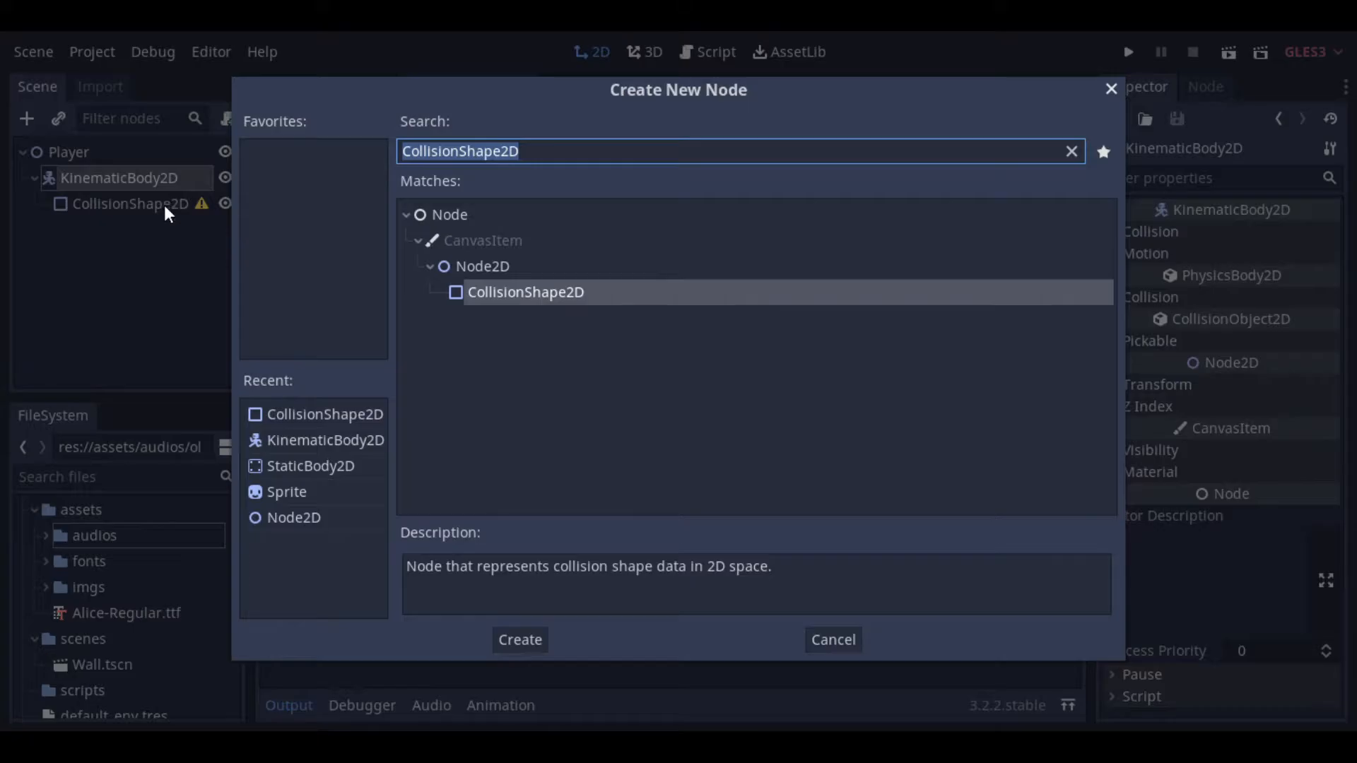
left_click(519, 640)
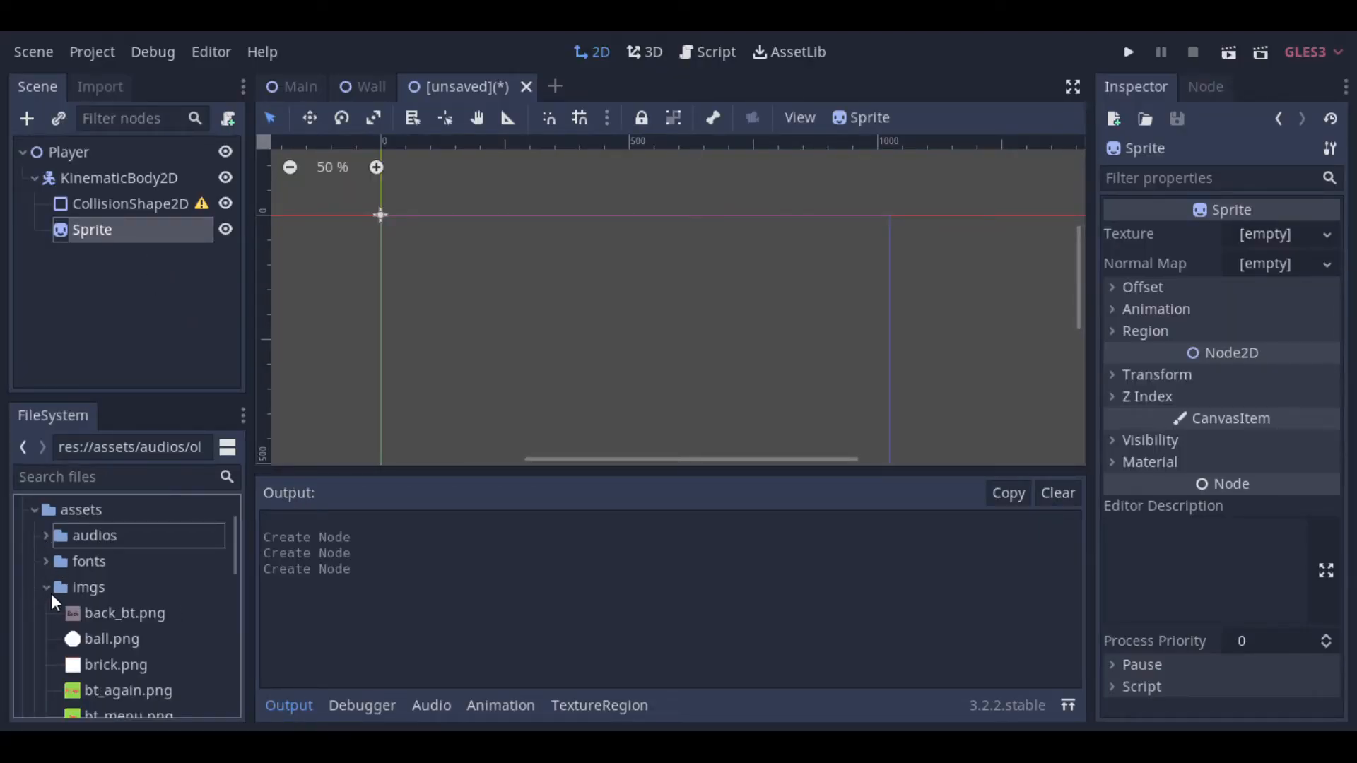
Step: Give the paddle player.png and a RectangleShape2D collision, saving it as scenes/Player.tscn
scroll("down", 3)
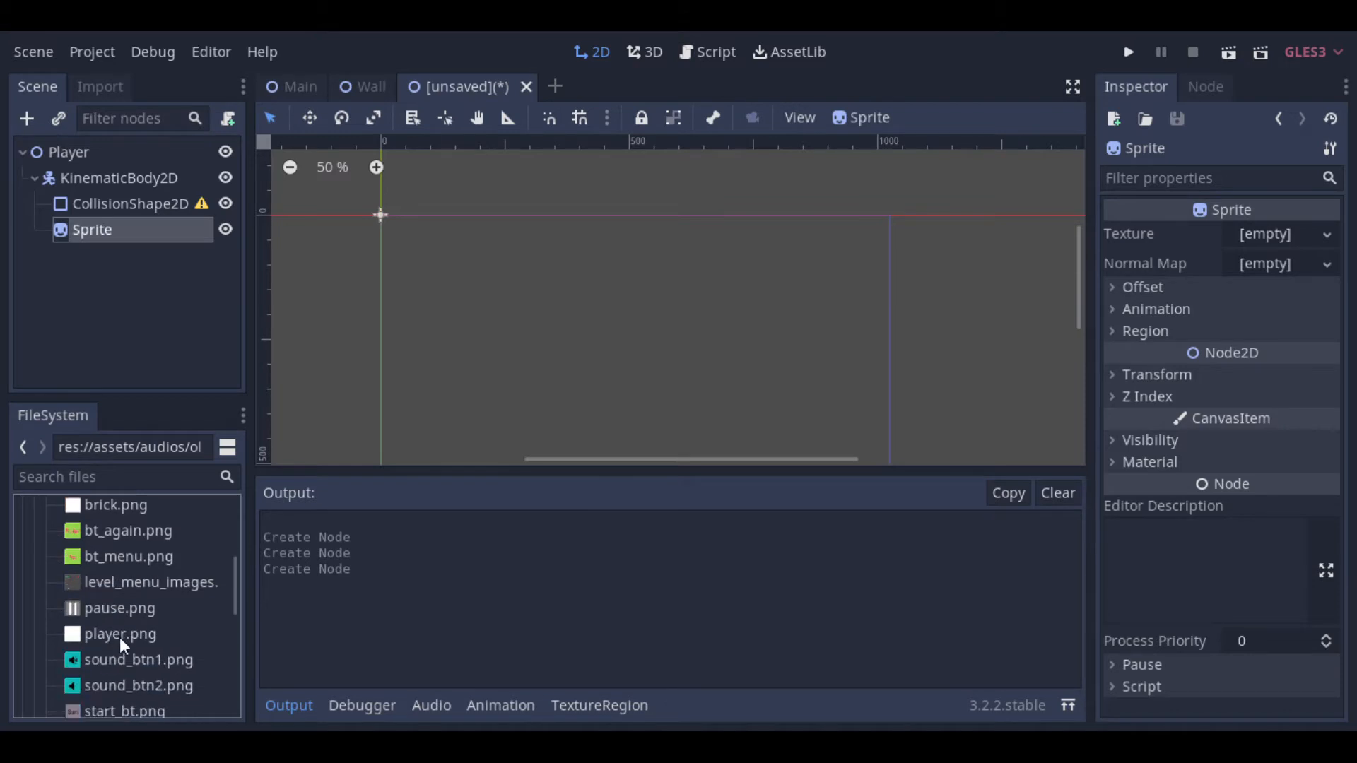
left_click(120, 633)
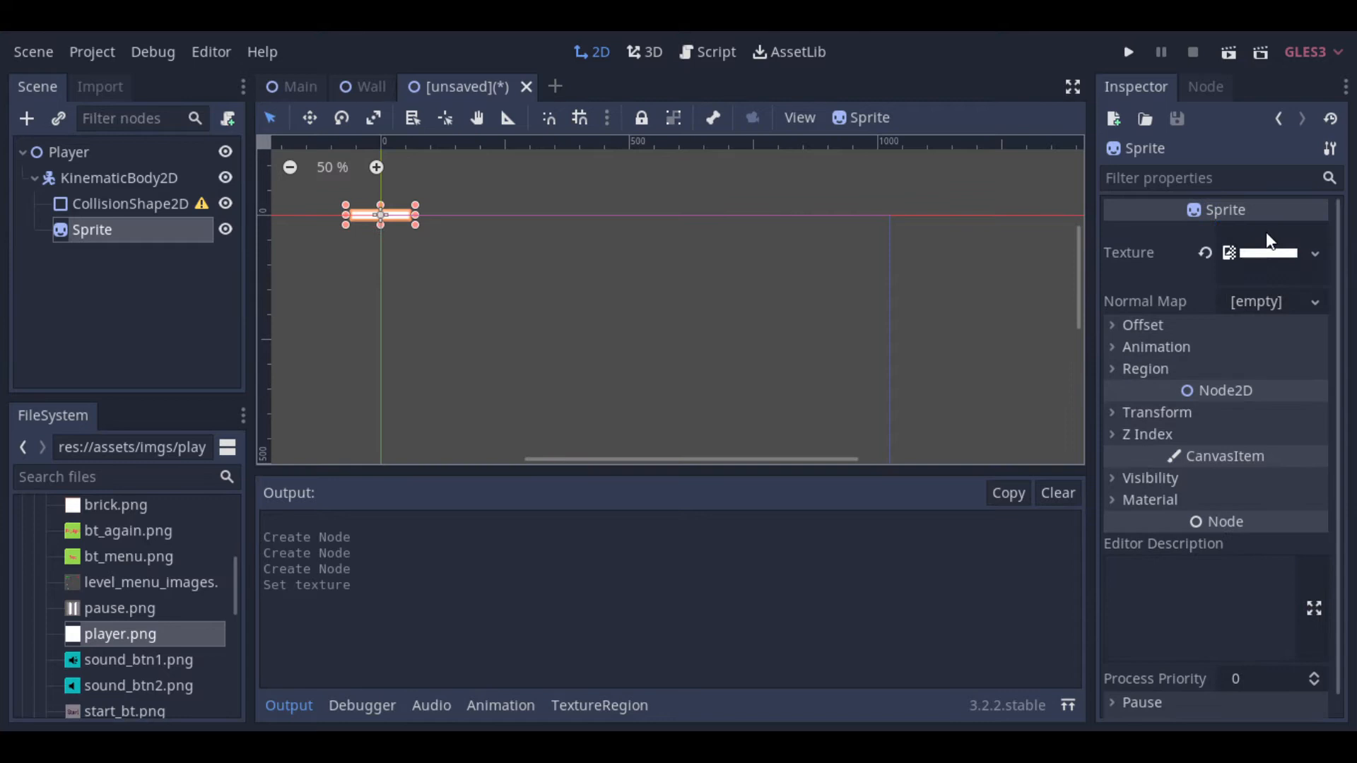
left_click(131, 204)
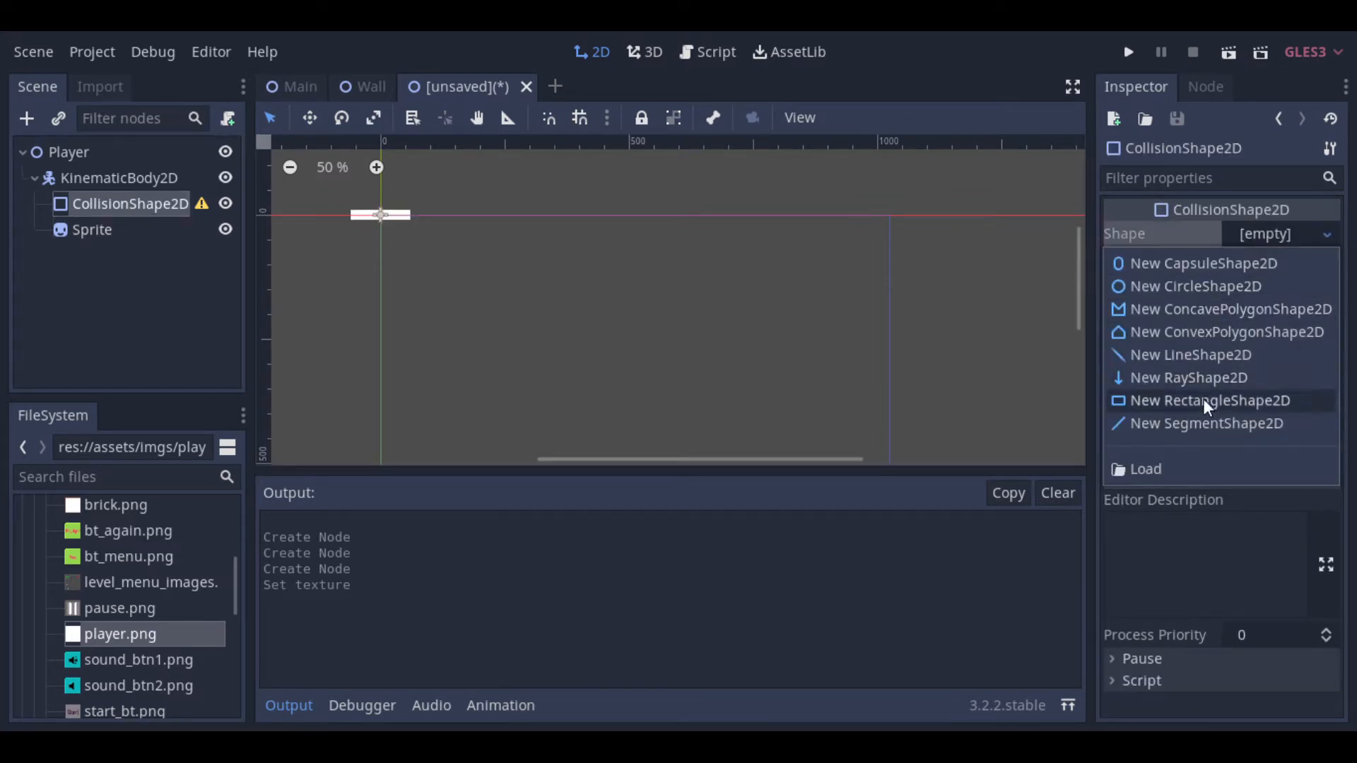
left_click(1210, 400)
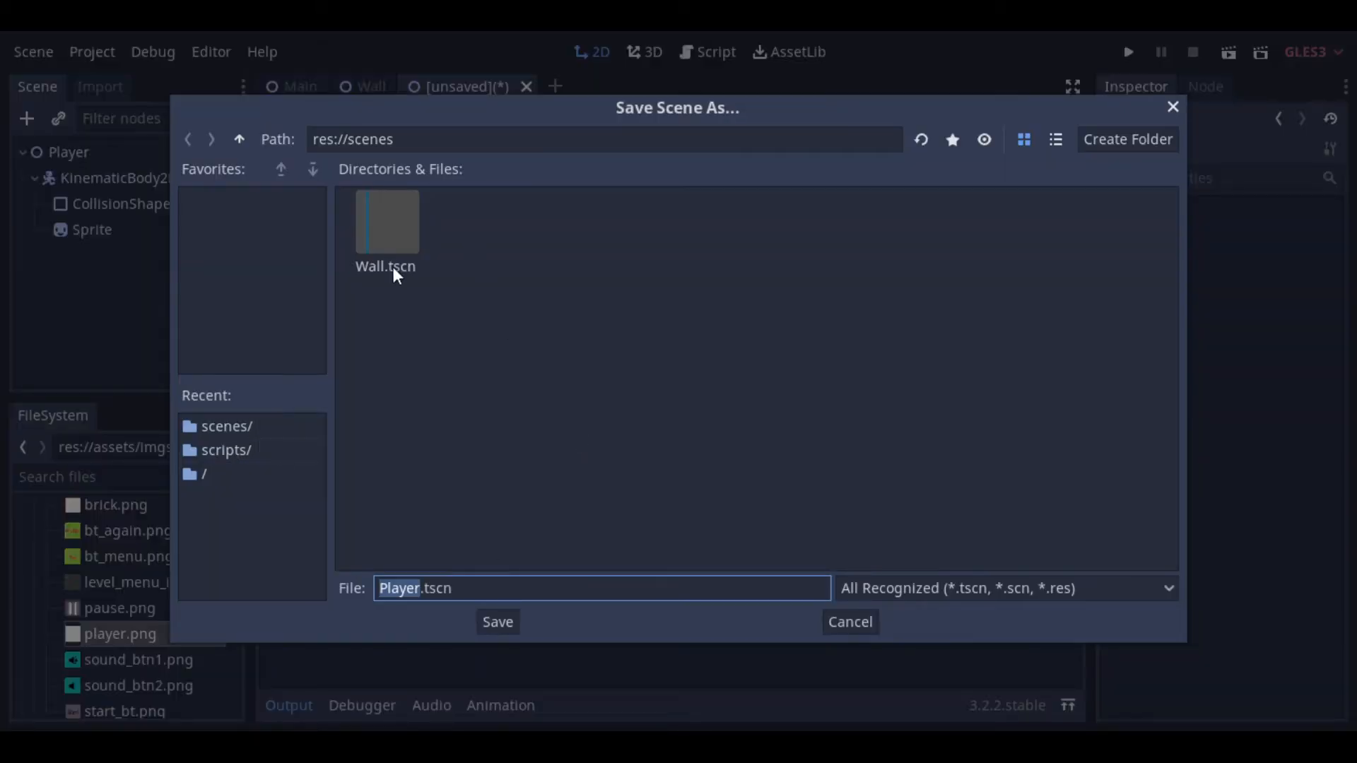
left_click(497, 621)
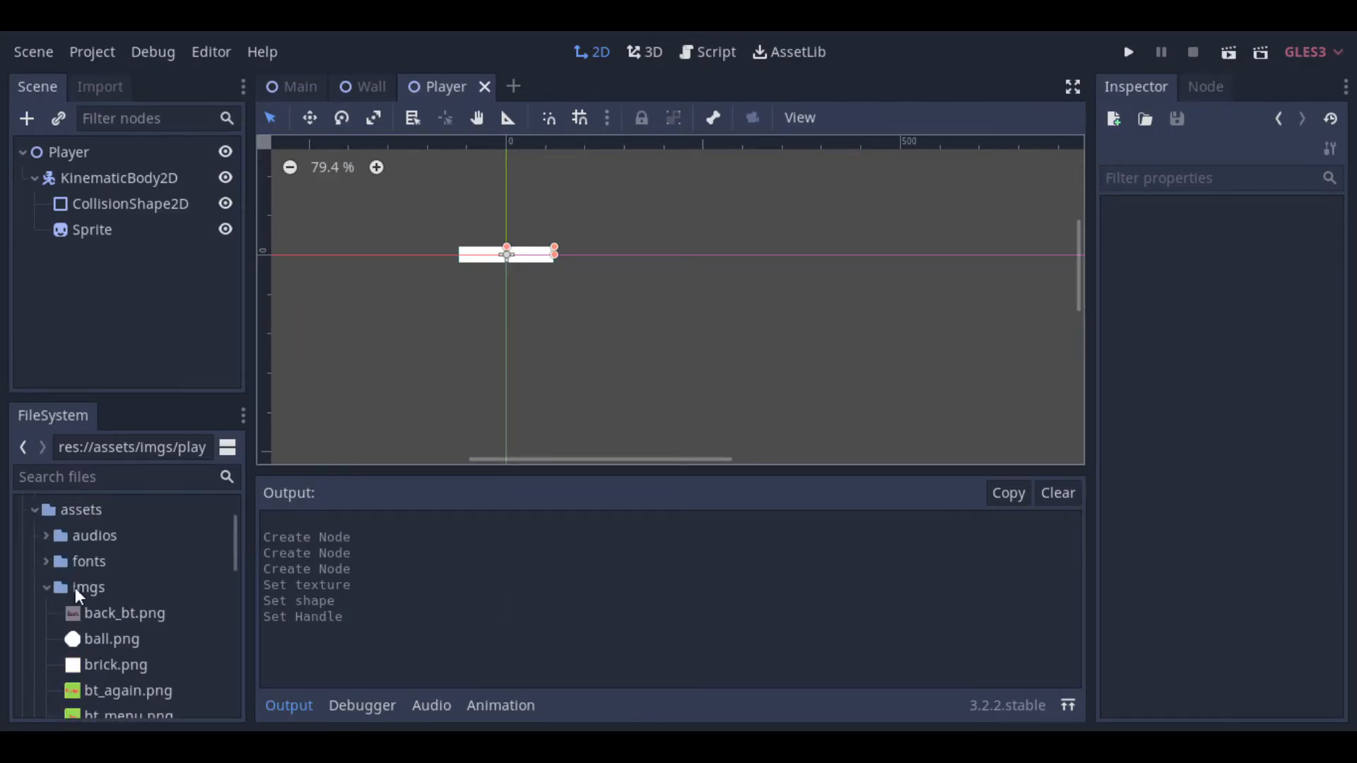
Step: Attach a new GDScript at res://scripts/Player.gd to the Player root node
right_click(68, 152)
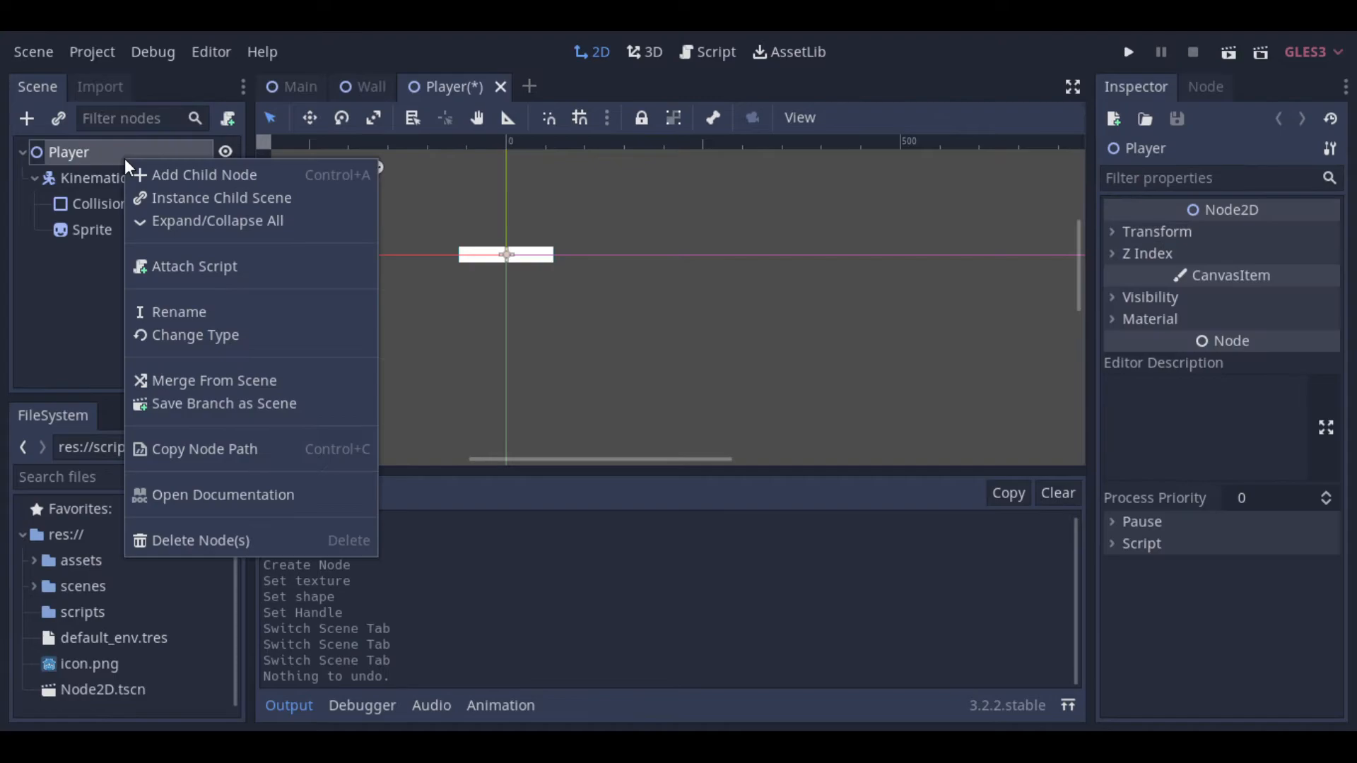
left_click(194, 266)
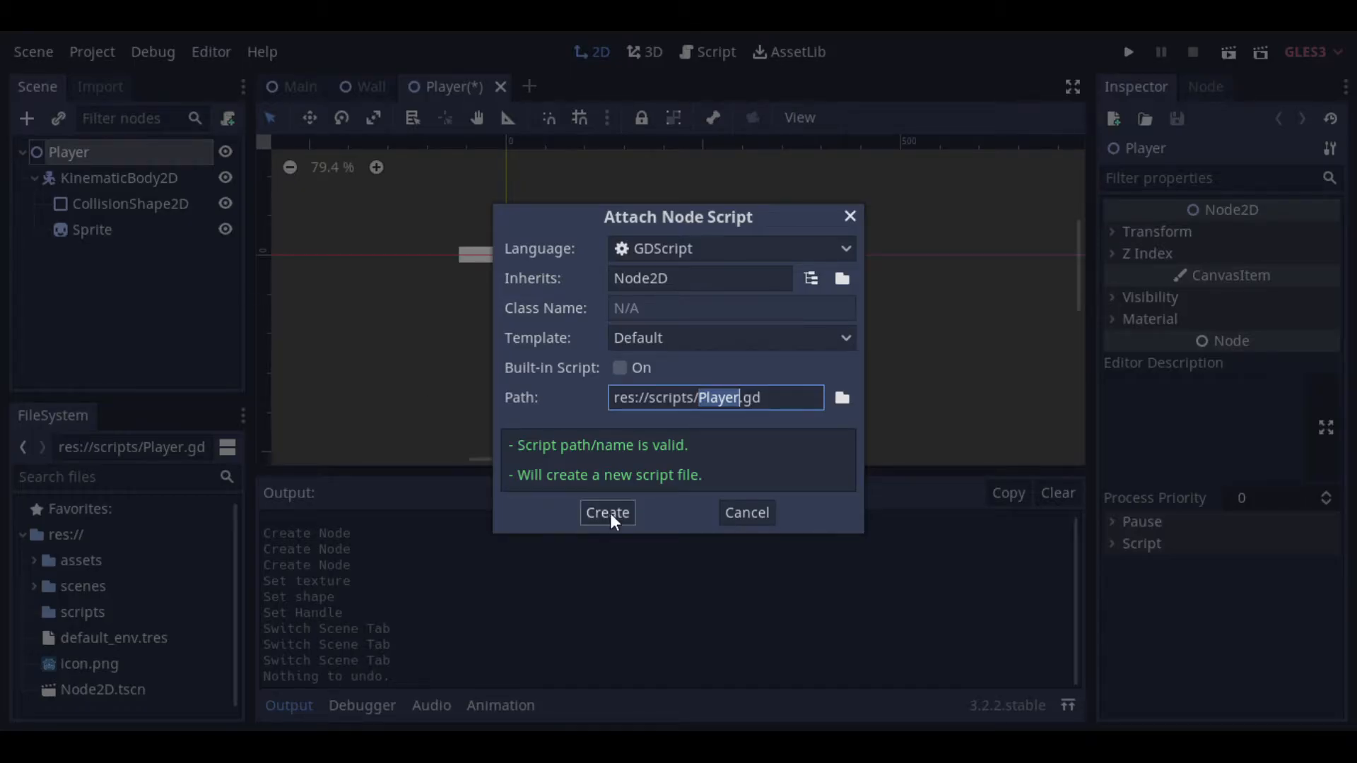
left_click(606, 512)
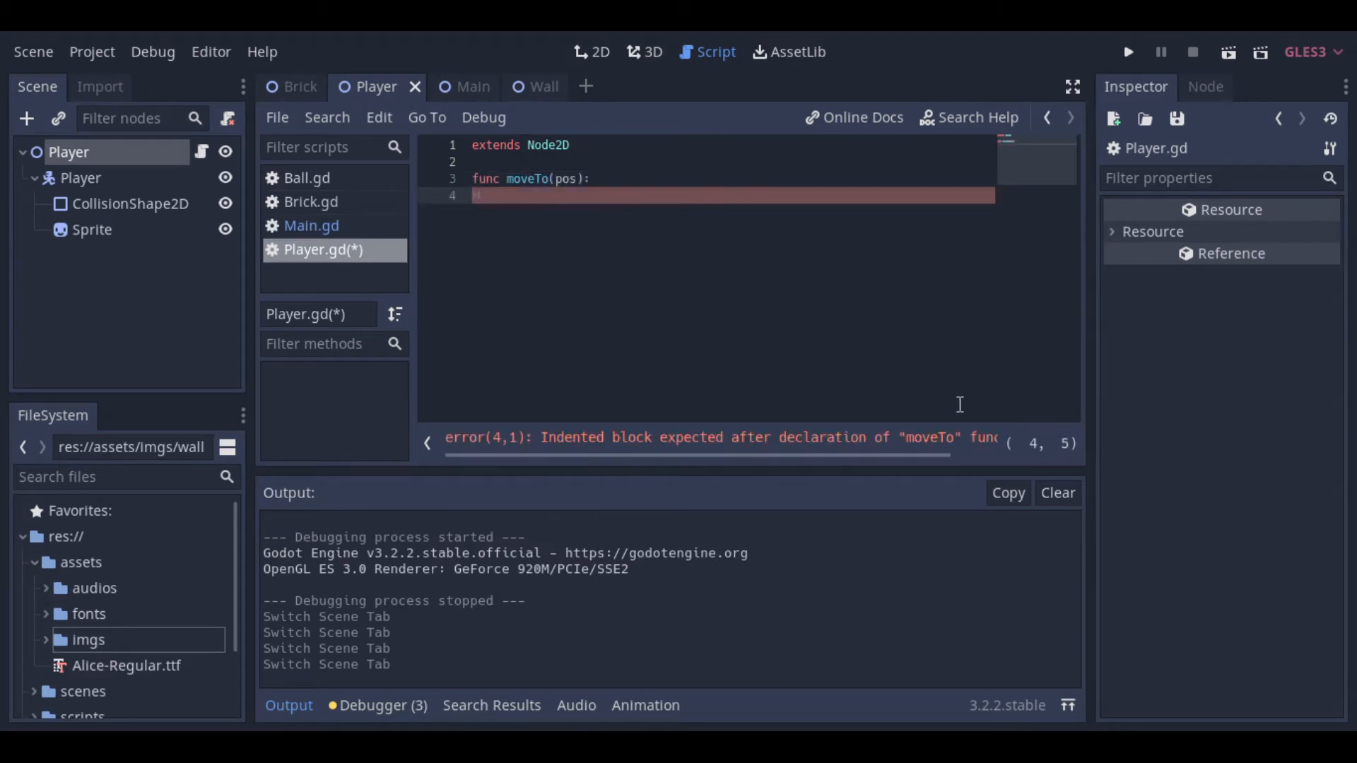
Step: Make moveTo(pos) set the paddle's global_position.x and add dragTo(pos) setting global_position
type("$Player.global_position.x=pos.x;")
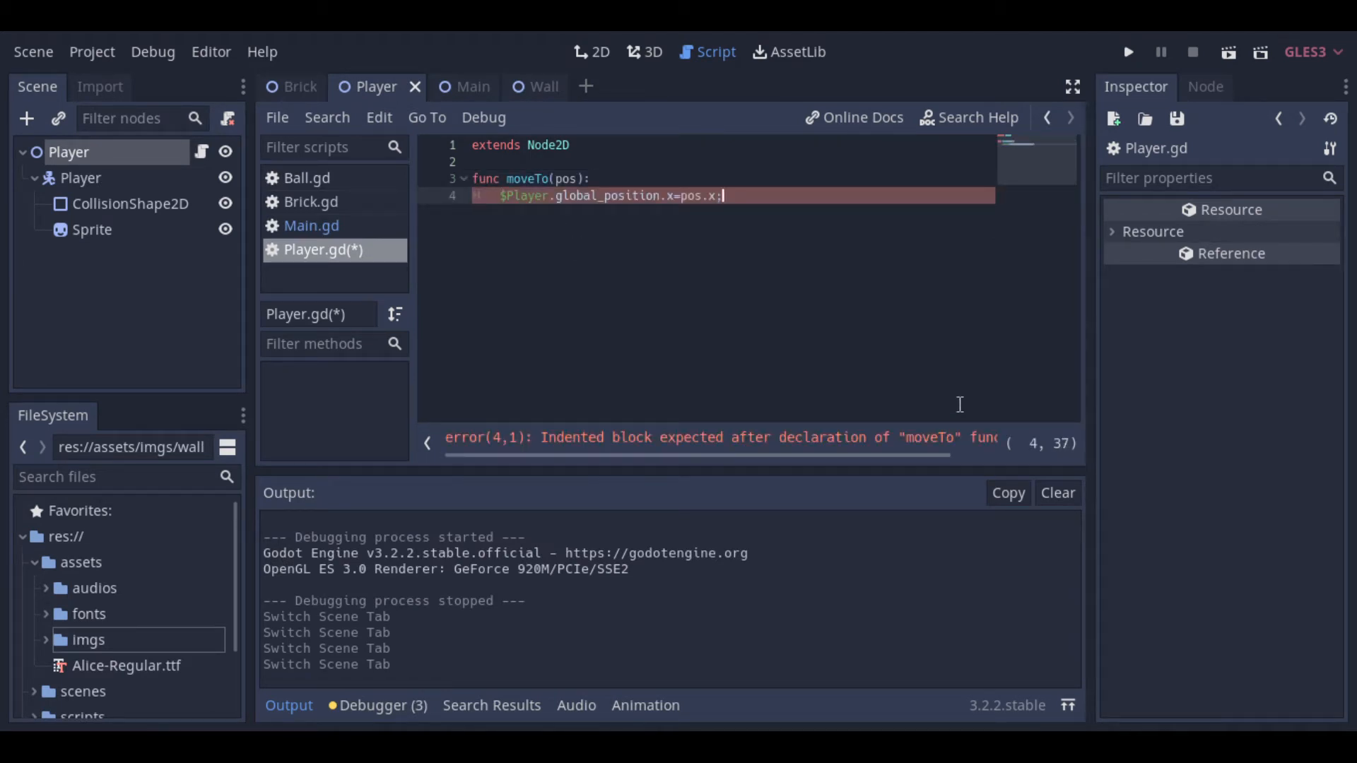
key("Return")
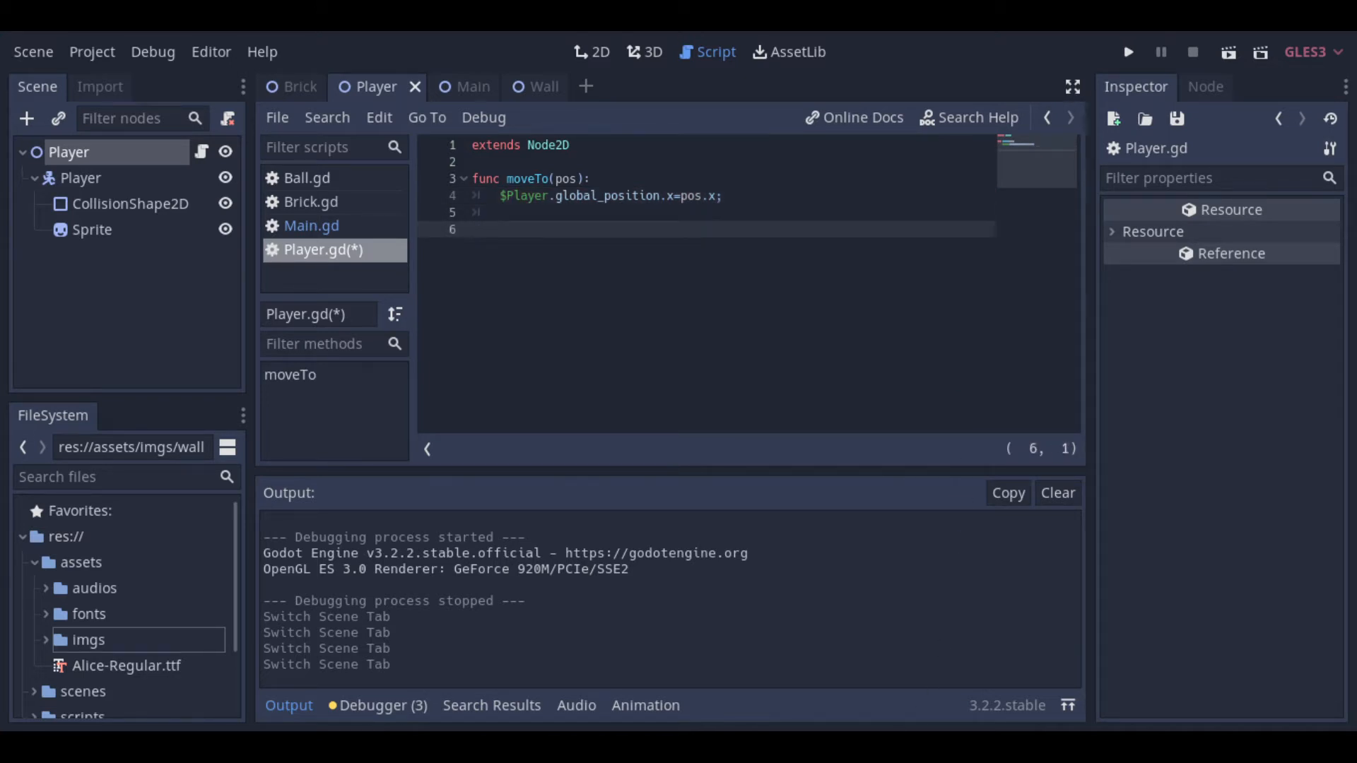
type("func dragTo(pos):")
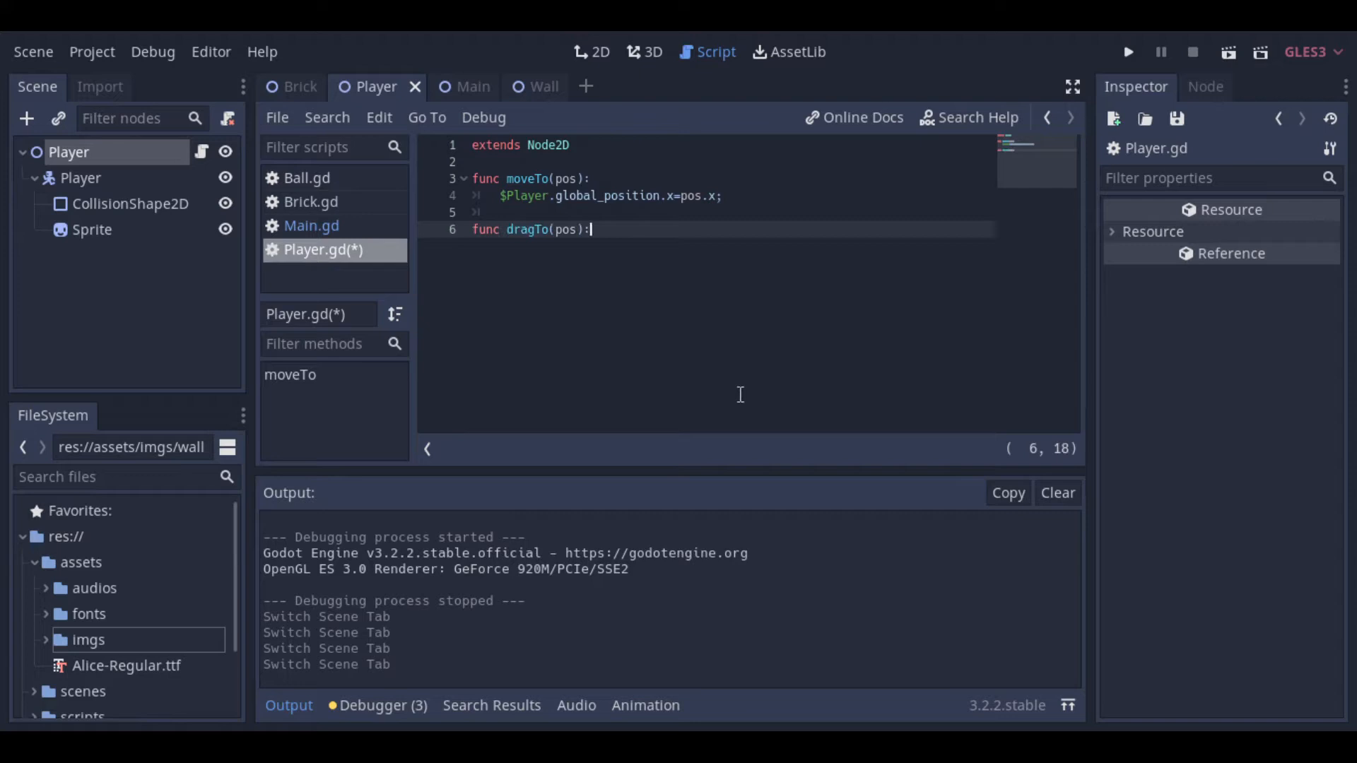
key("Return")
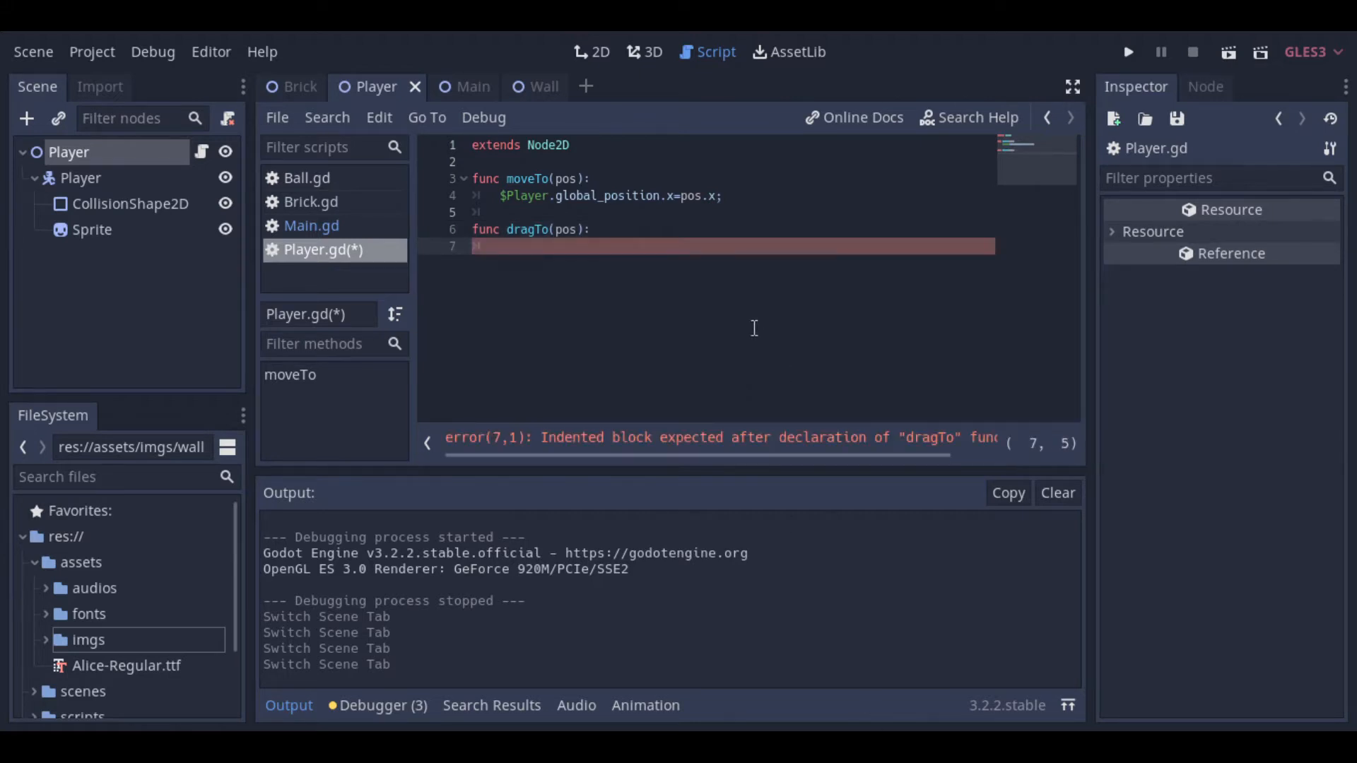
type("$Player.global_position=pos;")
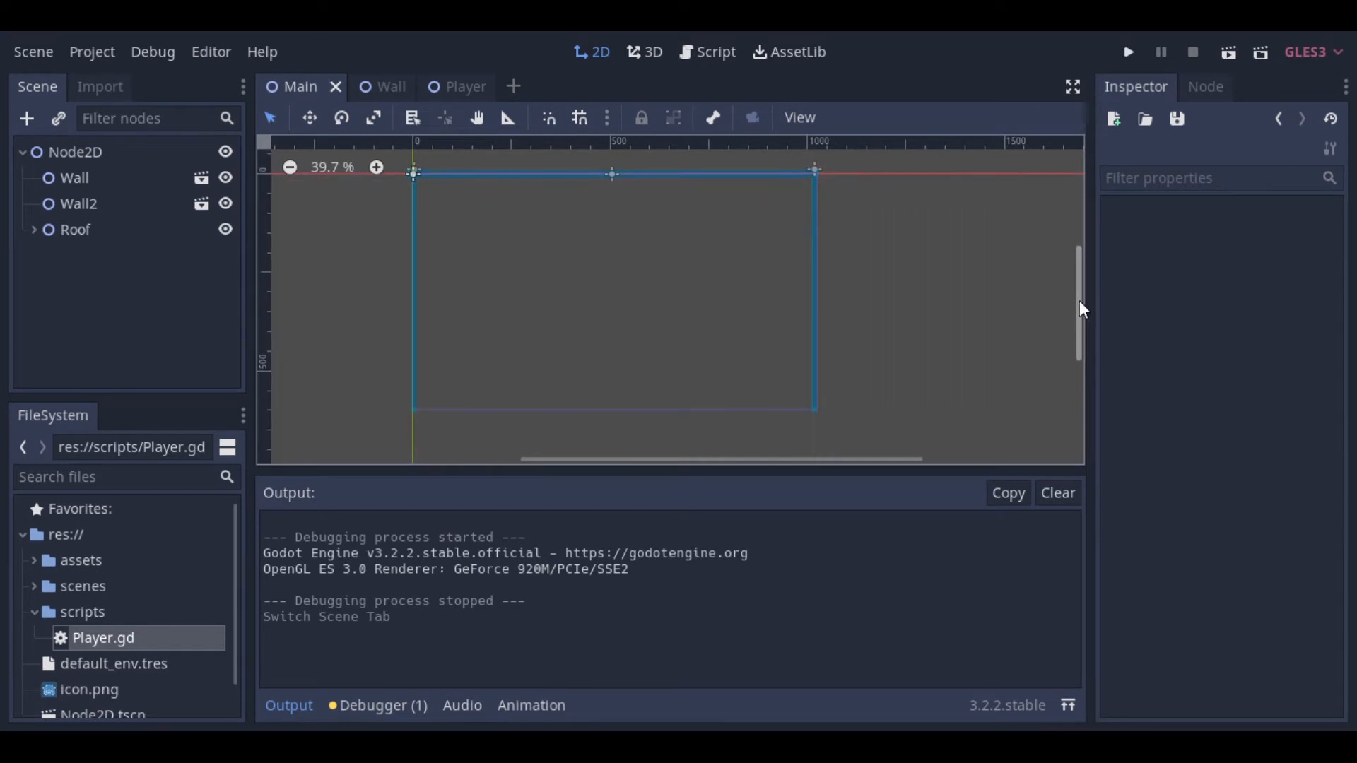
Step: Open a new empty scene tab offering root node types
left_click(35, 612)
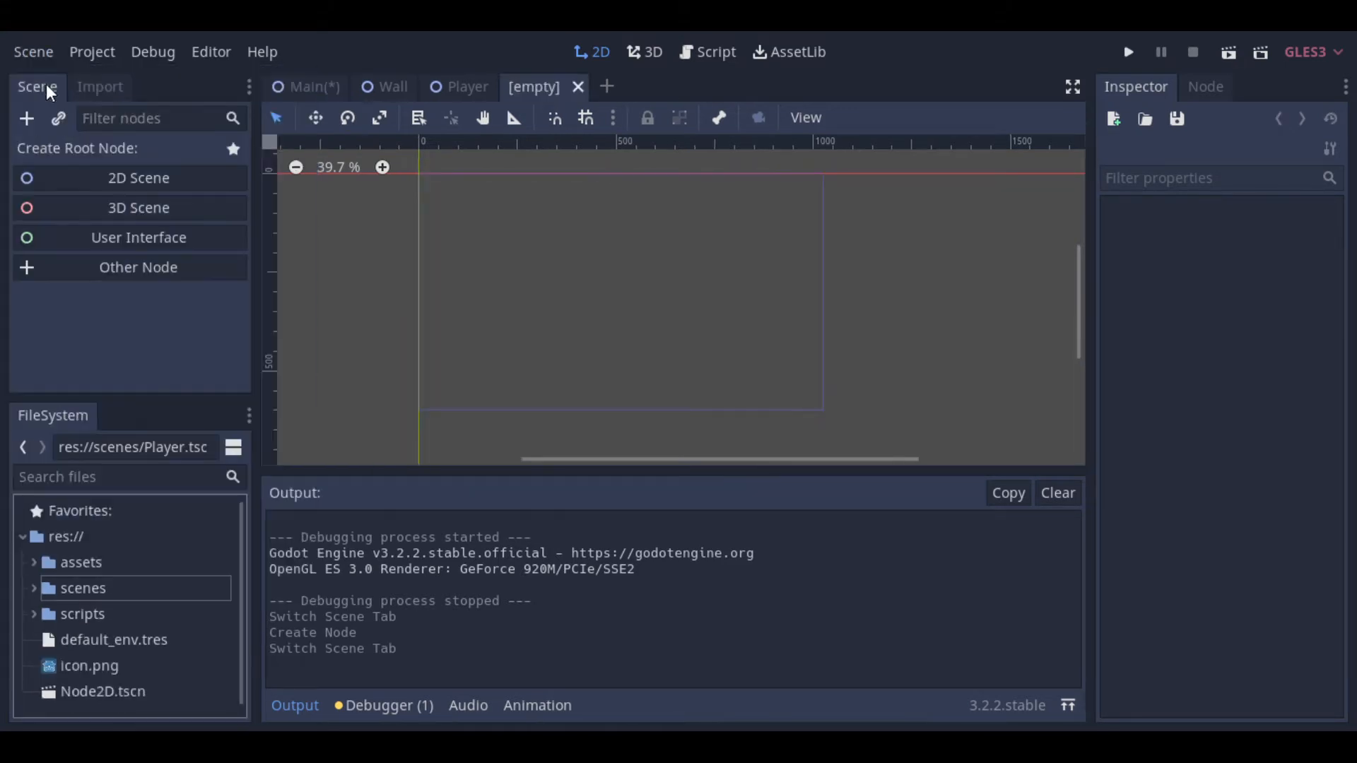
Step: Build a KinematicBody2D Ball root with Sprite and CollisionShape2D children, then select the Sprite
left_click(138, 178)
type("Ball")
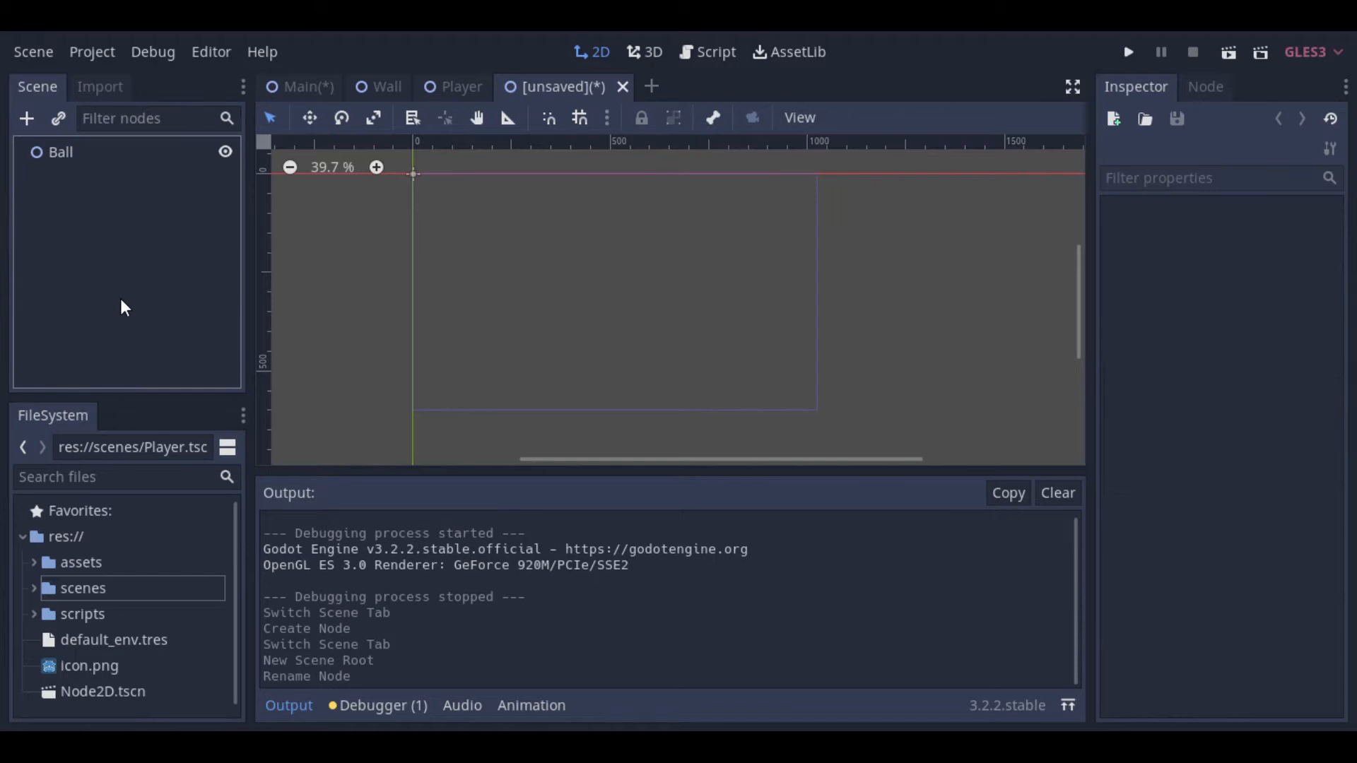
right_click(61, 152)
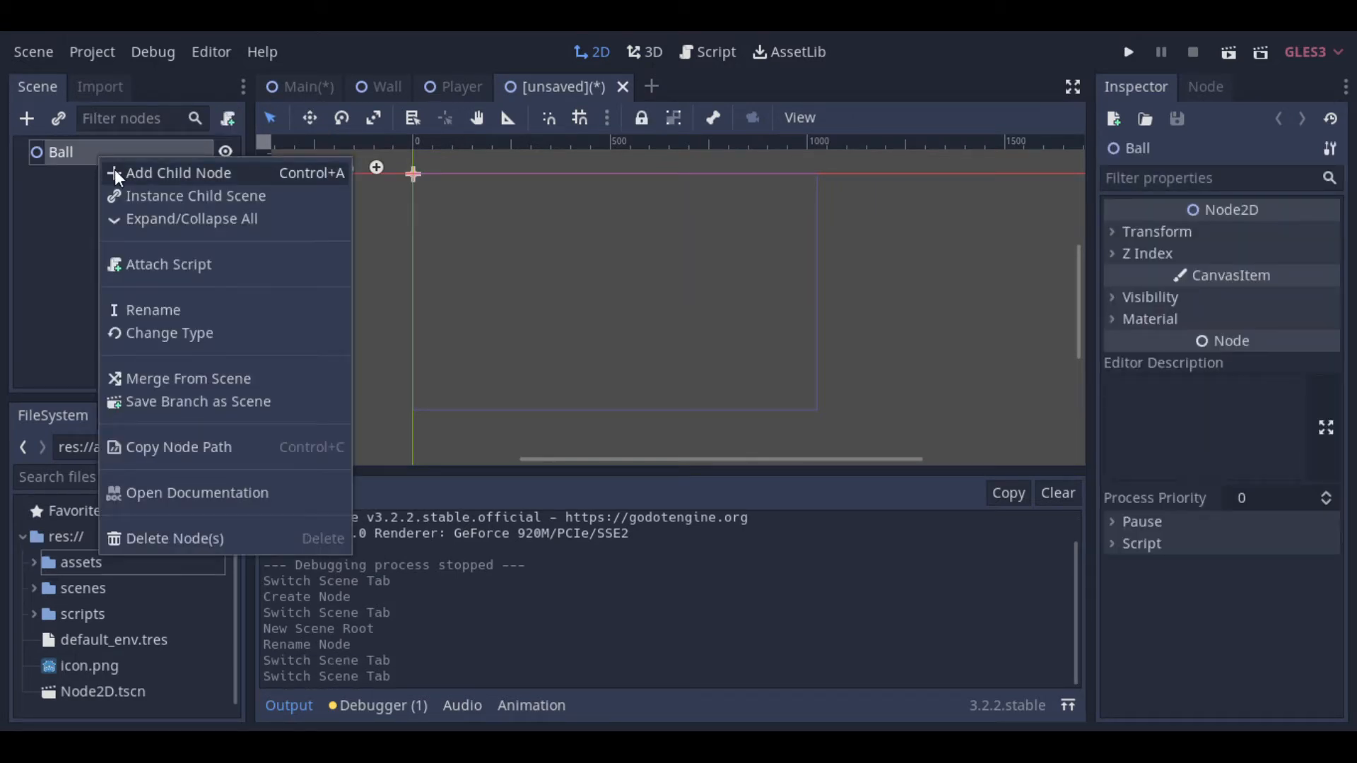
left_click(178, 172)
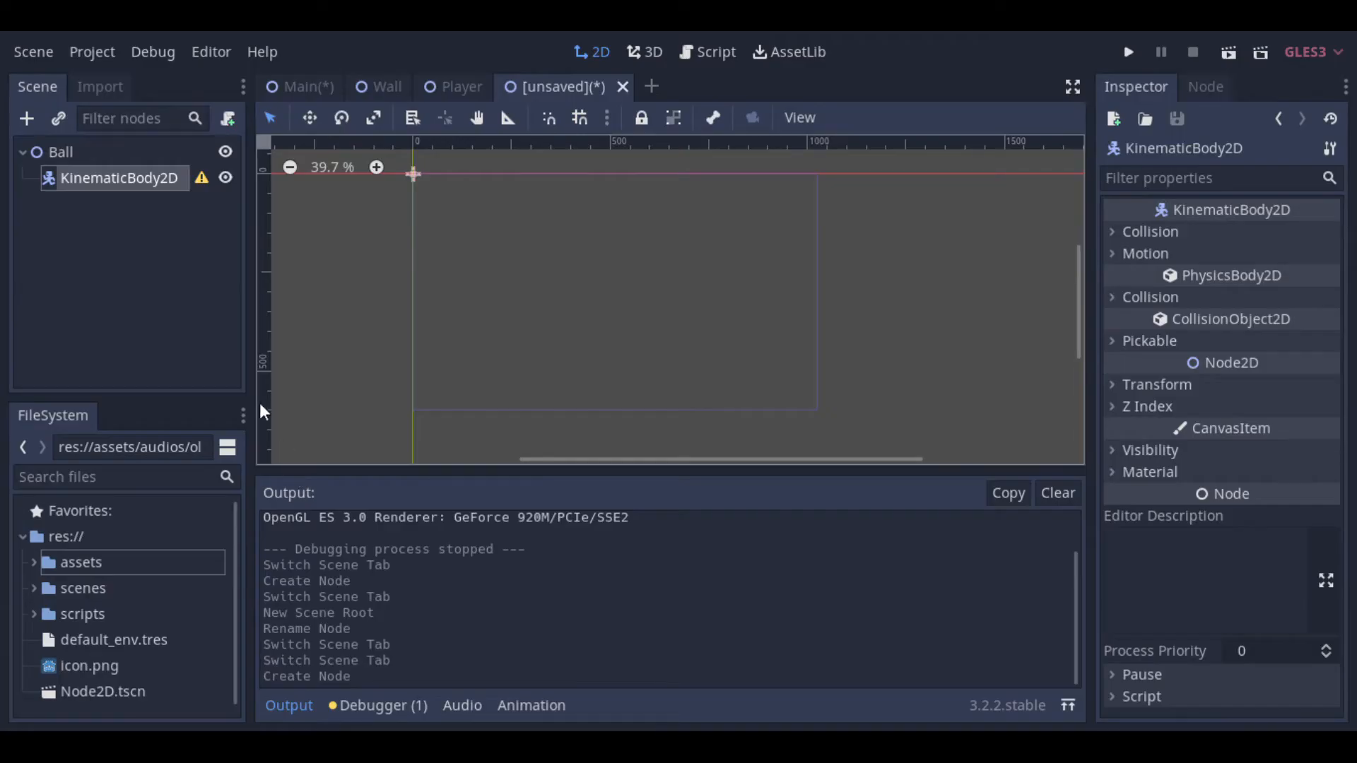
left_click(26, 118)
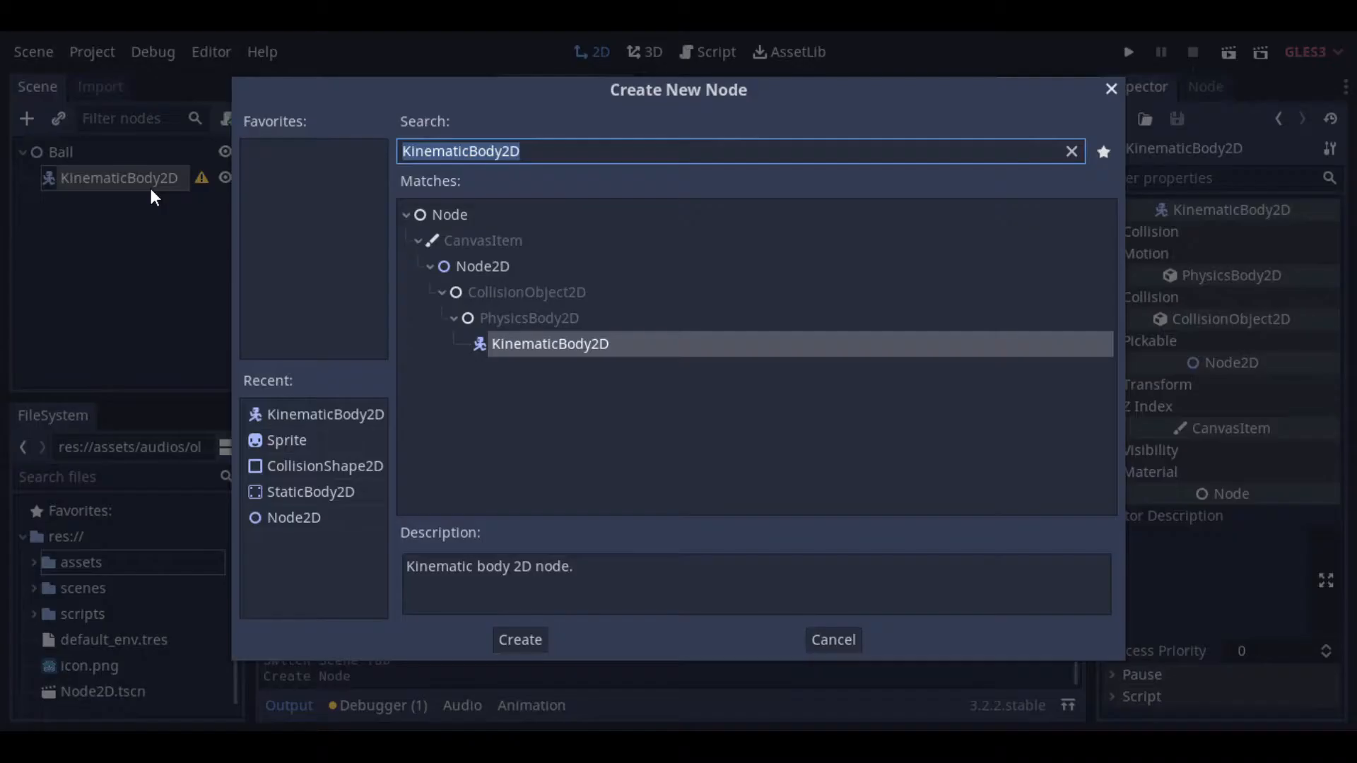
left_click(520, 640)
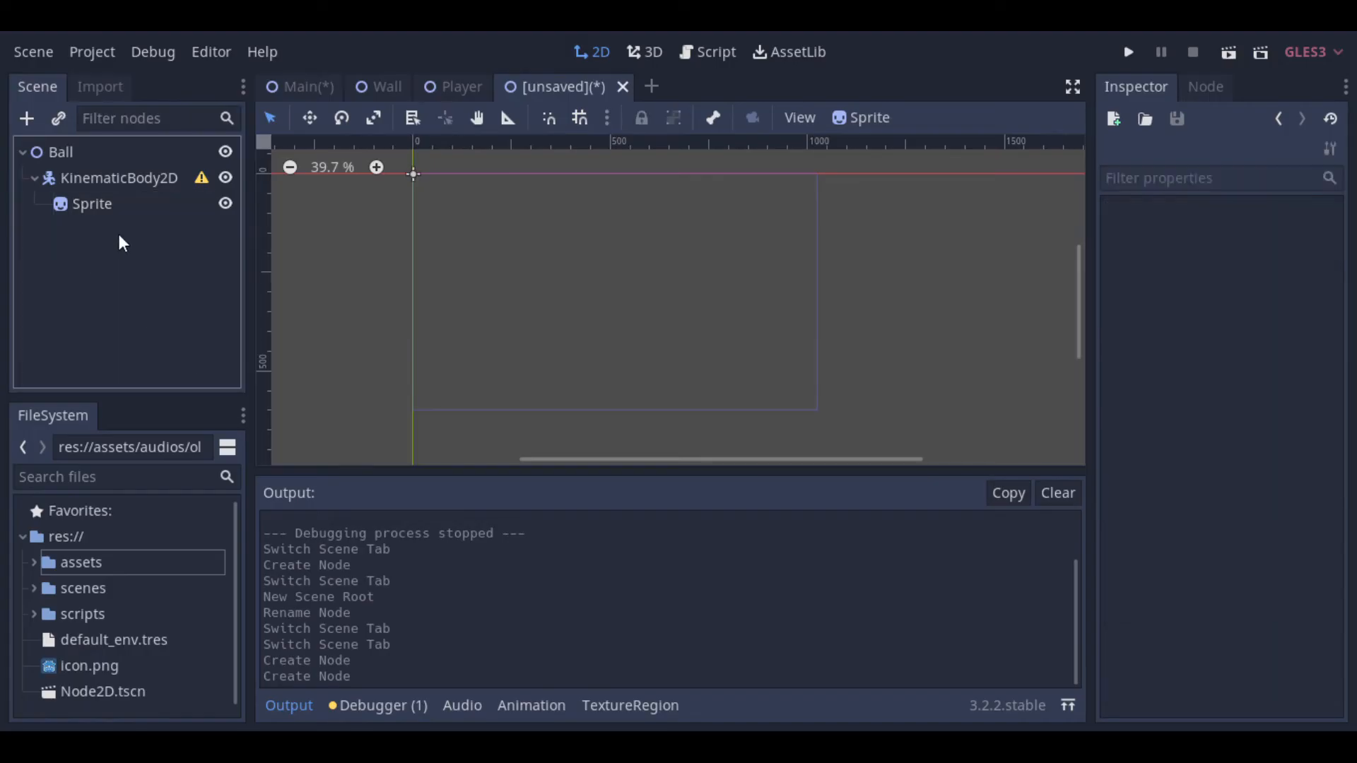
left_click(26, 118)
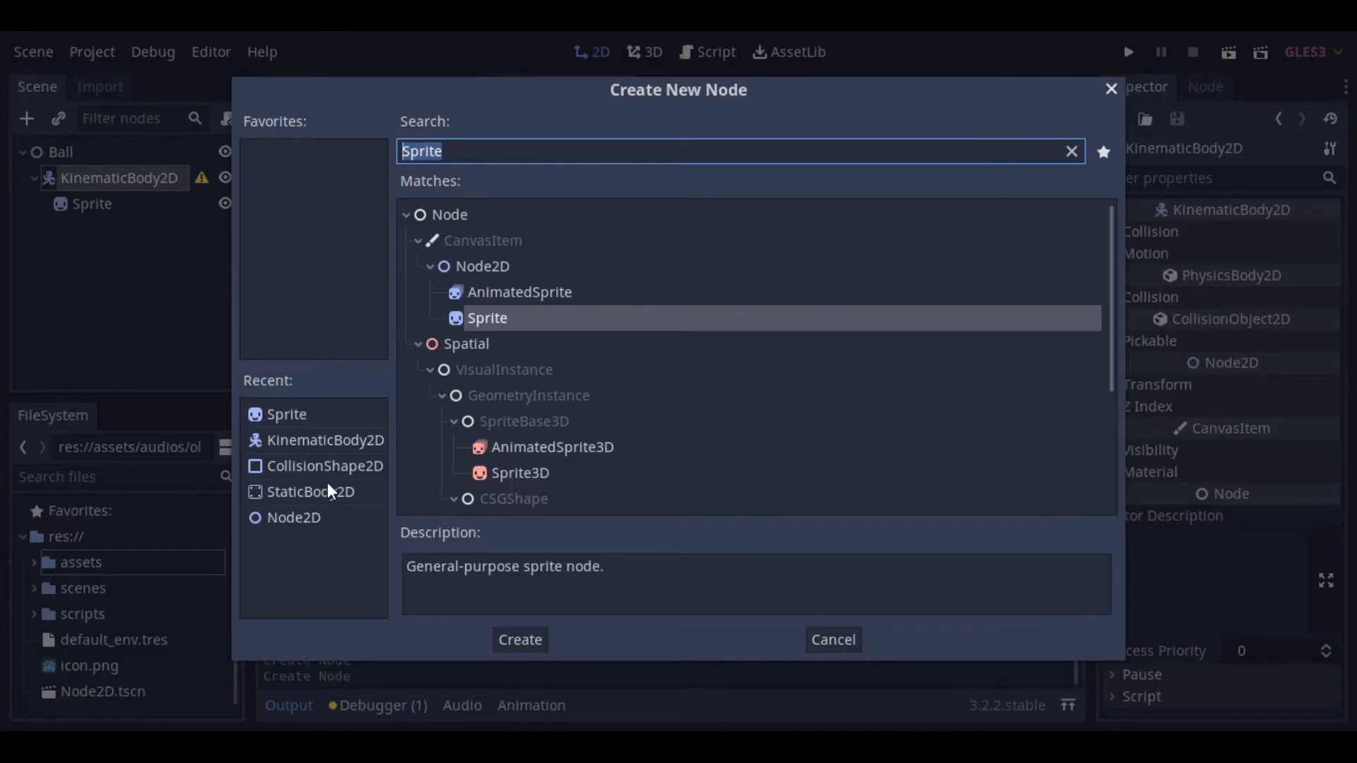
left_click(519, 640)
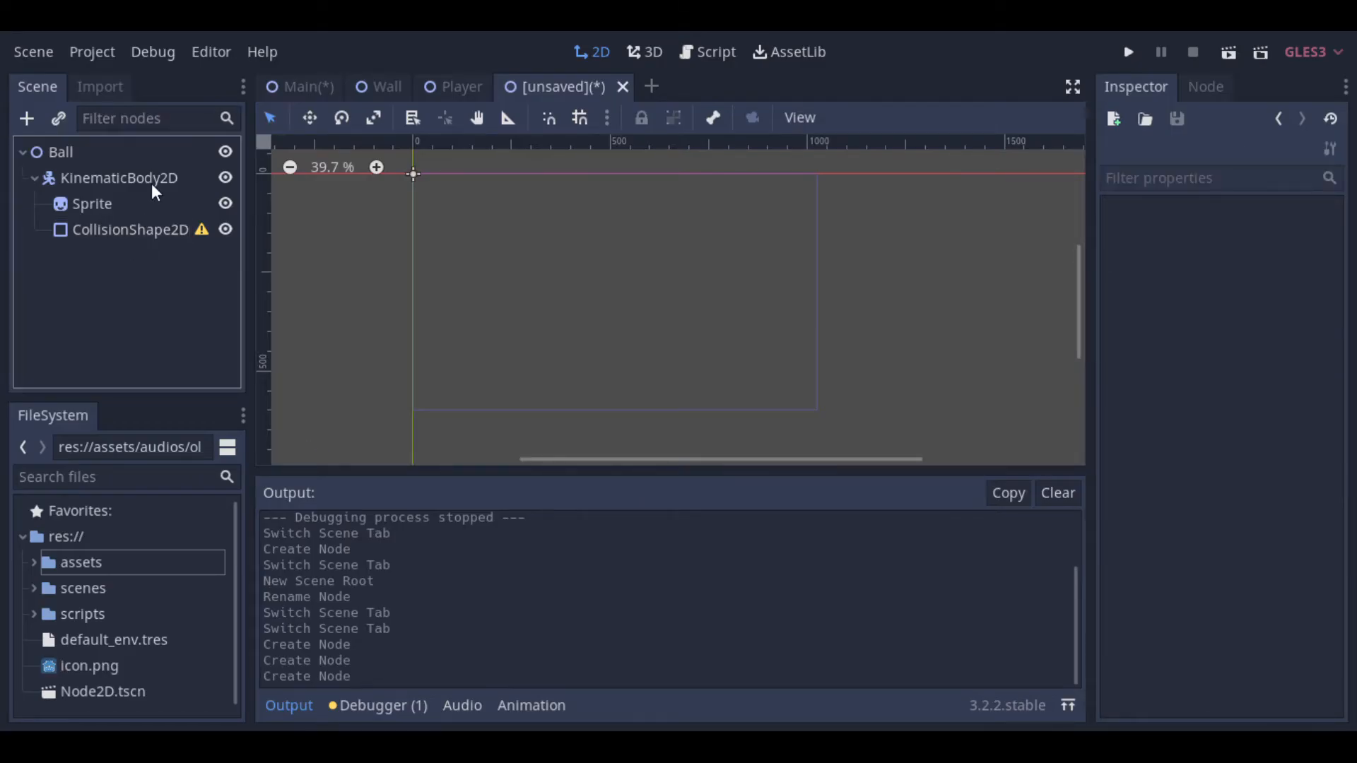
left_click(92, 204)
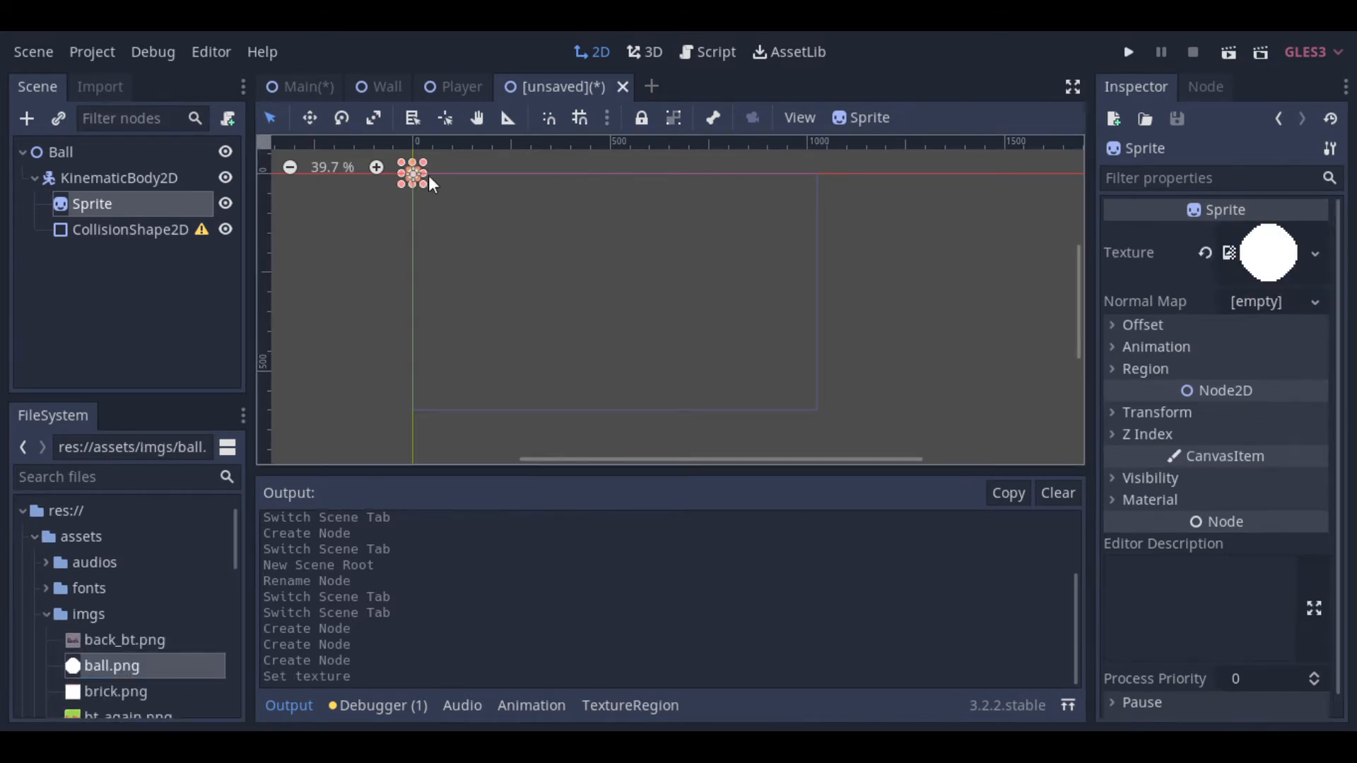
Step: Zoom in on the ball sprite and give the CollisionShape2D a new CircleShape2D
left_click(376, 167)
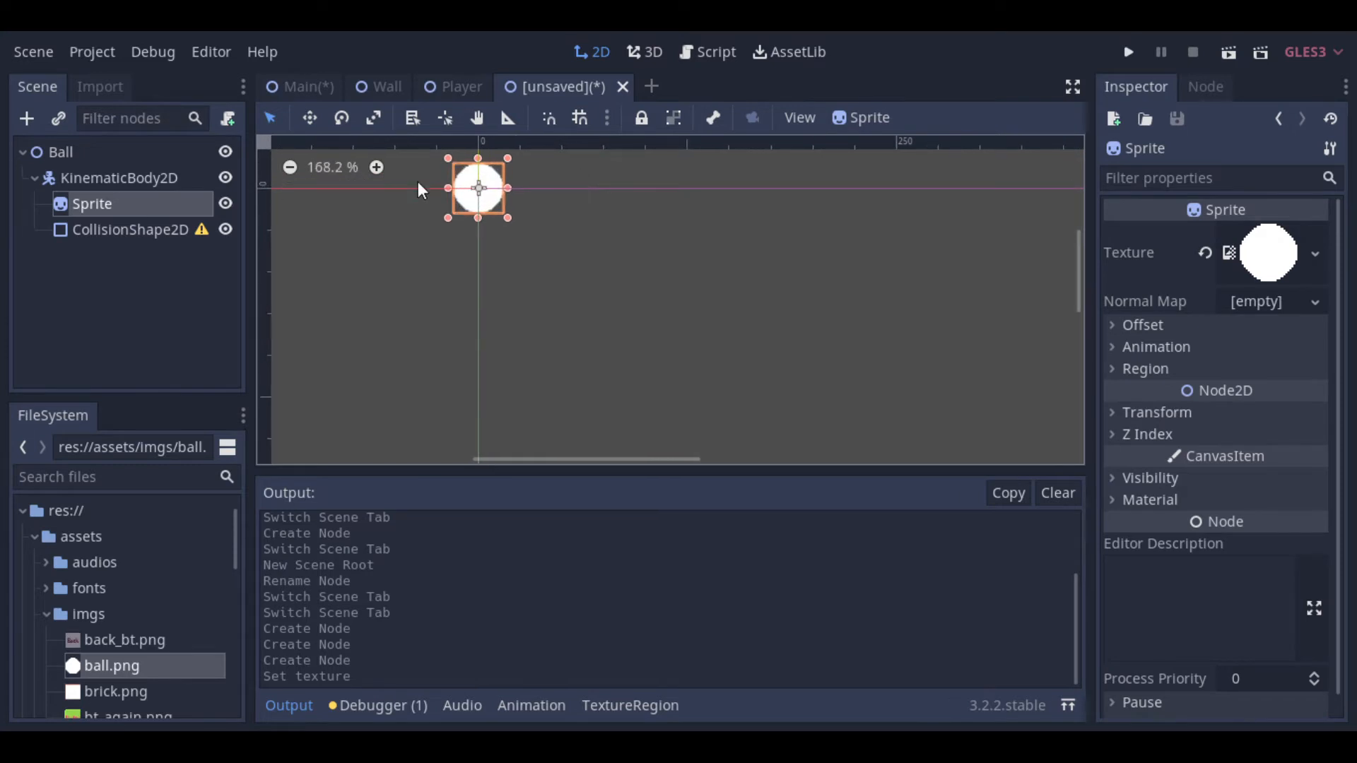
left_click(130, 229)
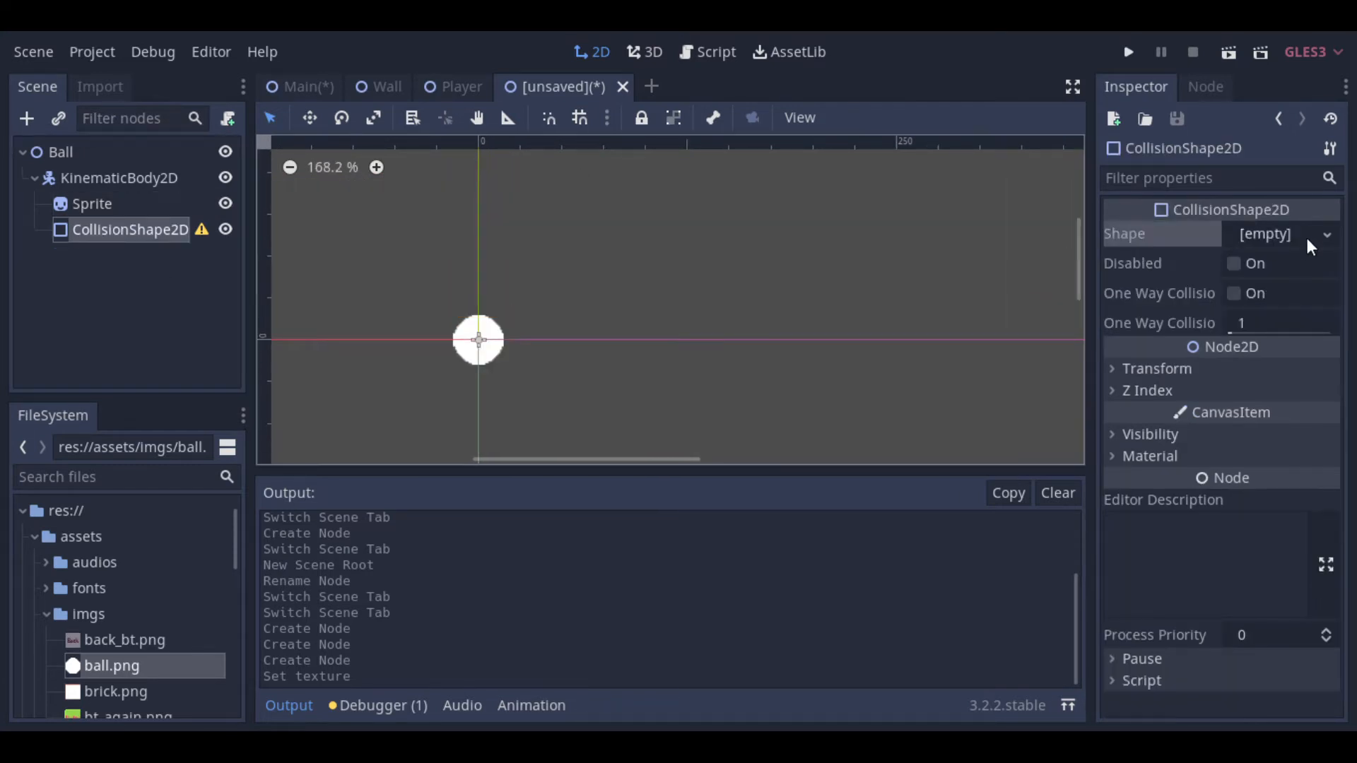
left_click(1285, 234)
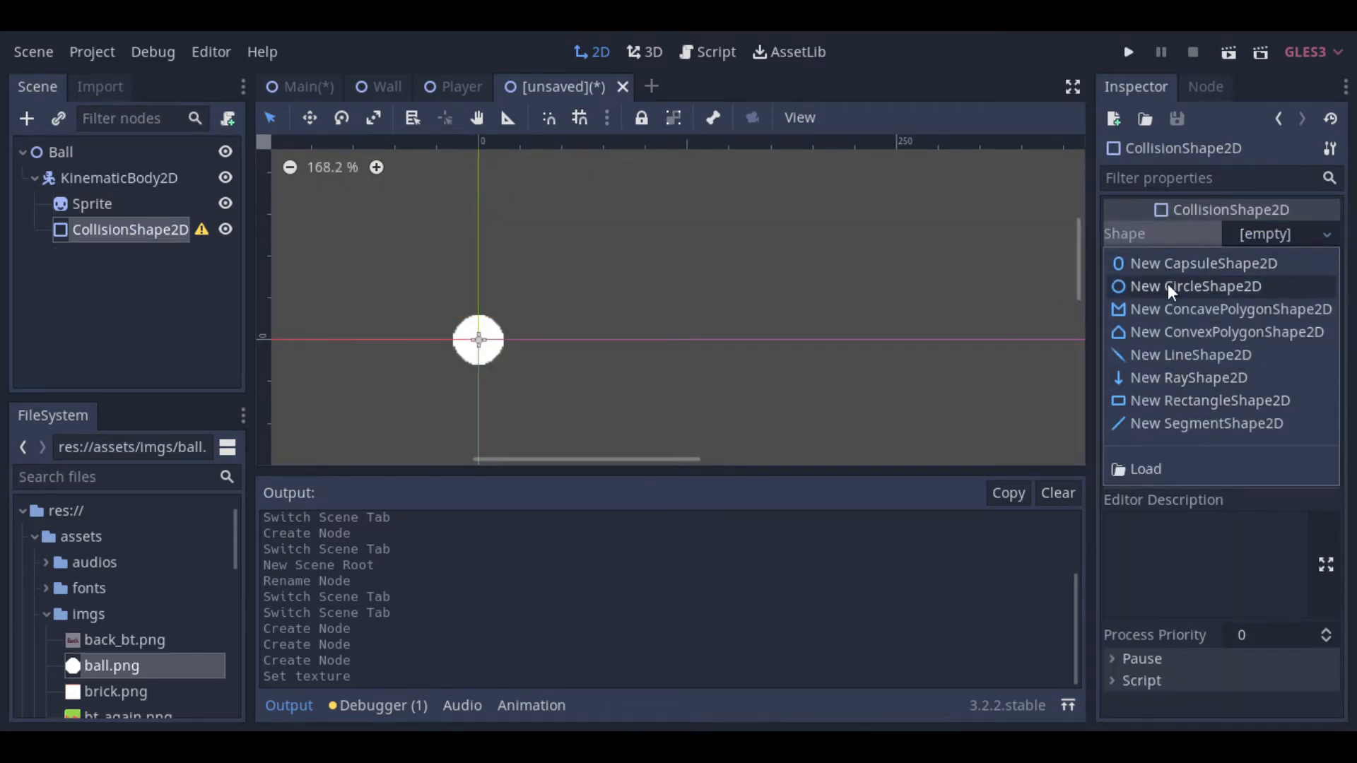
left_click(1197, 286)
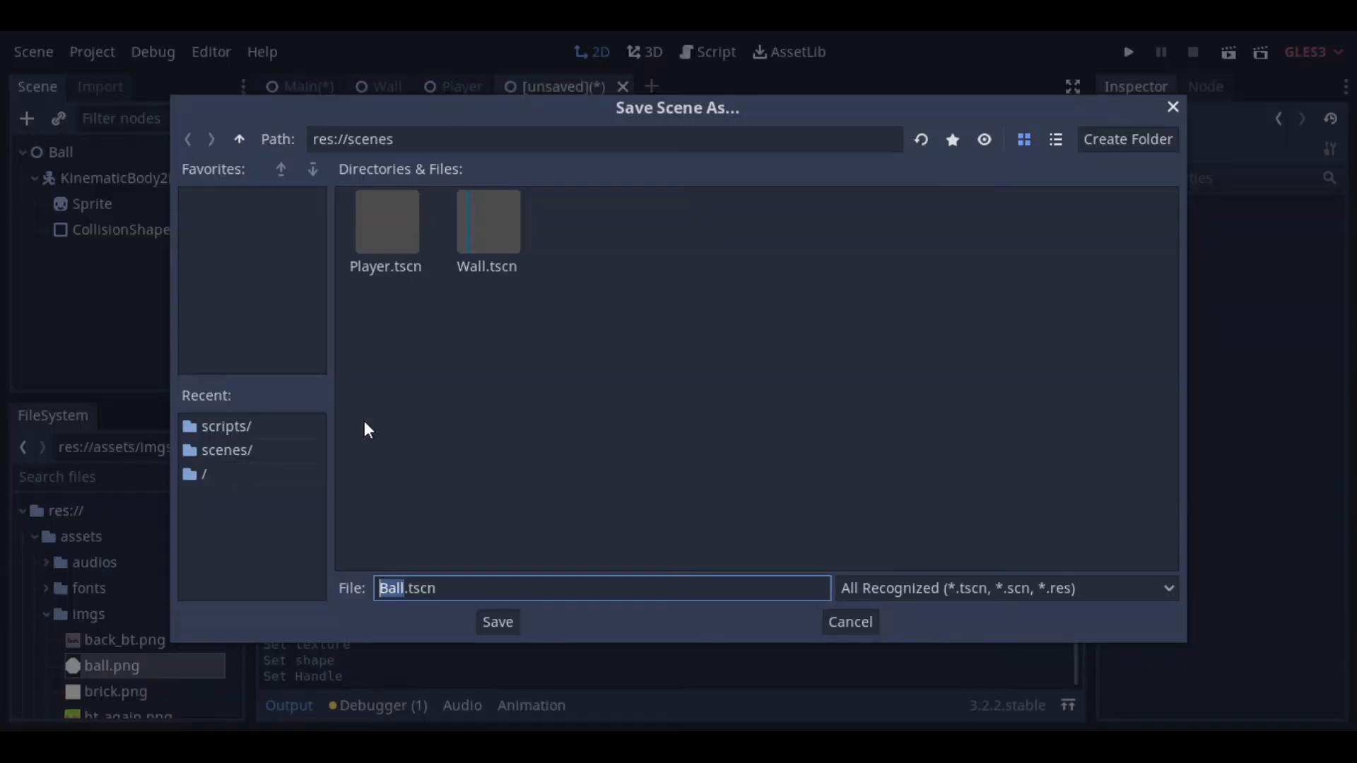
Step: Save the scene as Ball.tscn in res://scenes
left_click(497, 622)
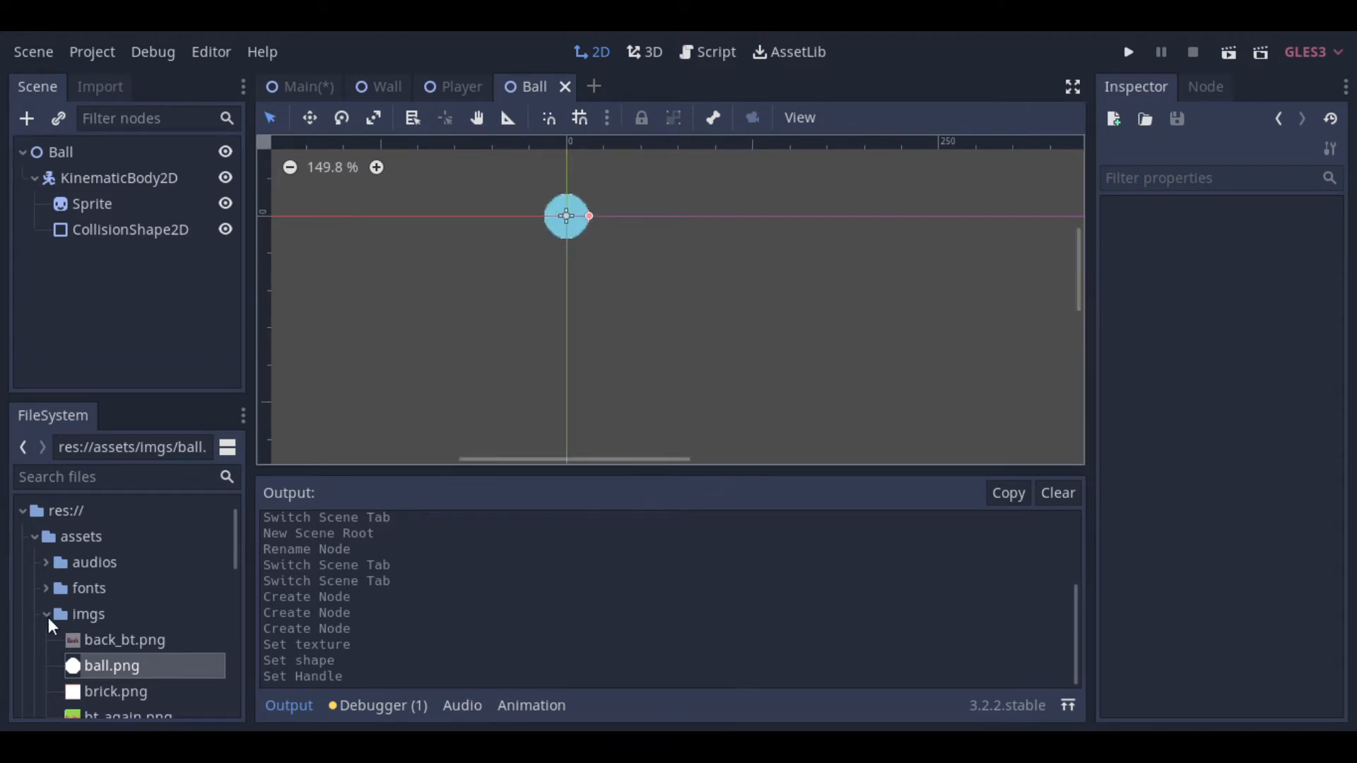
Step: Attach a new Ball.gd script stored in res://scripts to the Ball root
right_click(59, 151)
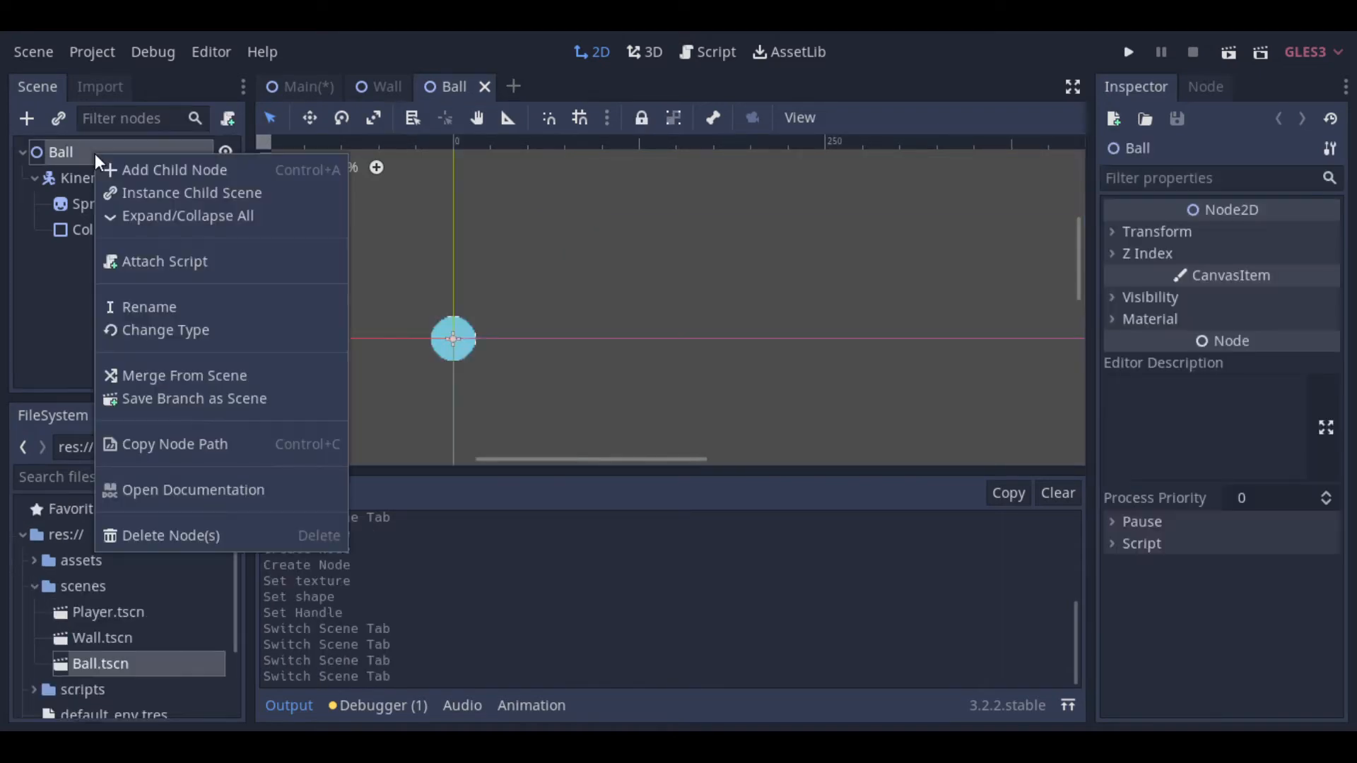
left_click(163, 261)
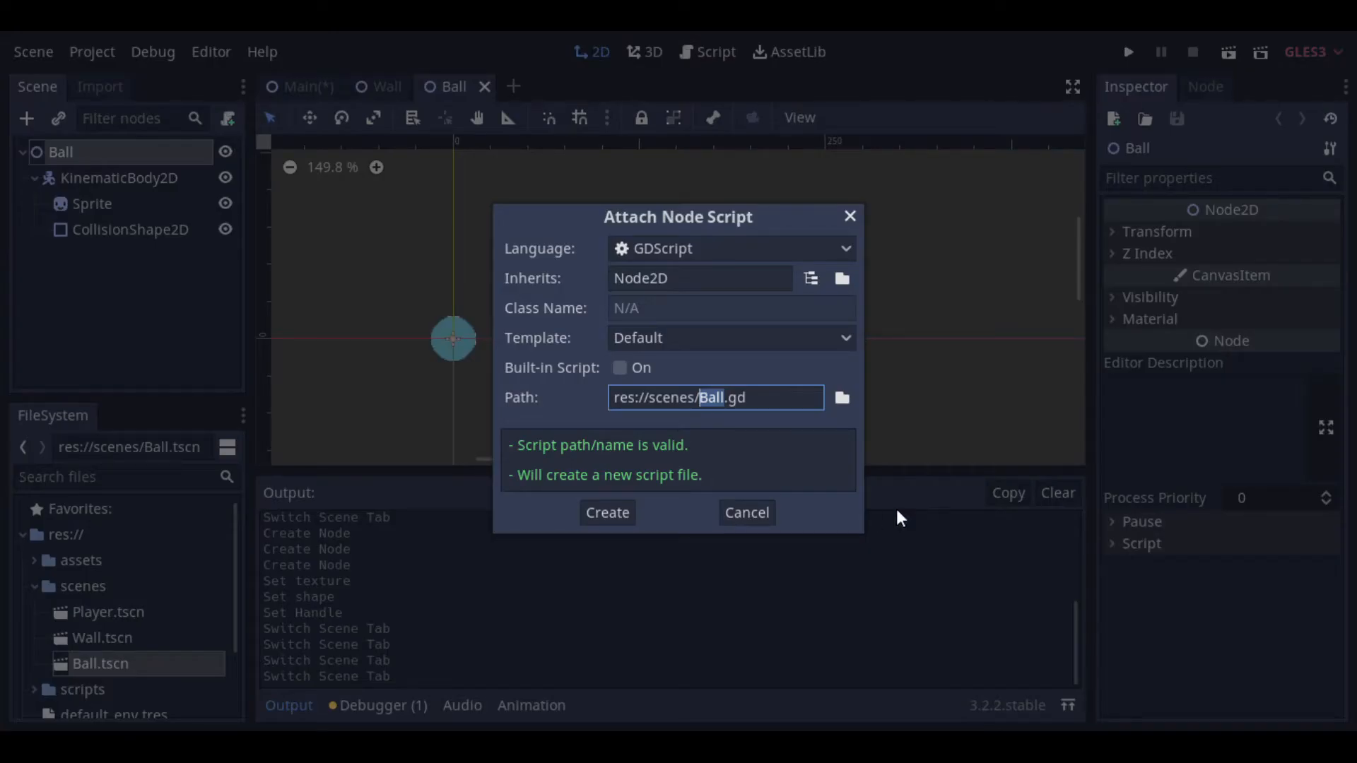
left_click(840, 398)
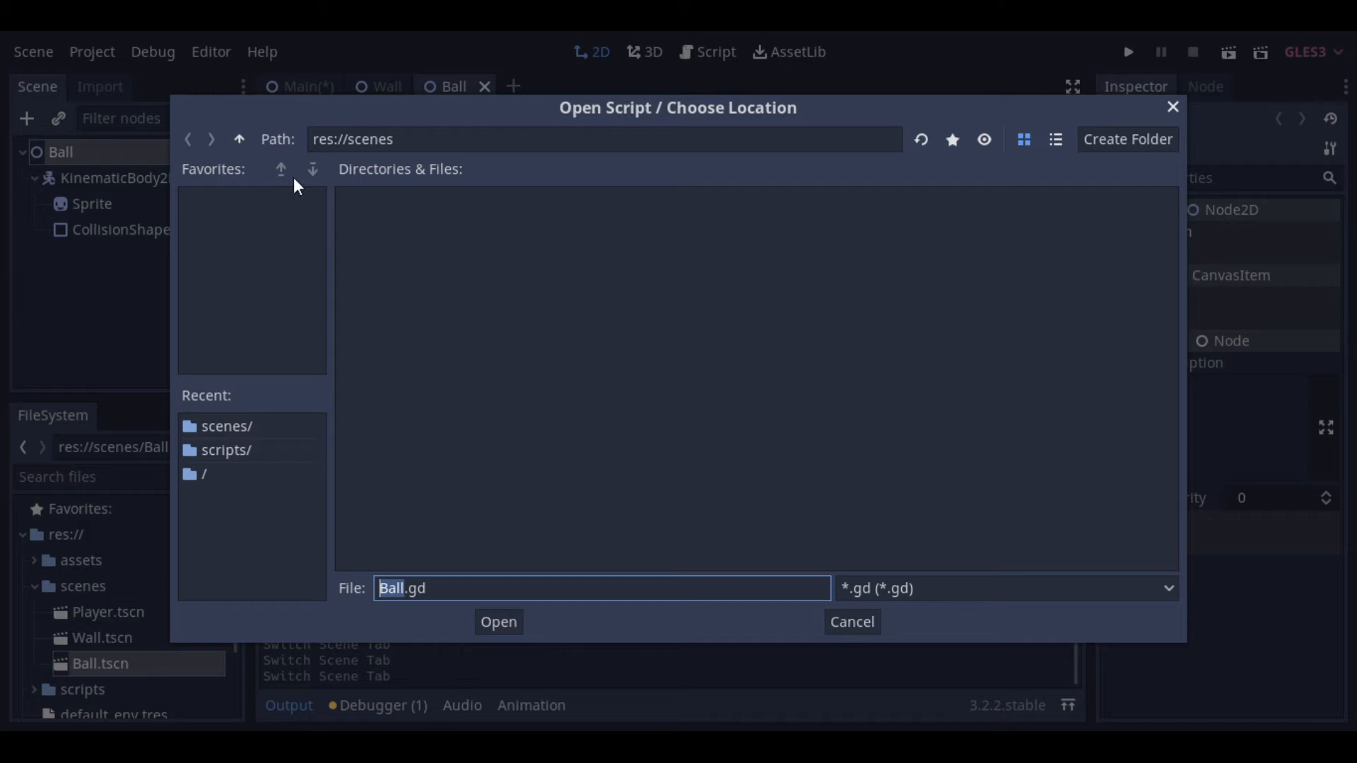
left_click(240, 138)
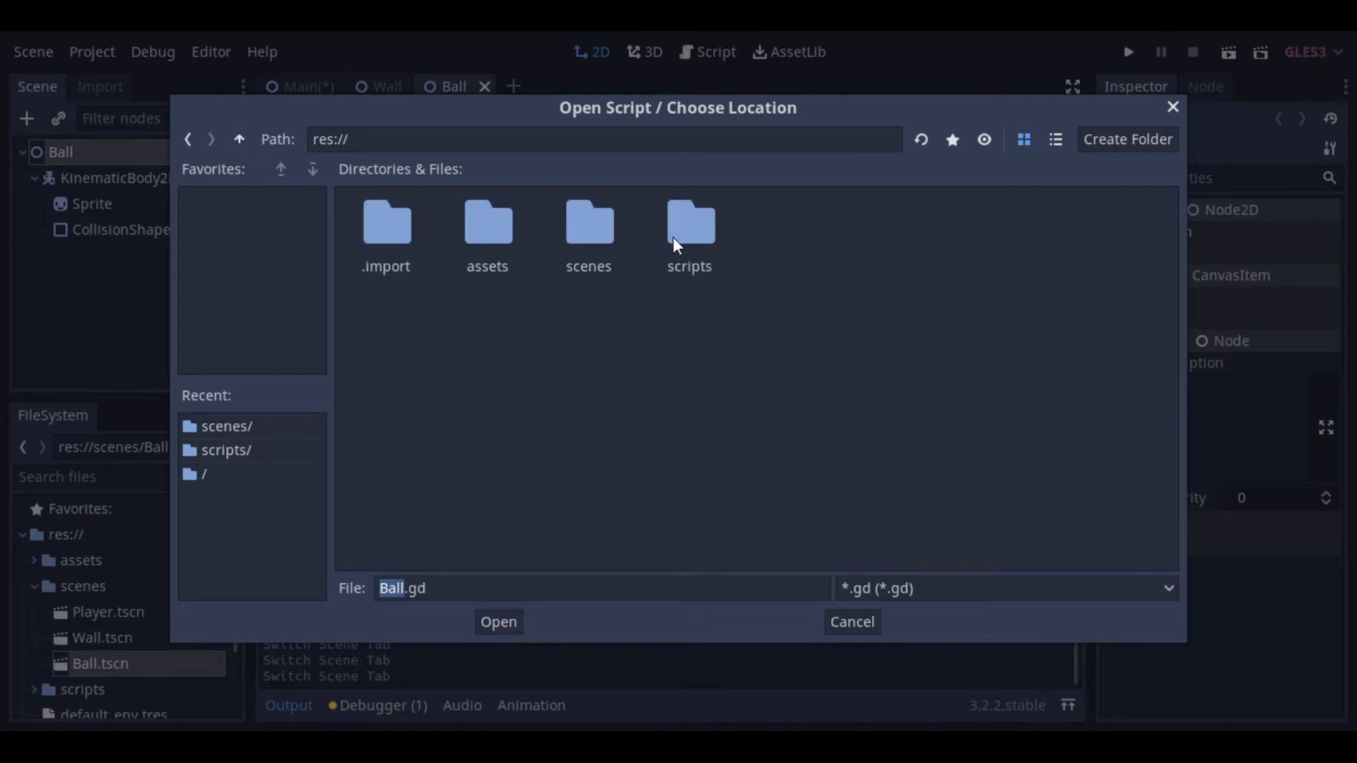
double_click(689, 221)
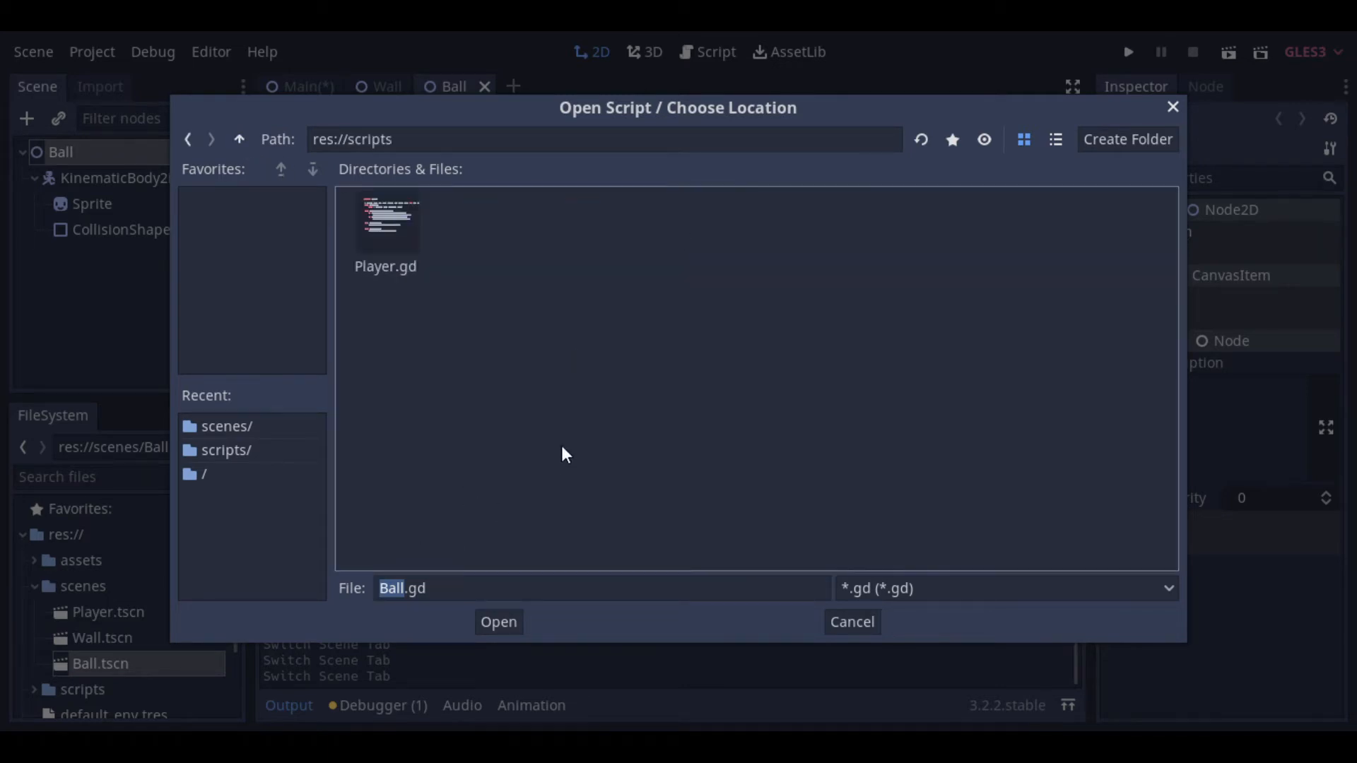
left_click(498, 621)
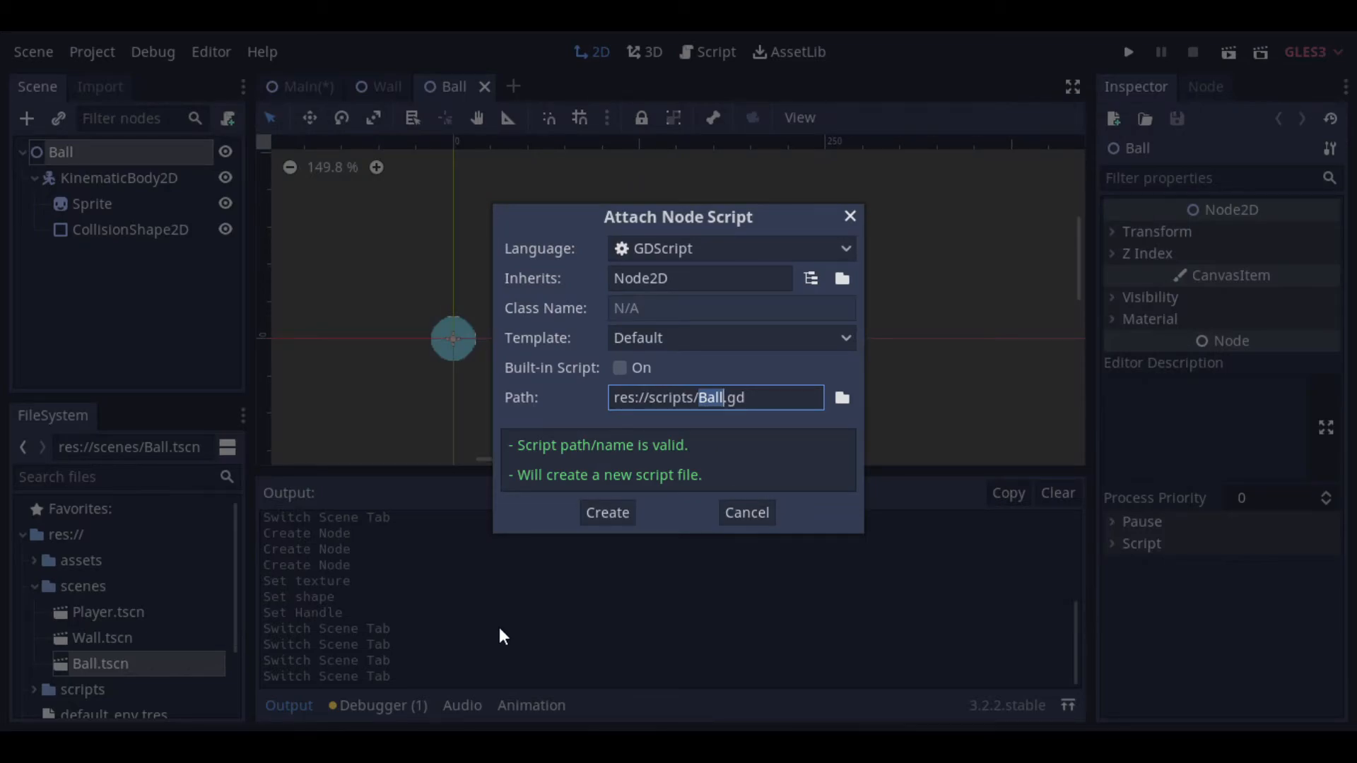
left_click(606, 513)
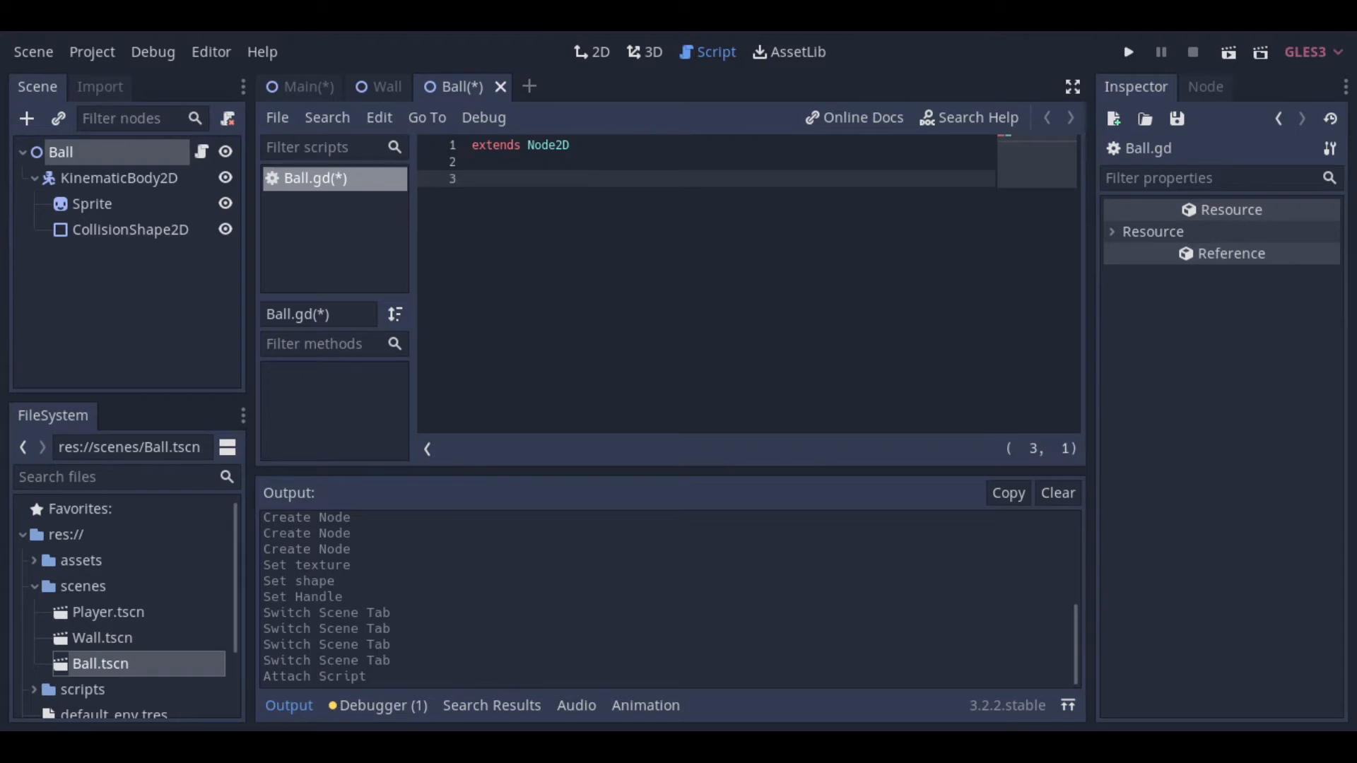
Step: Declare var direction = Vector2.ZERO and start func _ready()
type("var direction=Vector2.ZERO")
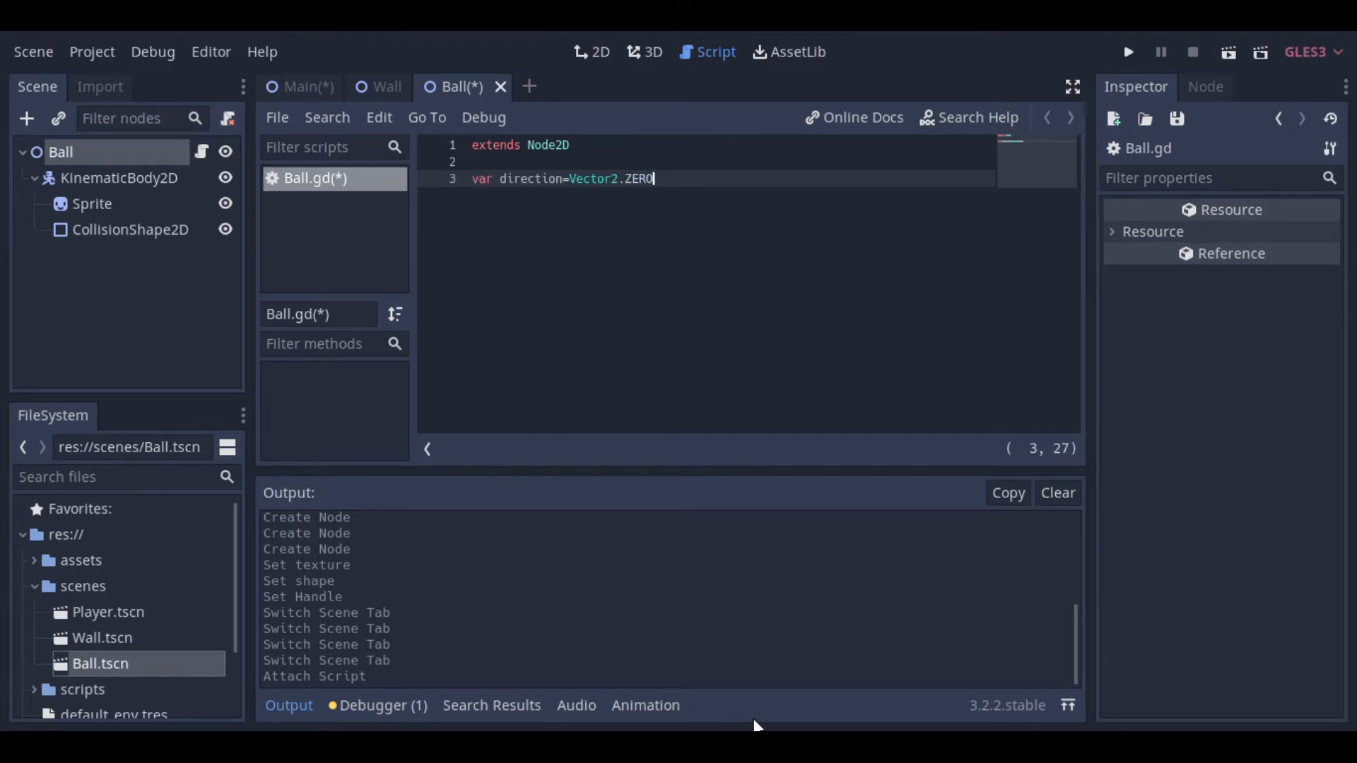
key("Enter")
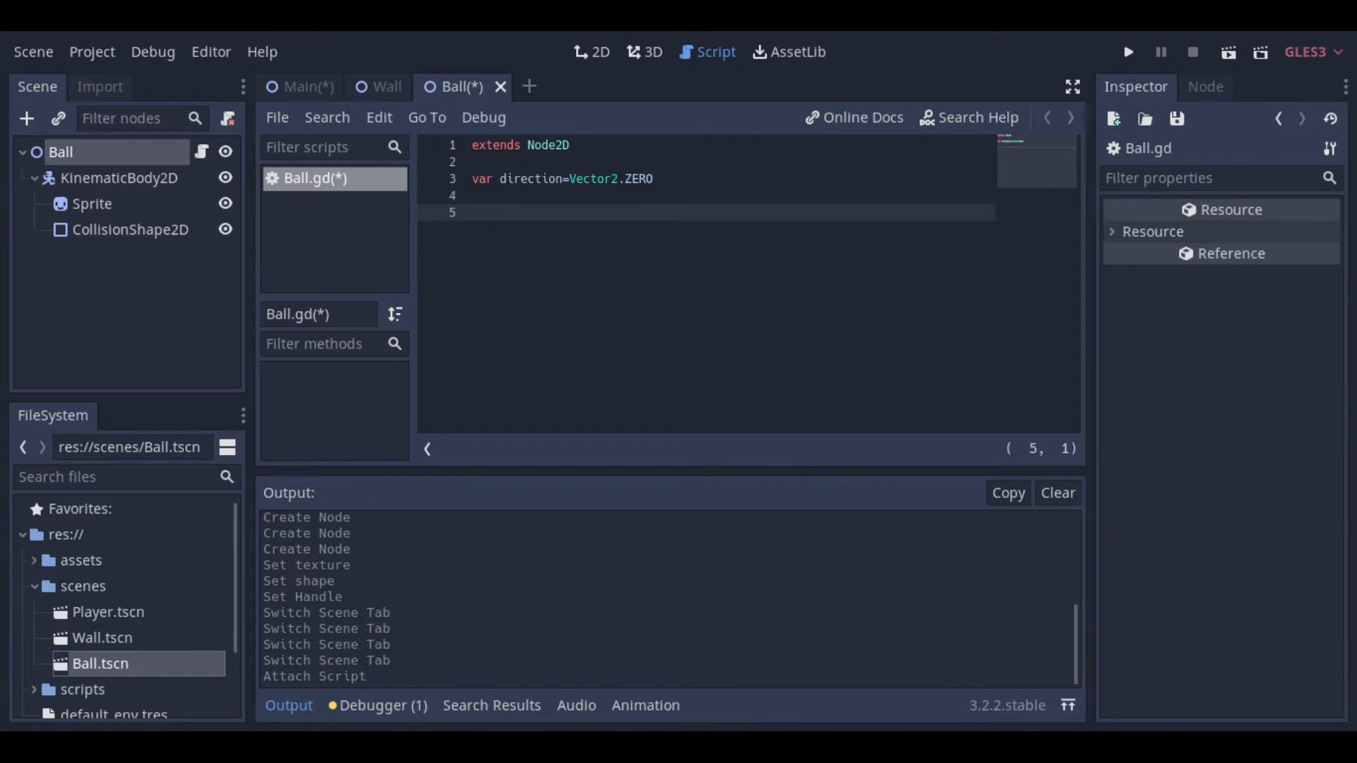
type("func _ready():")
type("direction=Vector2(500,500")
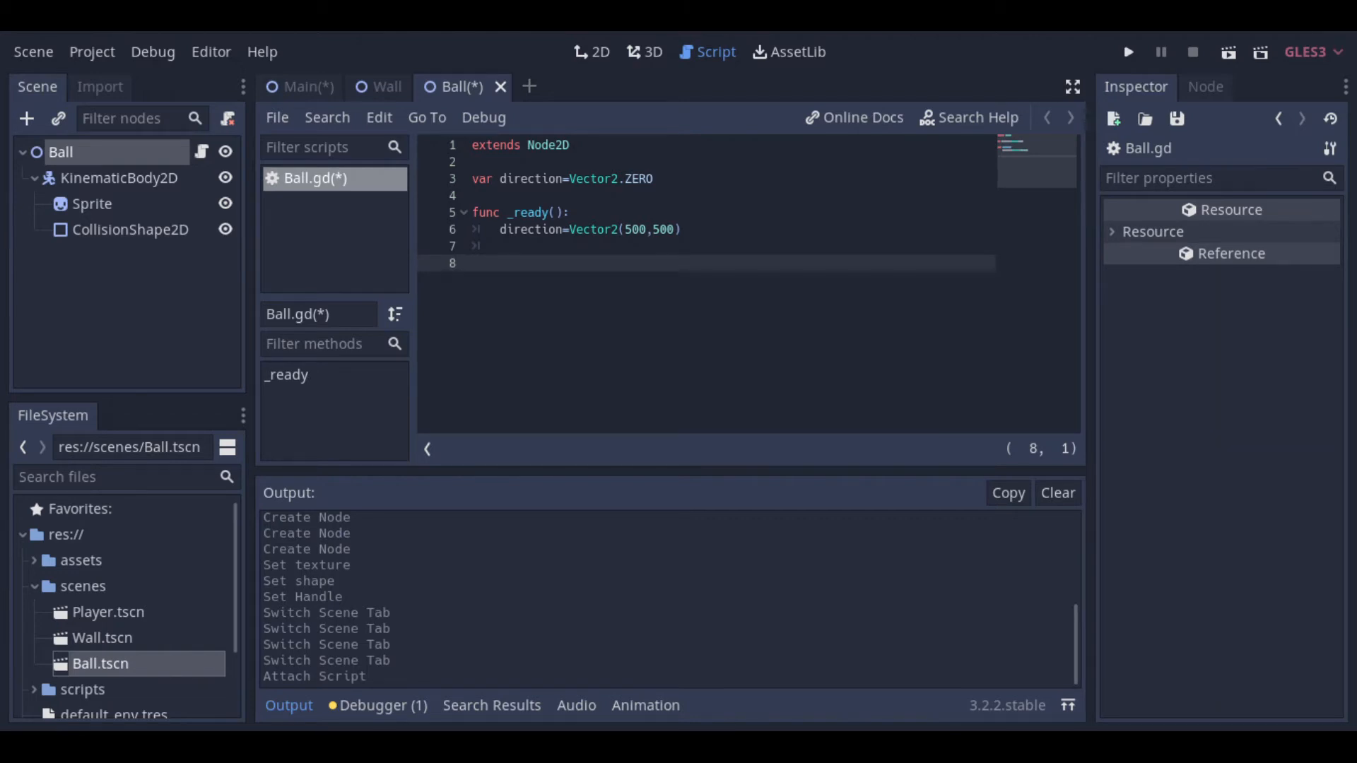
Step: Write _physics_process moving the ball with move_and_collide and bouncing direction off collision normals
type("func _physics_process(delta):")
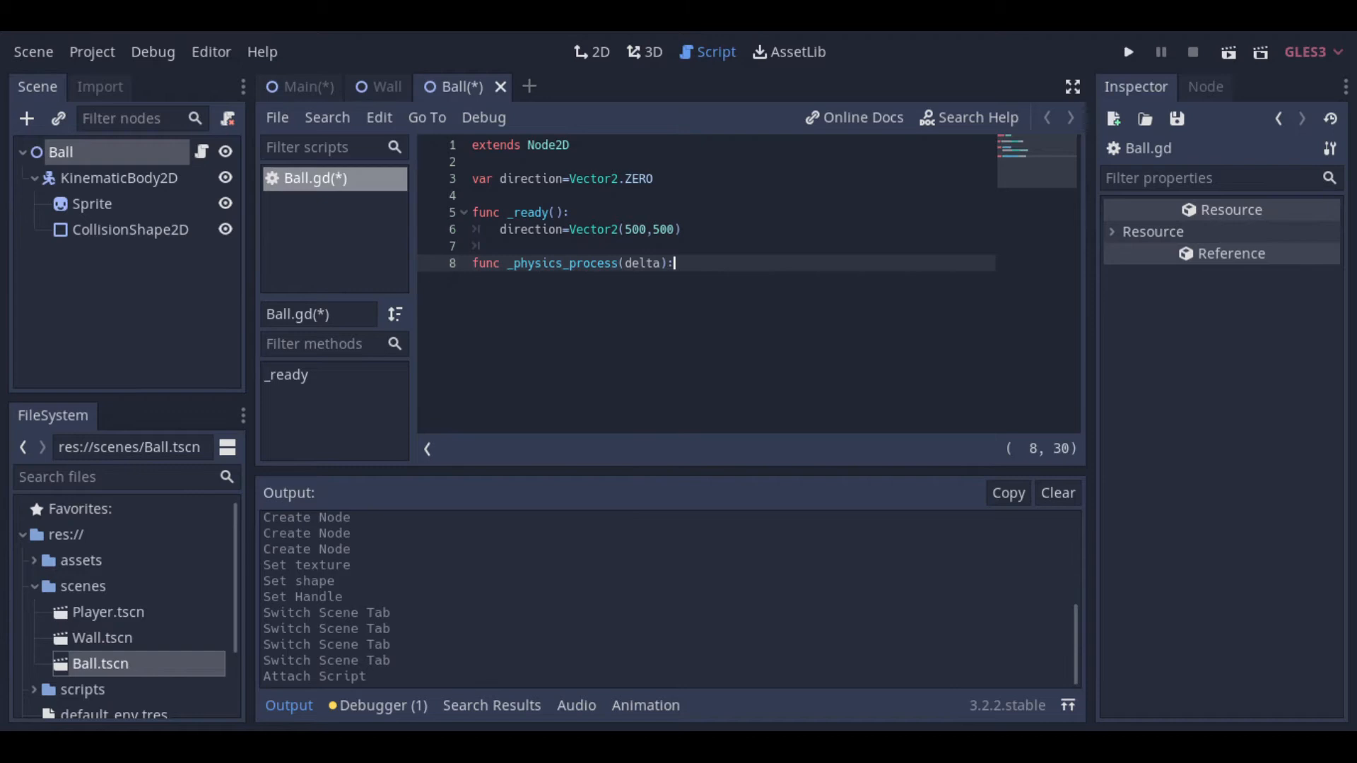
key("Return")
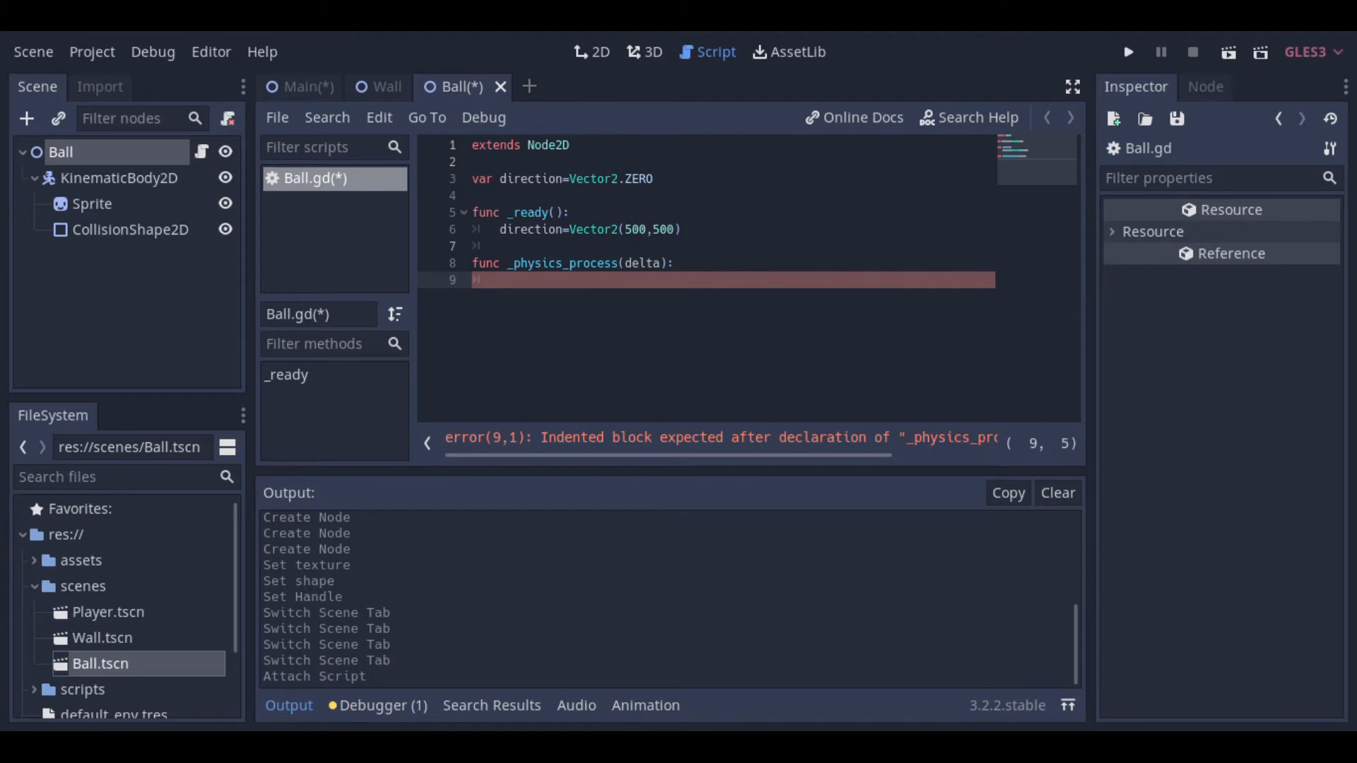
type("var collision=$Ball.move_and_collide(direction*delta)")
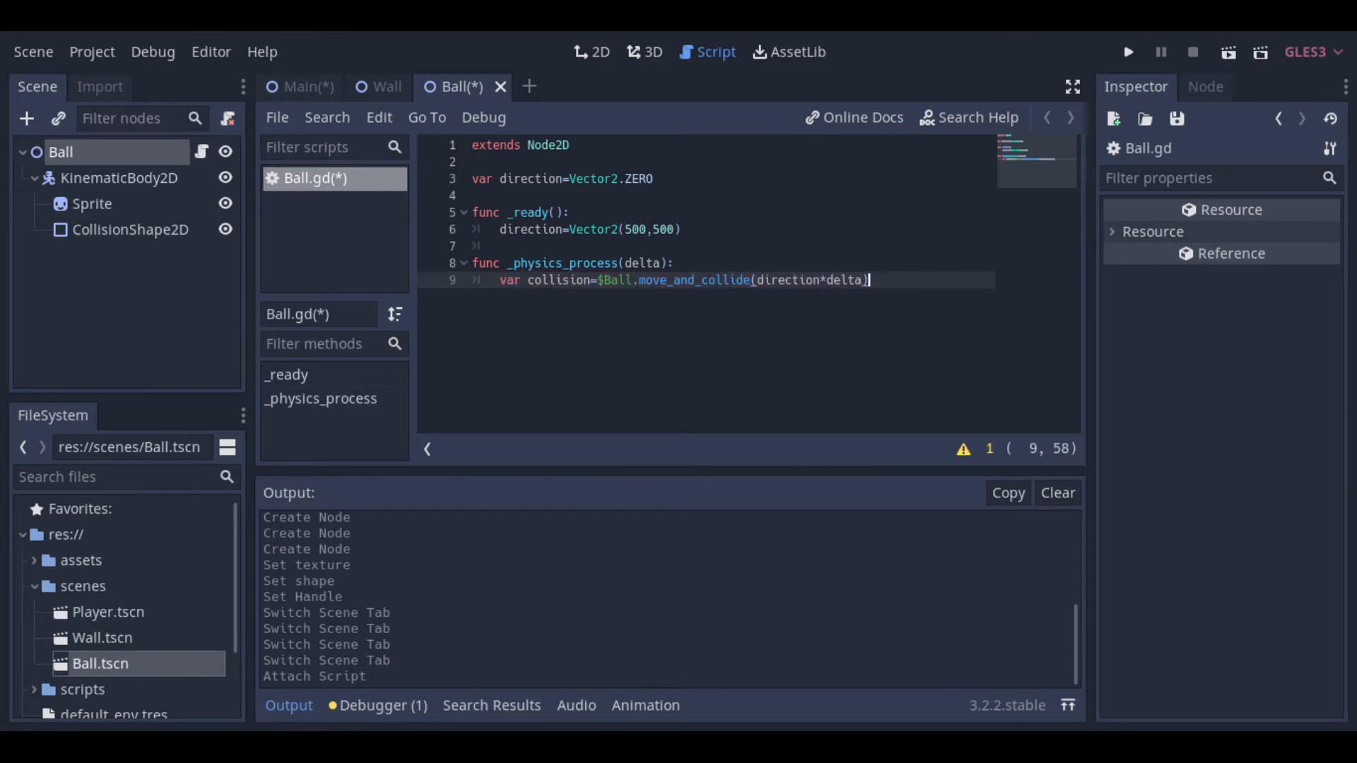
key("Return")
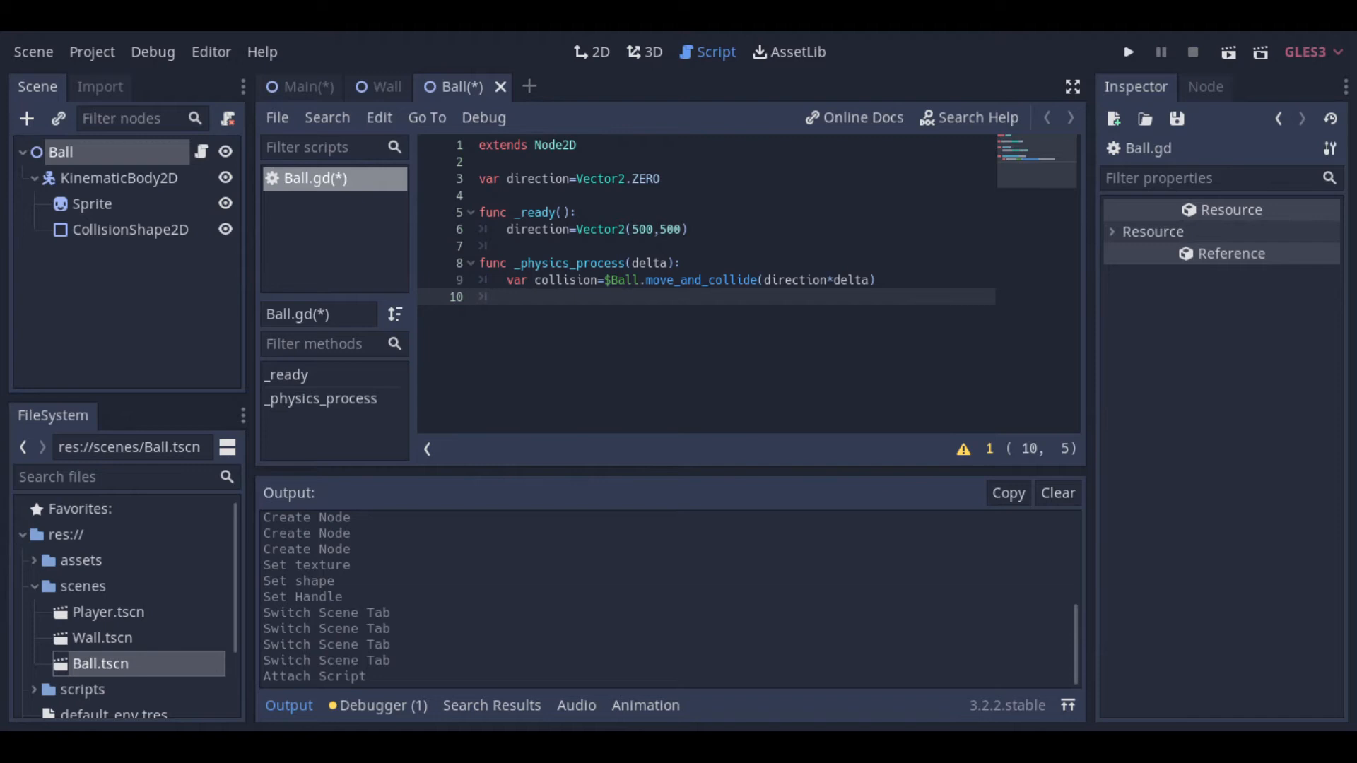
type("if collision:")
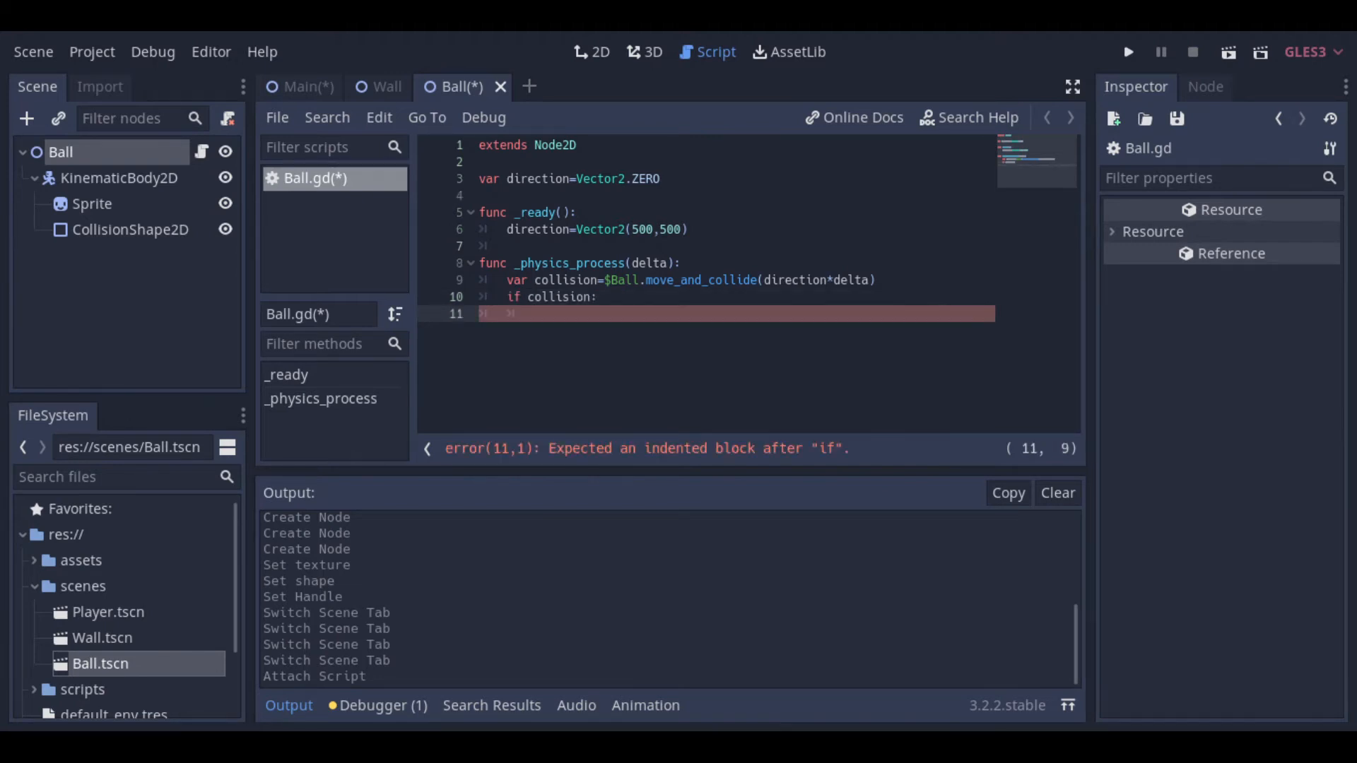
type("var reflect = collision.remainder.bounce(collision.normal)")
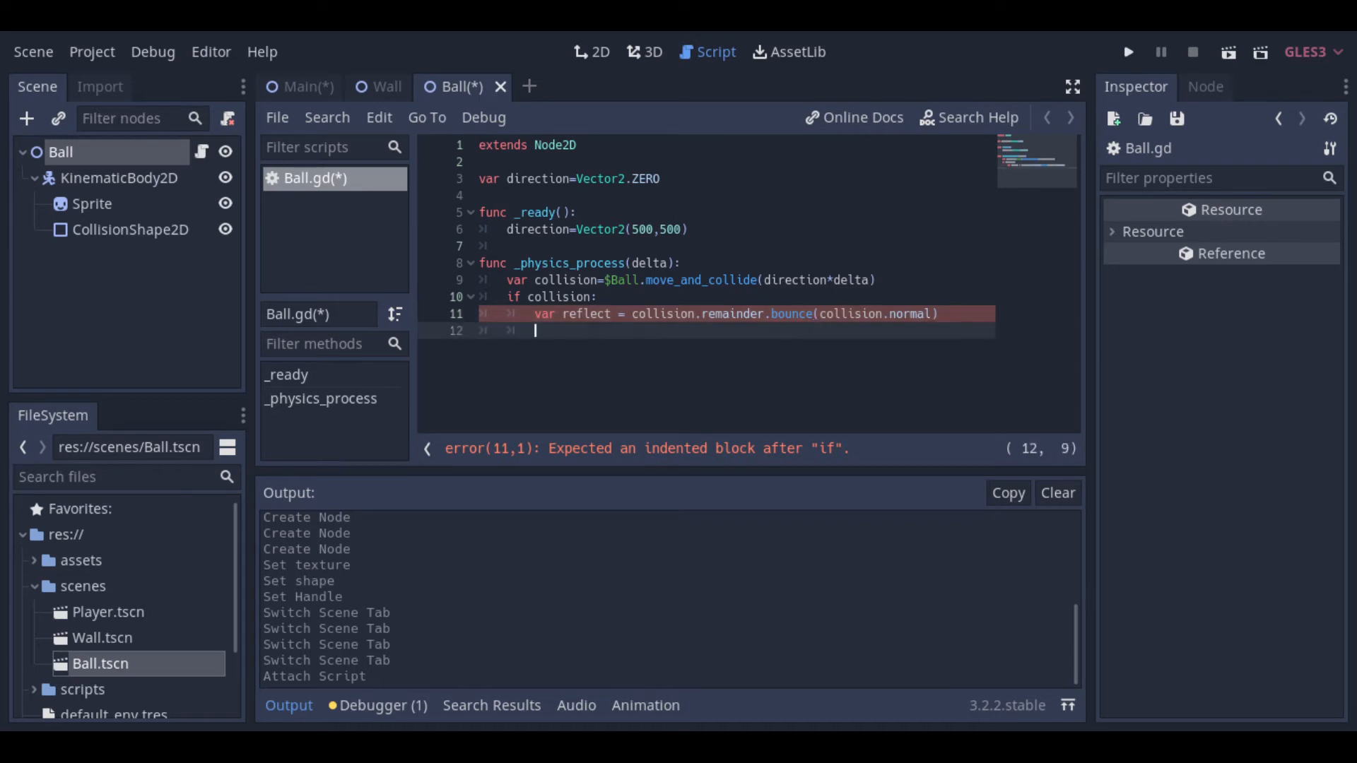
type("direction = direction.bounce(collision.normal)")
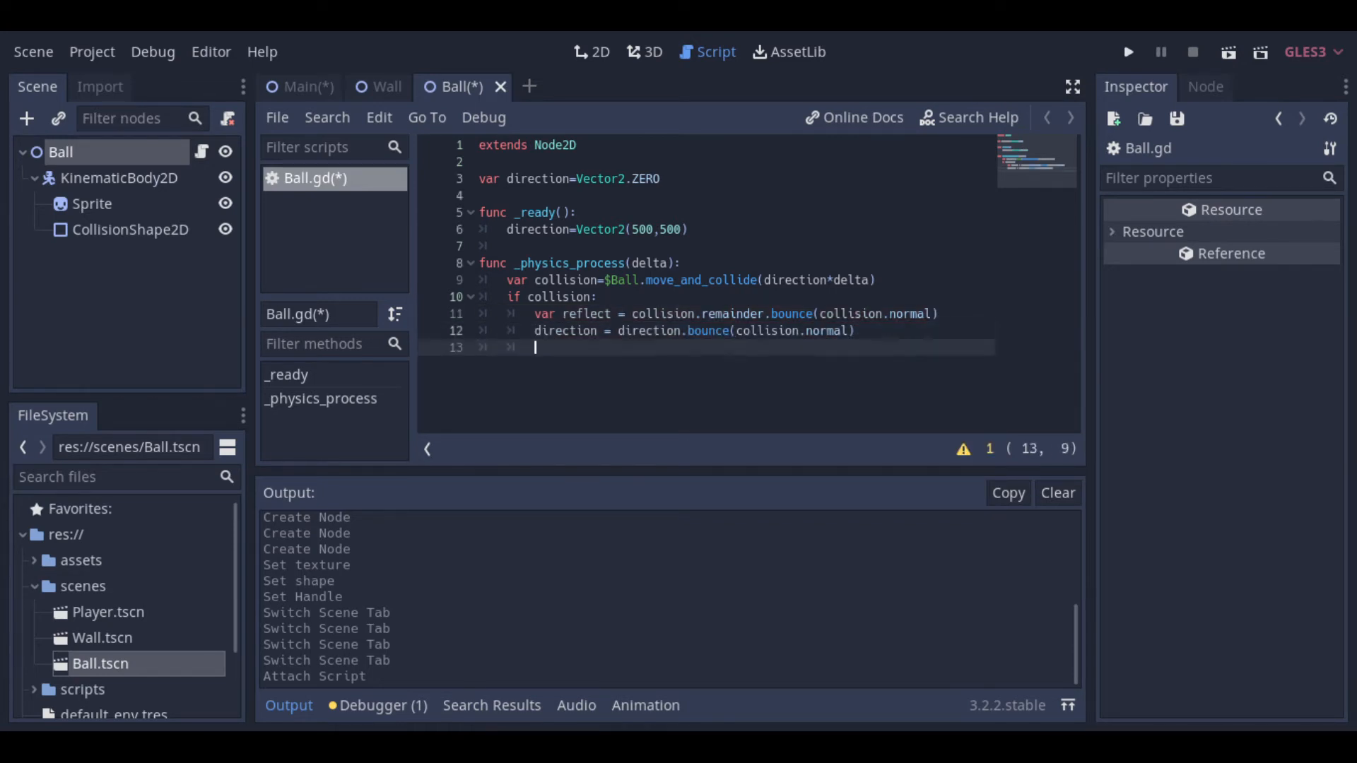
type("$Ball.move_and_collide(reflect)")
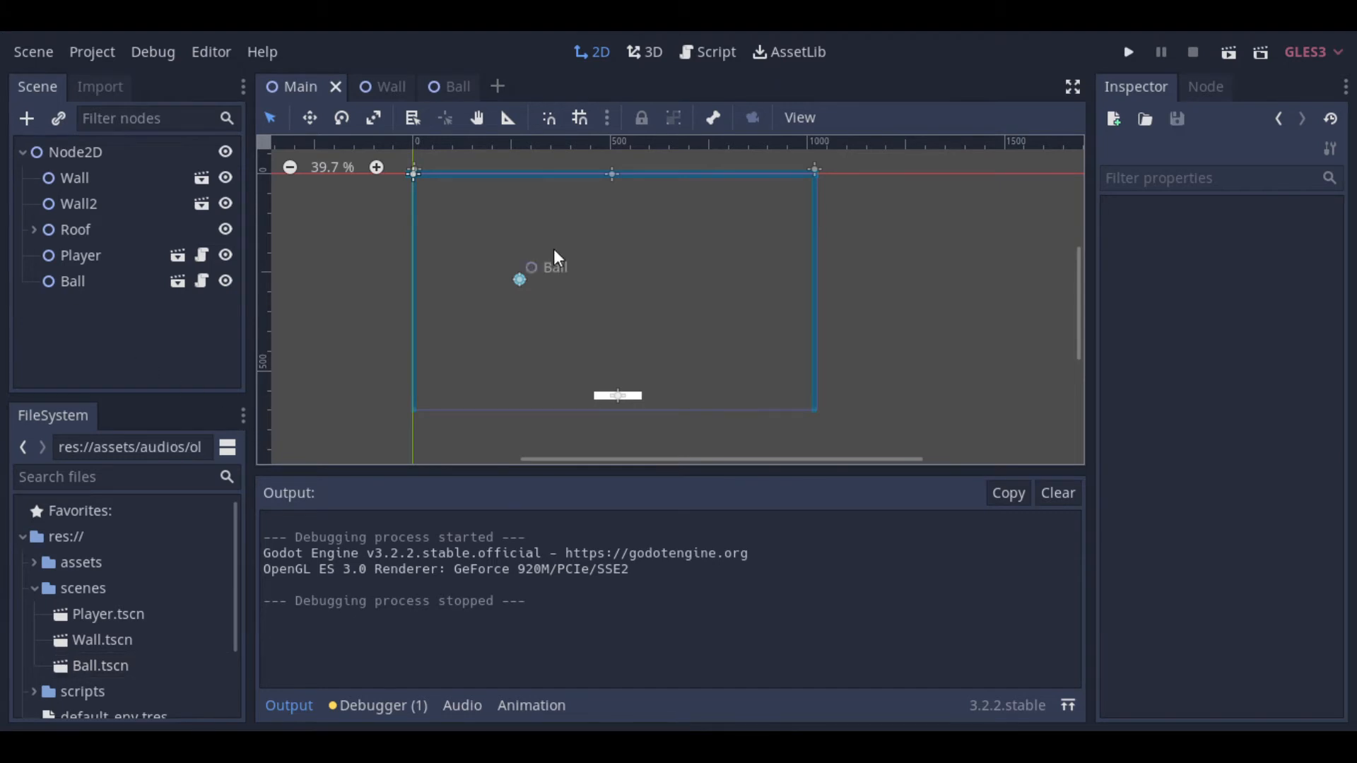
Step: Rename the Ball scene's kinematic body to Ball, then test-run Main and stop it
left_click(447, 86)
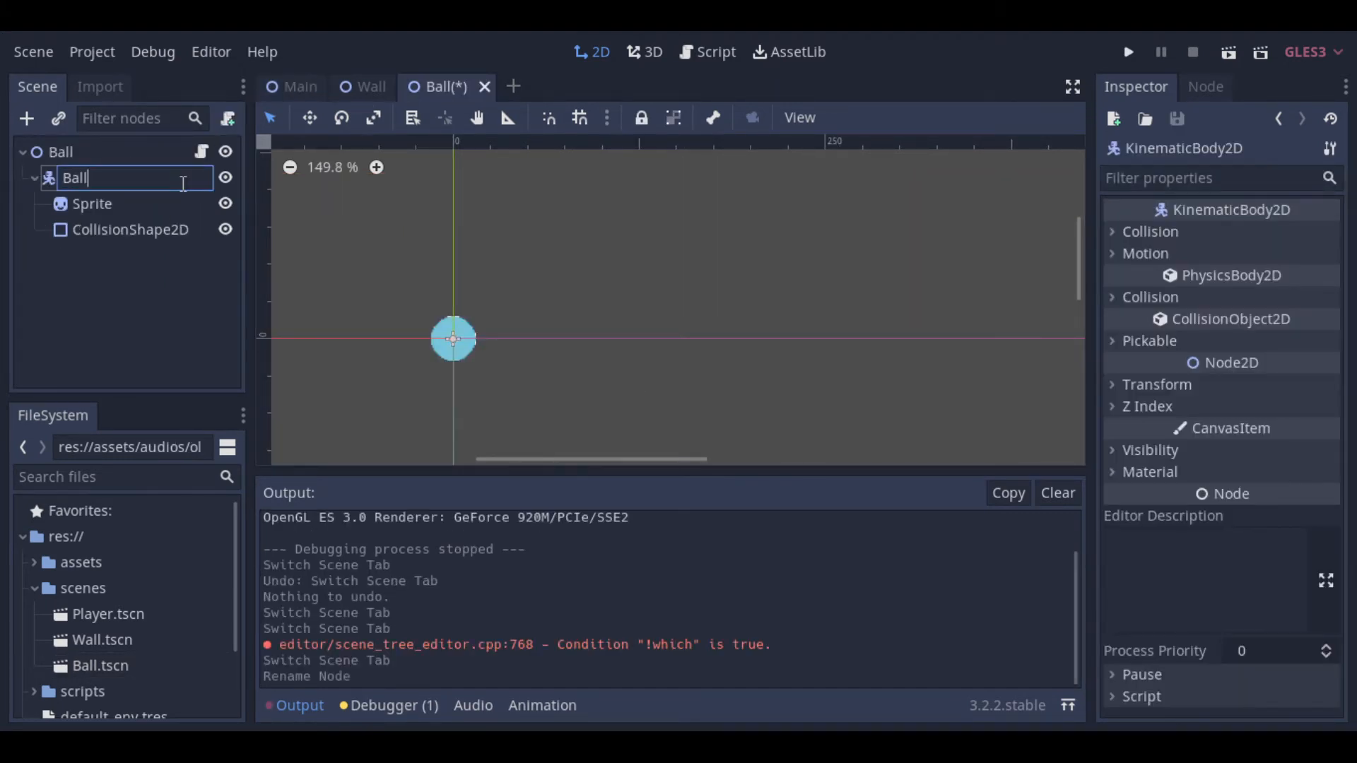
key("Return")
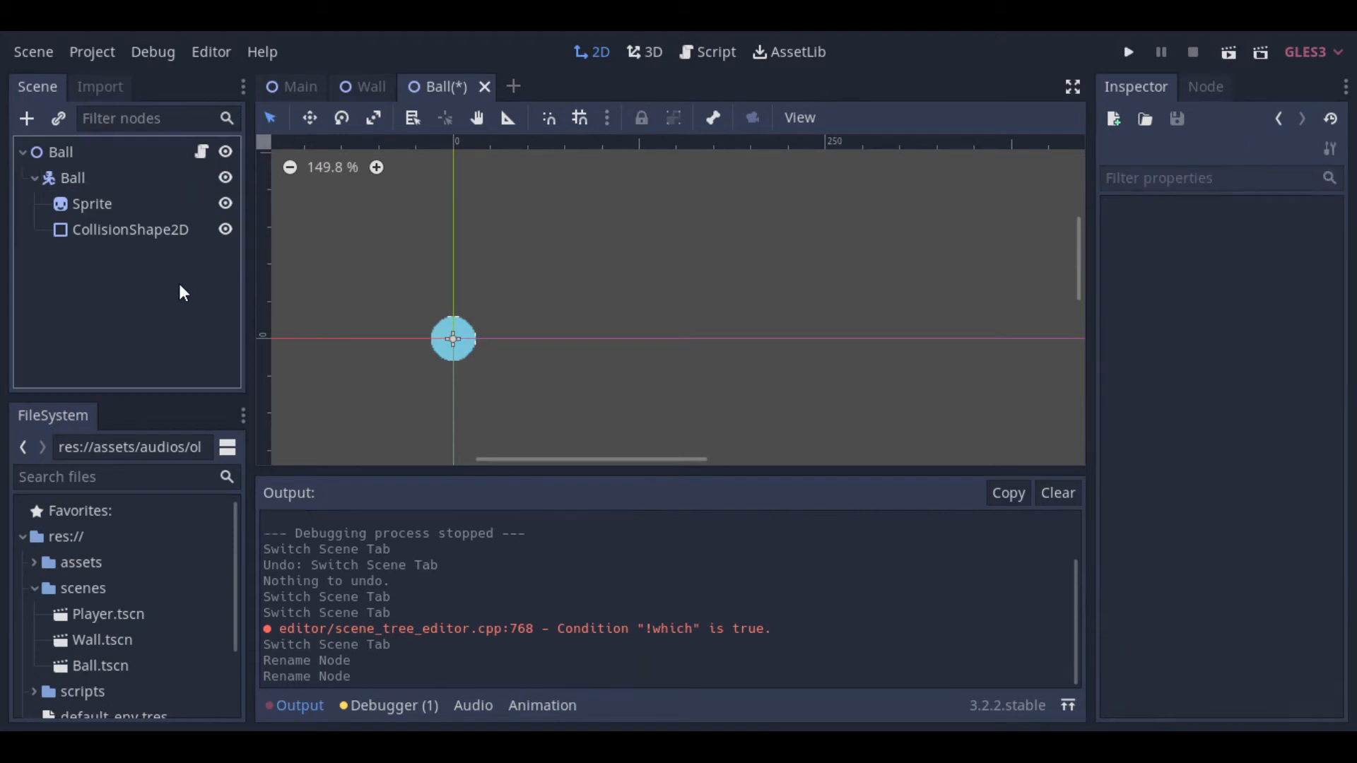
left_click(1128, 52)
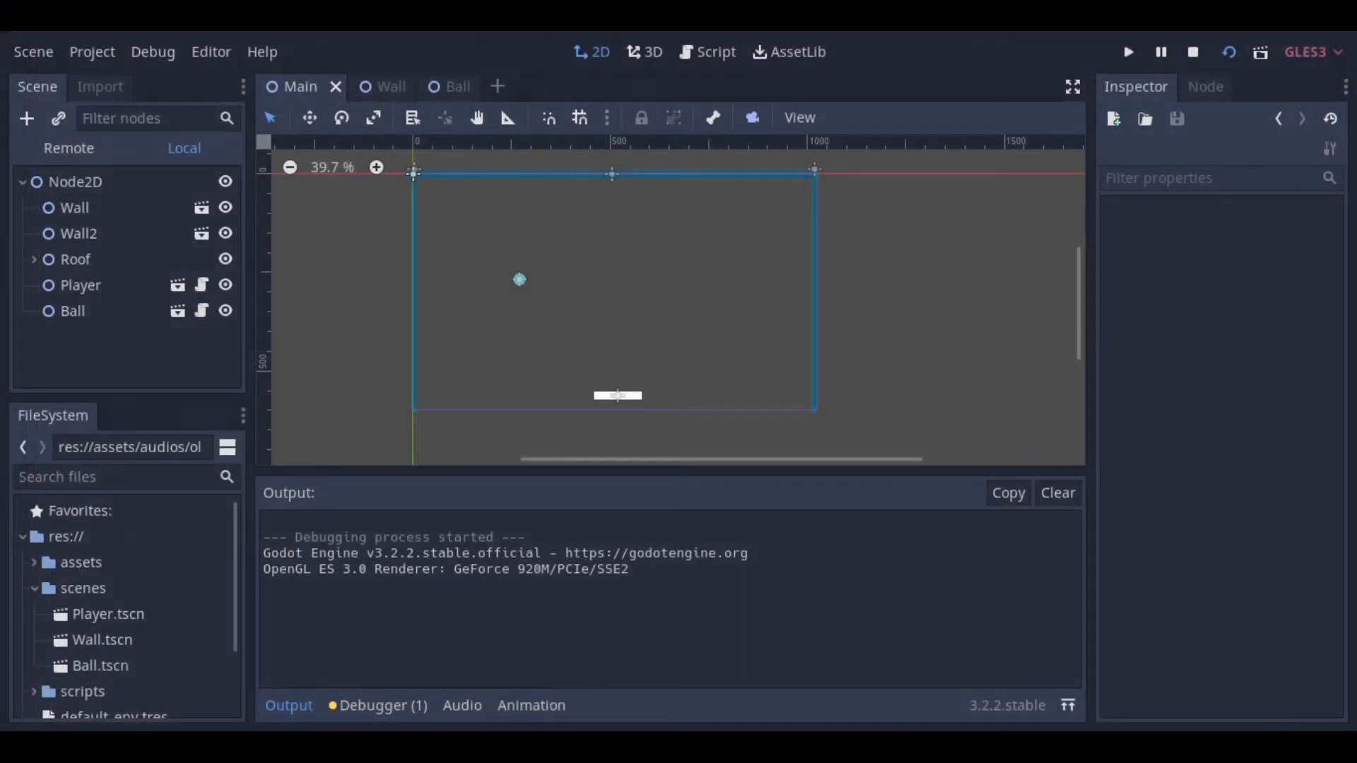
left_click(1192, 51)
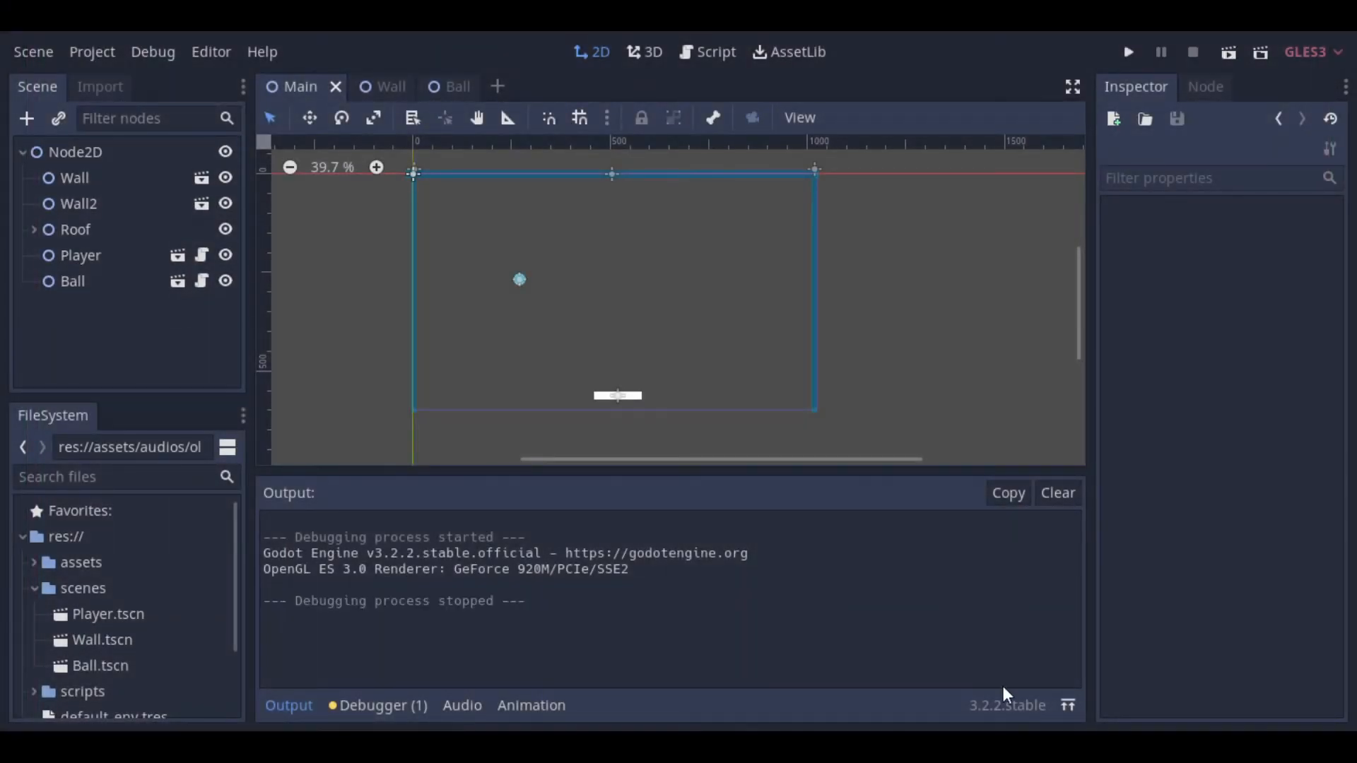
left_click(447, 87)
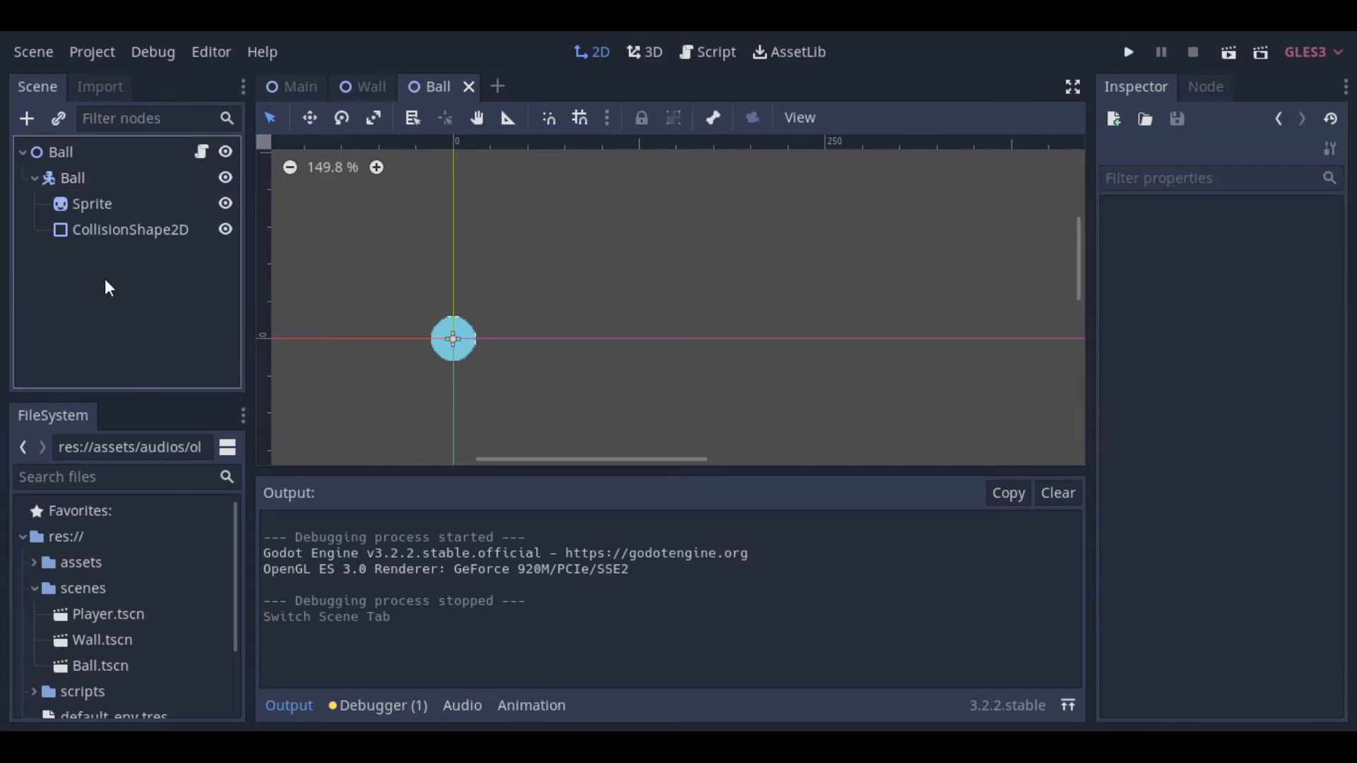
Step: Add a VisibilityNotifier2D to the ball, connect screen_exited, and begin the get_tree() reload call
left_click(26, 118)
type("visi")
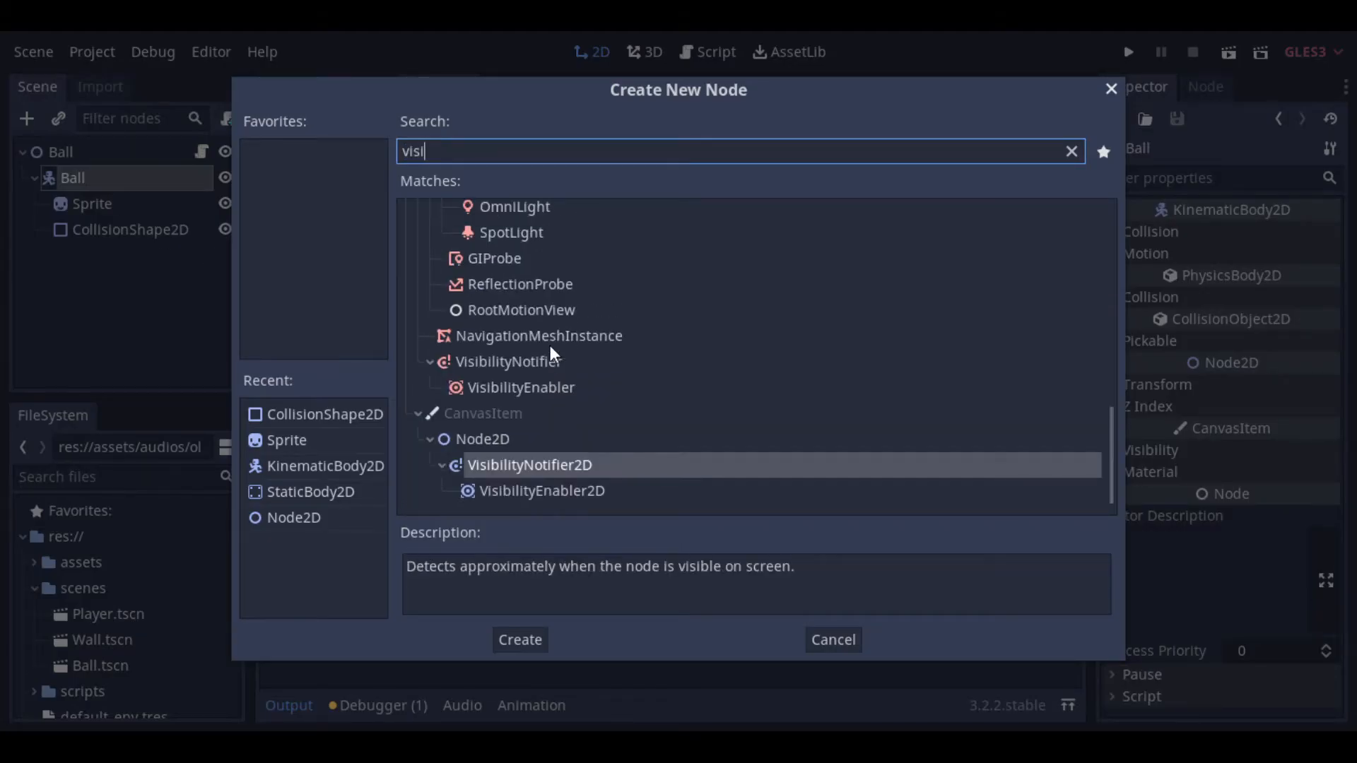
left_click(520, 639)
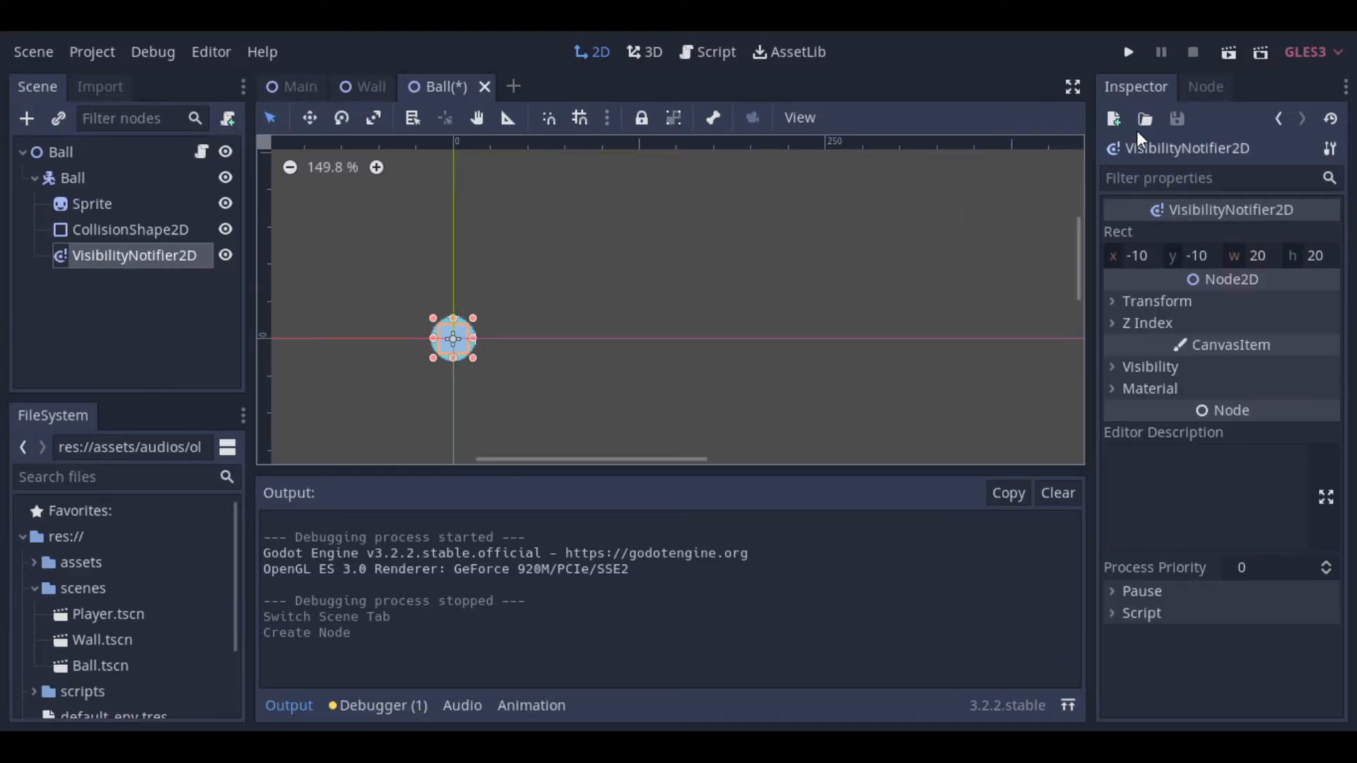
left_click(1204, 86)
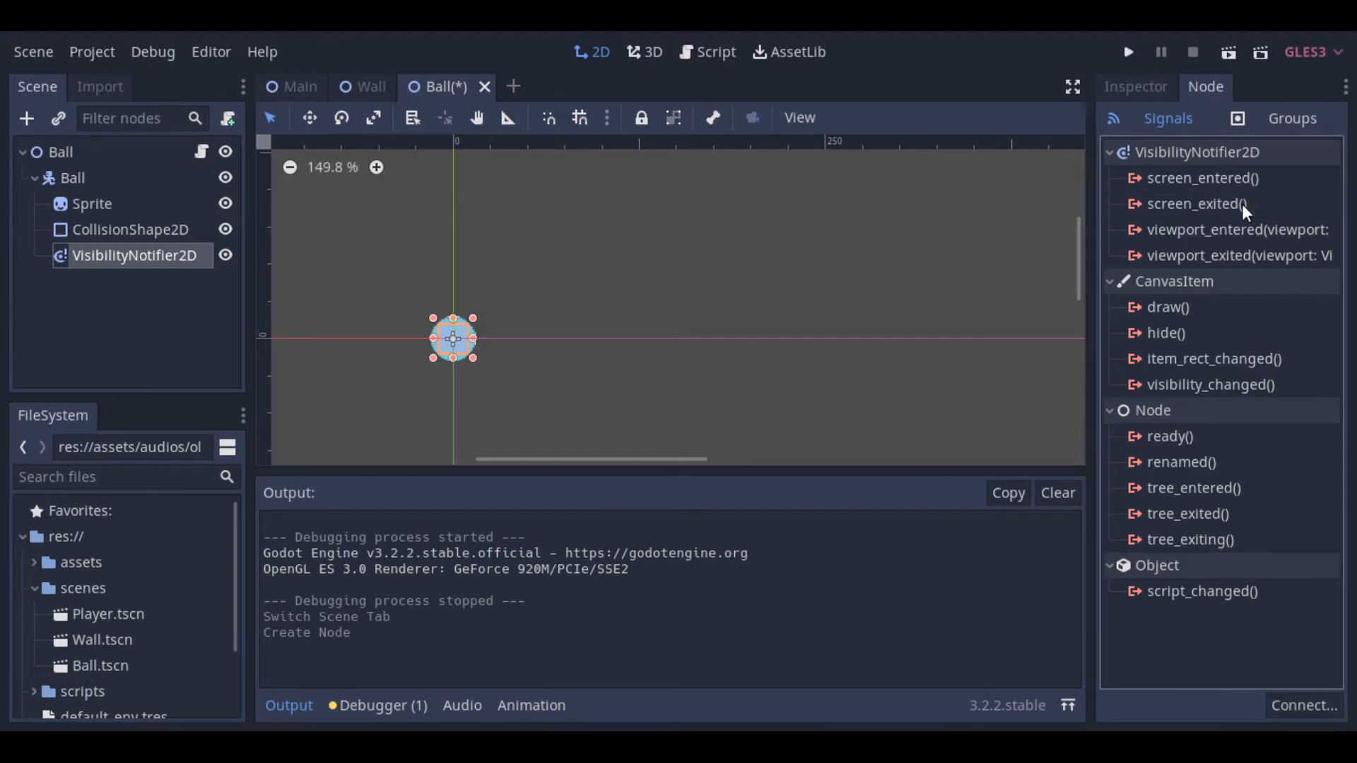
double_click(1196, 203)
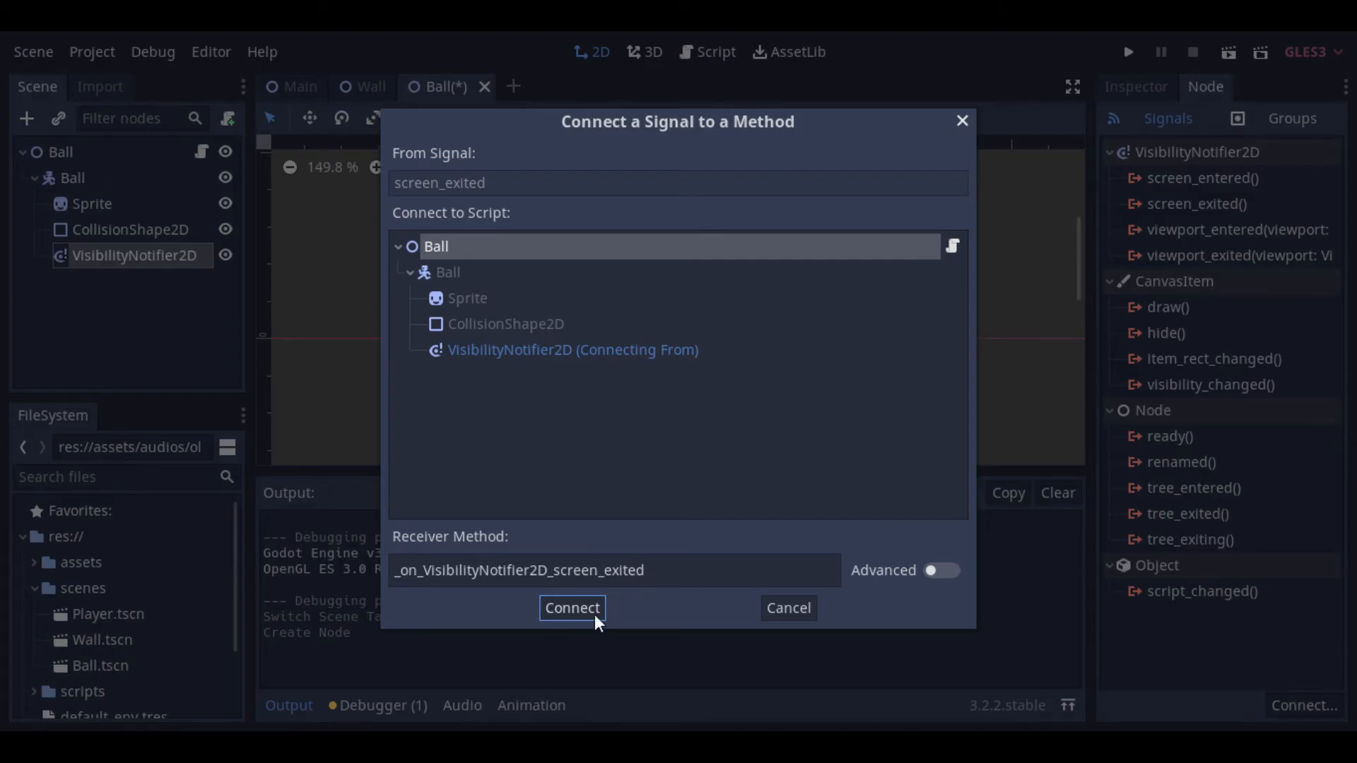
left_click(571, 608)
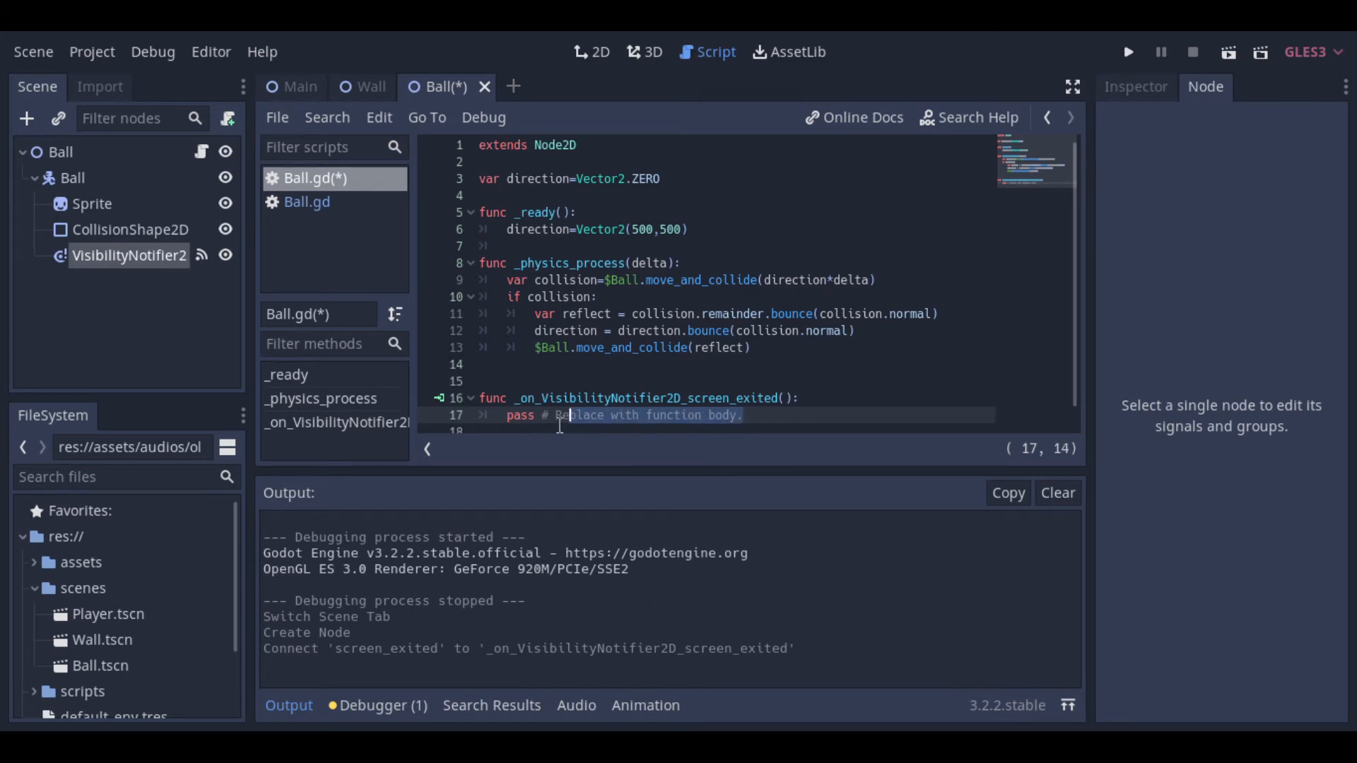
type("get_tree().reload_current_scene(")
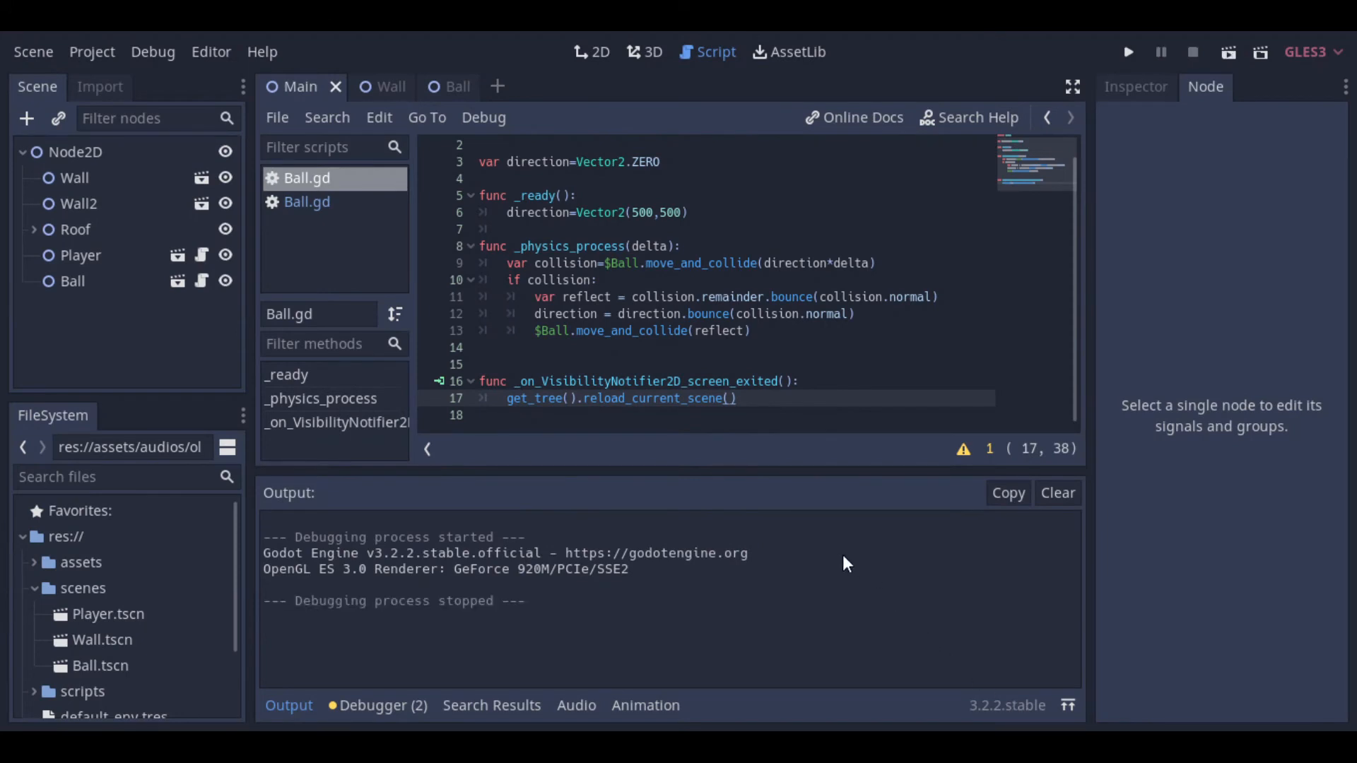
Step: Attach a paddle-dragging Main.gd to the Main root, test it, and rename KinematicBody2D to Player
left_click(592, 52)
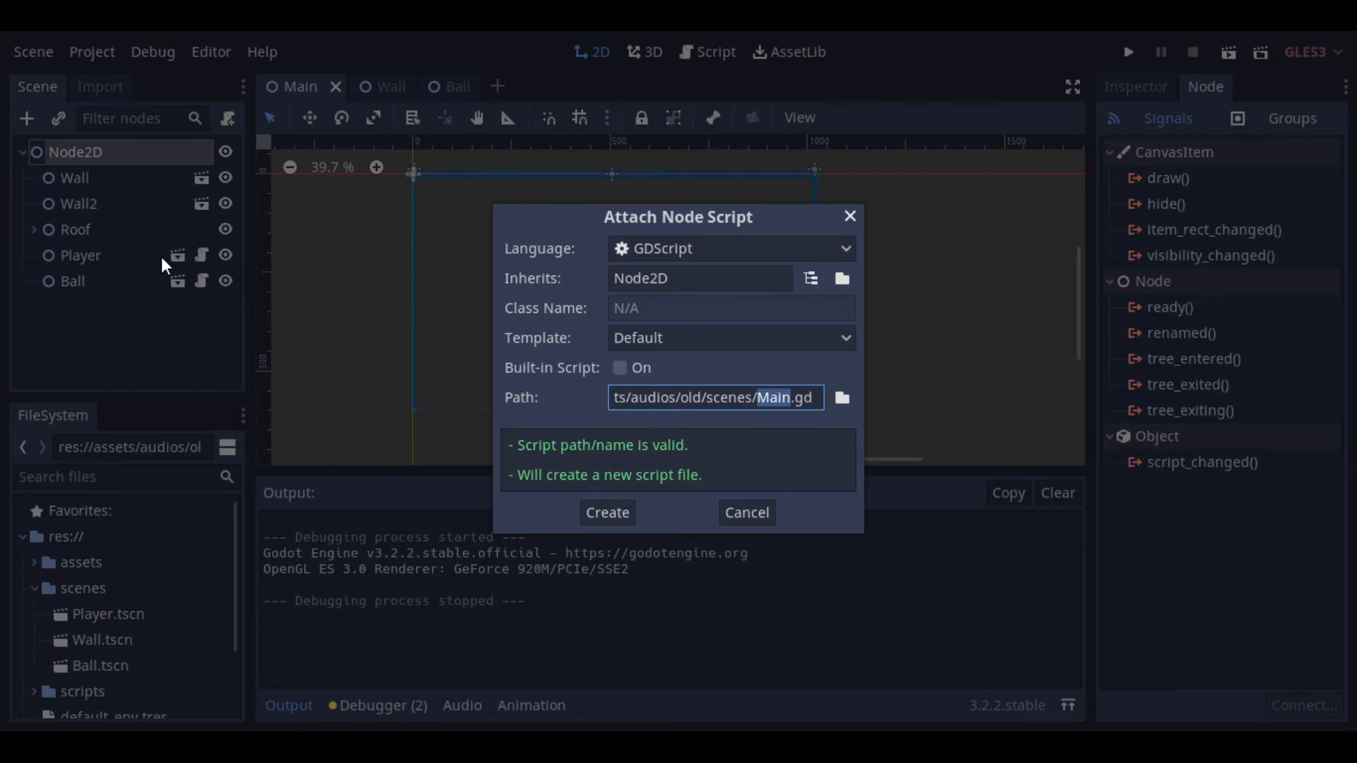
left_click(607, 513)
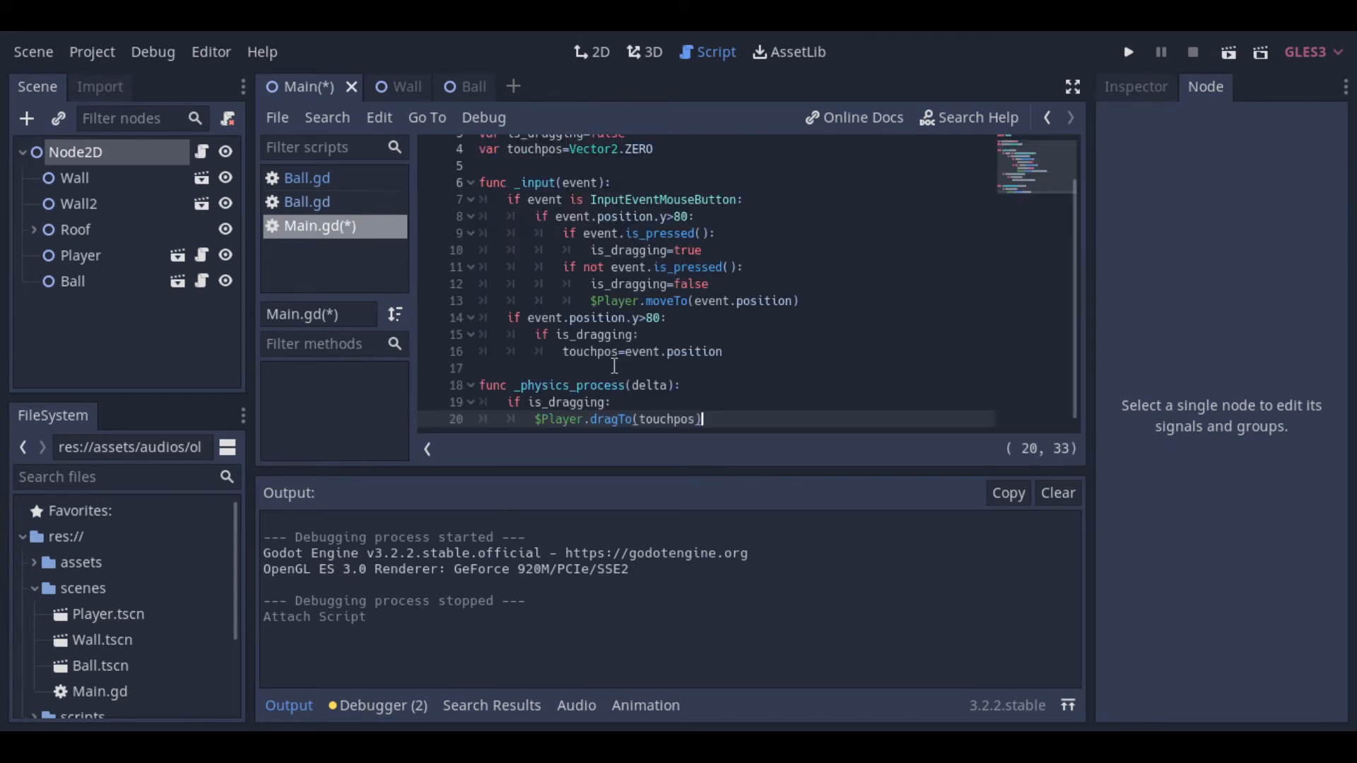
key("ctrl+s")
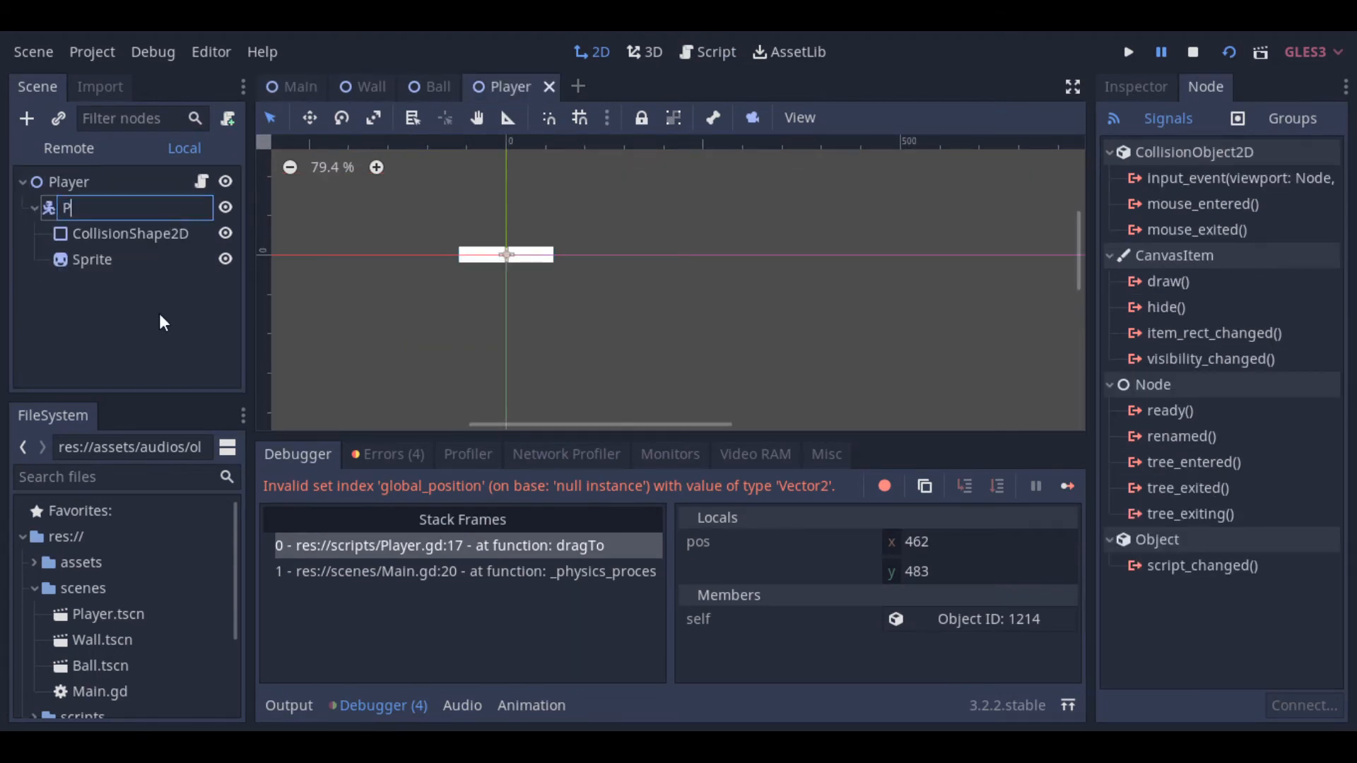
type("layer")
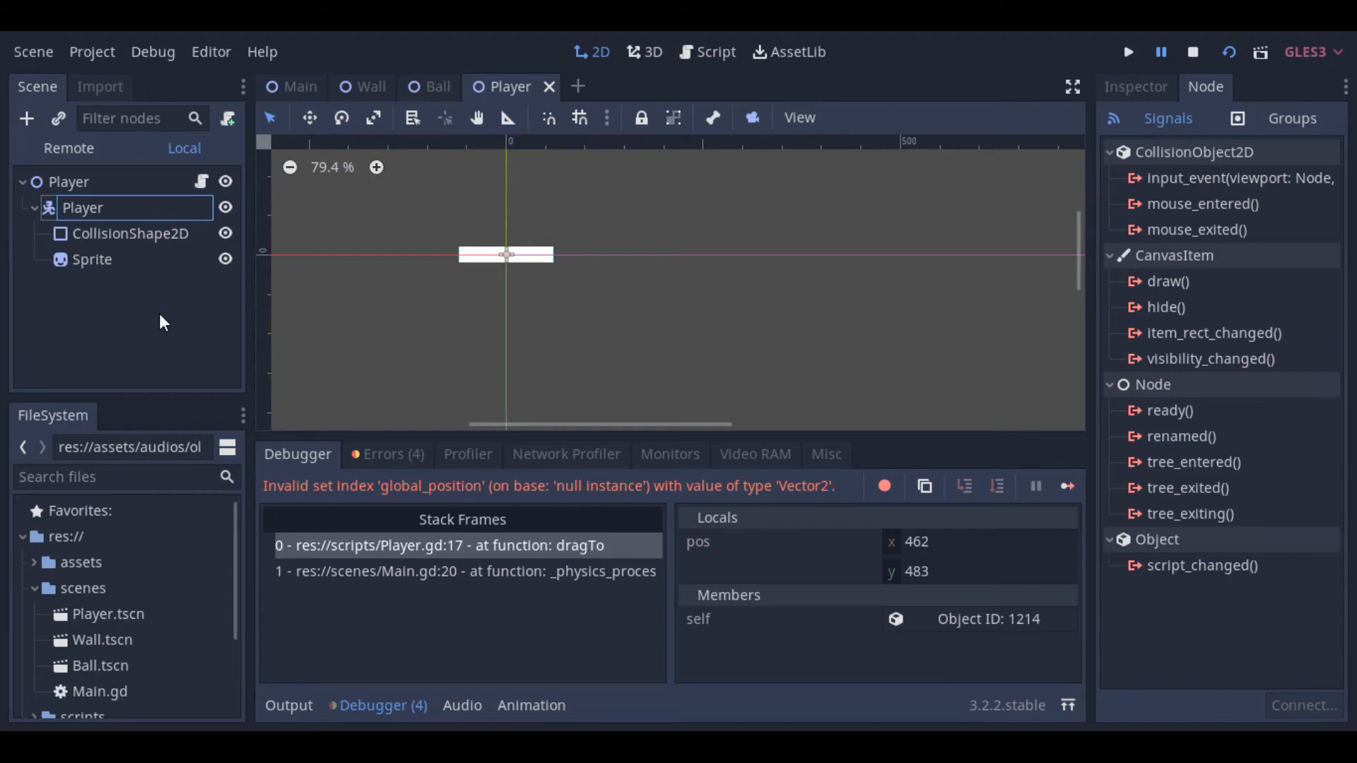
left_click(155, 322)
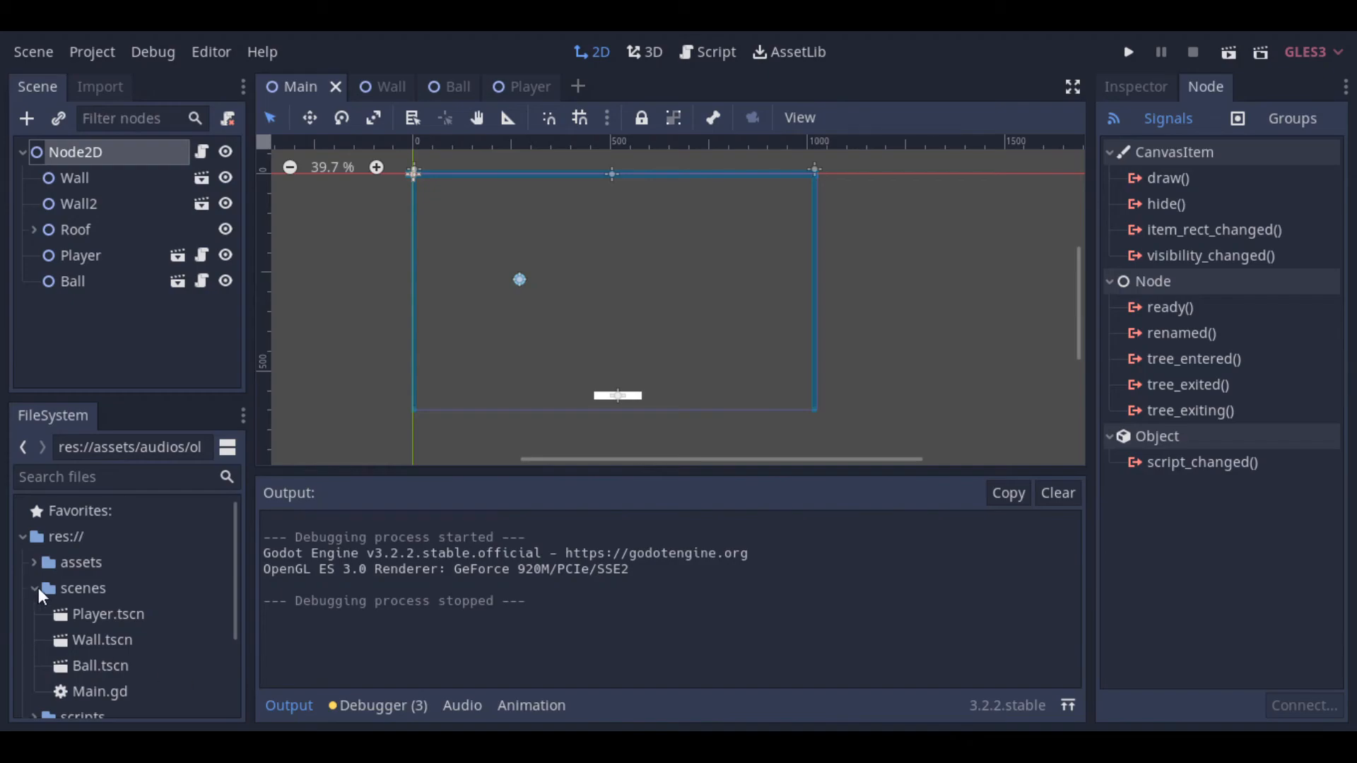
Step: Create a new 2D scene with a StaticBody2D added under its Node2D root
left_click(34, 588)
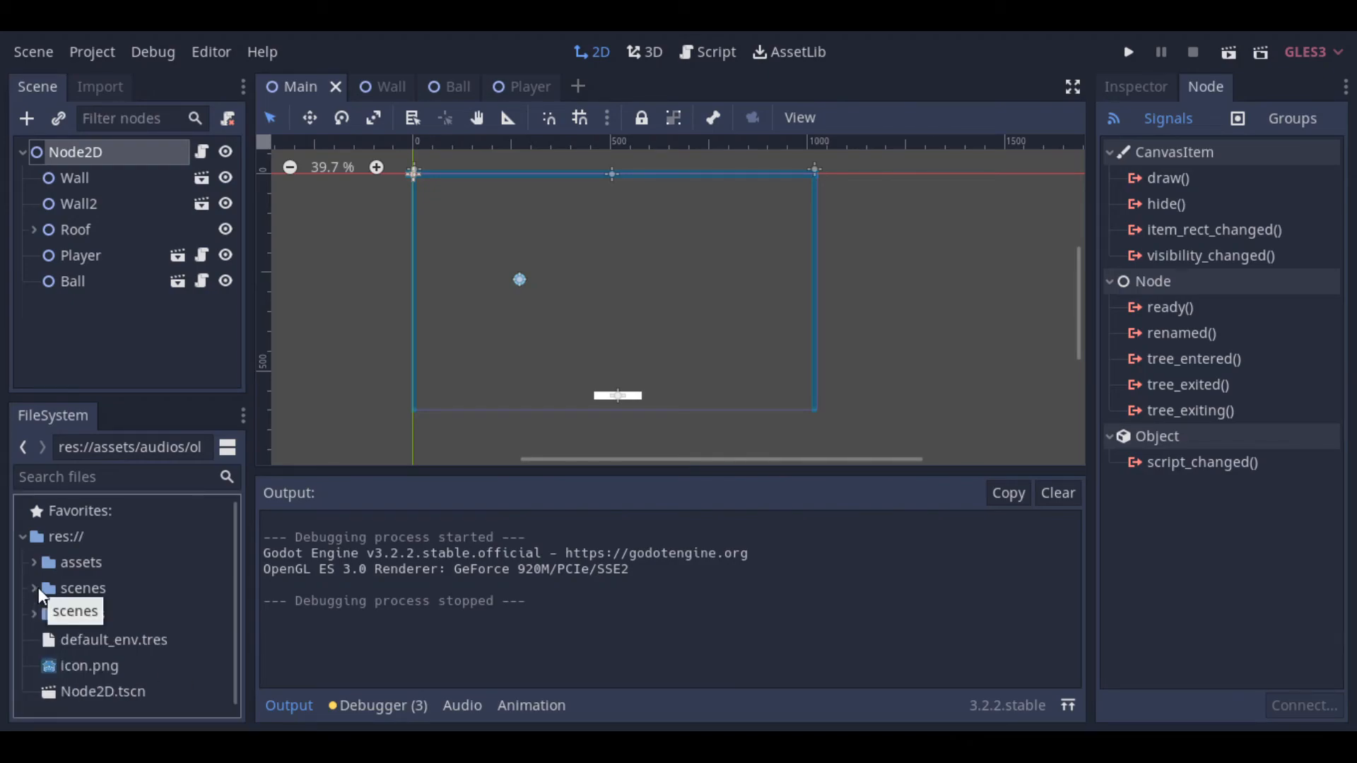
left_click(33, 51)
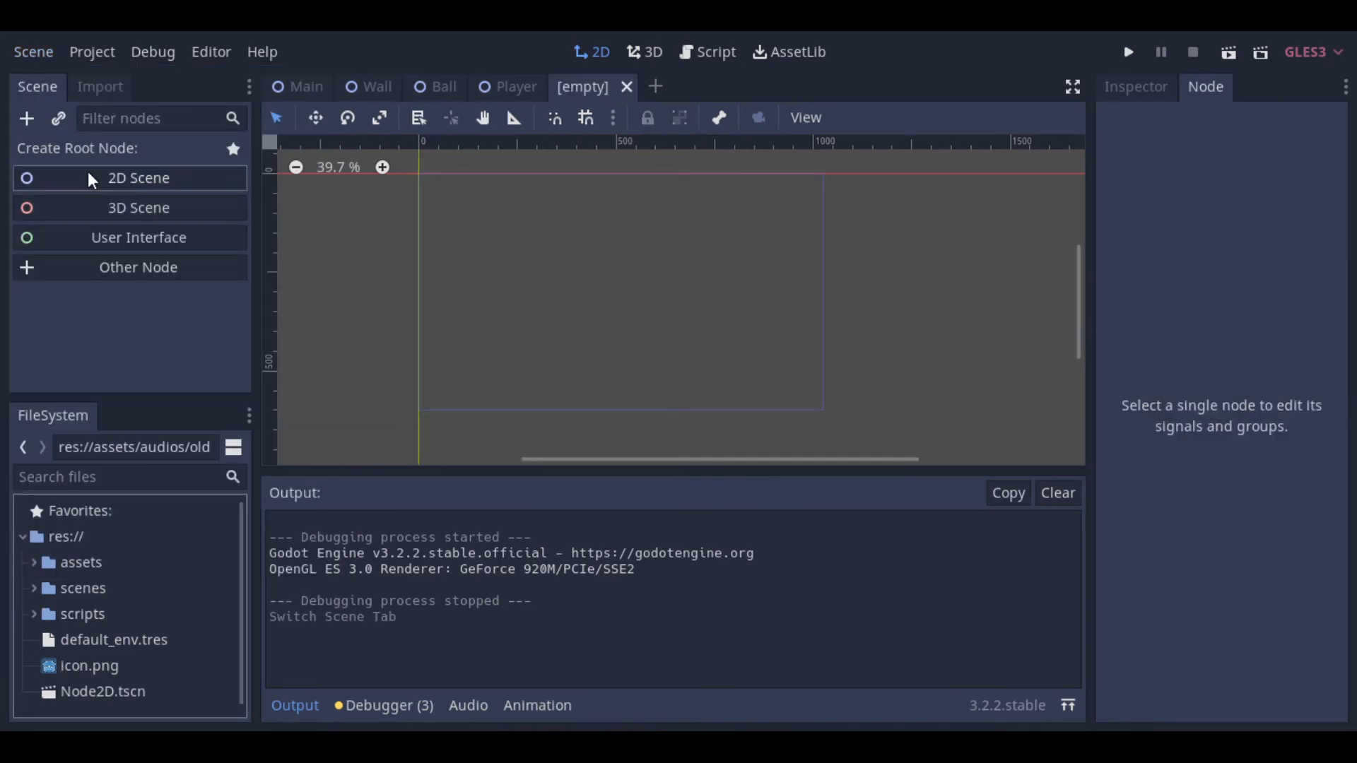
left_click(138, 177)
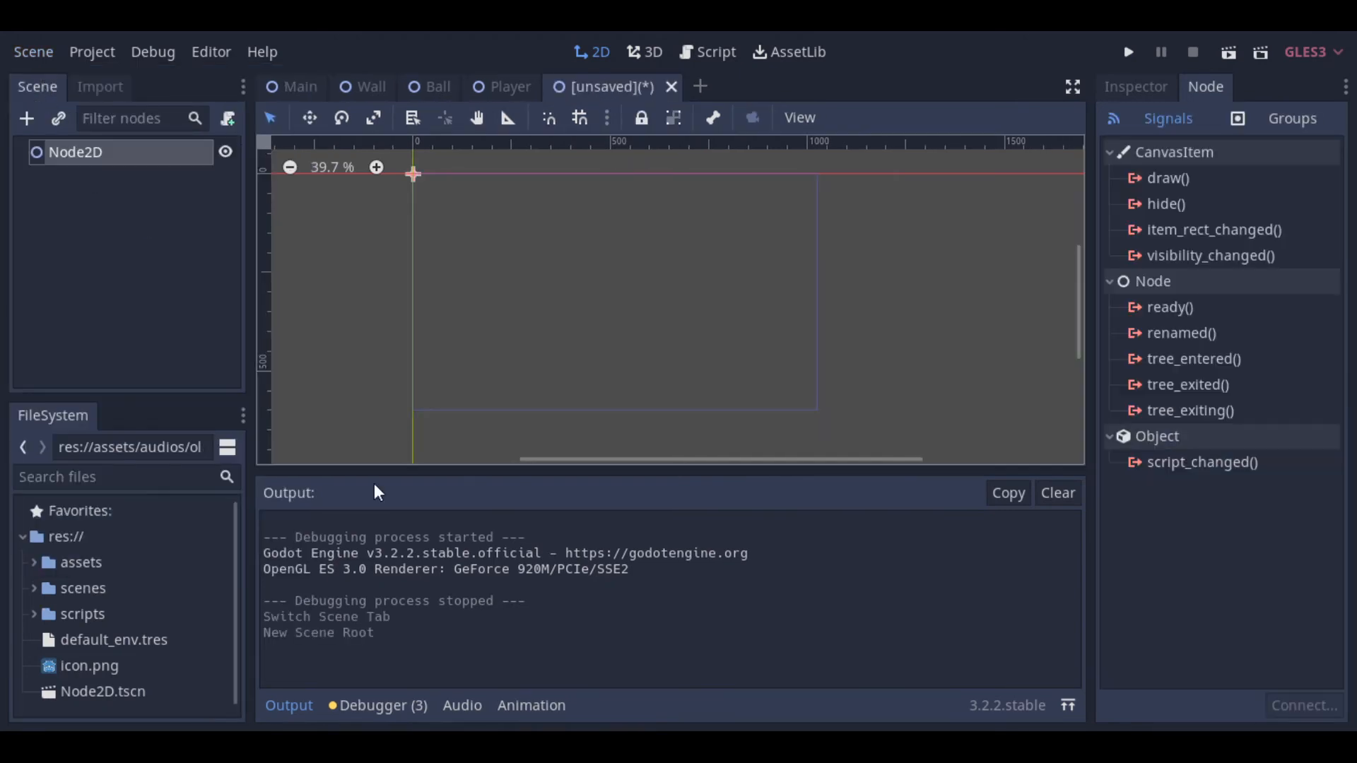
left_click(26, 119)
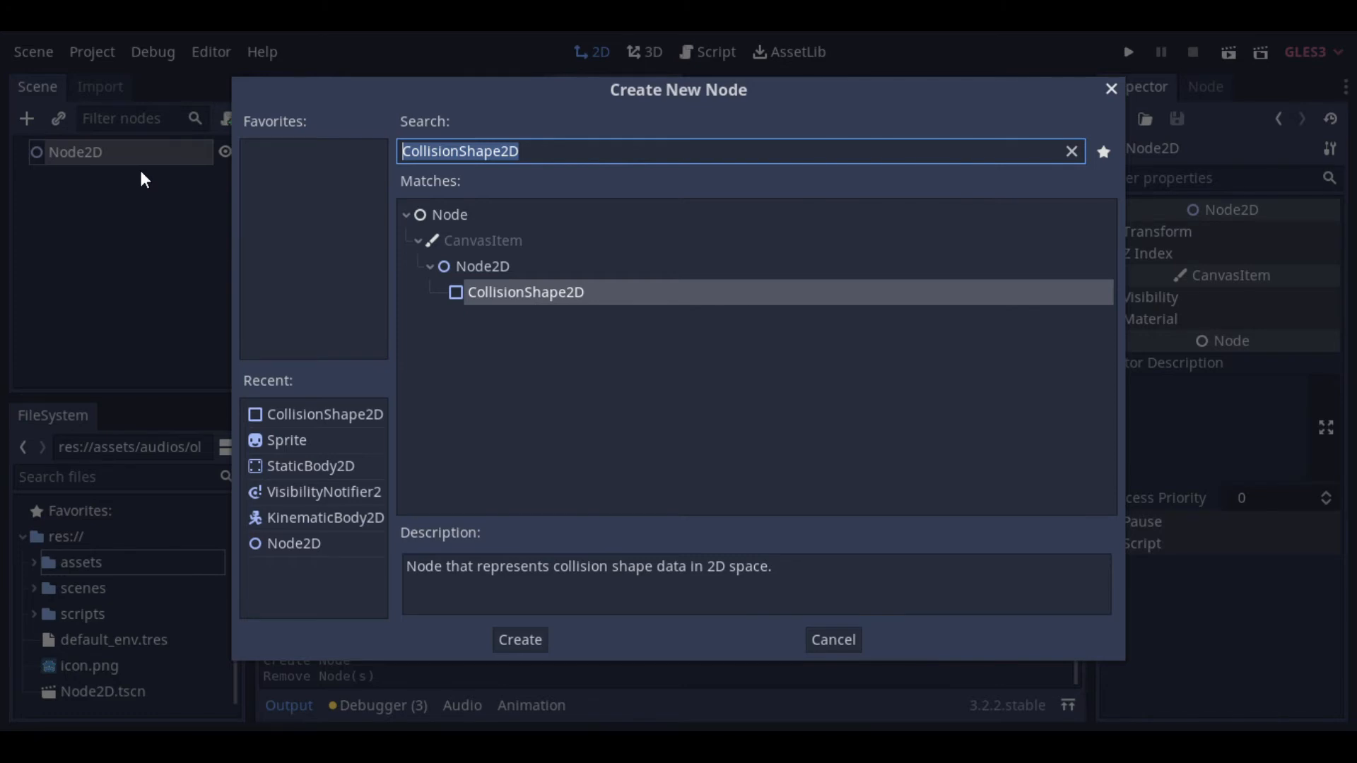
left_click(312, 466)
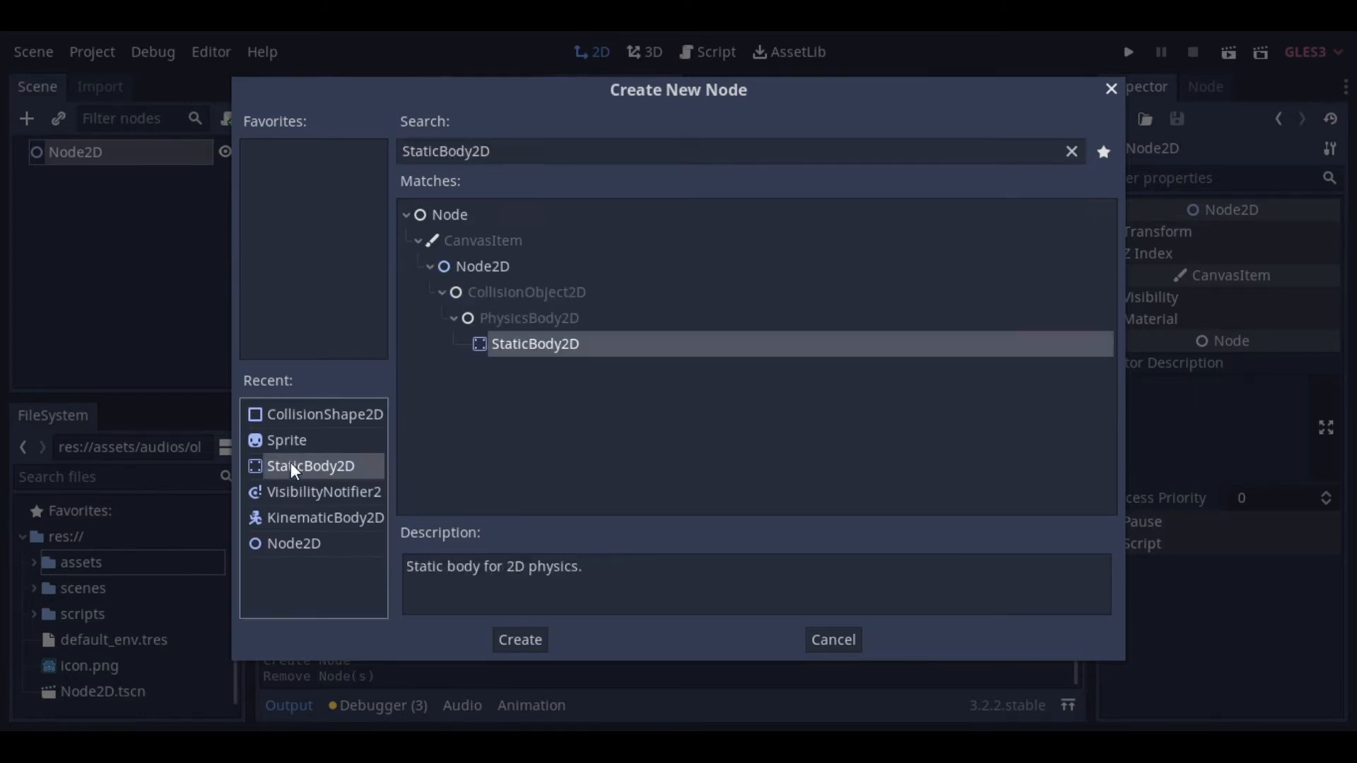
left_click(520, 640)
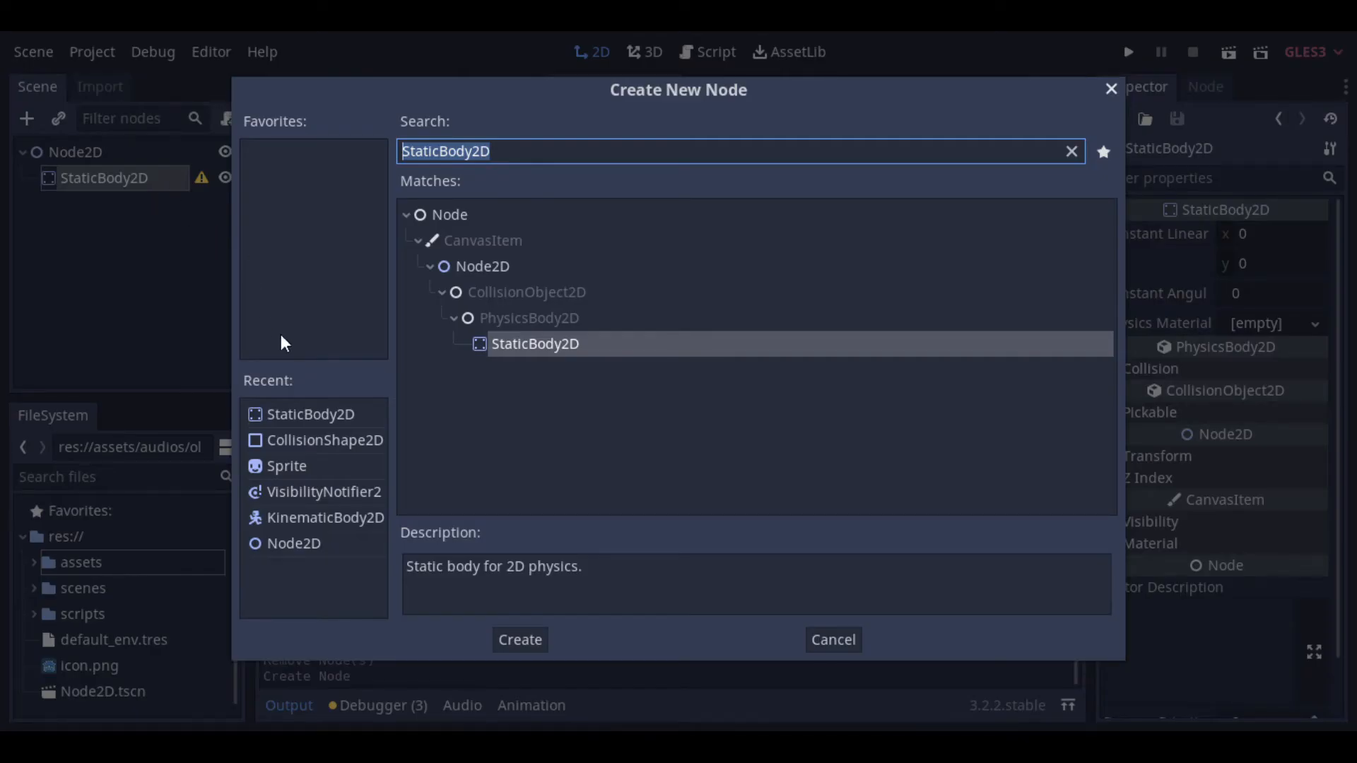
Step: Add Sprite and CollisionShape2D children to the StaticBody2D
left_click(1072, 151)
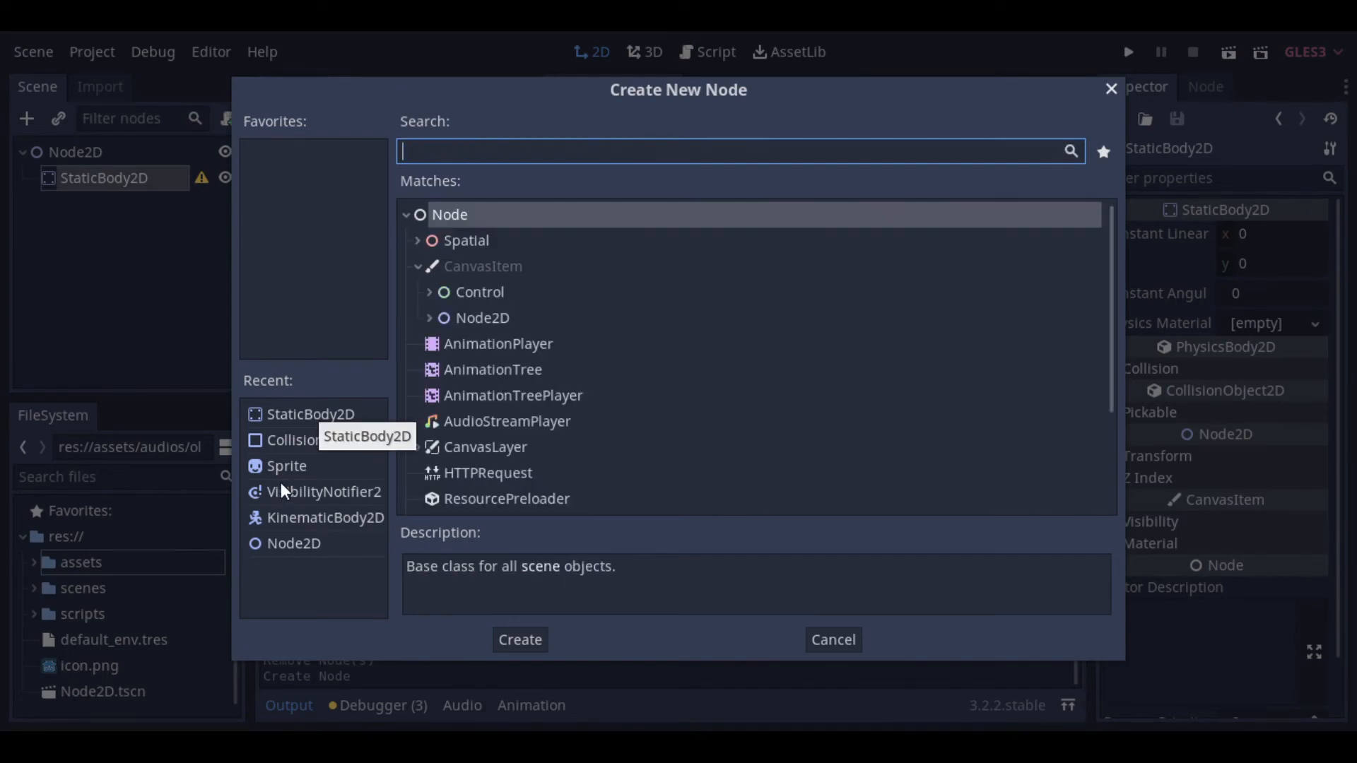
type("Sprite")
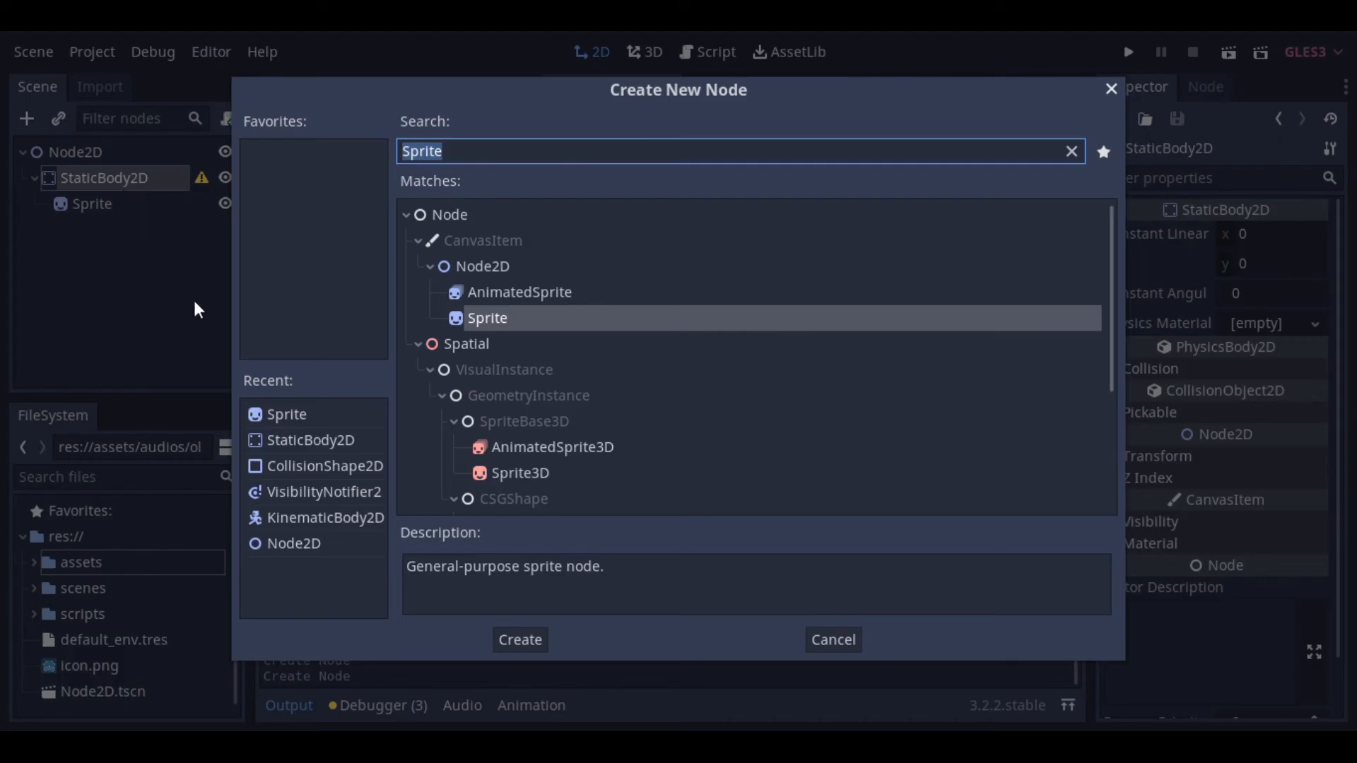
left_click(324, 466)
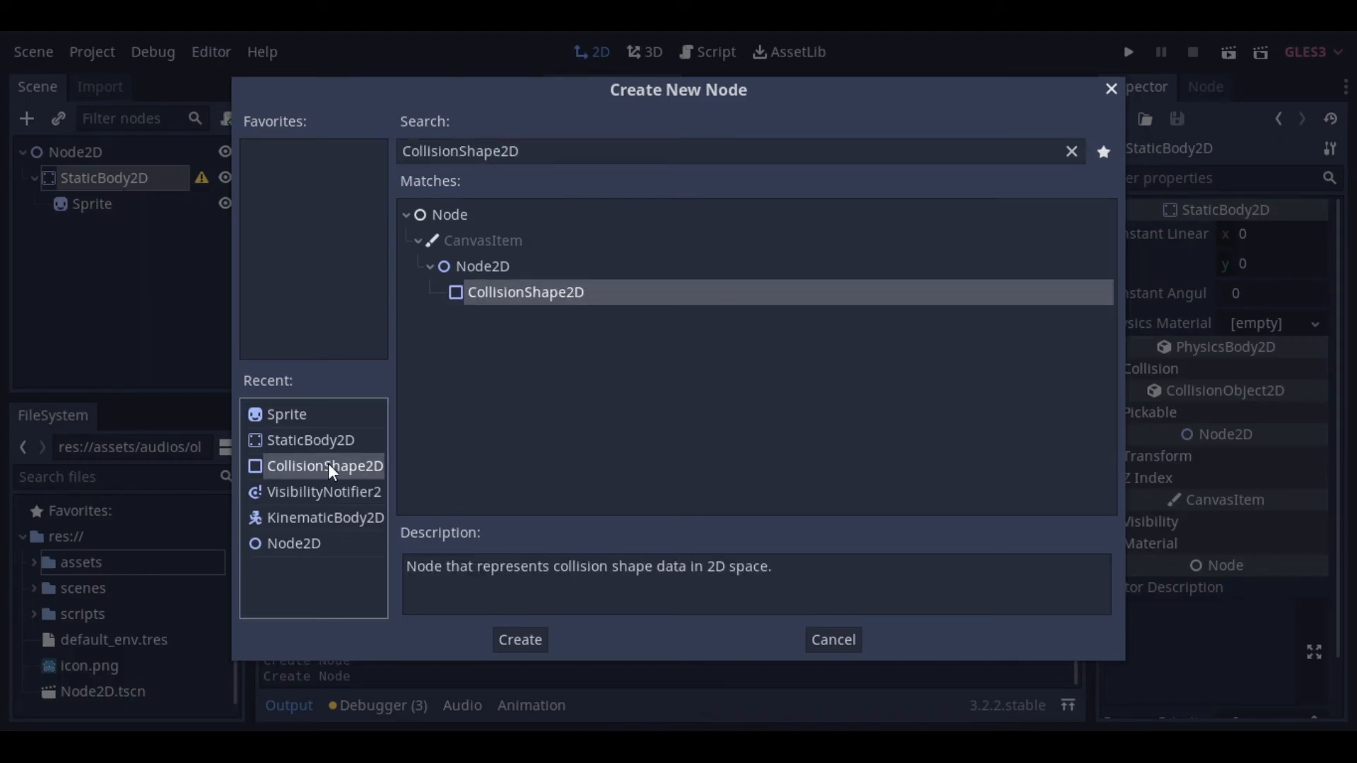
left_click(519, 639)
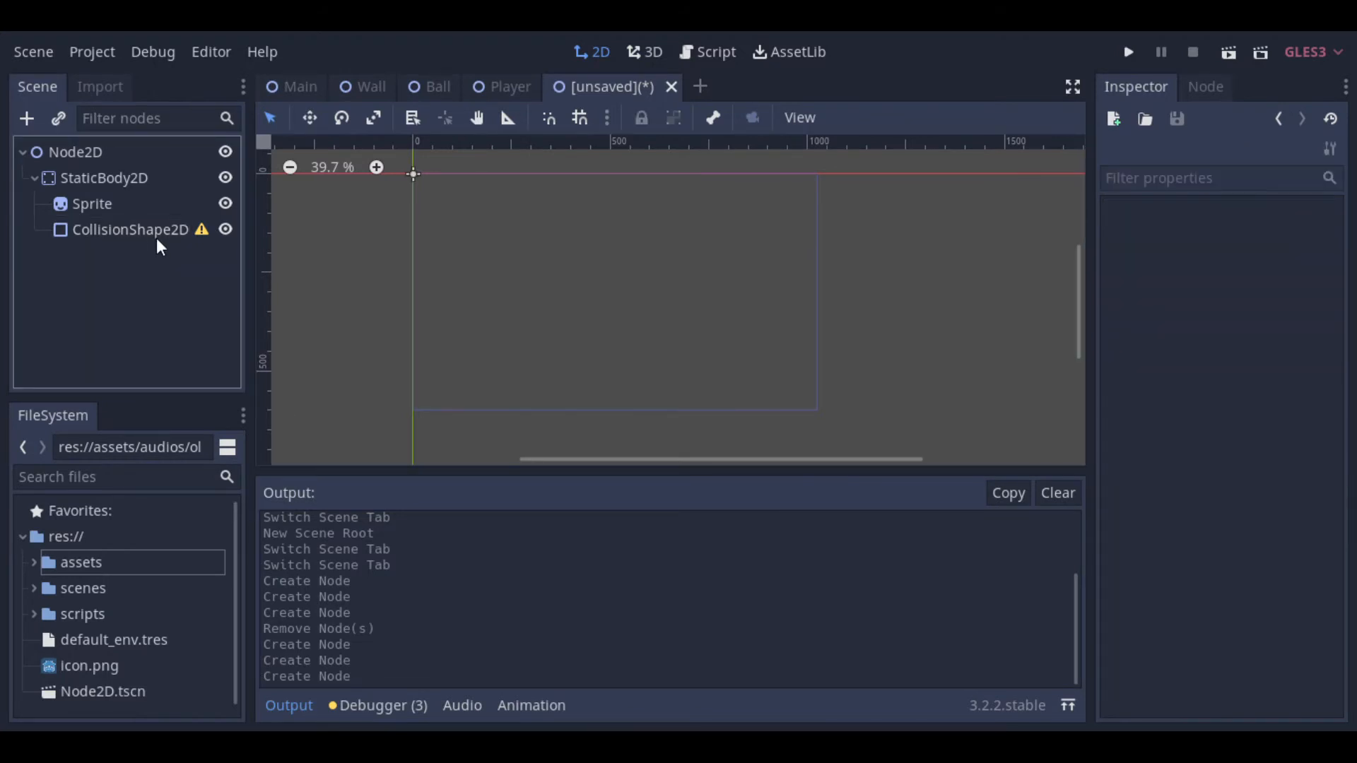
Step: Give the brick a RectangleShape2D collision, save as Brick.tscn, rename the body Brick, return to Main
left_click(130, 229)
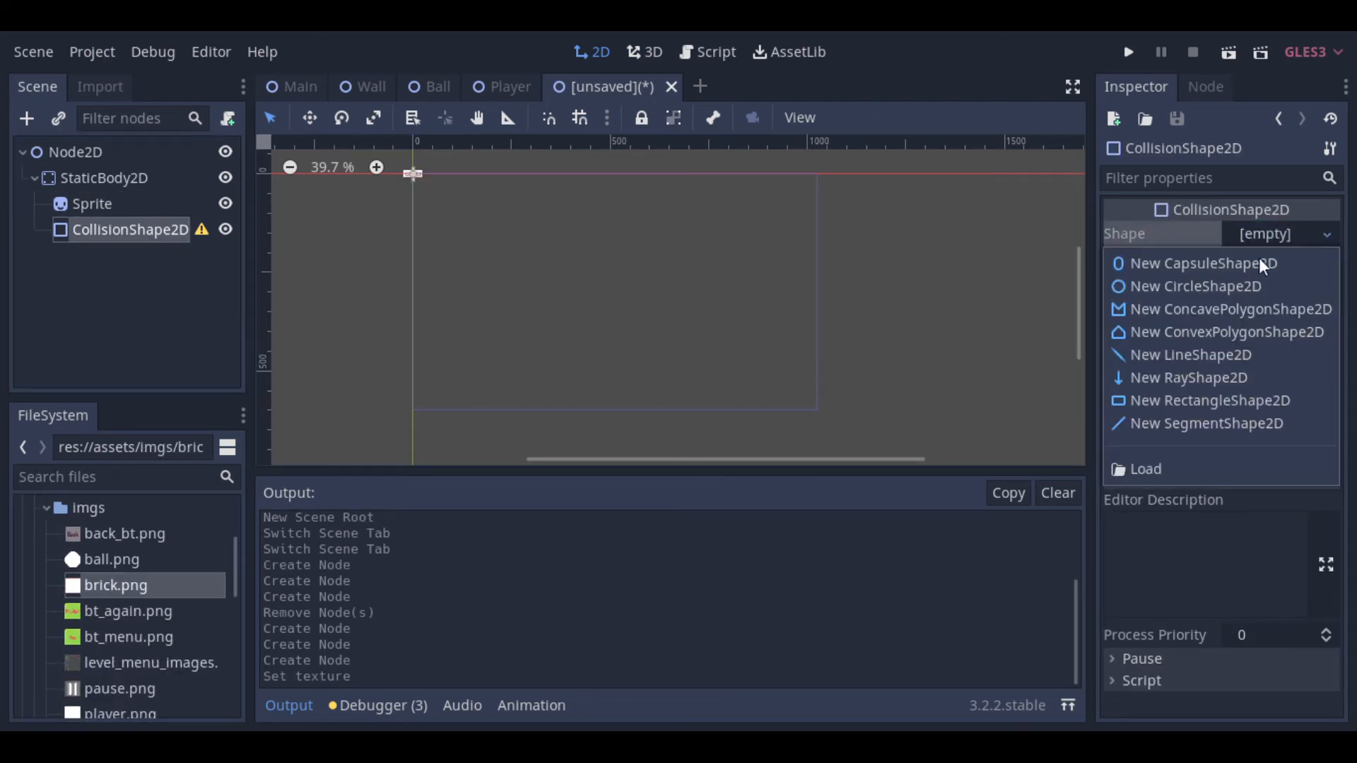
left_click(1211, 400)
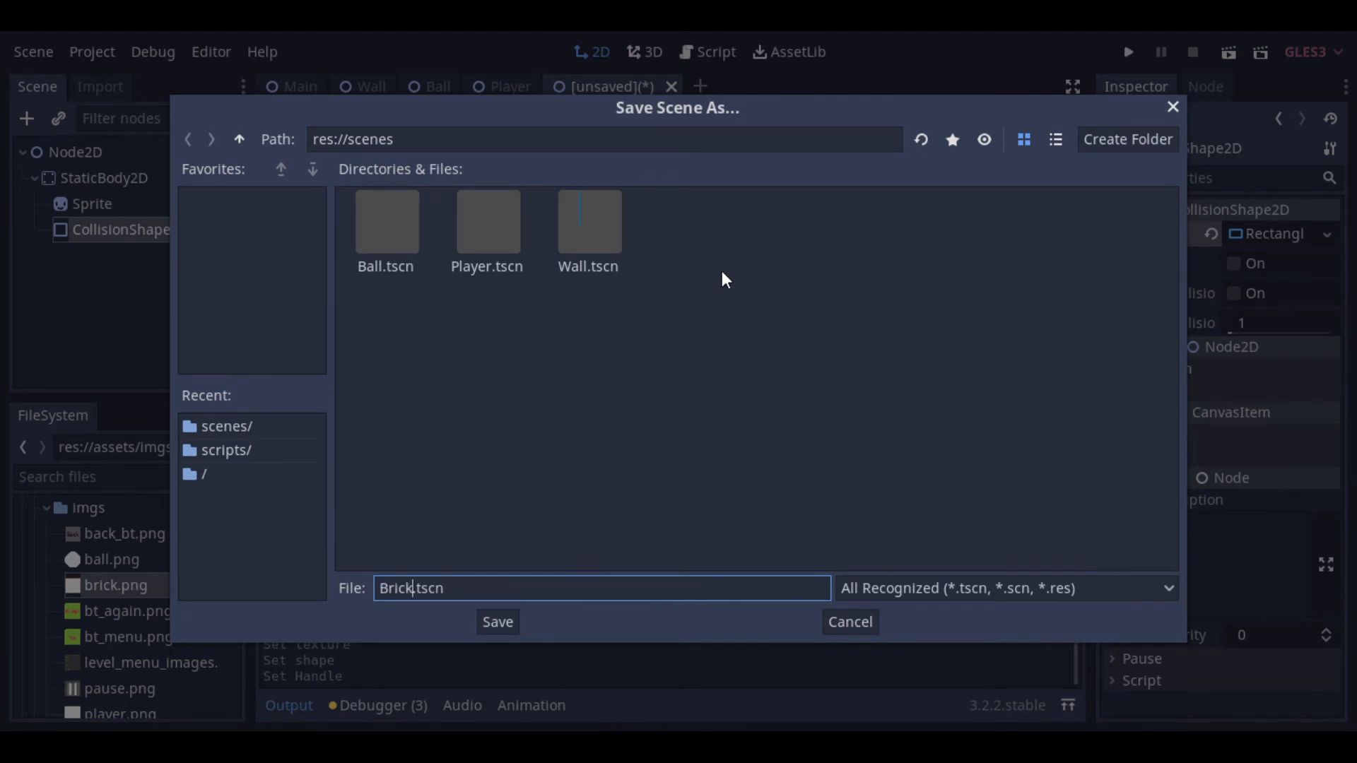
left_click(496, 621)
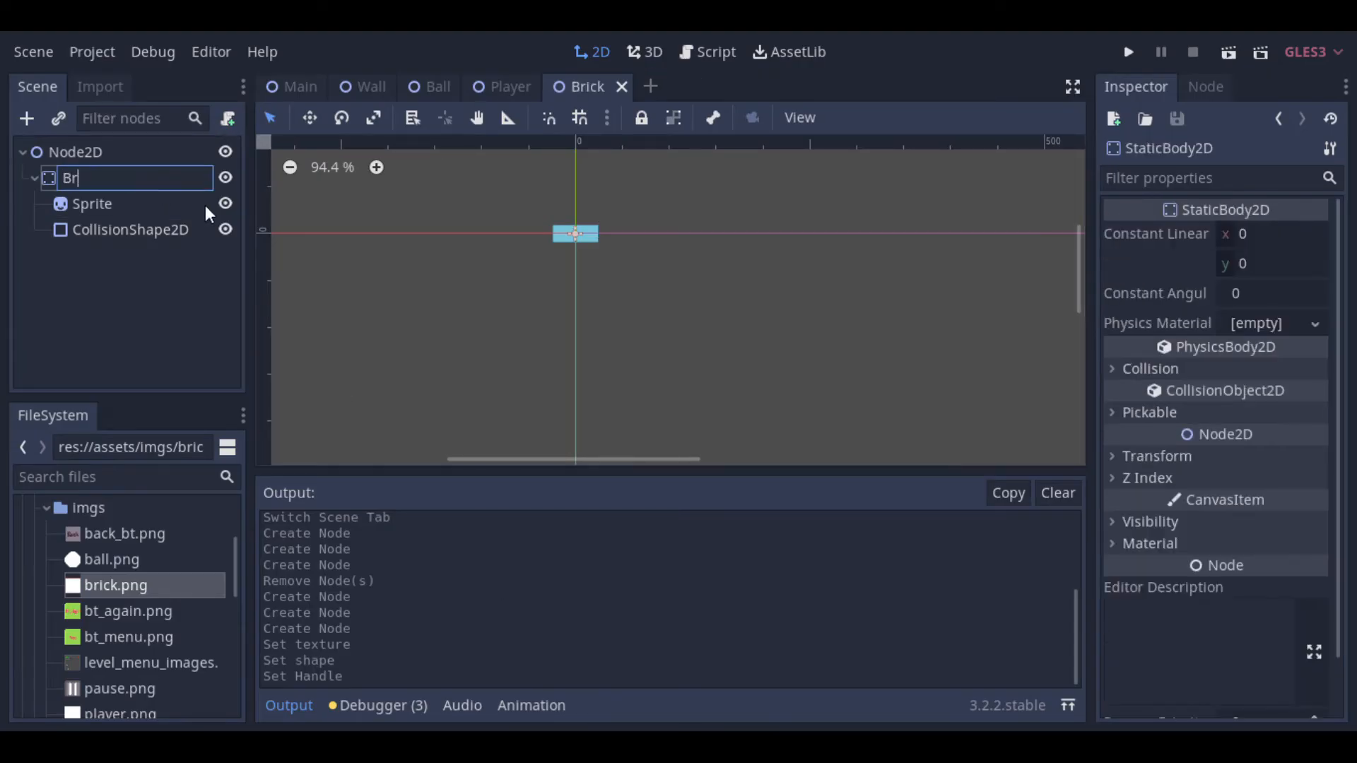
key("Return")
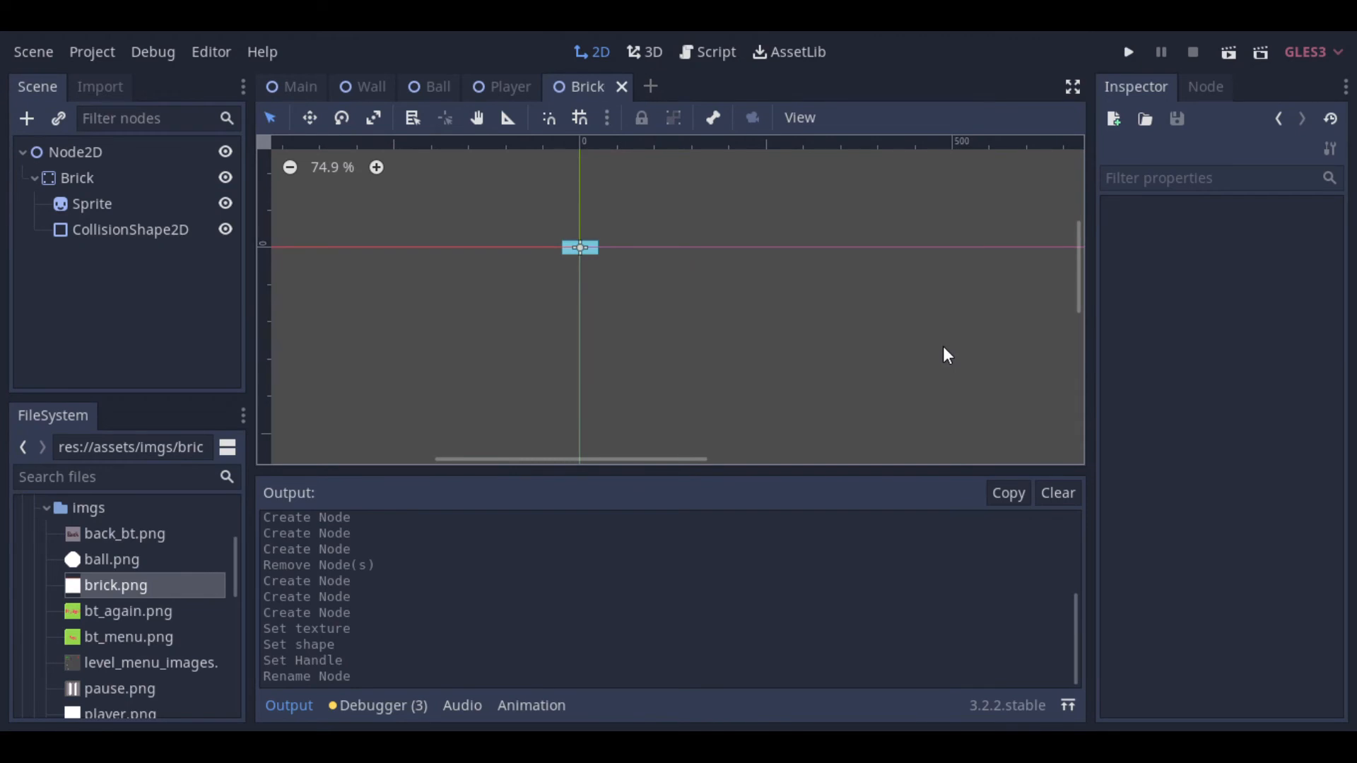
left_click(300, 86)
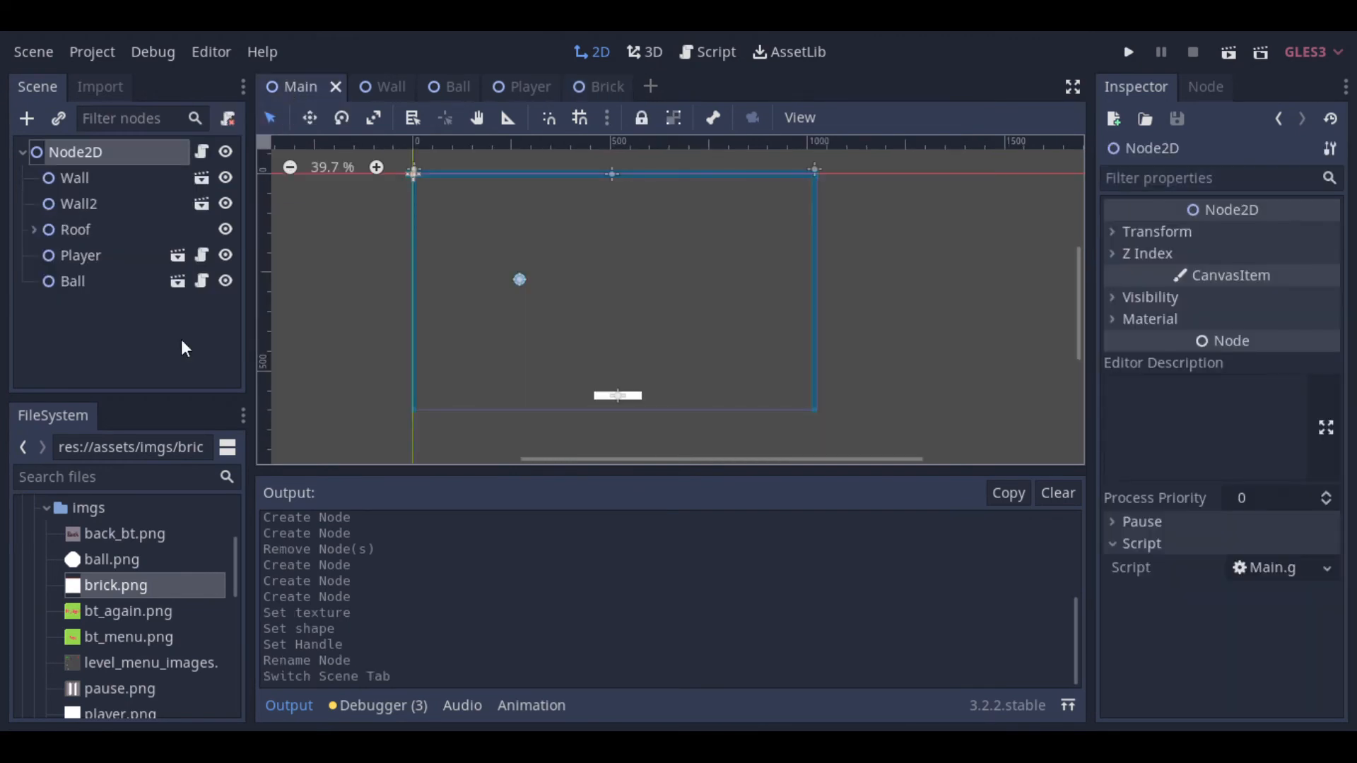
Step: In Main.gd, write 'onready var br=preload()' with the Brick.tscn path dropped inside
left_click(714, 52)
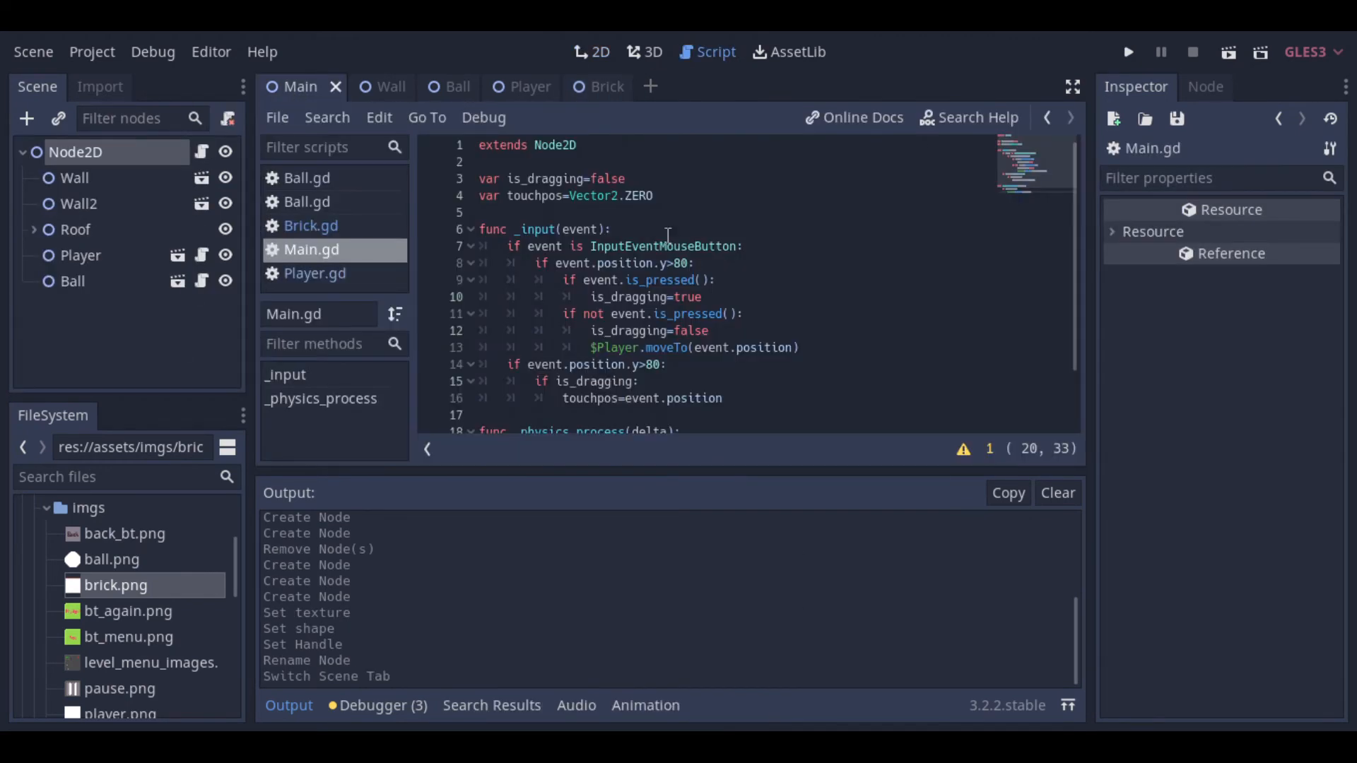
left_click(481, 161)
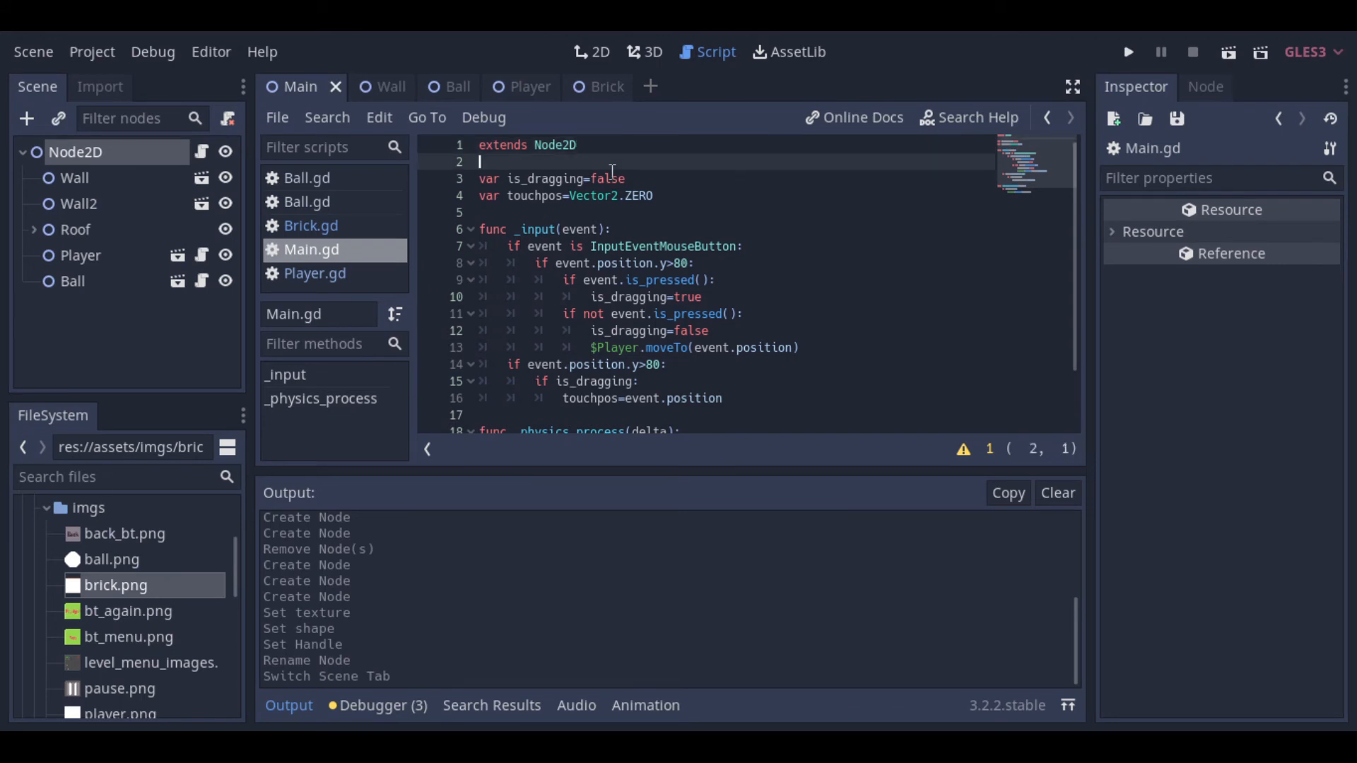
type("onr")
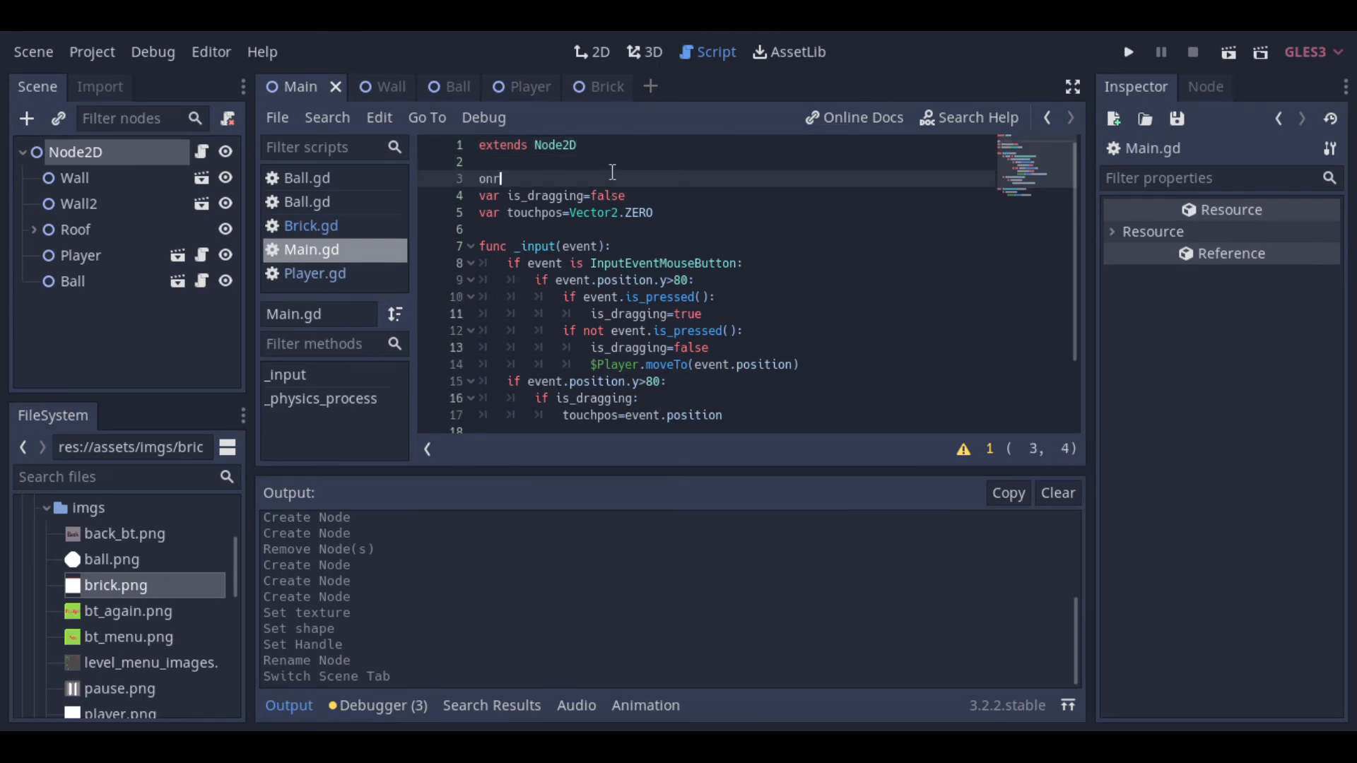
type("eady")
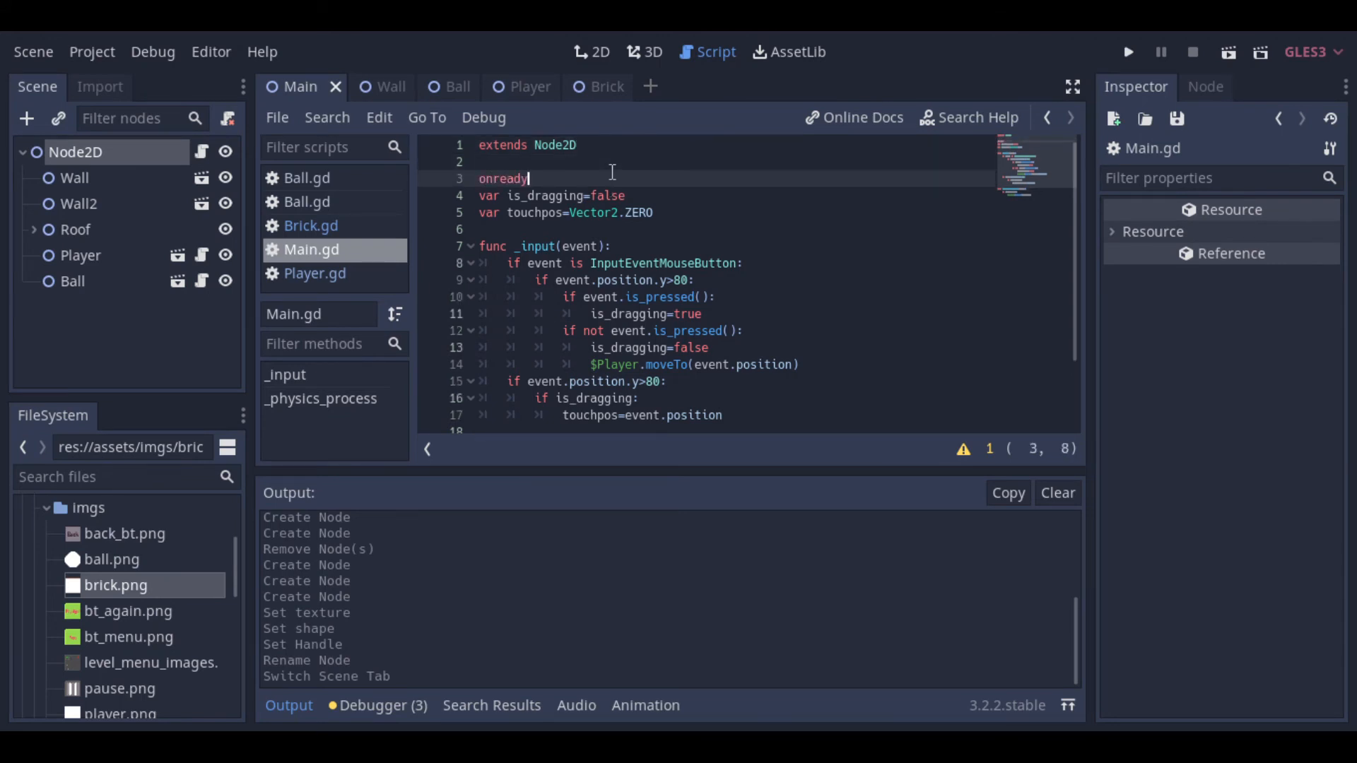
type("var")
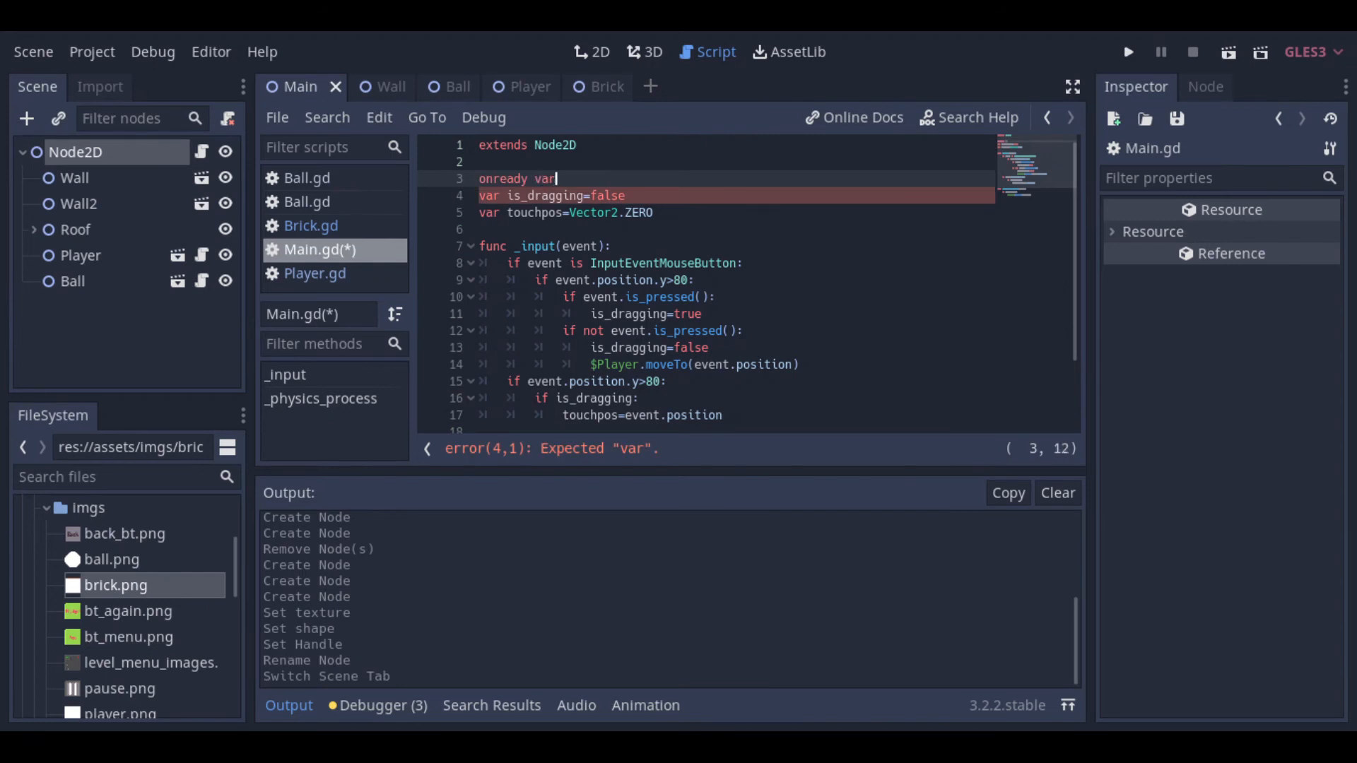
type("br=")
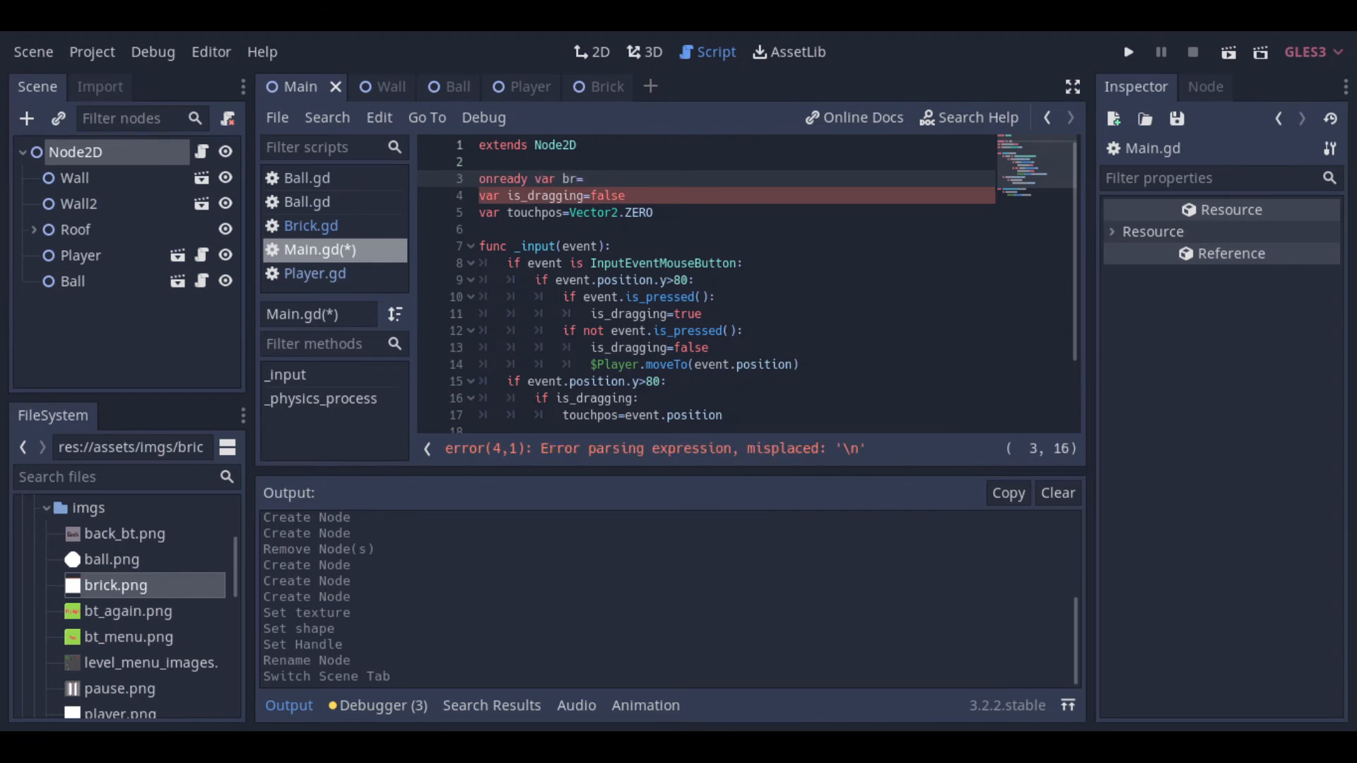
type("preload")
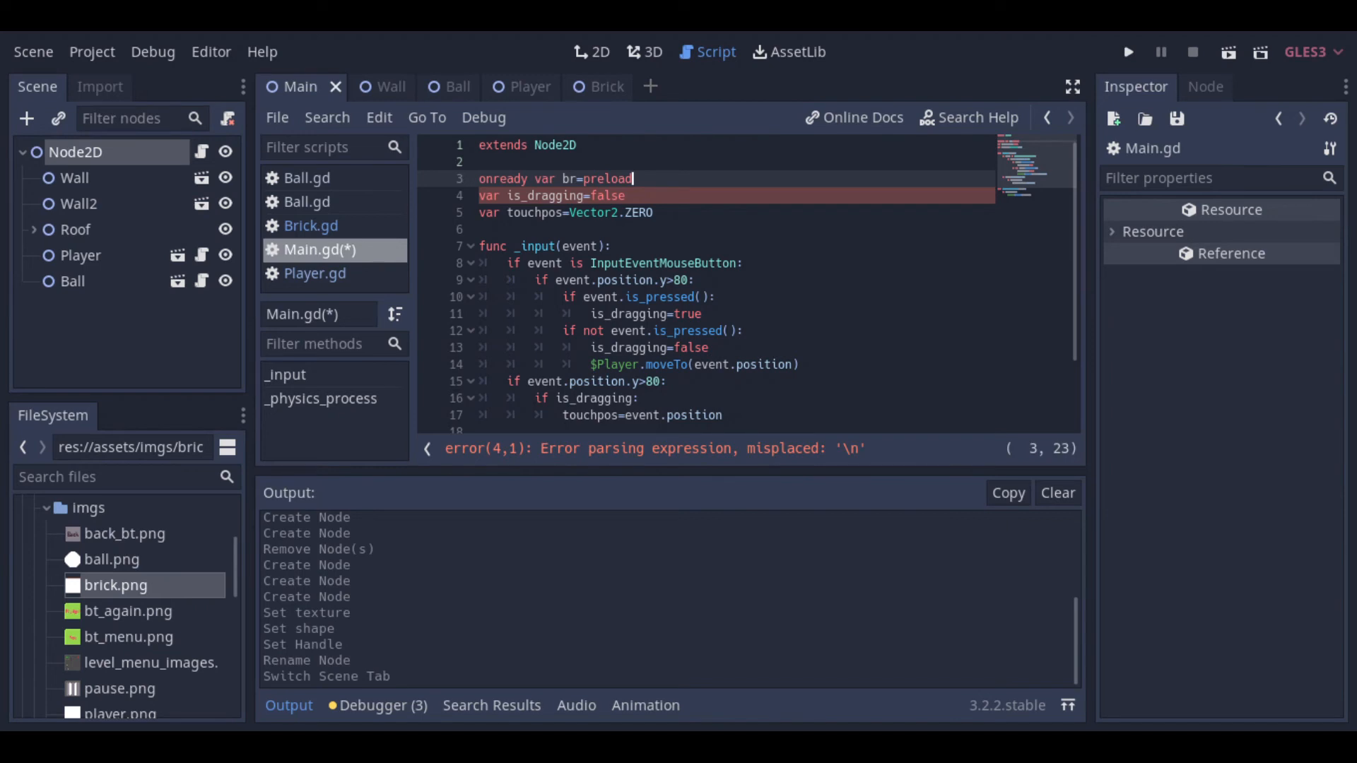
type("()")
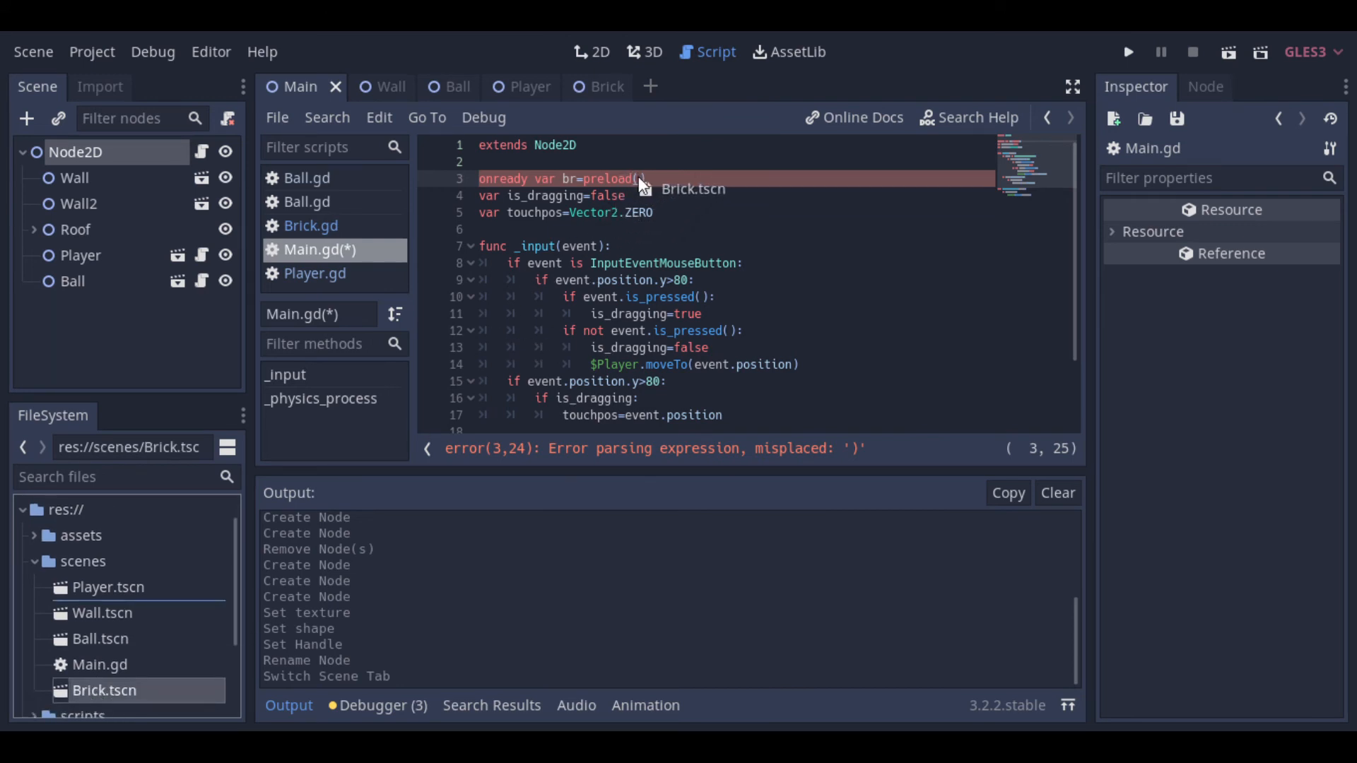
left_click(693, 189)
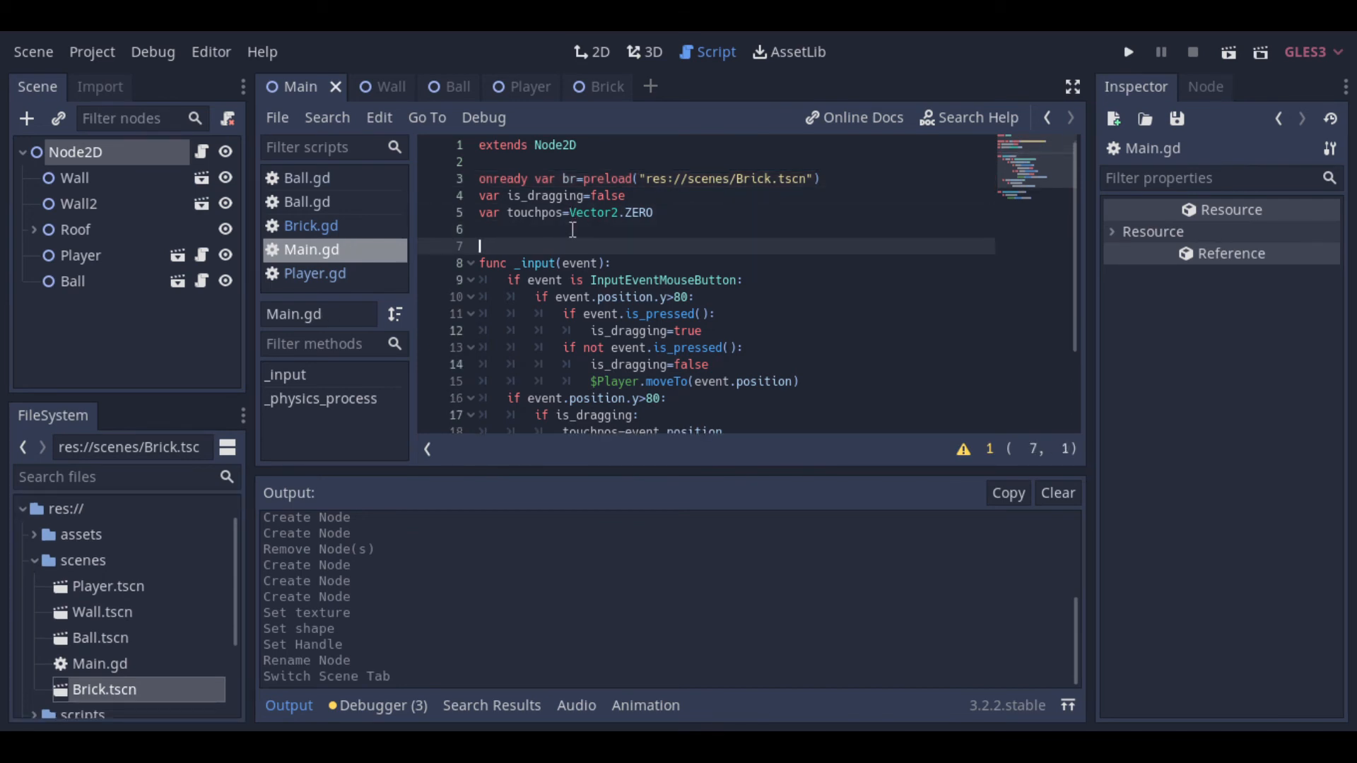
Step: Start func set_bricks in Main.gd with nested loops over range(5) and range(13)
type("func")
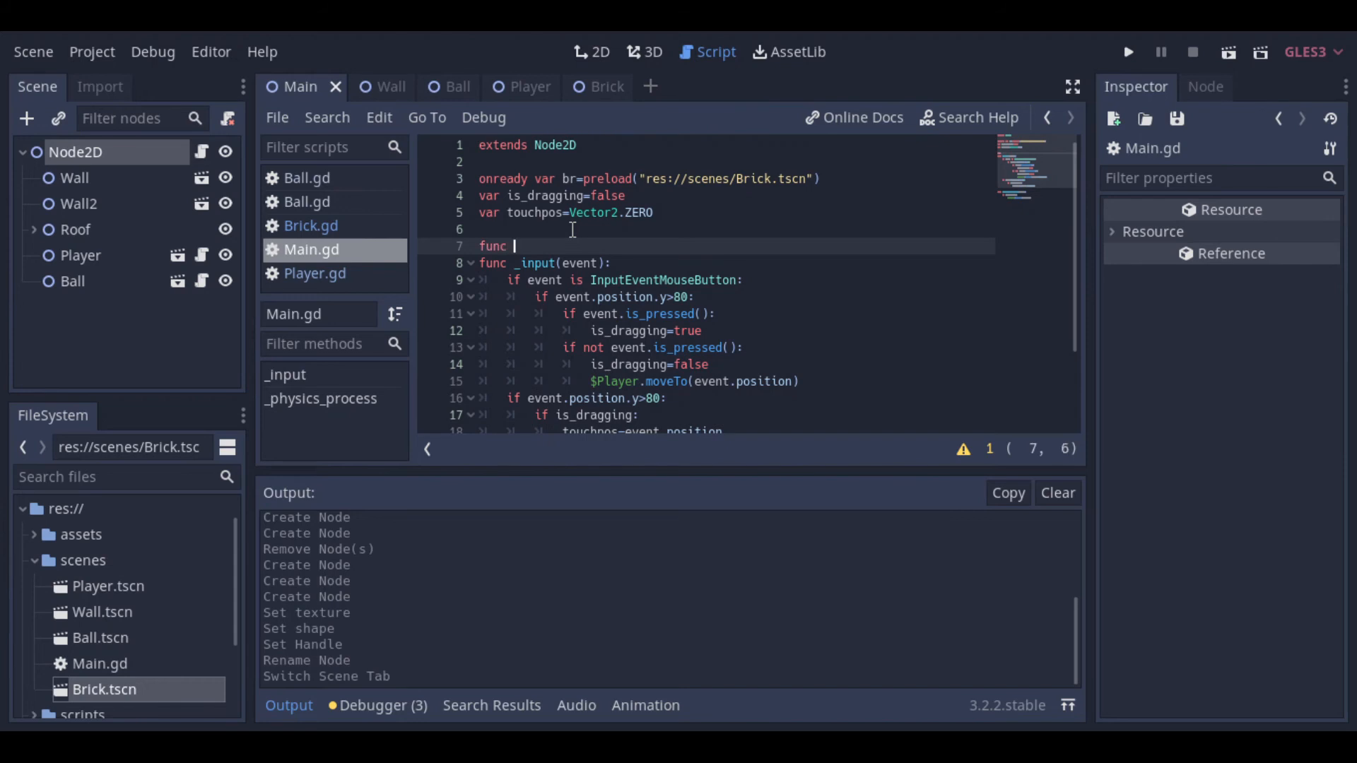
type("set_bricks(")
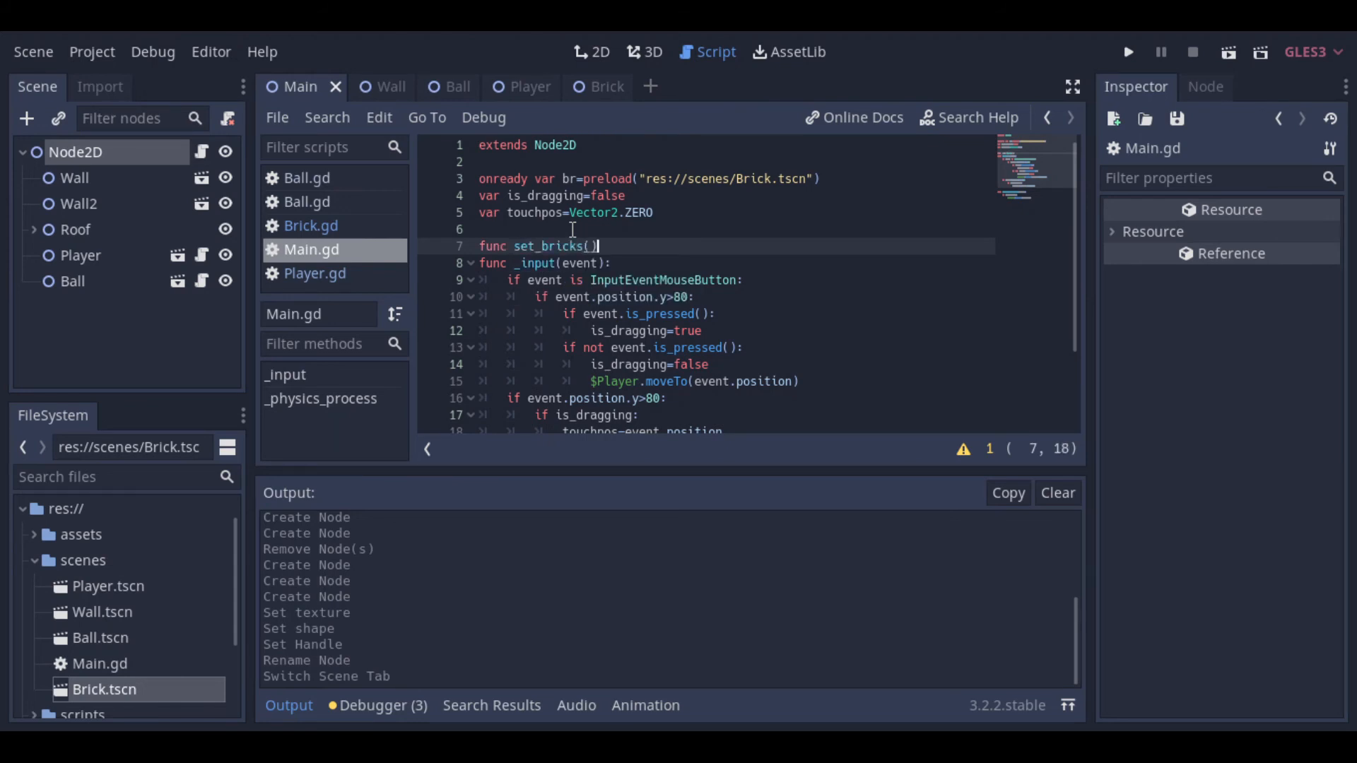
type("var numbricks=0")
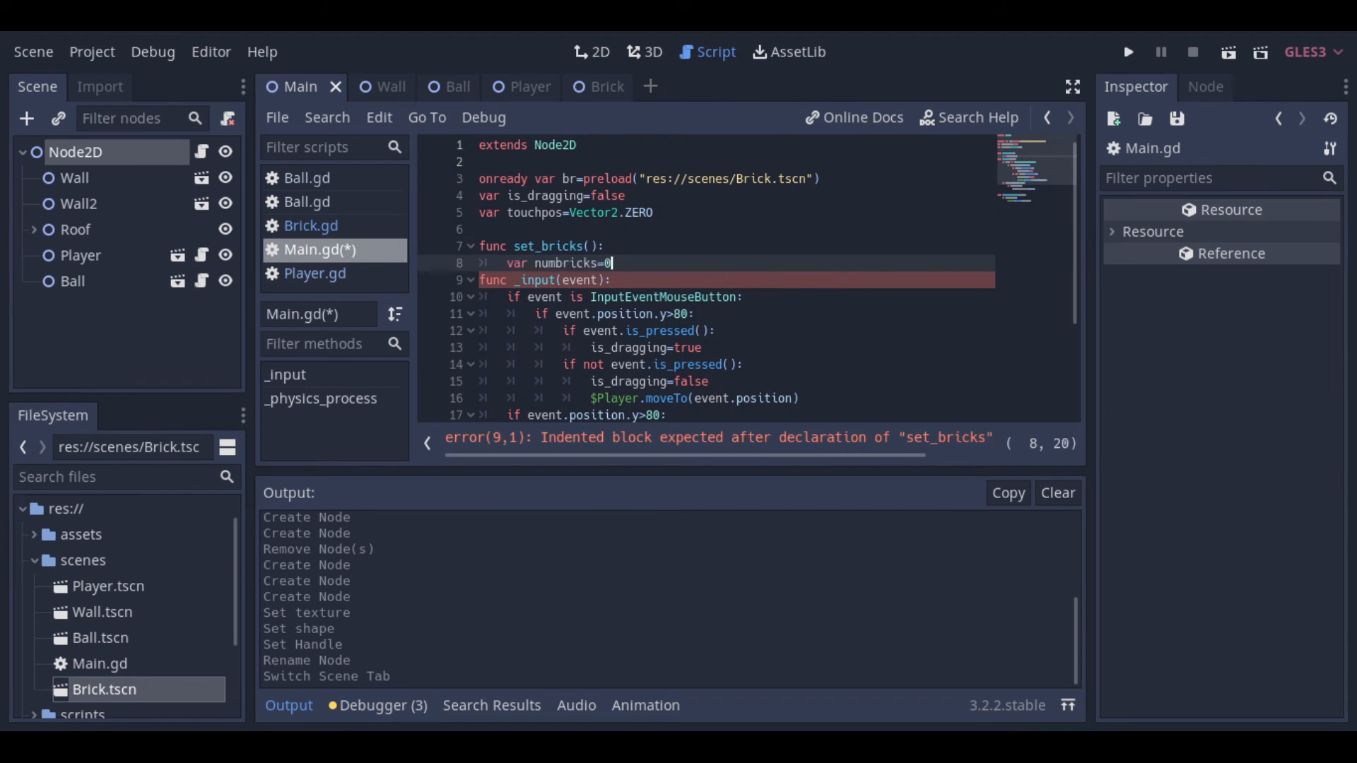
key("enter")
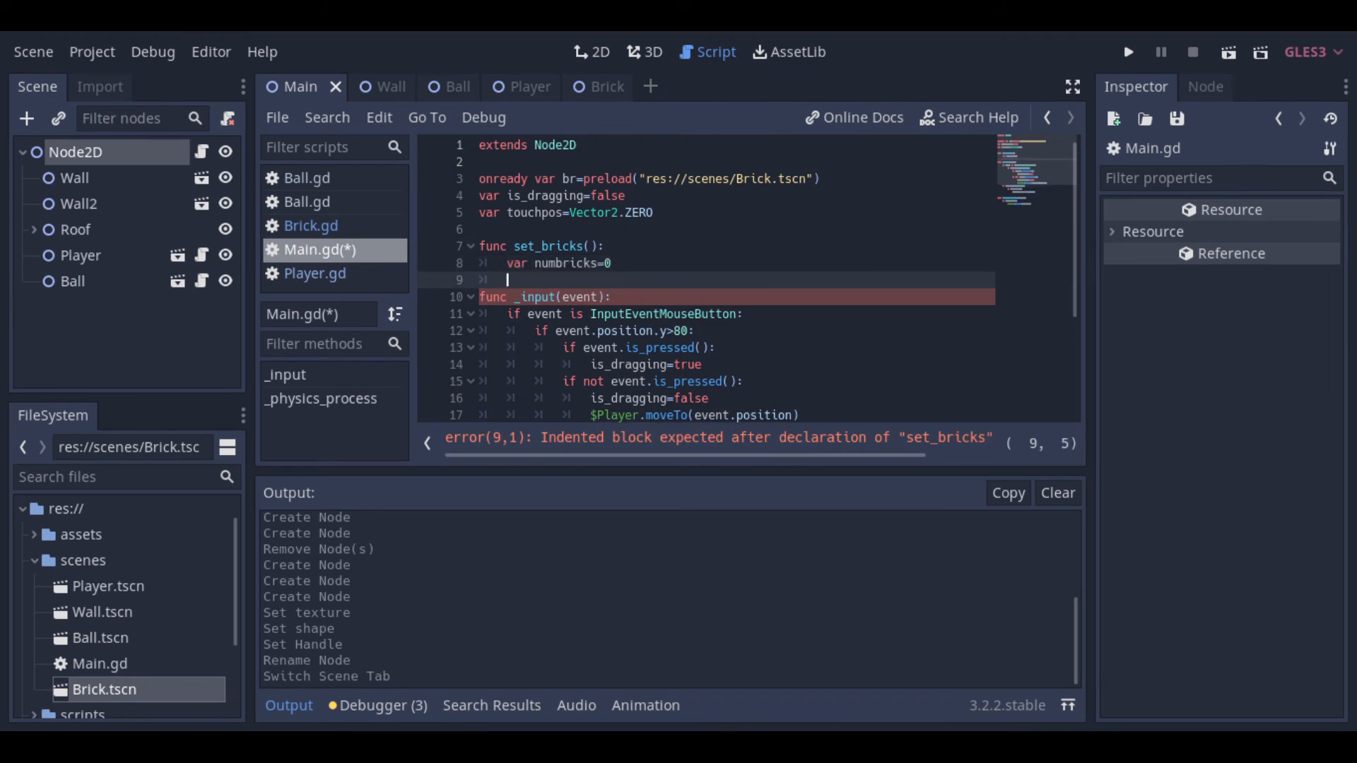
key("enter")
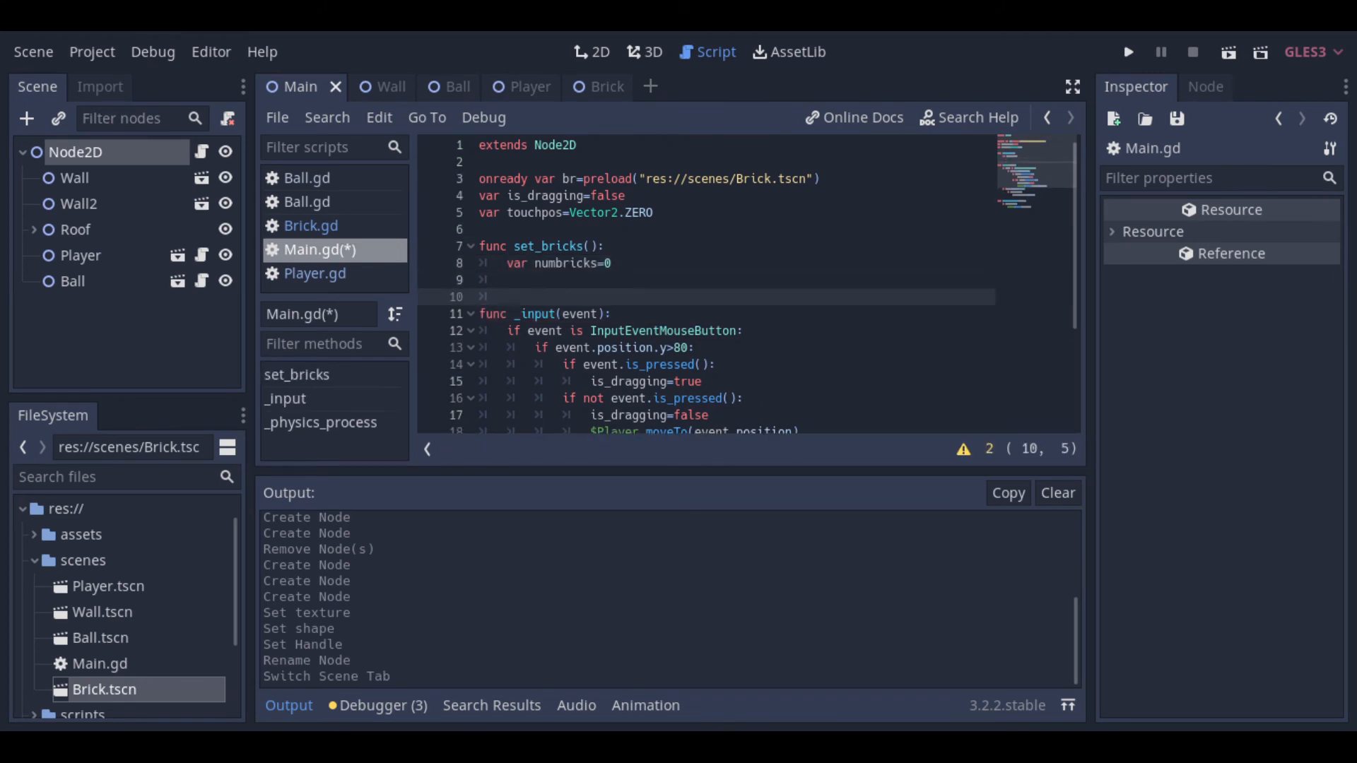
type("for i in range(5):")
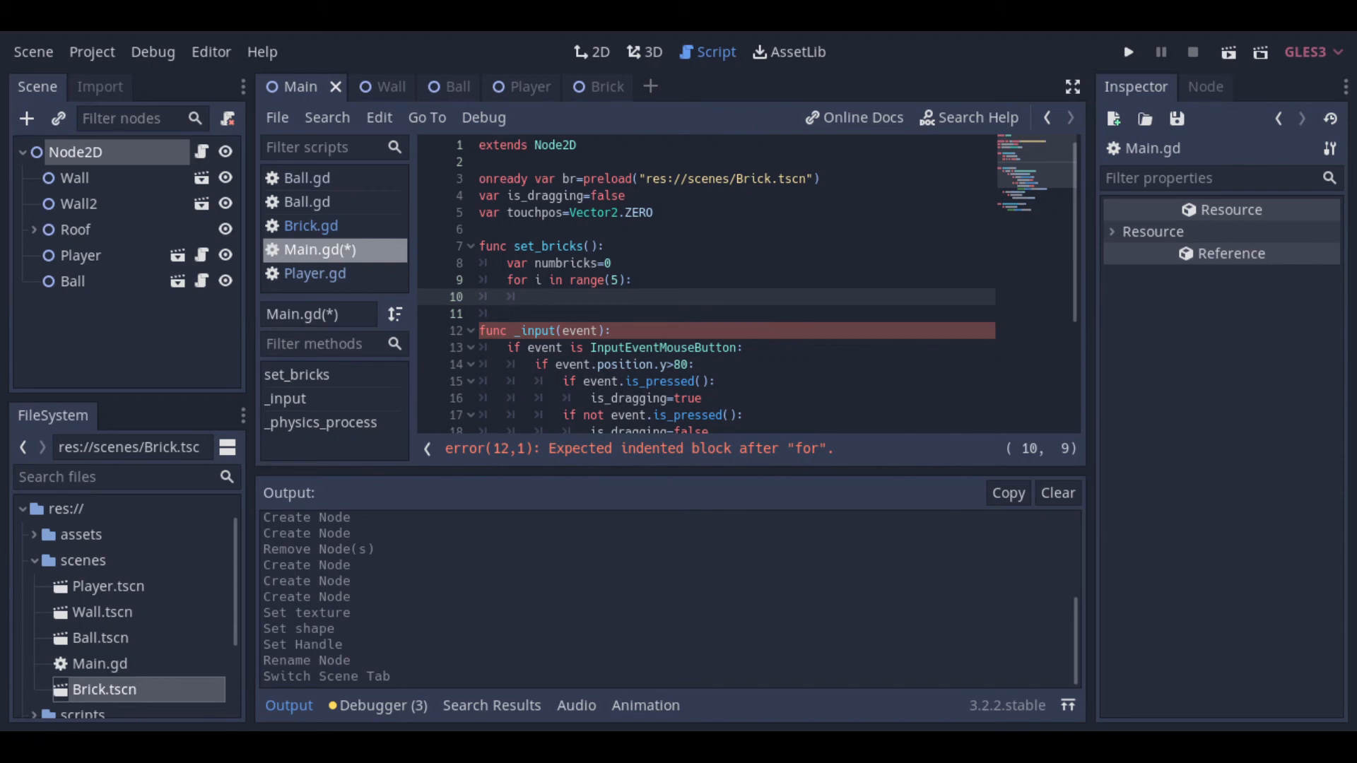
type("for j in range(13):")
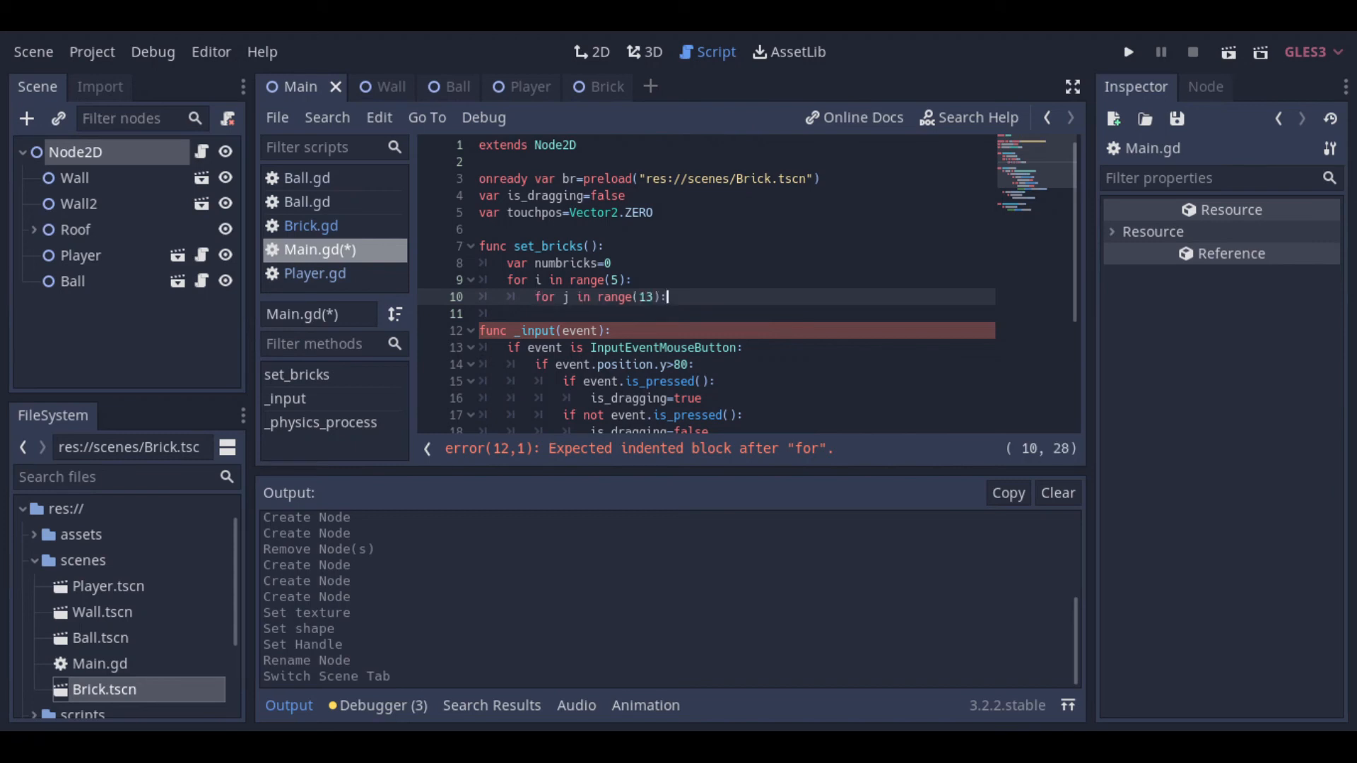
key("Return")
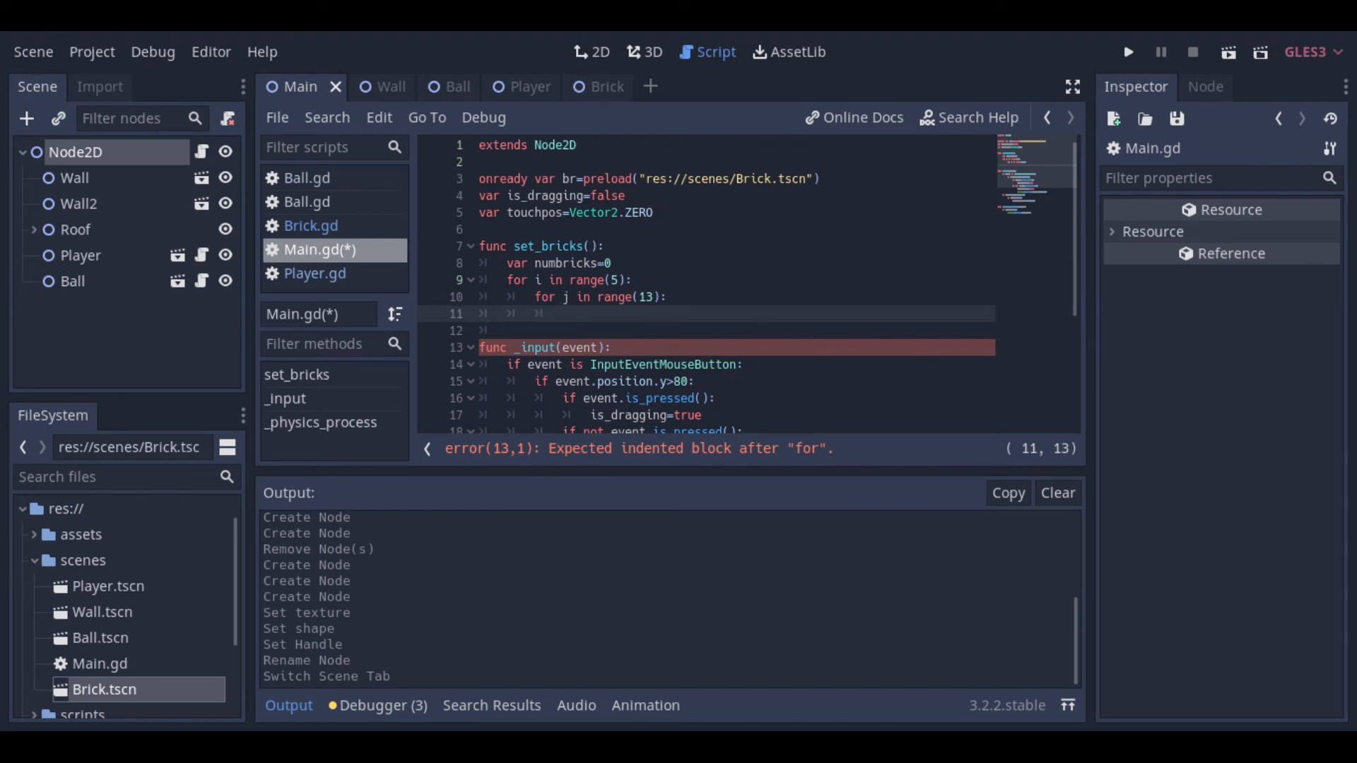
Step: Instance br in the inner loop at Vector2(100+70*j, 70+50*i), then run and stop the game
left_click(562, 313)
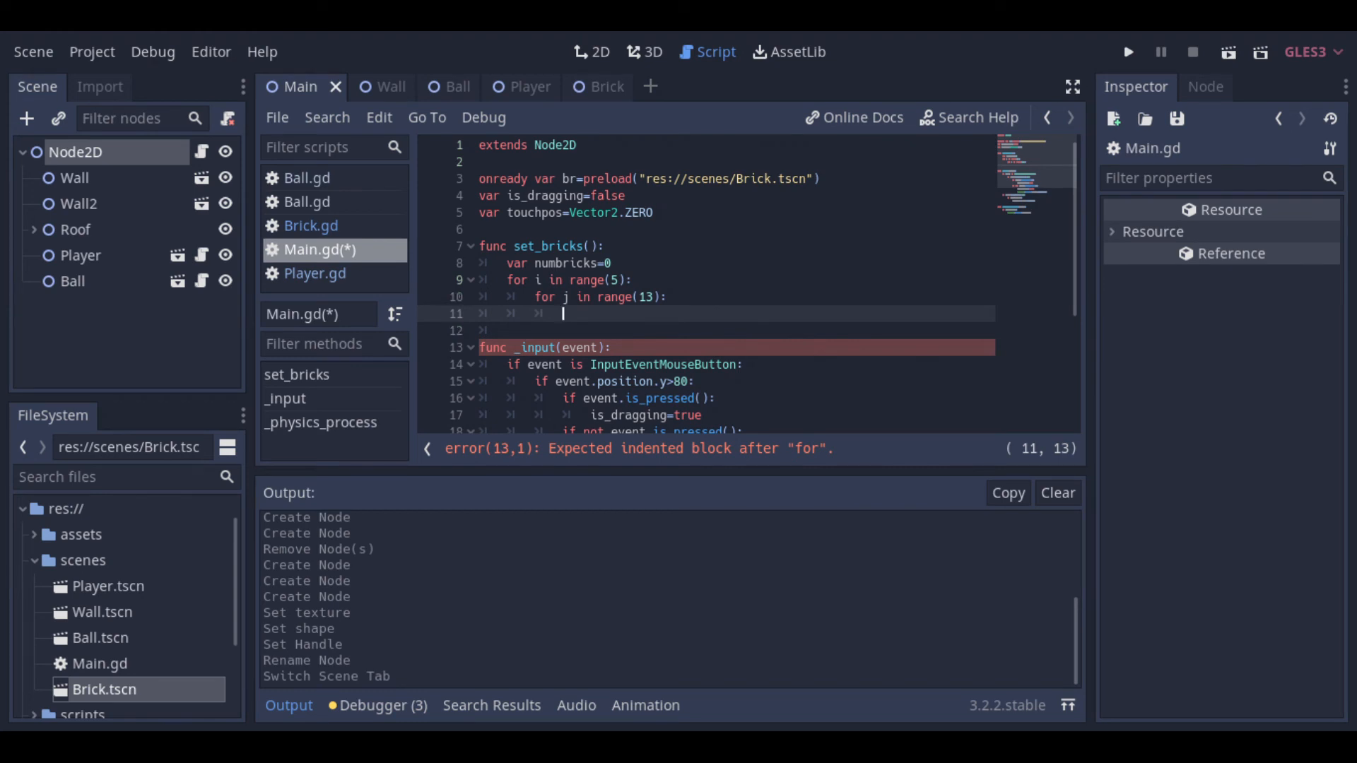
type("var brick=br.instance()")
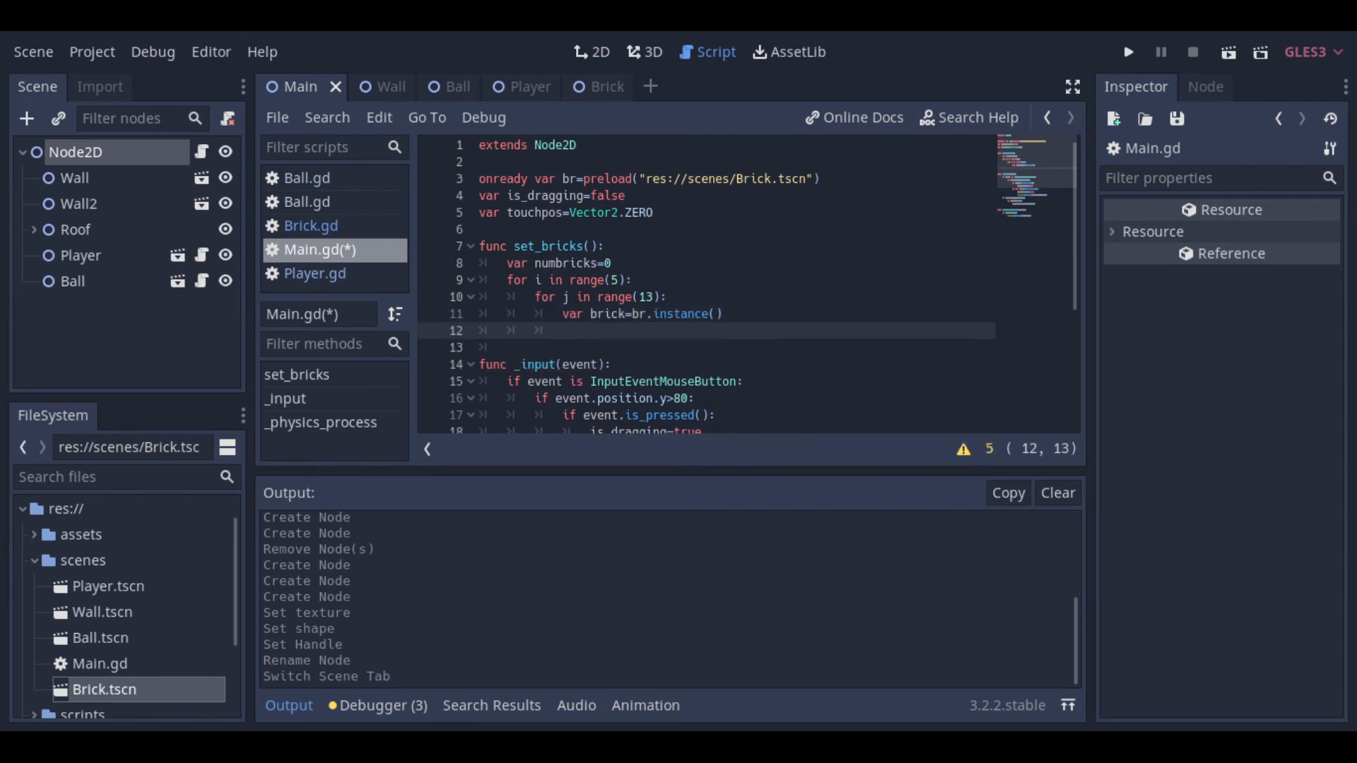
type("brick.position=Vector2(100+70*(j),70+50*i)")
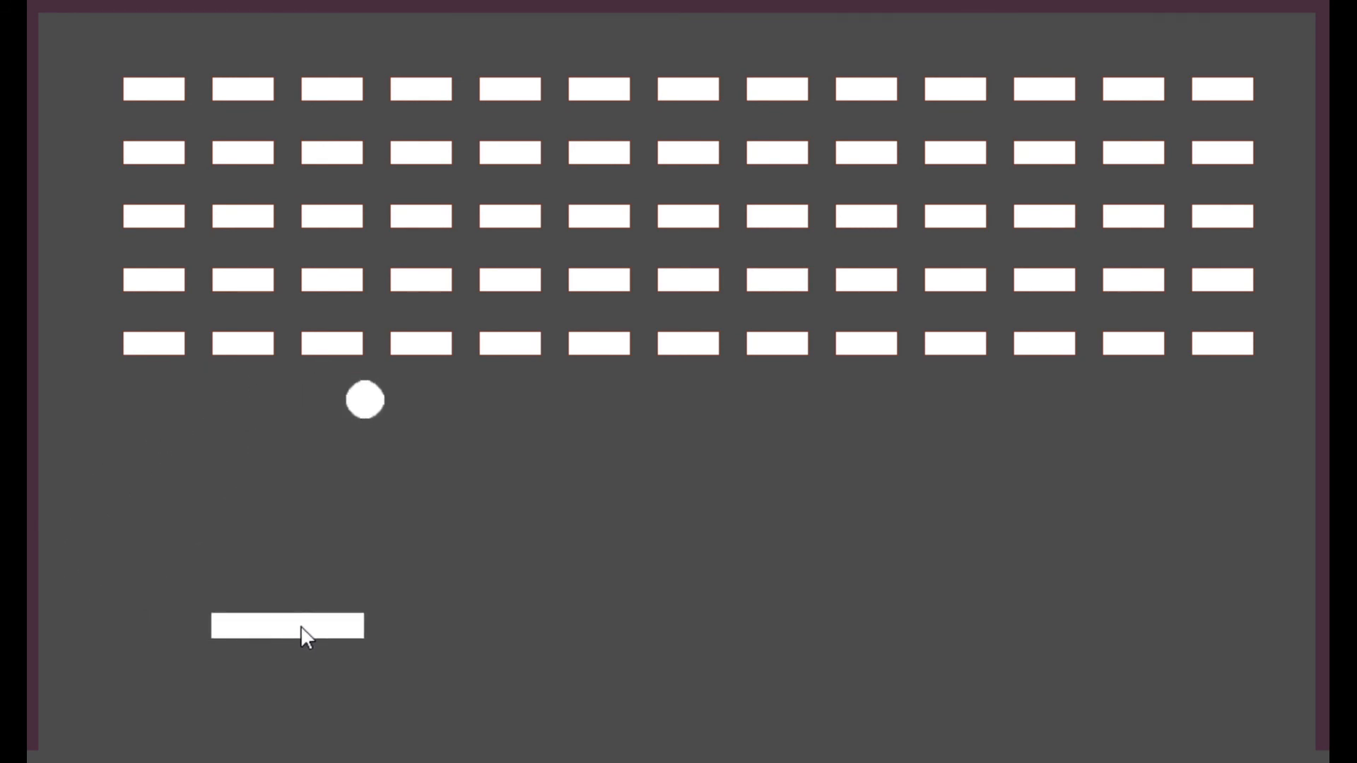
left_click(1192, 51)
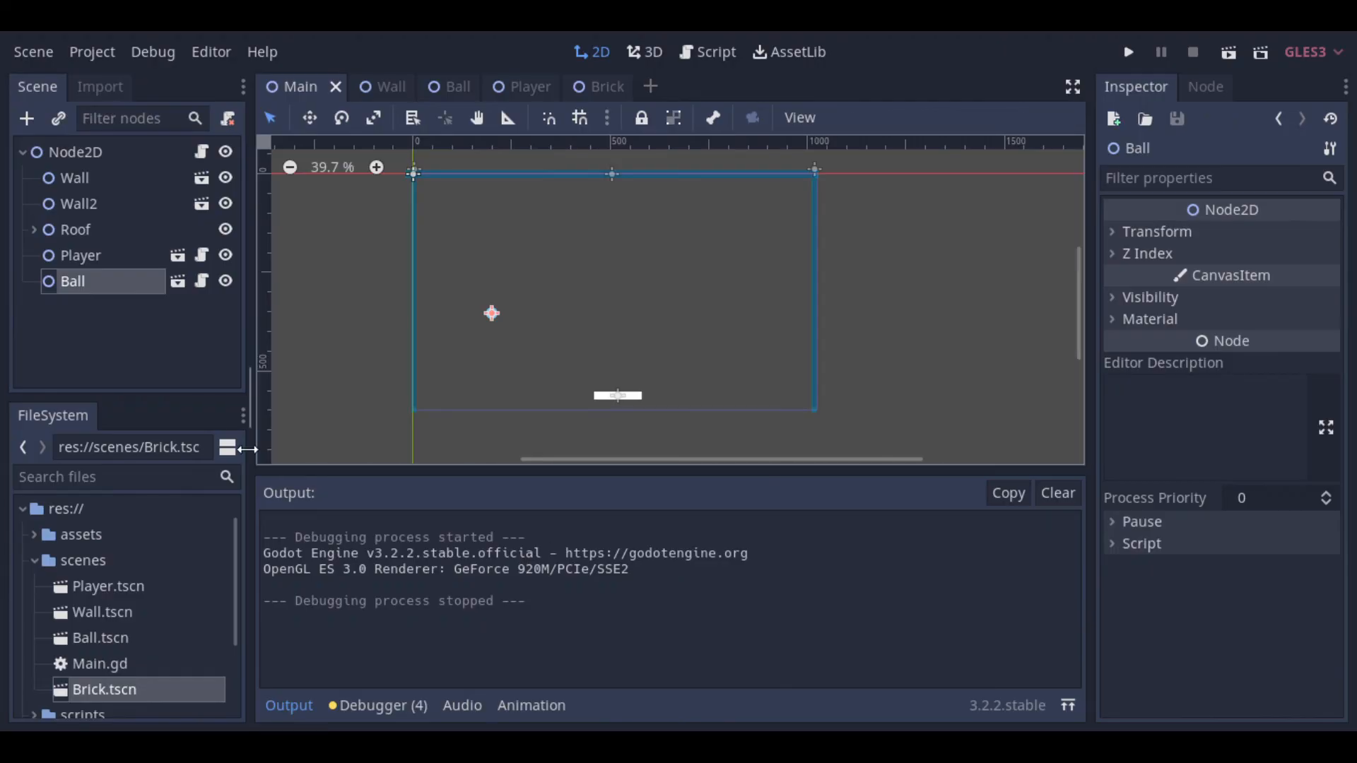
Step: Attach a new script to the Brick node in the Brick scene
left_click(587, 86)
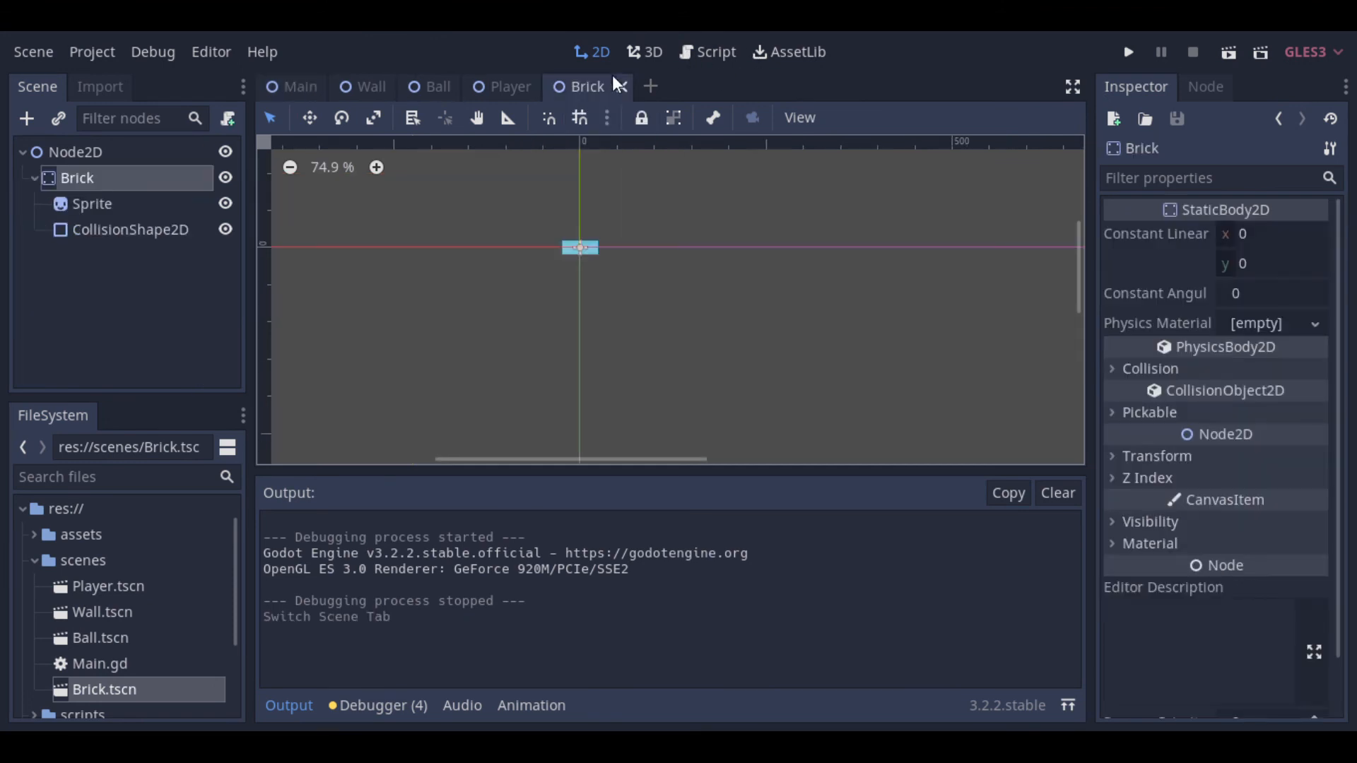
right_click(77, 177)
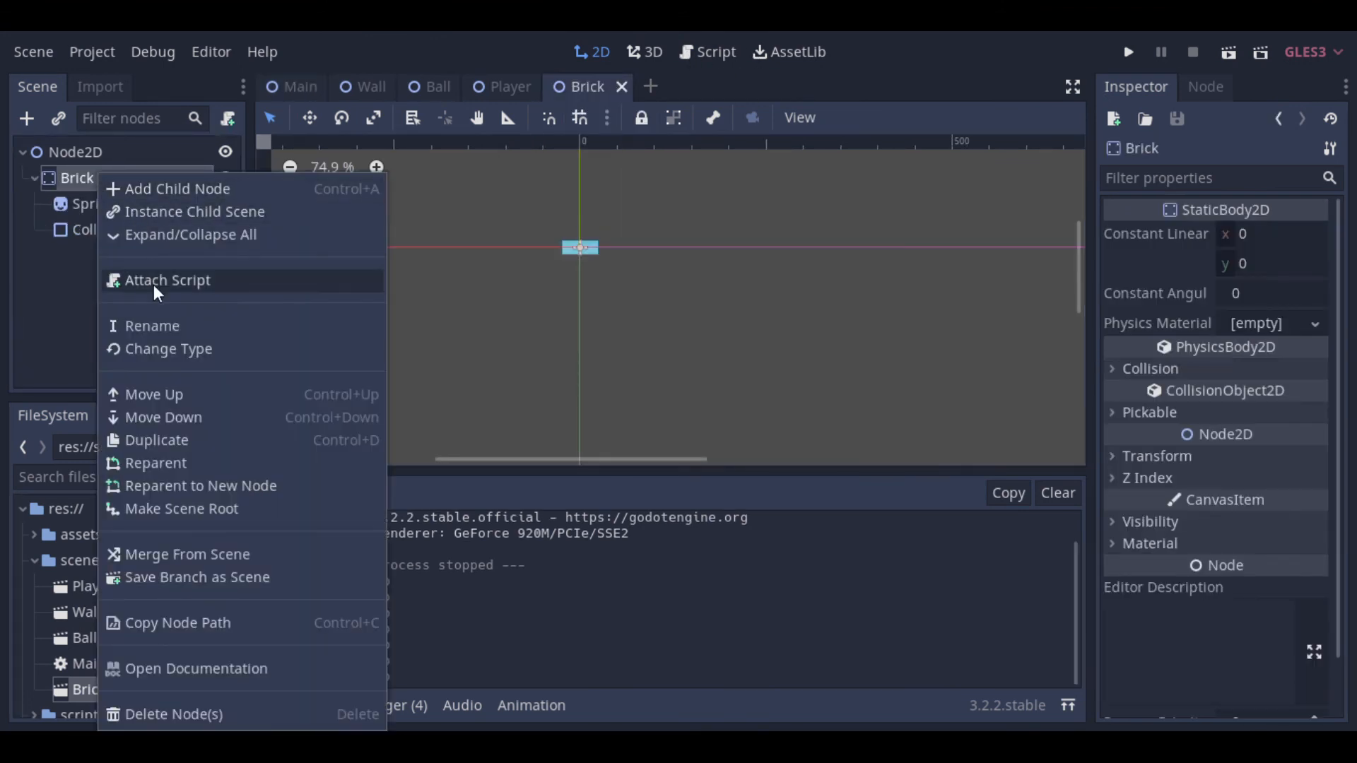
left_click(167, 280)
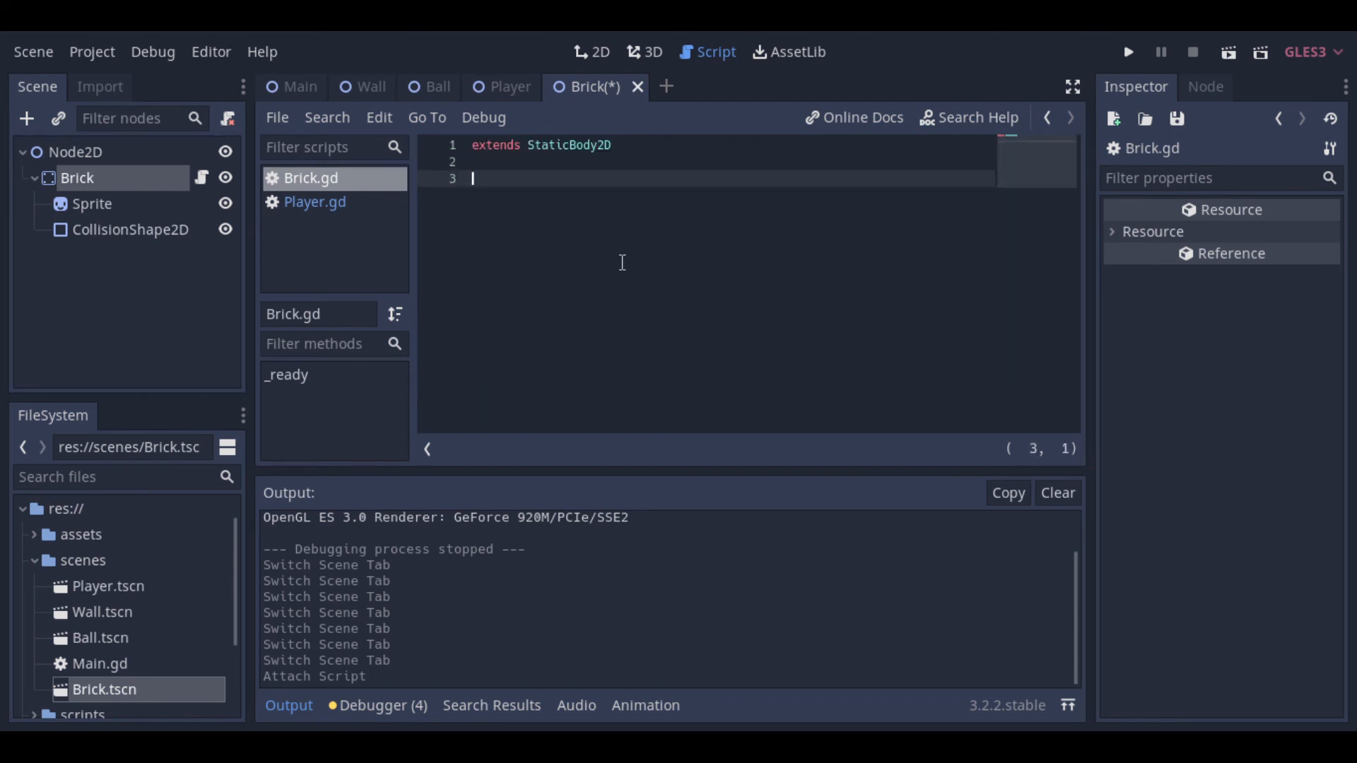
Step: Write func hit() whose body calls get_parent().queue_free()
type("func")
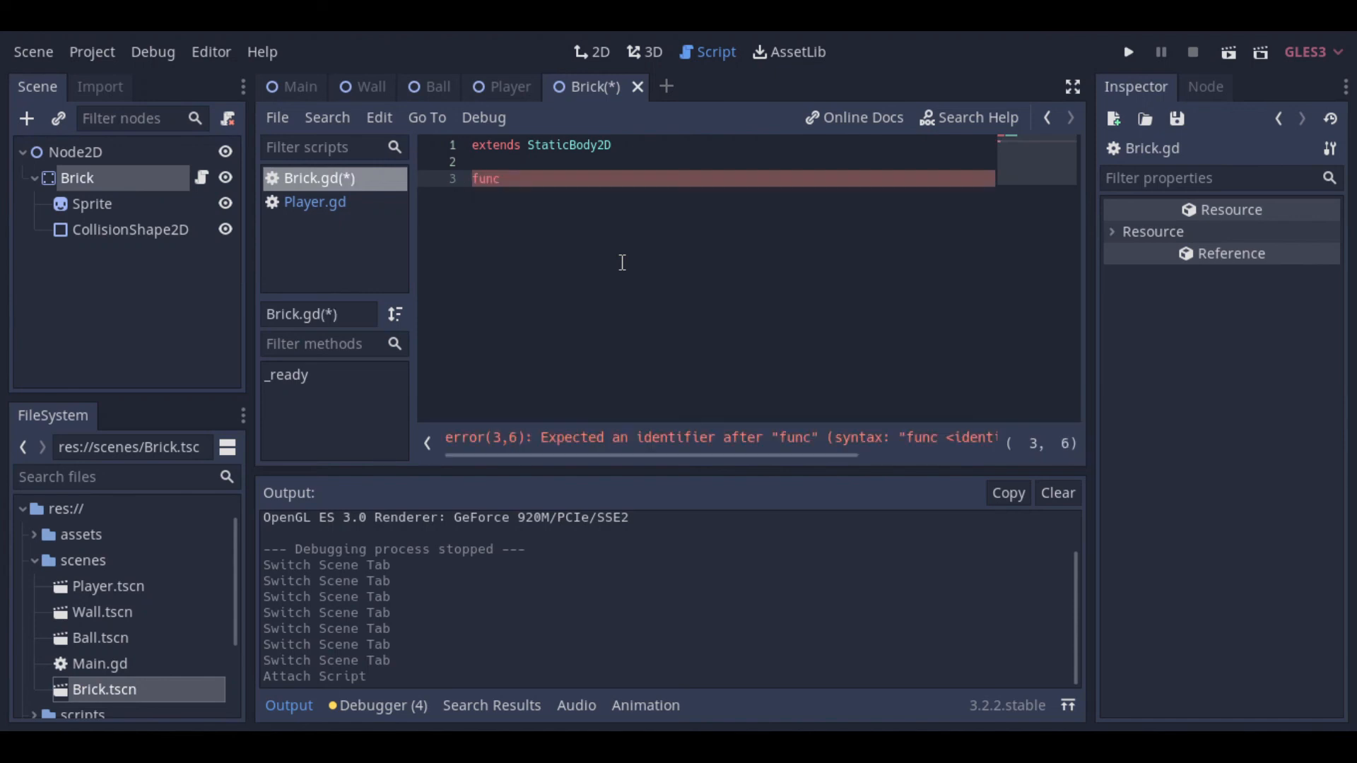
type("hit()")
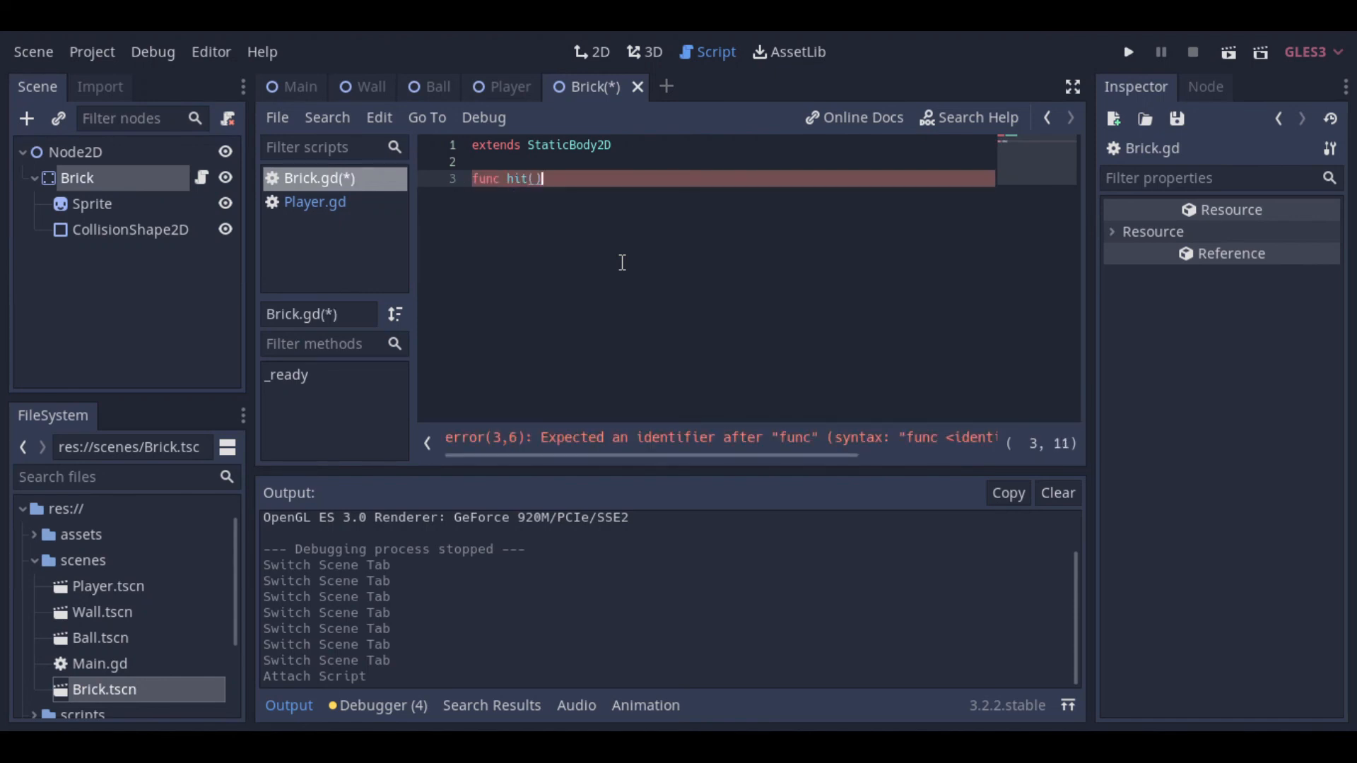
key("Return")
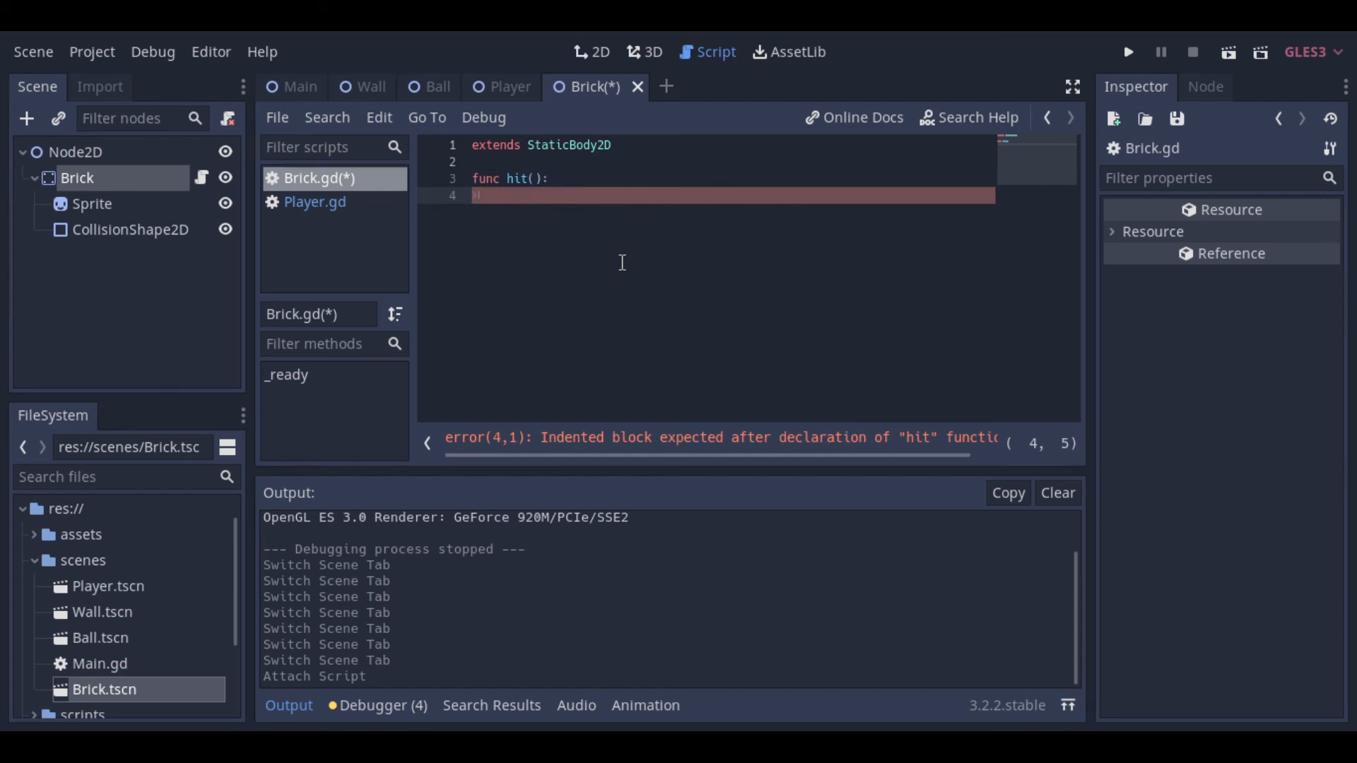
type("get_parent()")
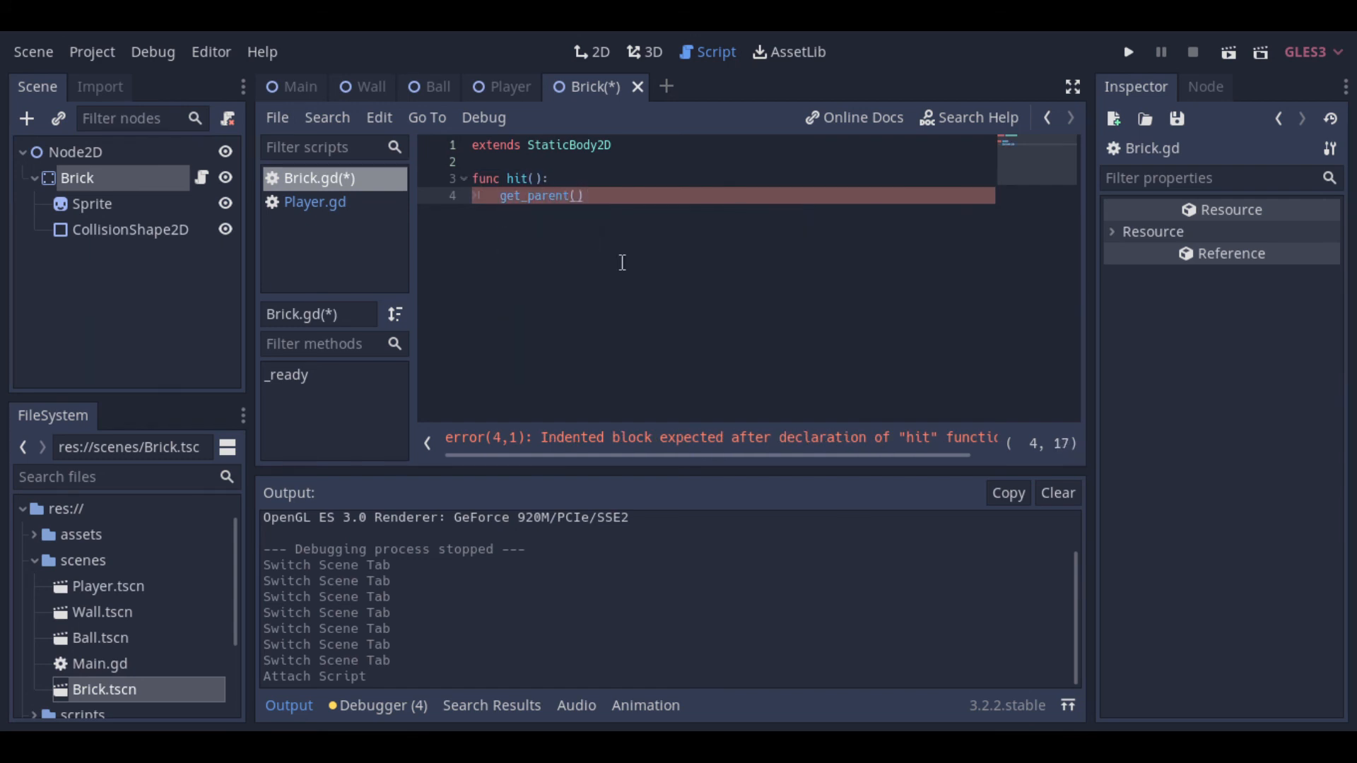
type(".queue_free()")
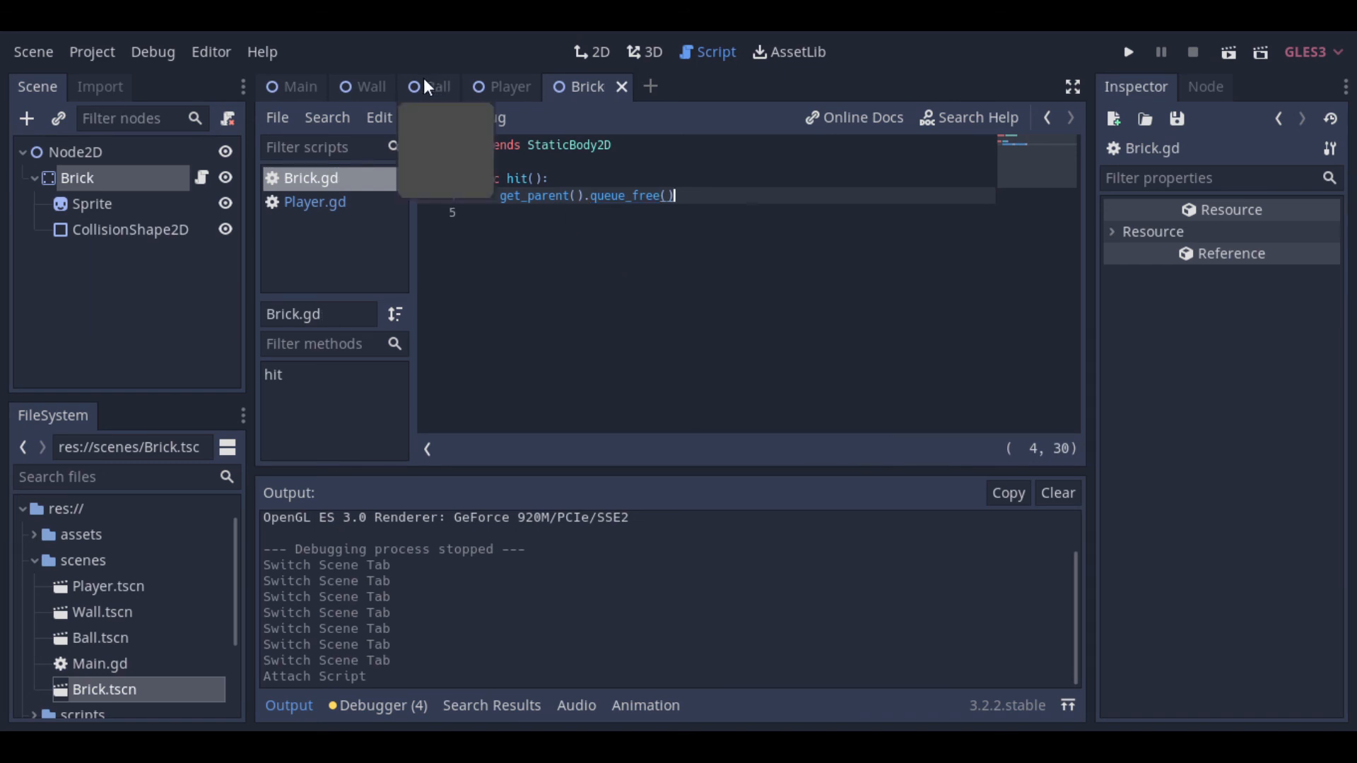
Step: Add if(collision.collider.name=='Brick') calling hit() to Ball.gd, save, and test-run
left_click(435, 86)
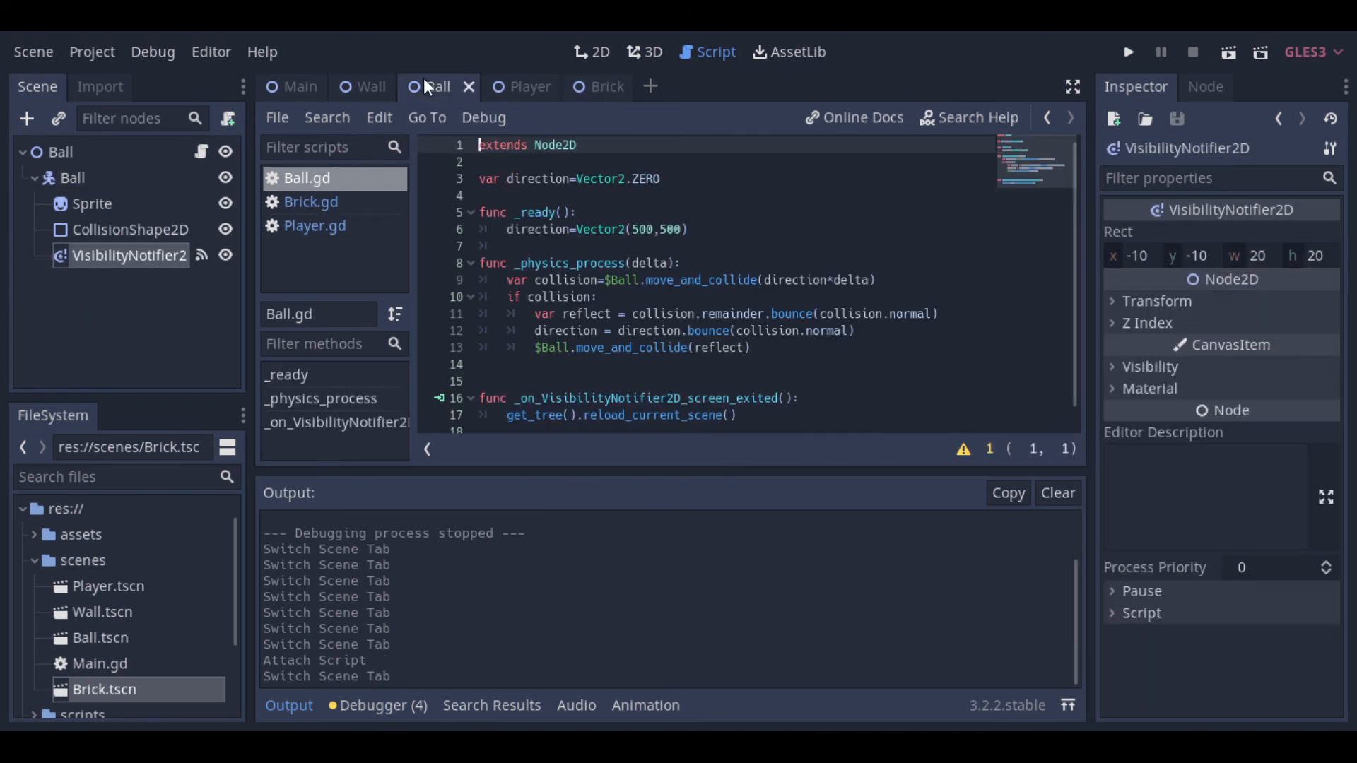
left_click(301, 86)
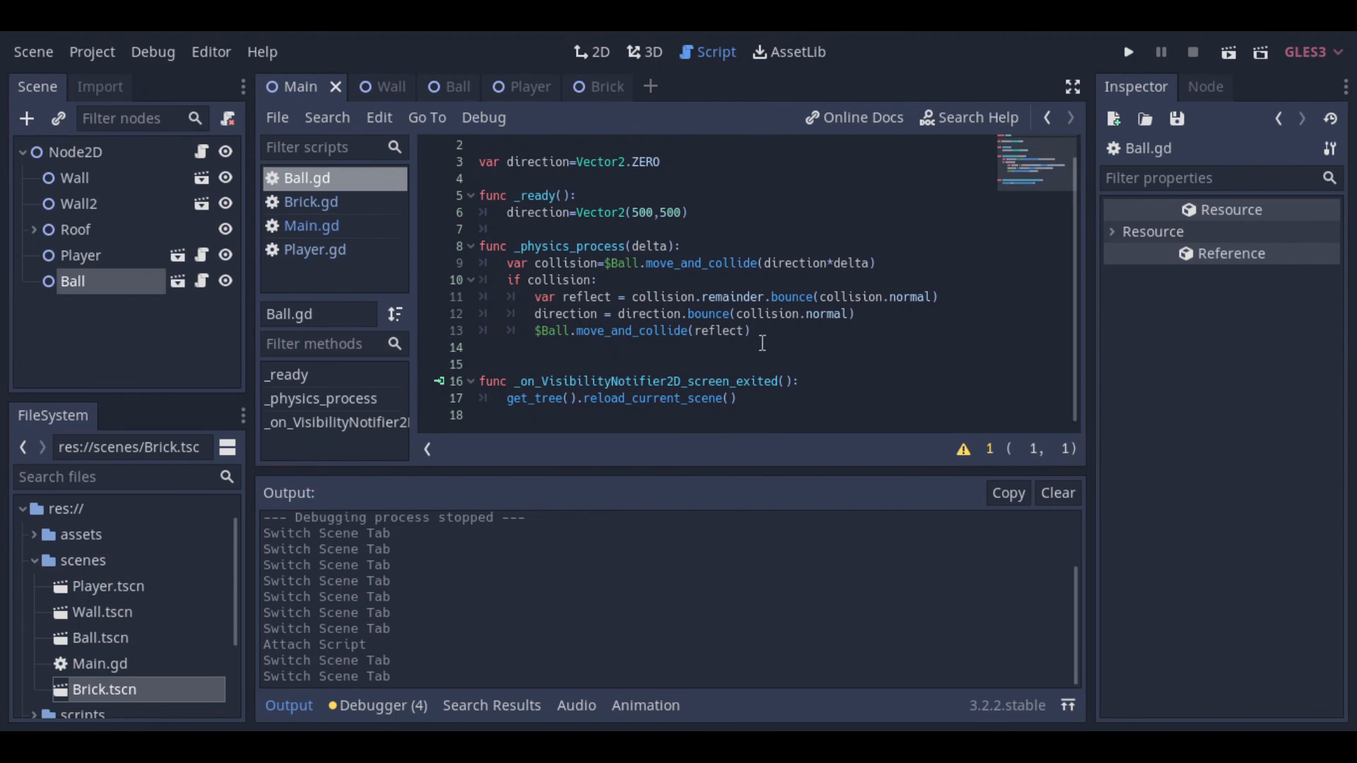
type("if(collision.collider.name=='Brick'):")
type("collision.collider.hit()")
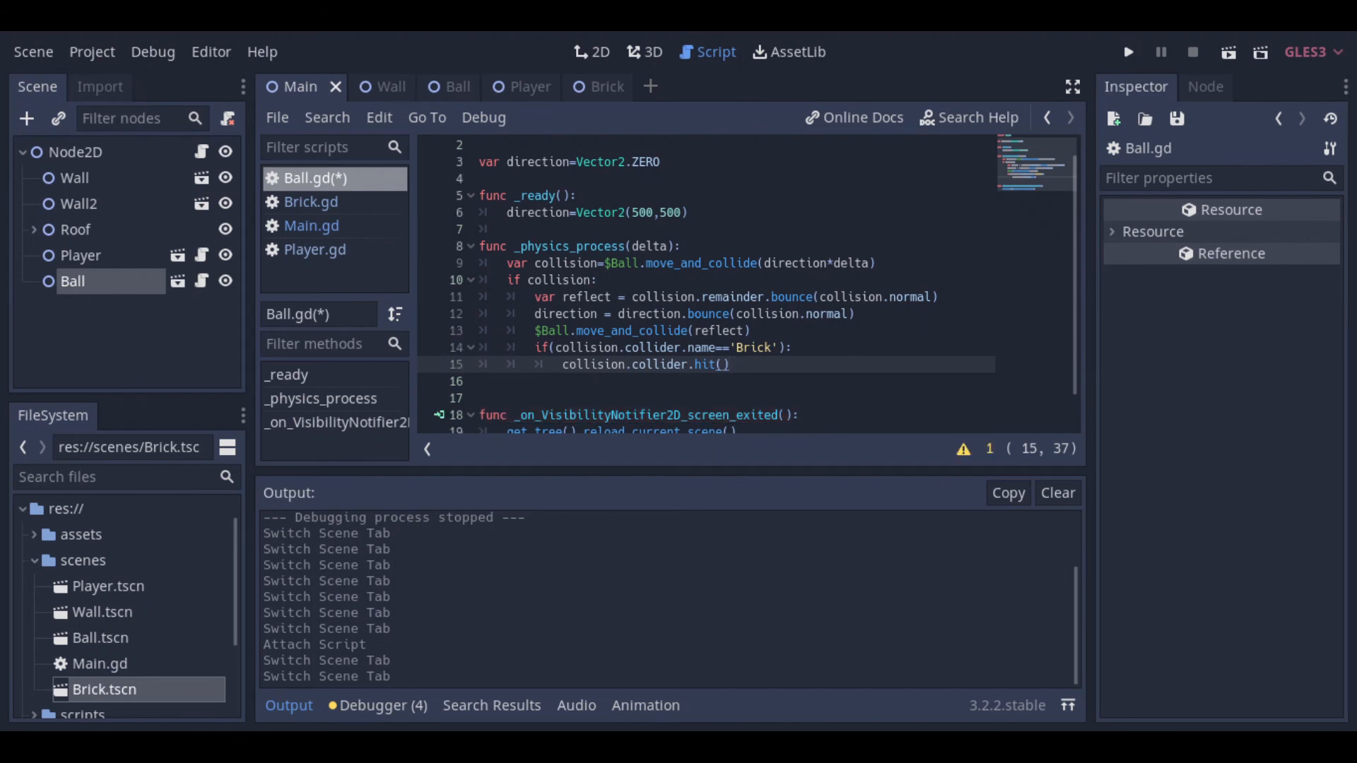
key("ctrl+s")
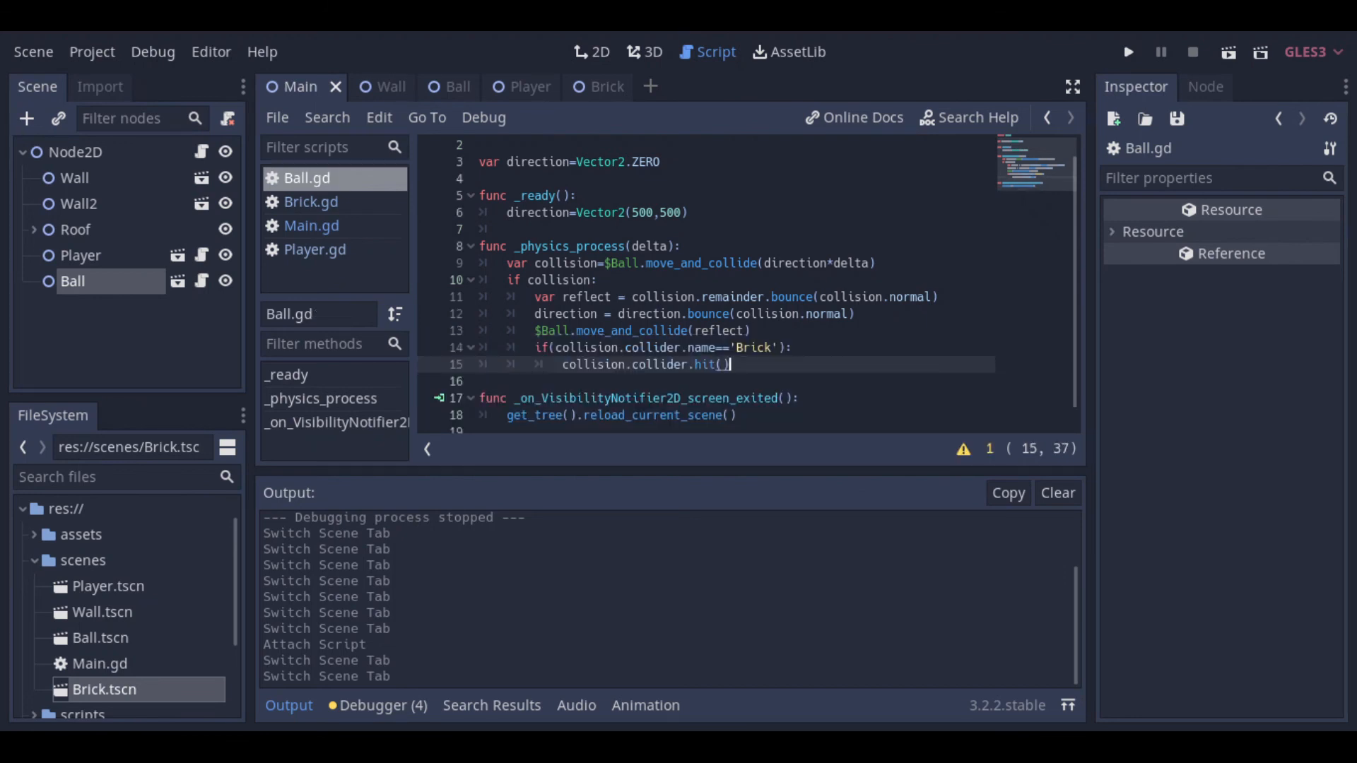
left_click(1128, 52)
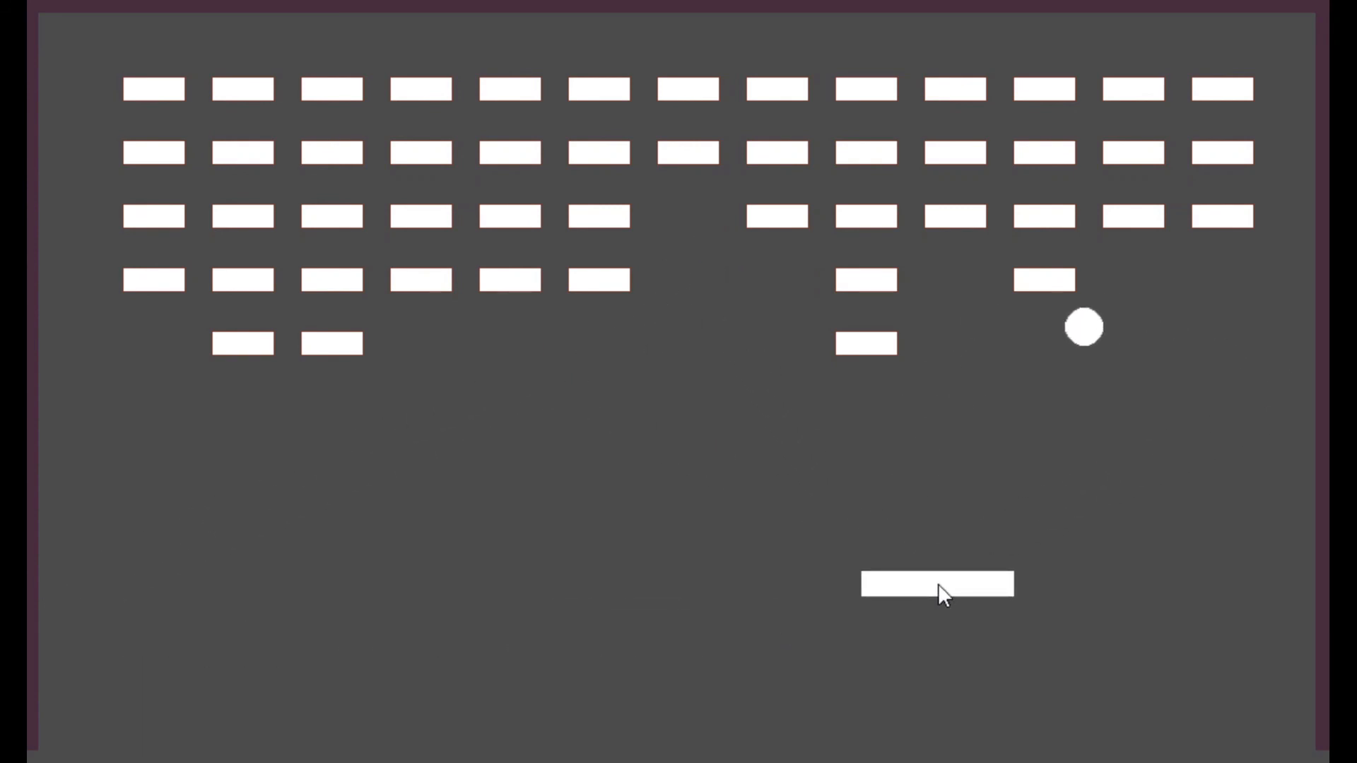
mouse_move(416, 702)
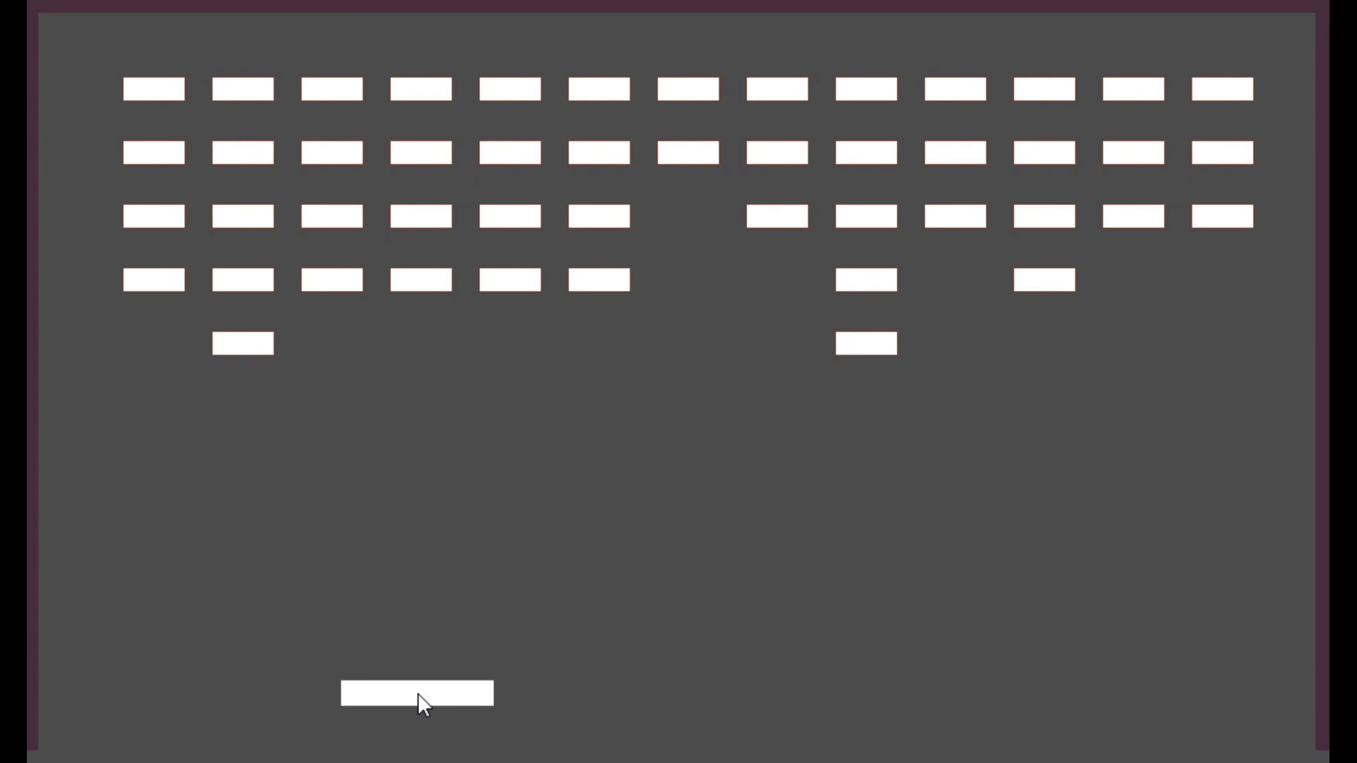